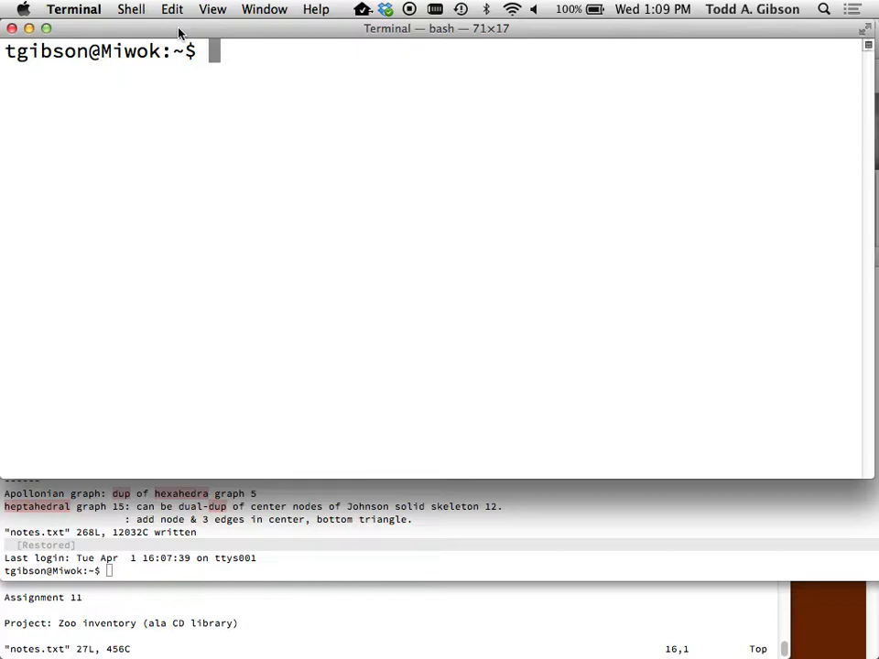
Step: Change into chico/courses/111_s14 and create the dated folder 20140402
type("cd")
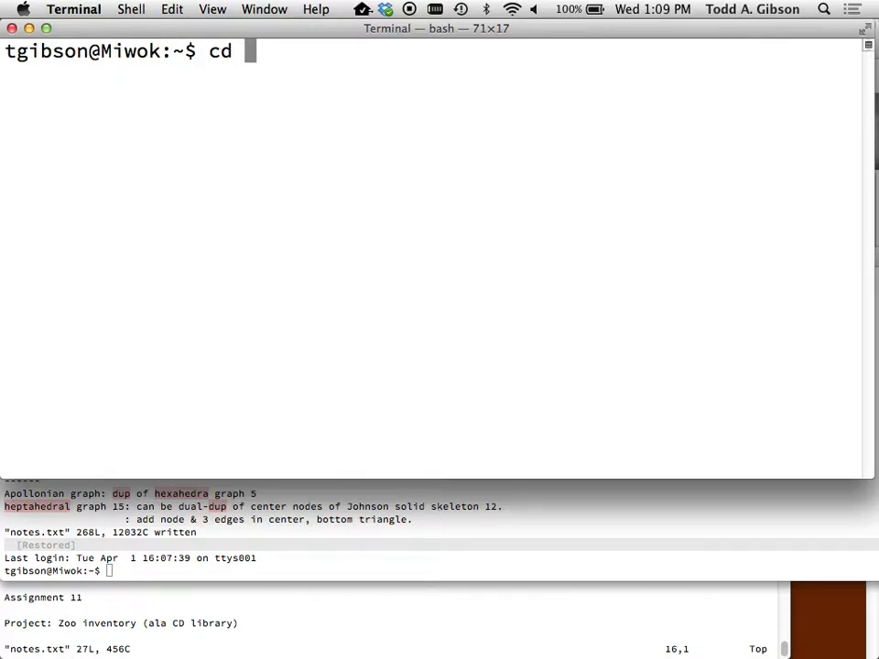
type("chico")
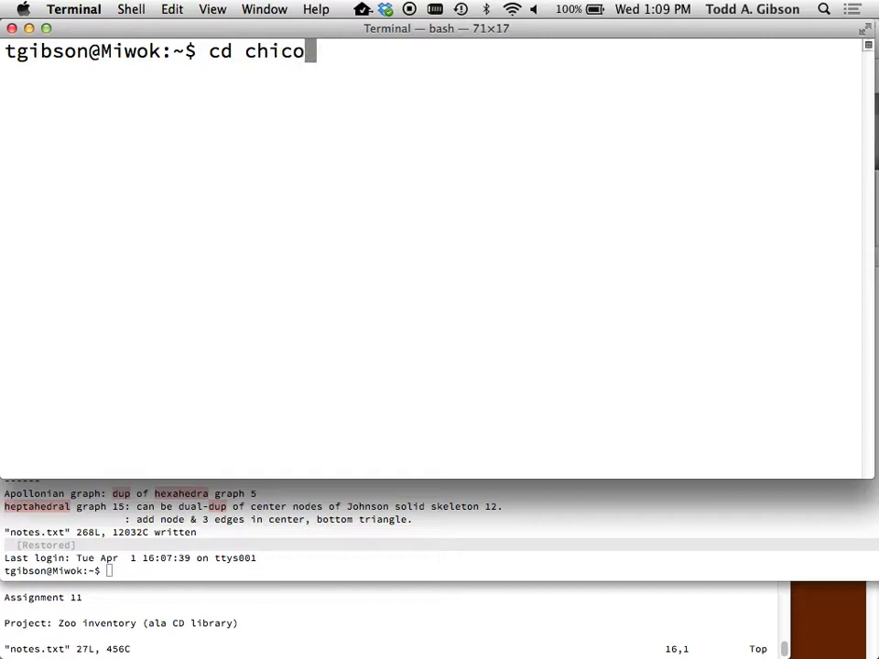
type("/courses")
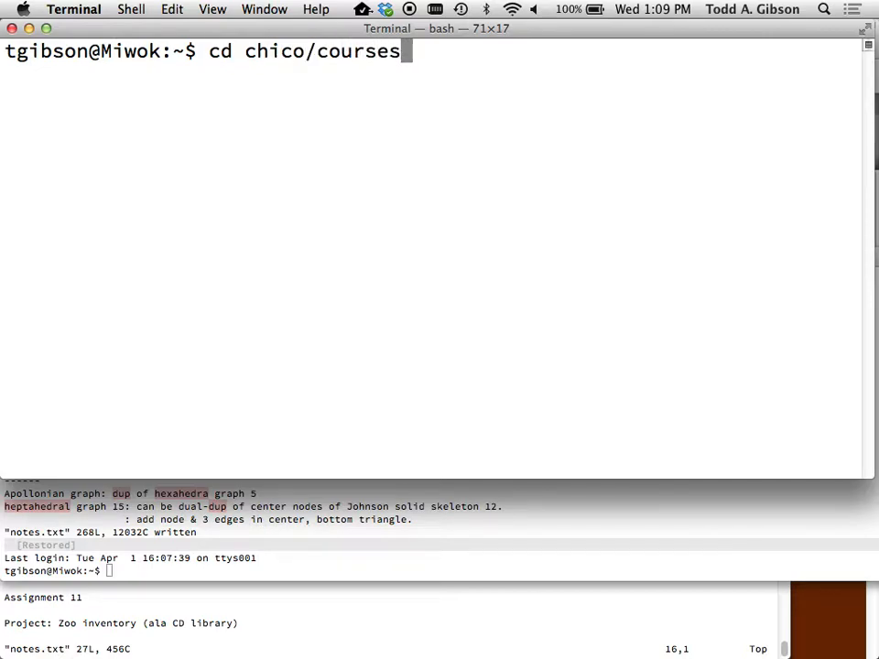
type("/111_")
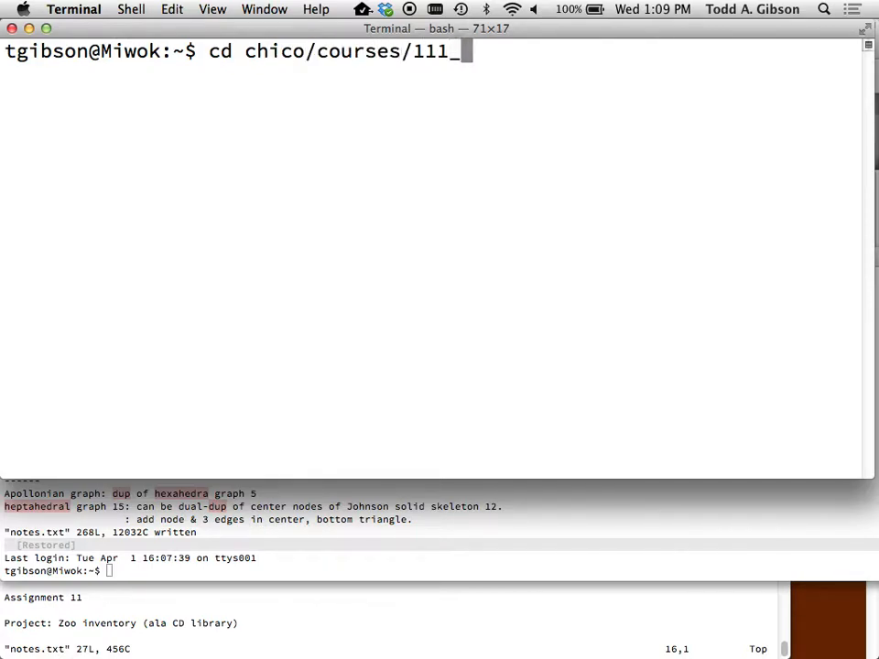
key("Return")
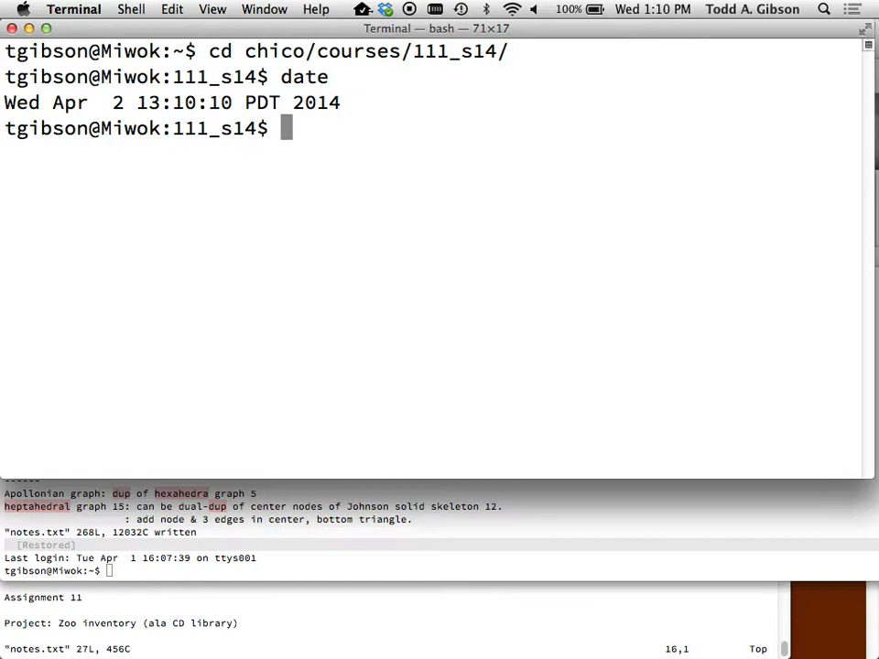
type("mkdir")
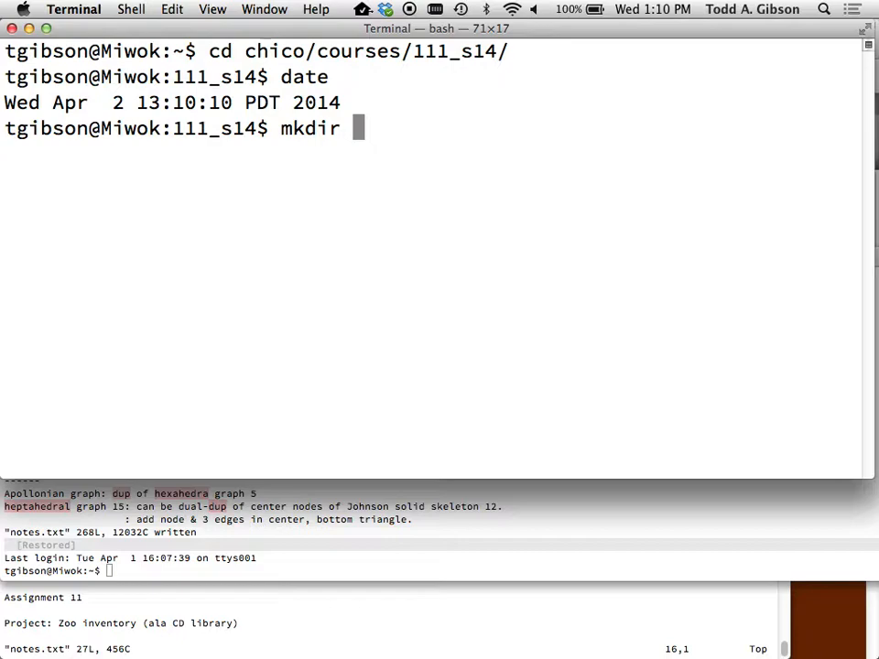
type("20140402")
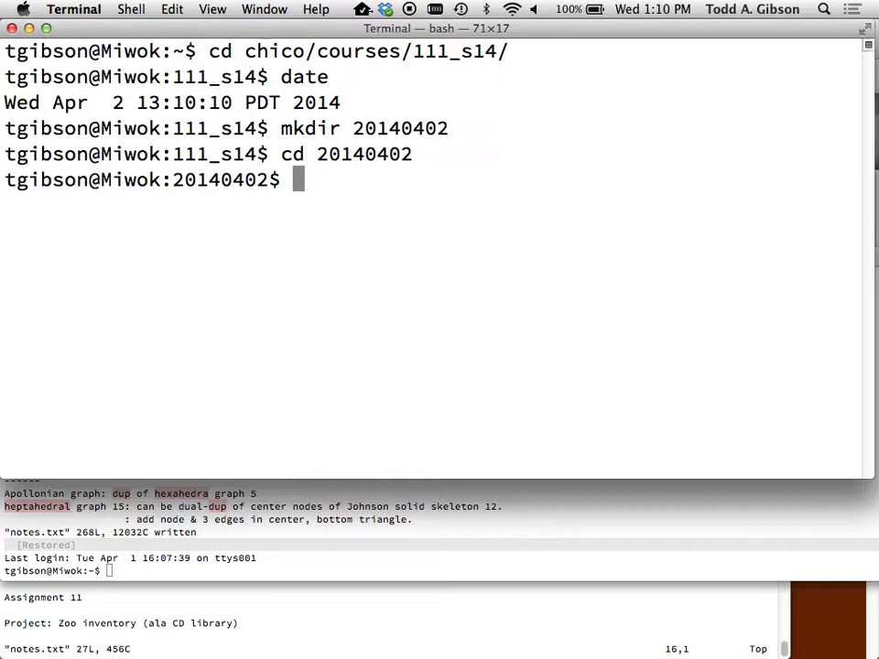
Step: Launch vim on Makefile, then switch to editing make_notes
type("vim Makefile")
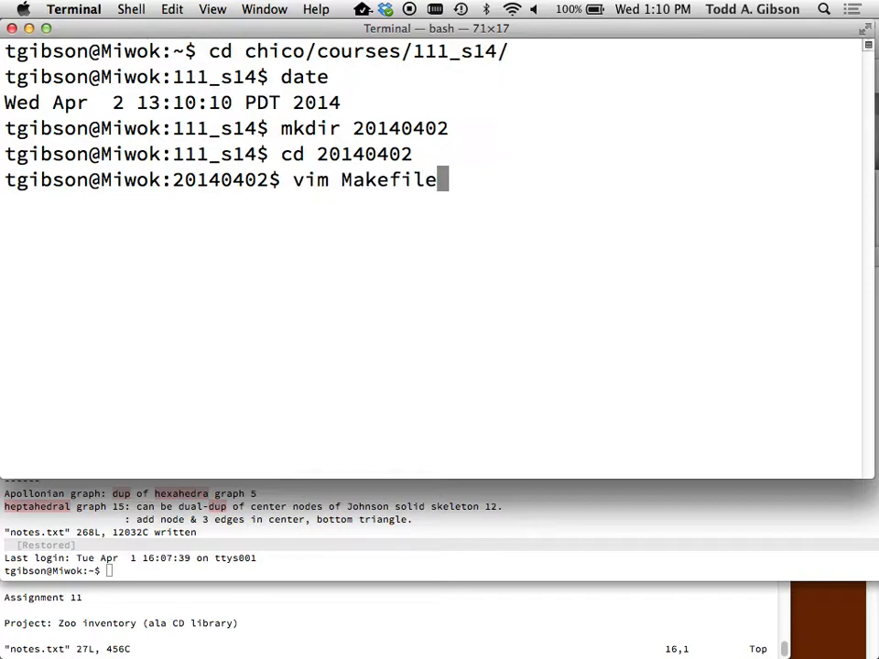
key("Return")
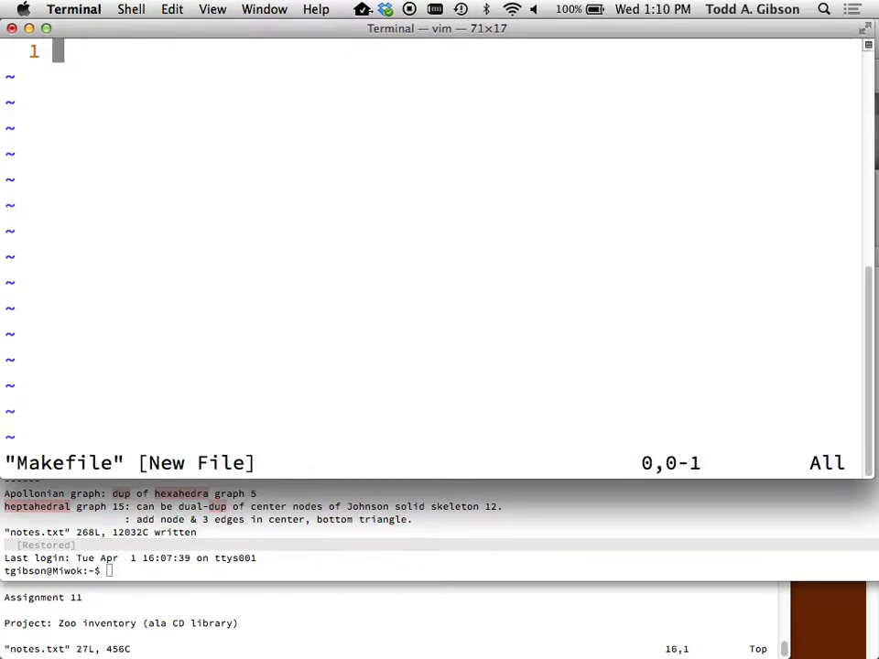
type(":e mak")
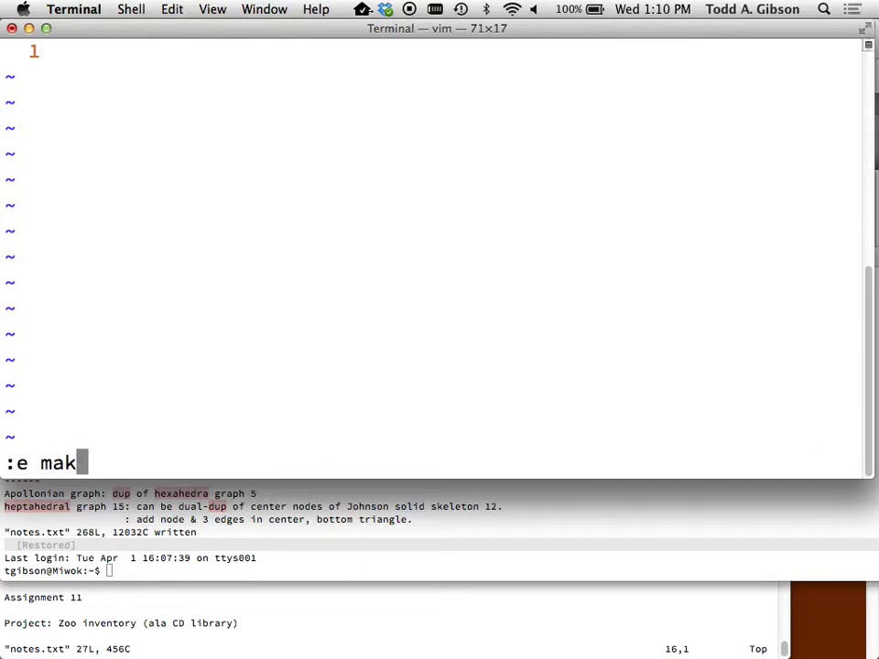
type("e_notes.")
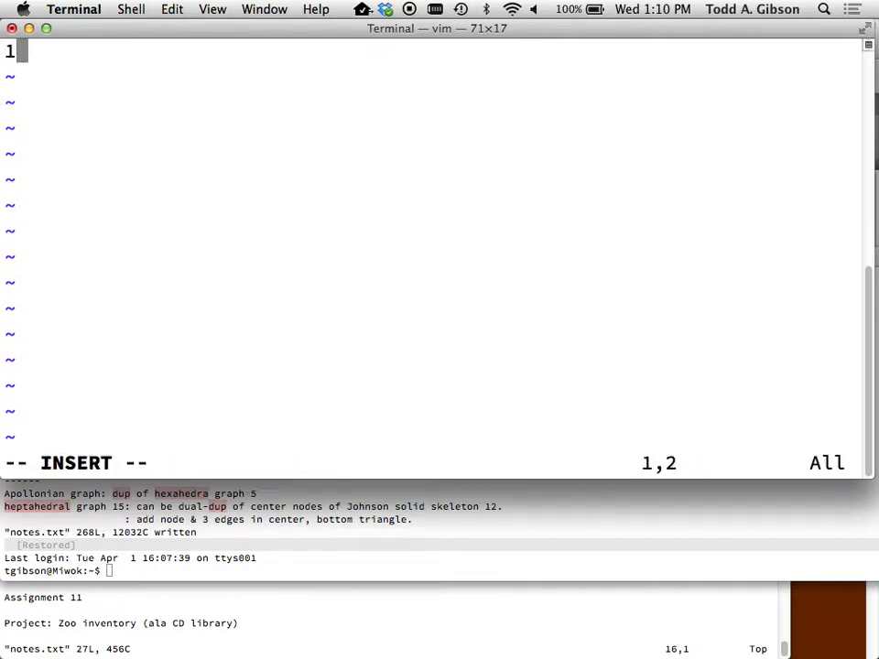
type(".")
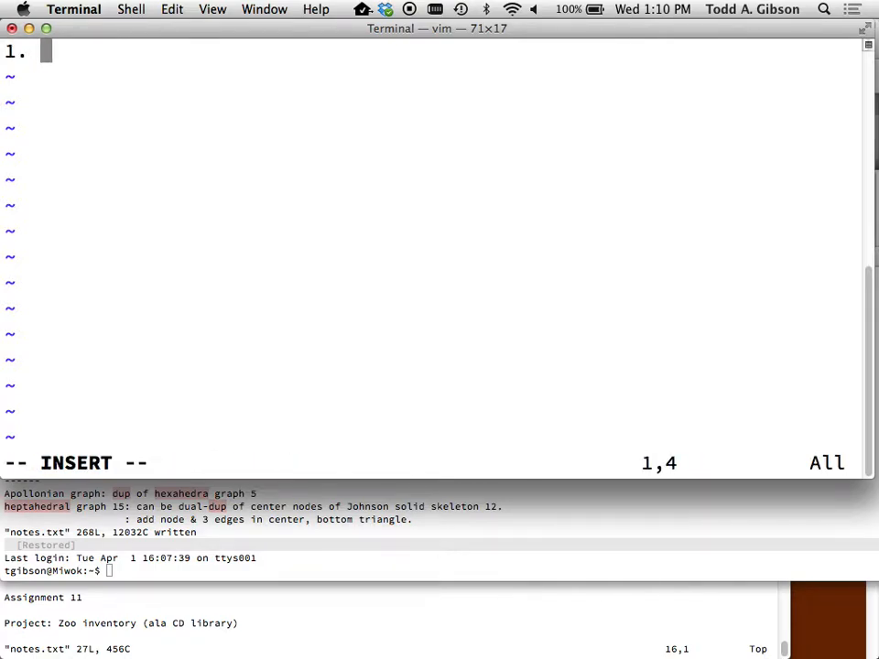
Step: Write that each .cpp file needs a compile line, with indented example 'g++ -c myfile.cpp'
type("For each")
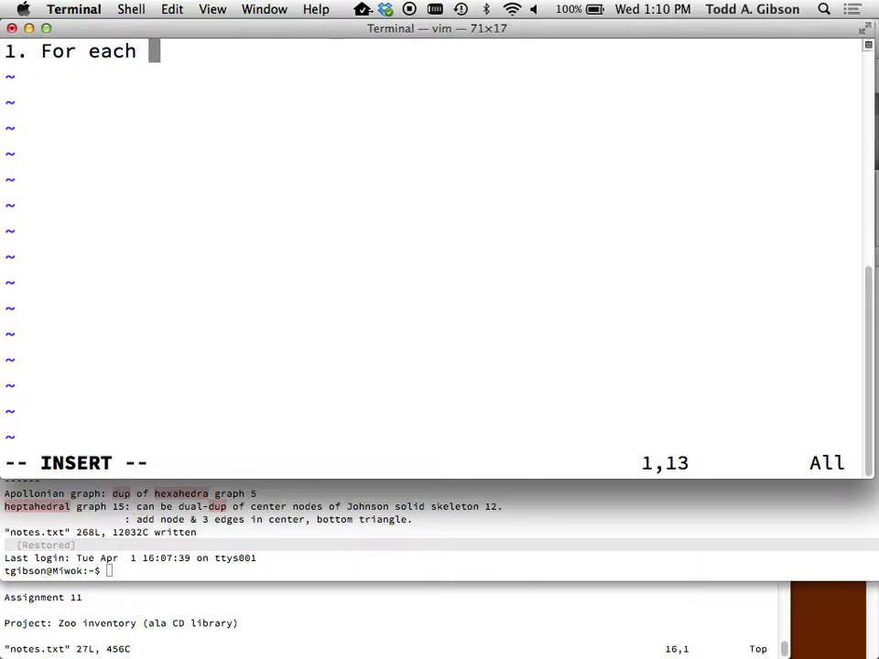
type(".cpp file")
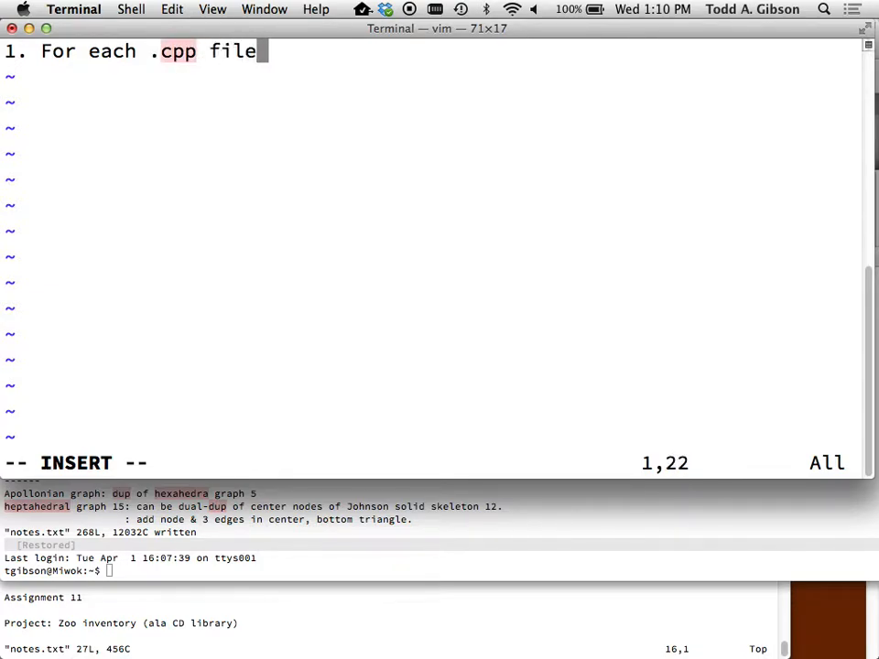
type(", you should")
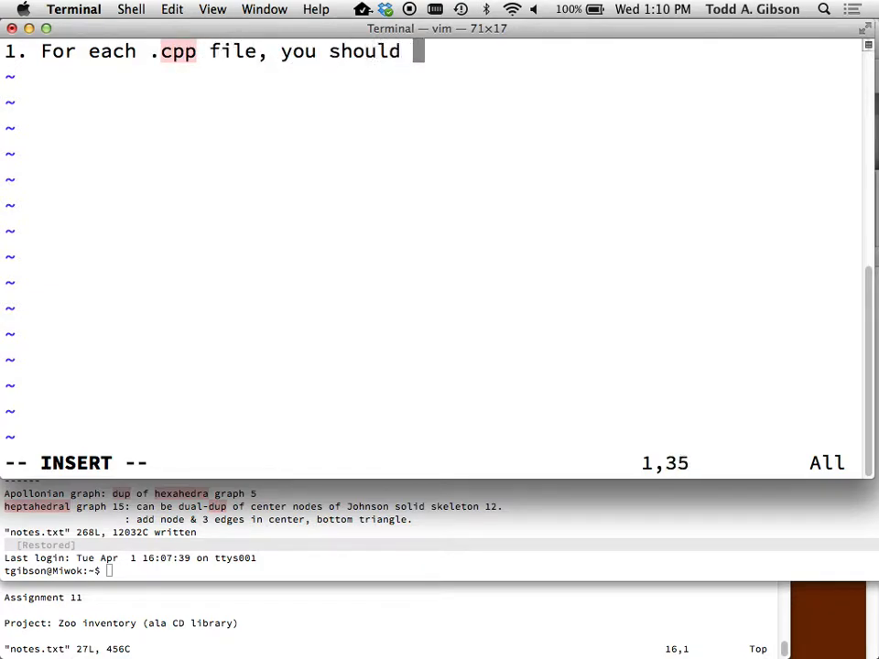
type("have")
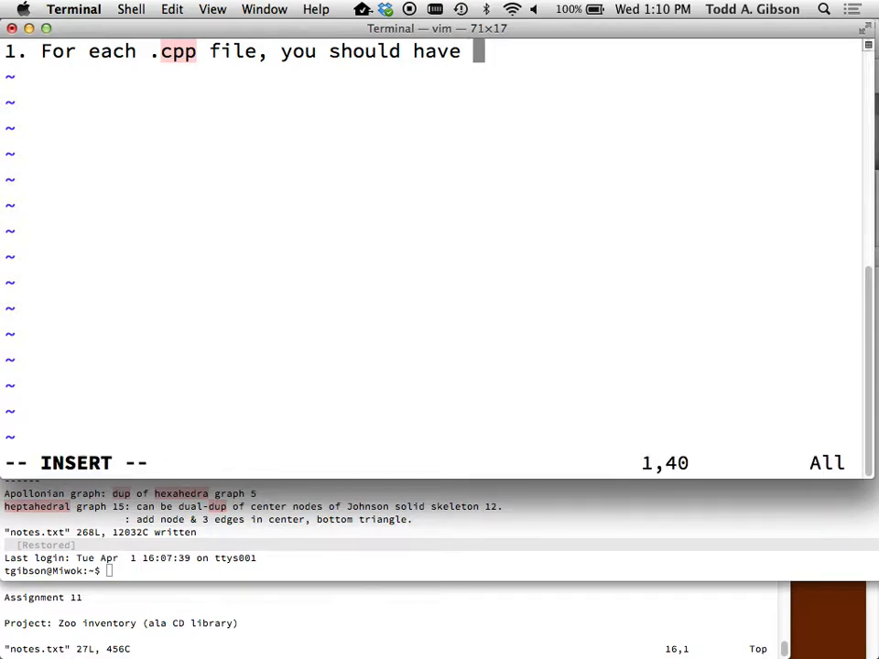
type("a compile line:")
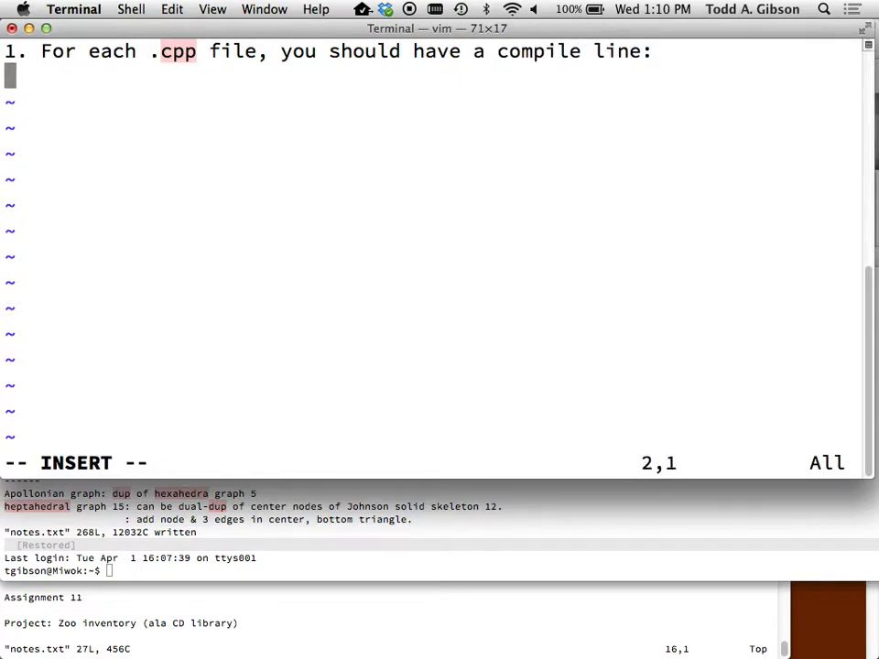
type(". For e")
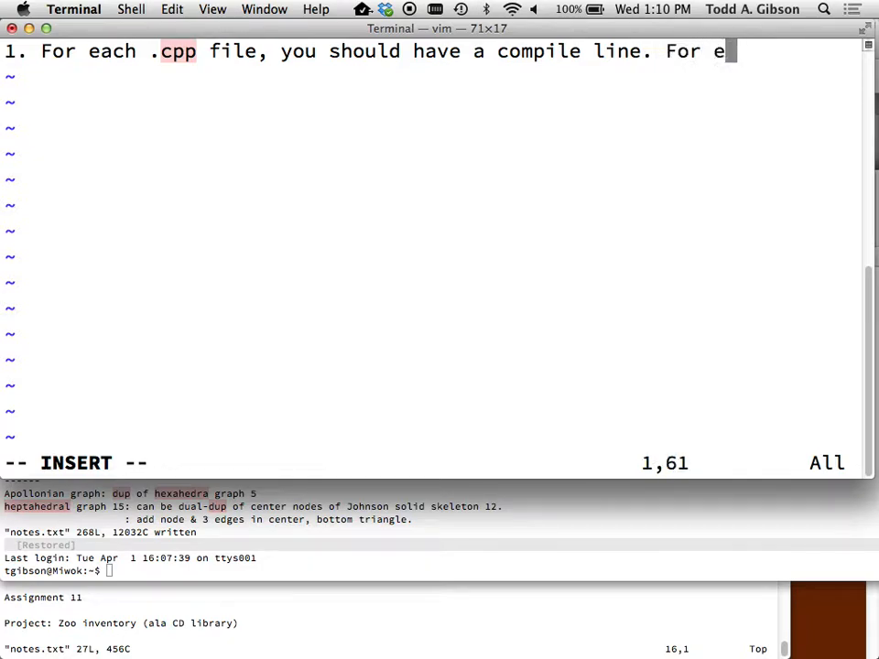
type("ampl")
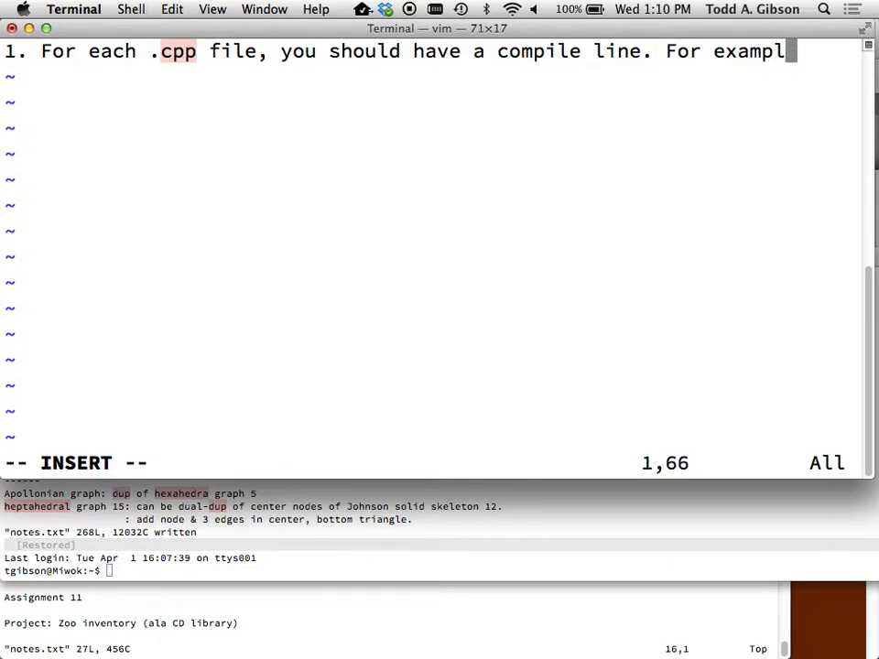
key("Return")
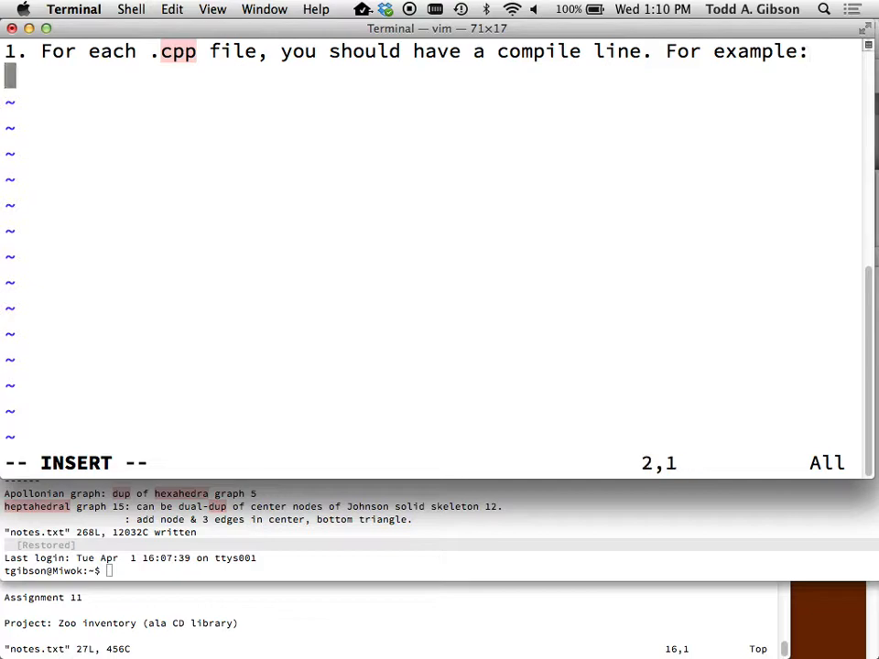
key("right")
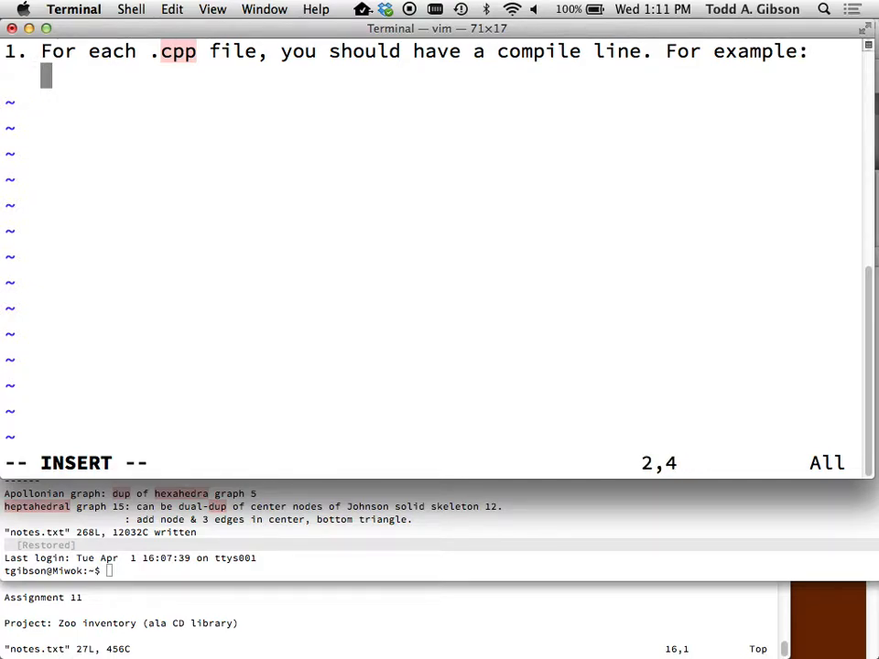
type("g++ -")
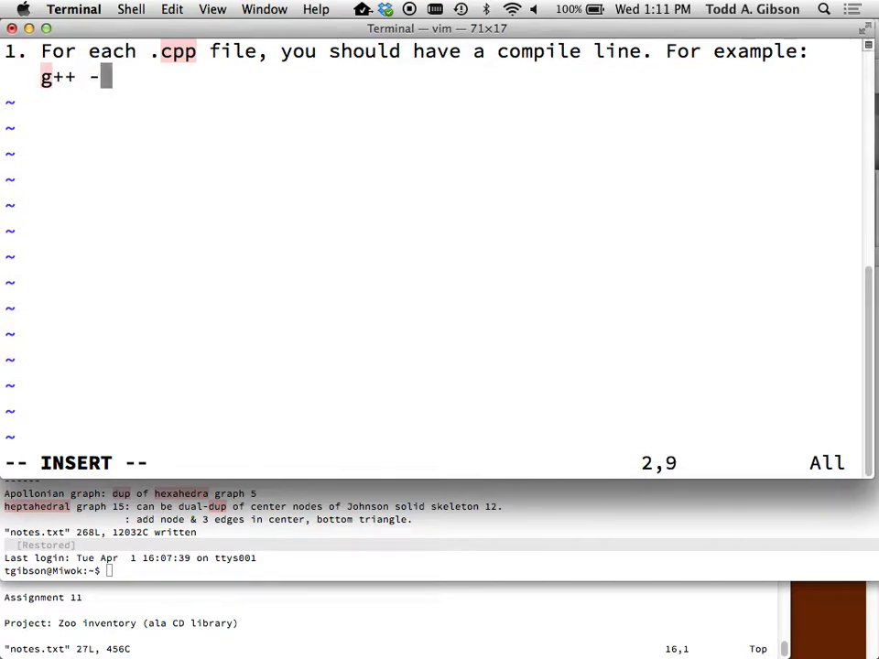
type("c myfile.cpp")
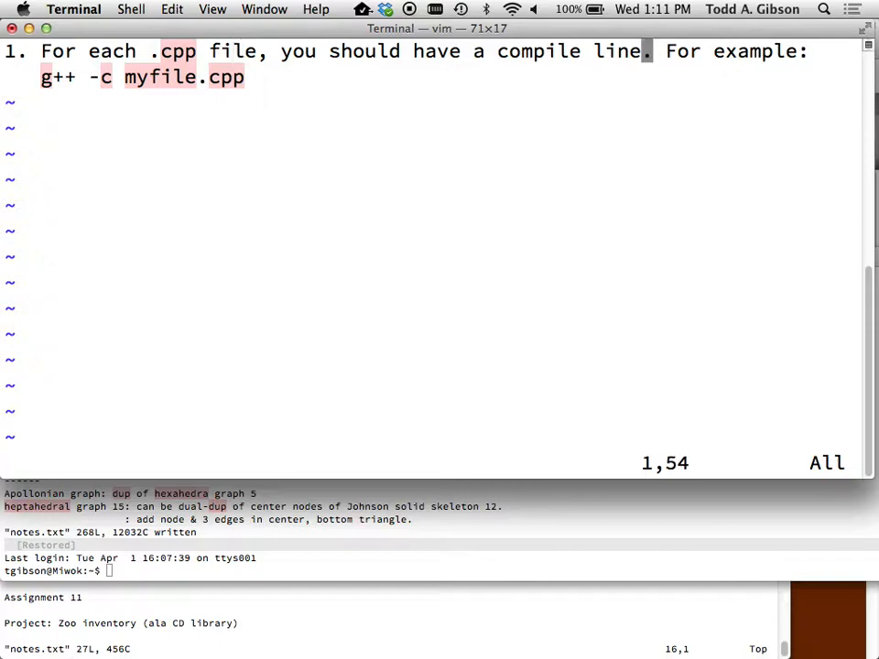
Step: Explain that -c compiles to a machine-readable .o file that cannot be executed
type("with the -c")
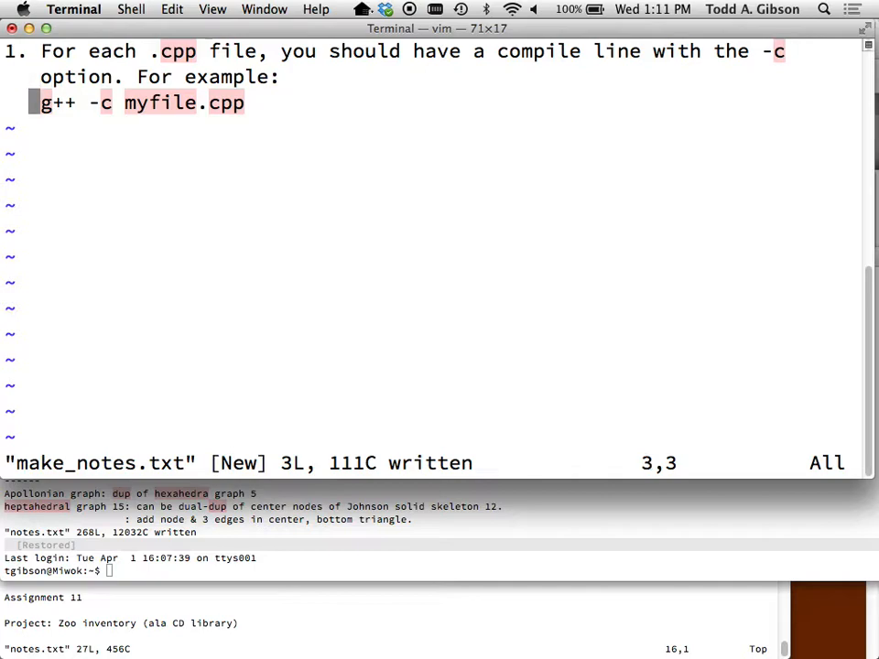
type("The")
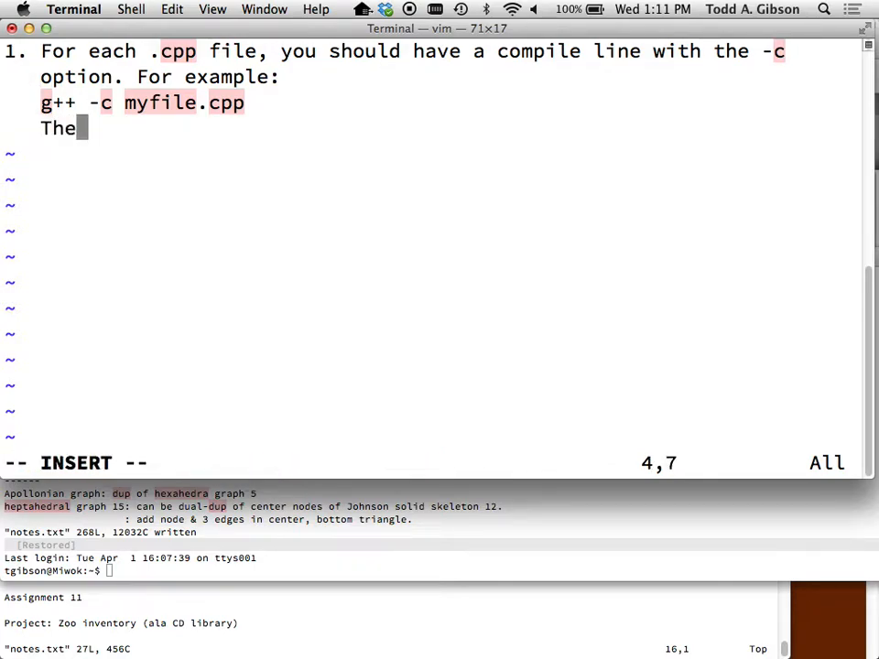
type("-c option")
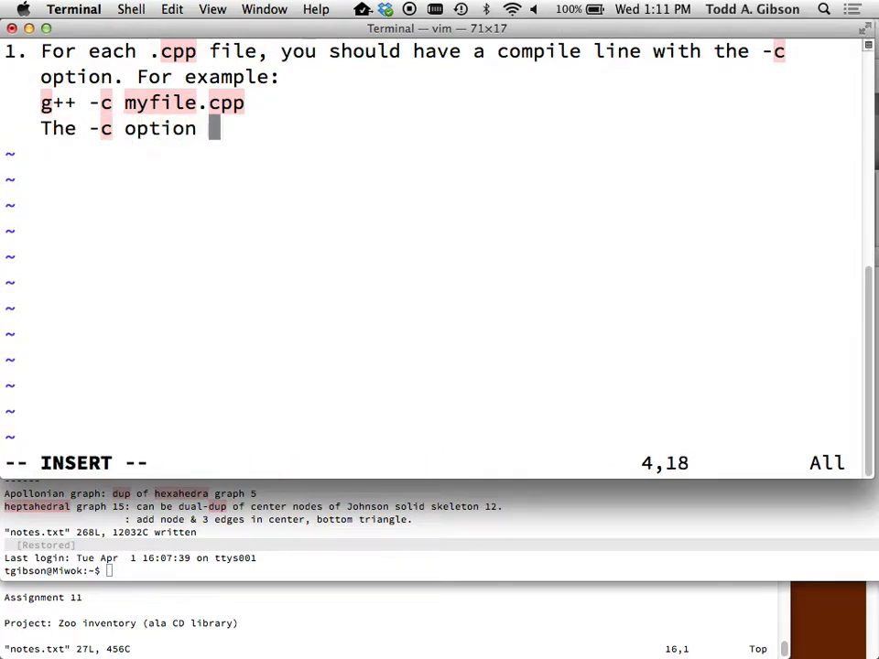
type("will compile the file to a .")
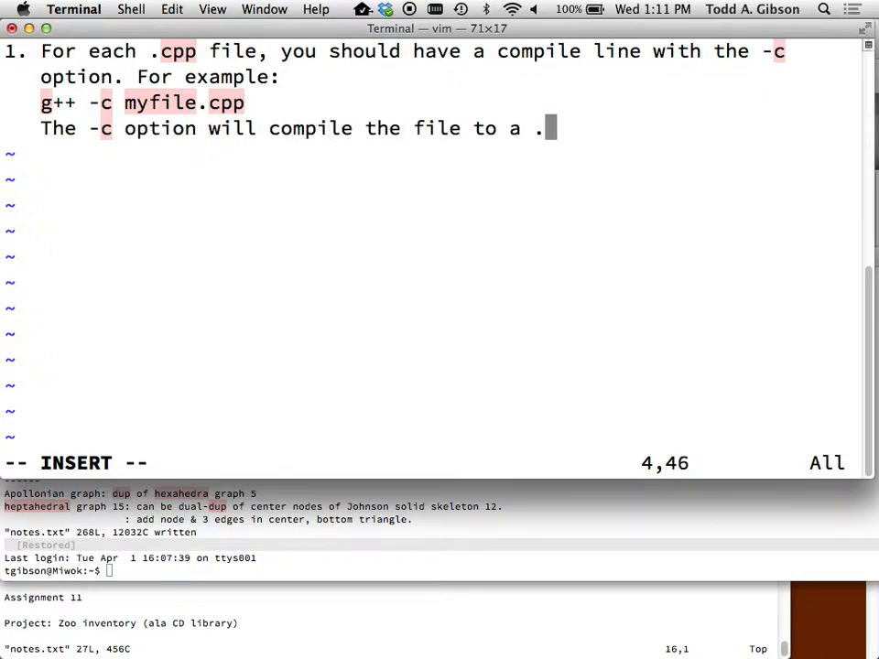
type("o,")
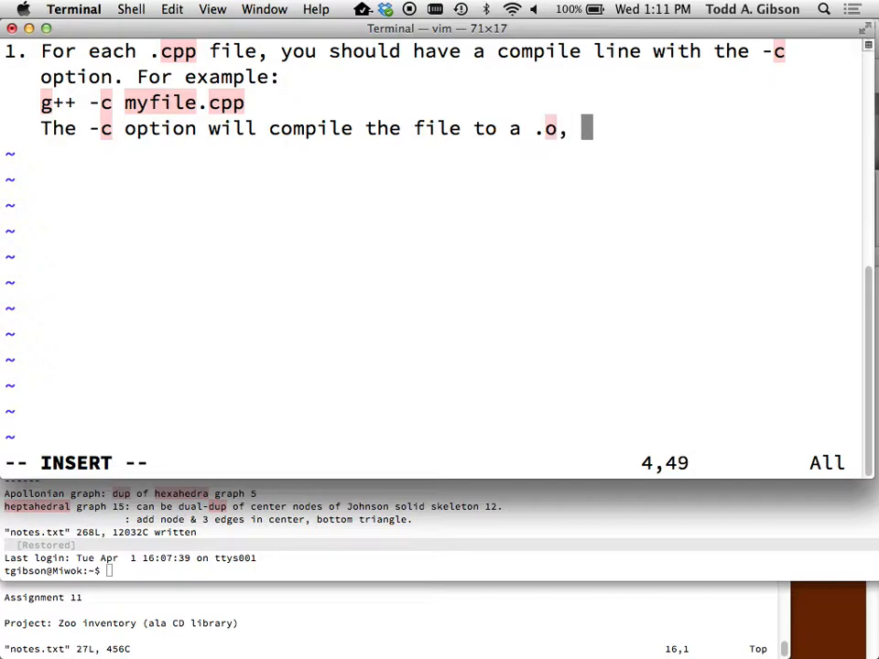
type("that is, a")
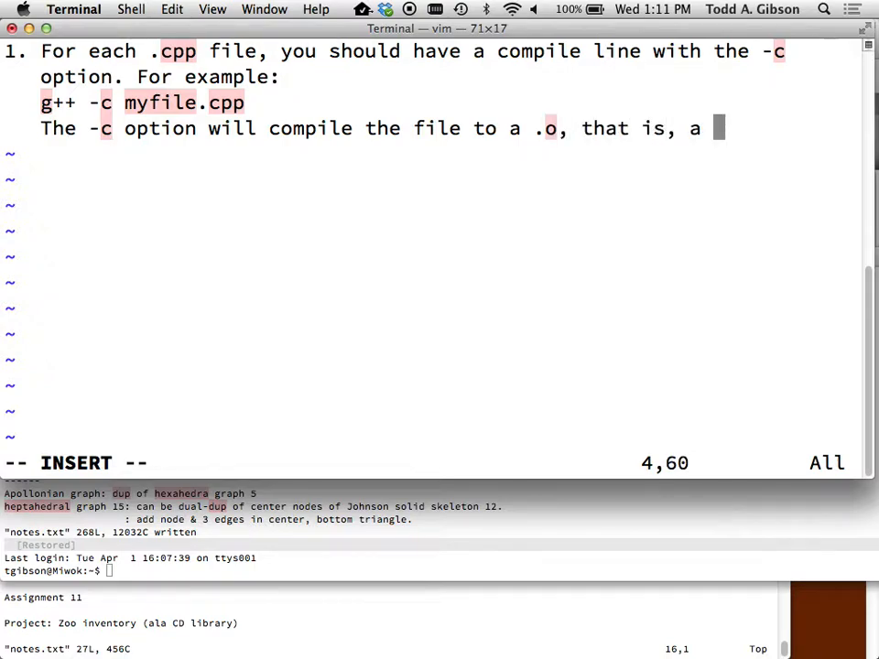
type("machine-re")
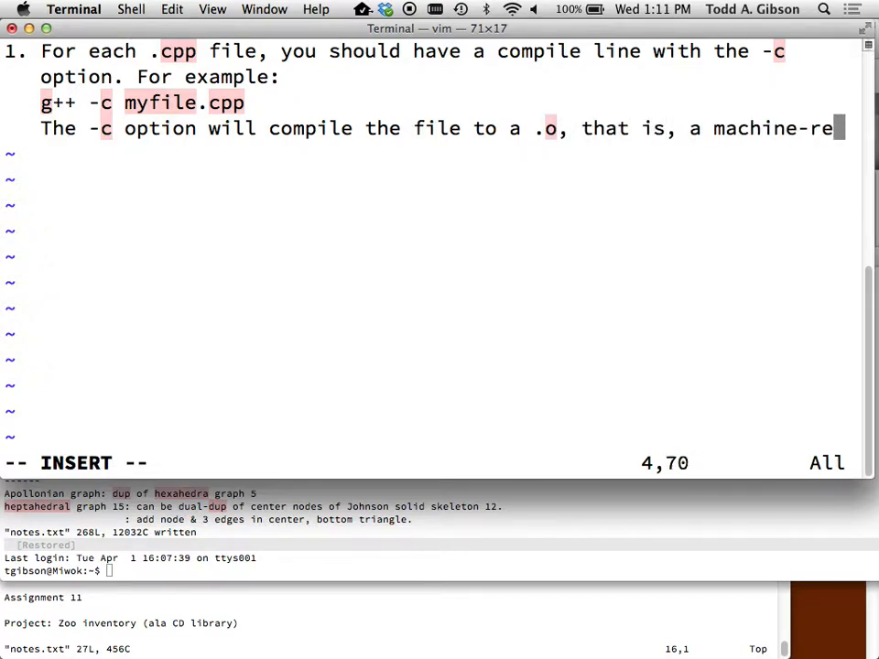
type("able format")
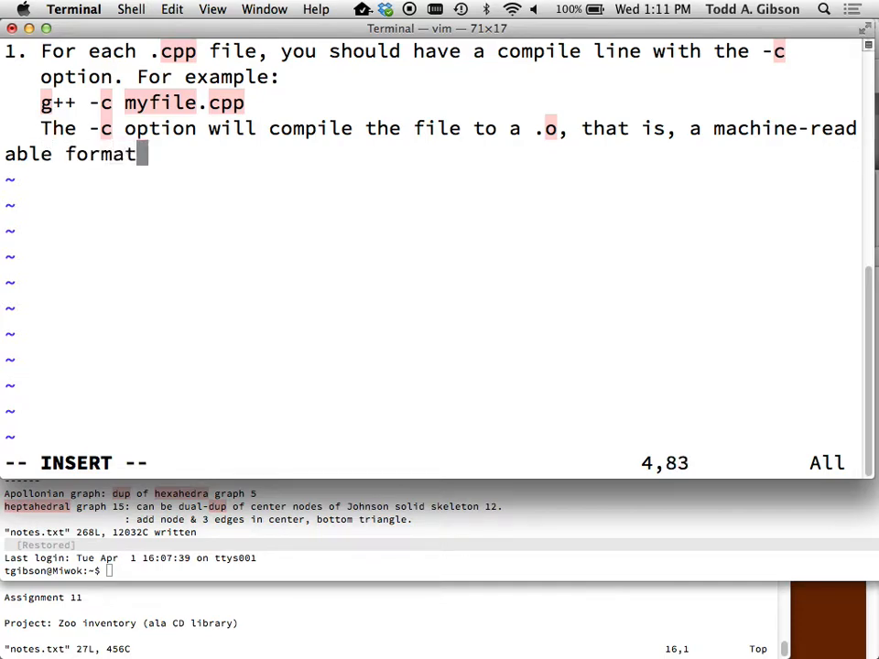
type("t")
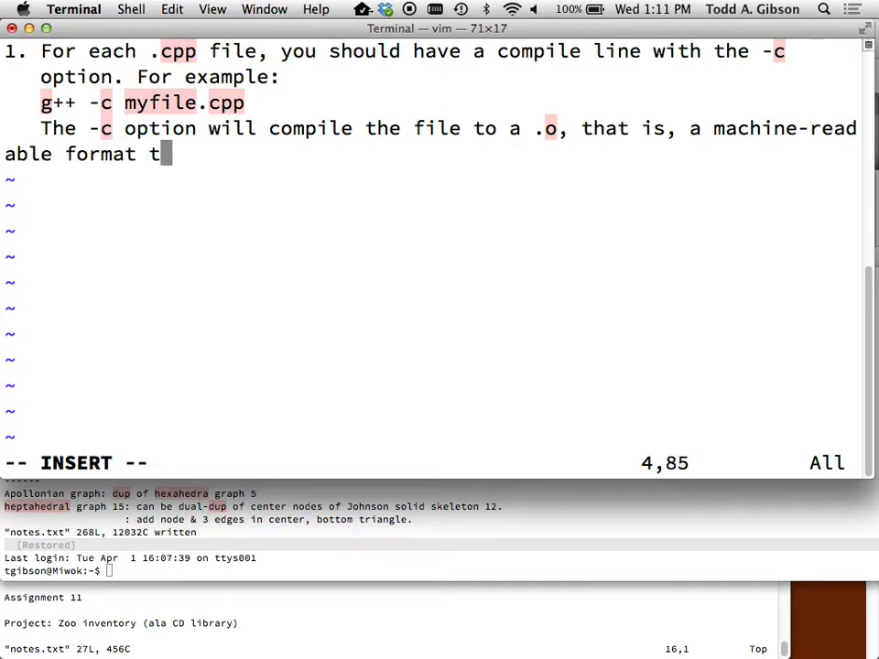
type("hat, however, you c")
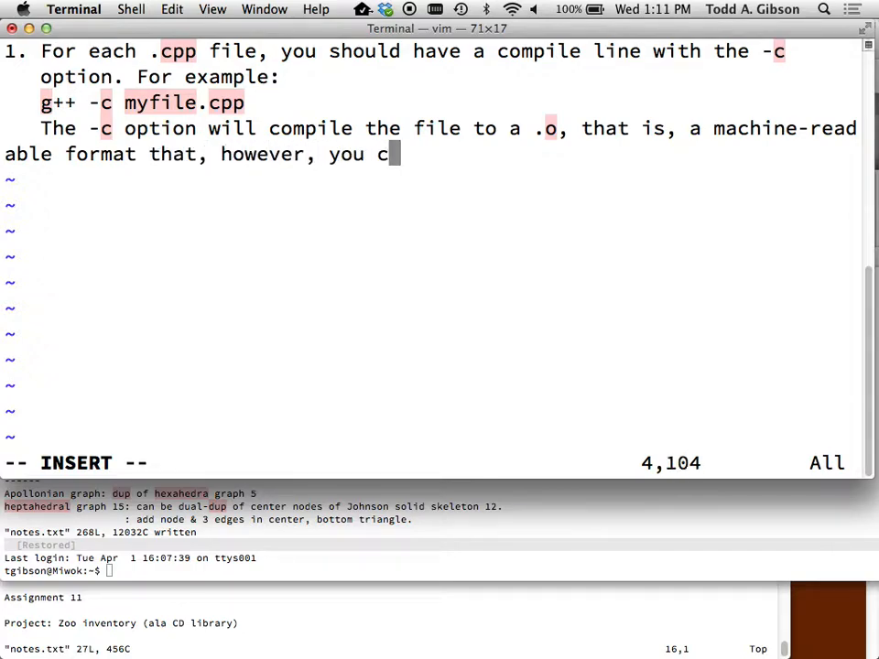
type("annot execute.")
type("2. You")
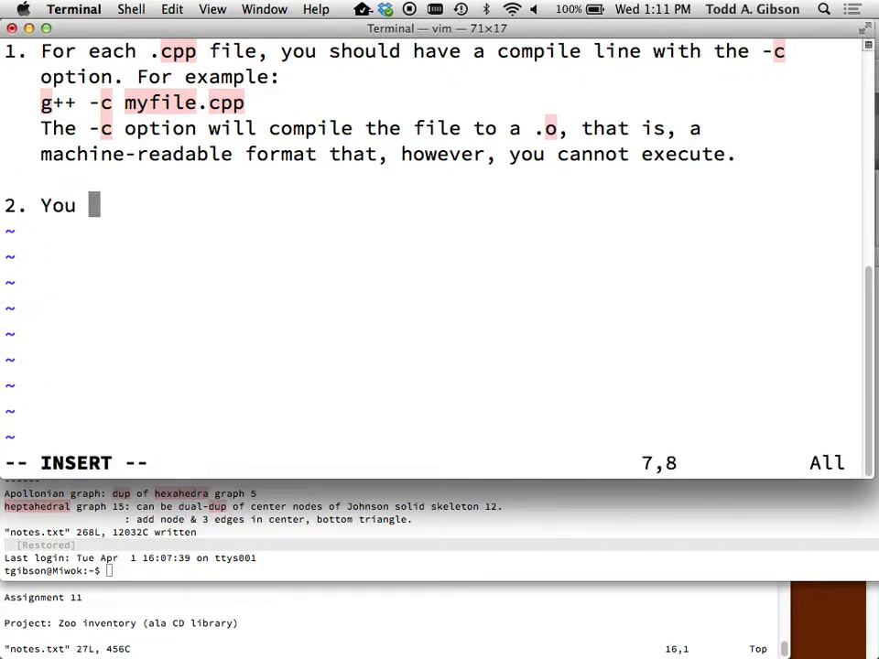
Step: Write note 2: you must specify the make rule for compiling each .cpp -> .o
type("m")
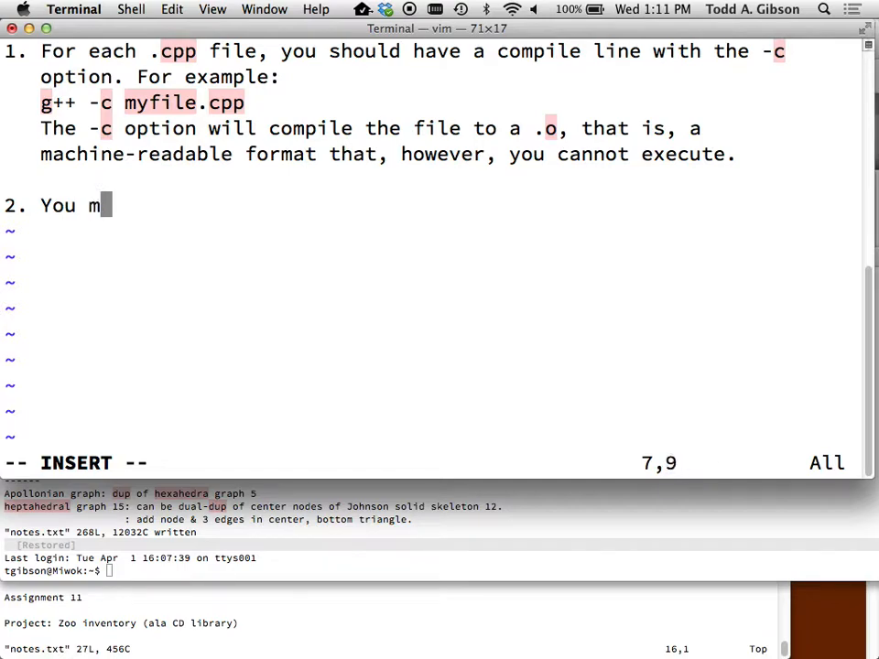
type("ust specif")
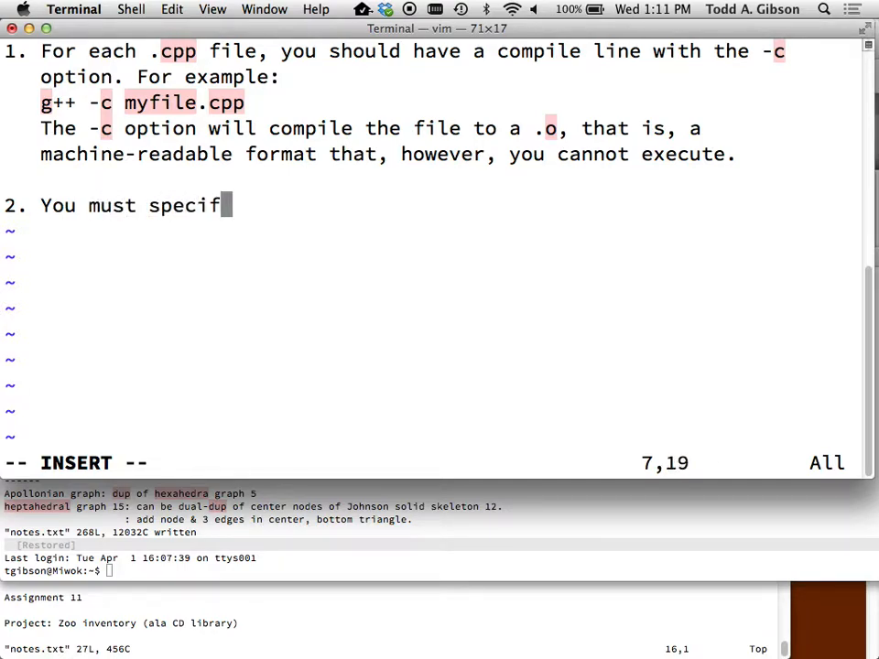
type("y the make")
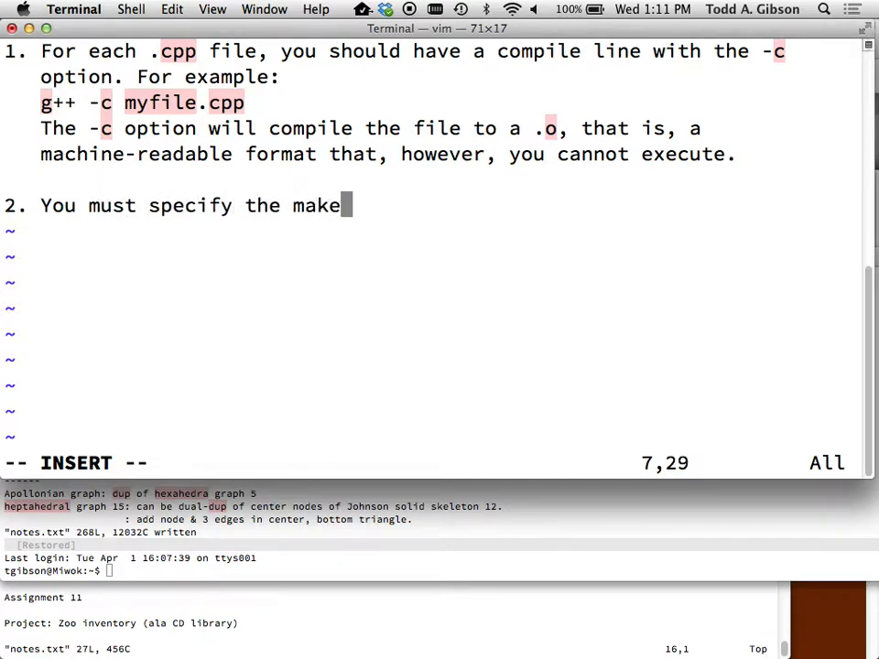
type("rule\"")
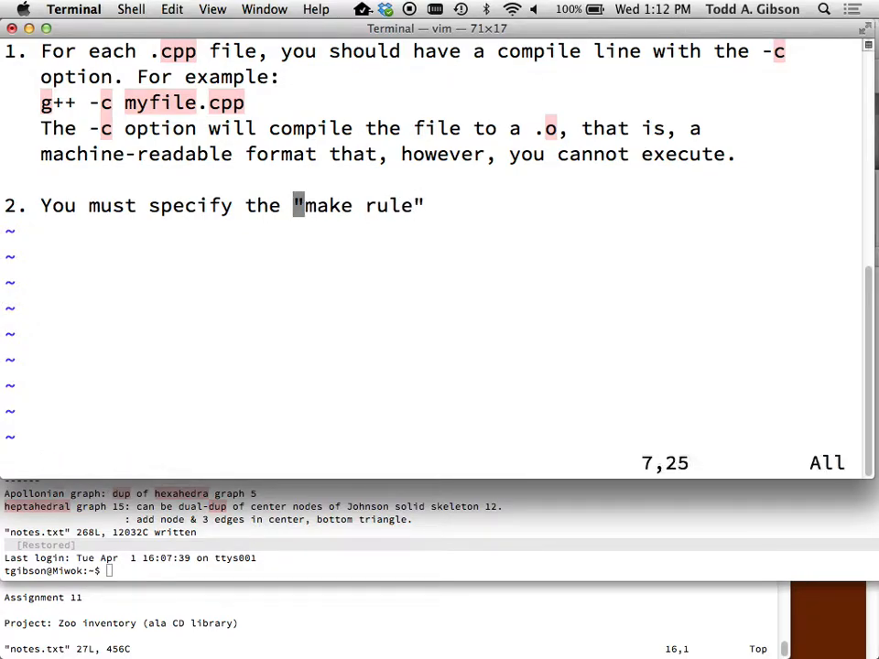
key("A")
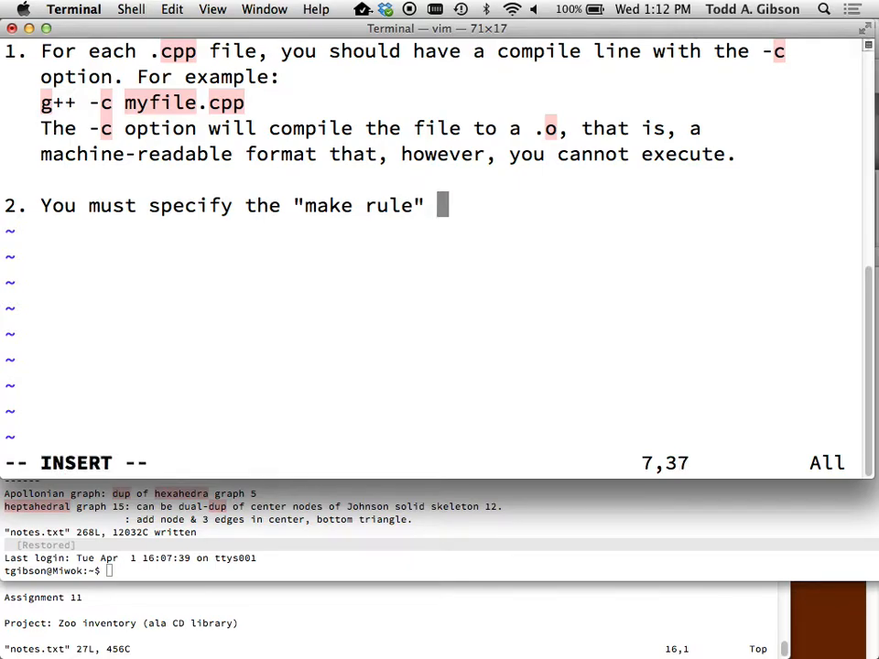
type("fo")
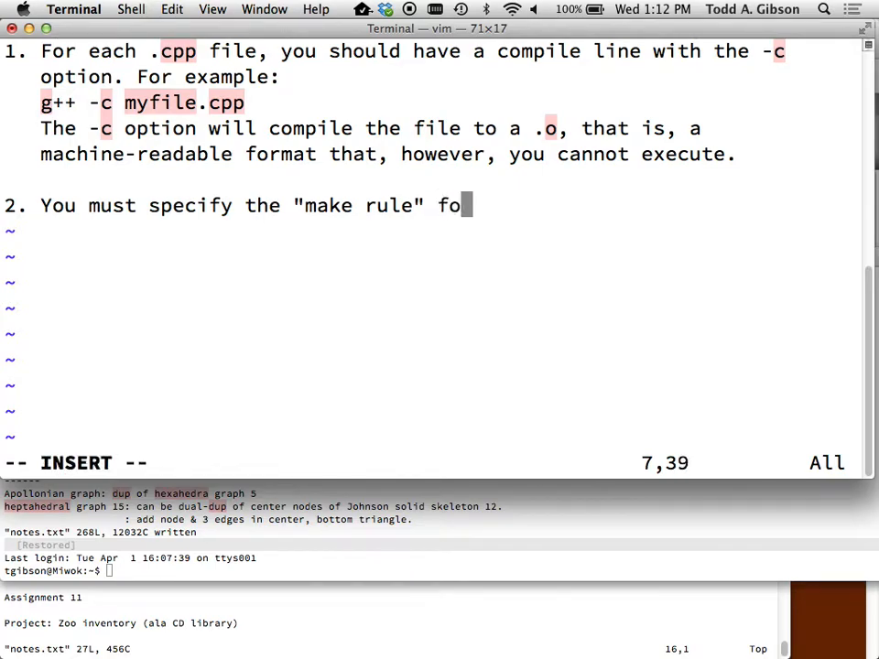
type("r compile")
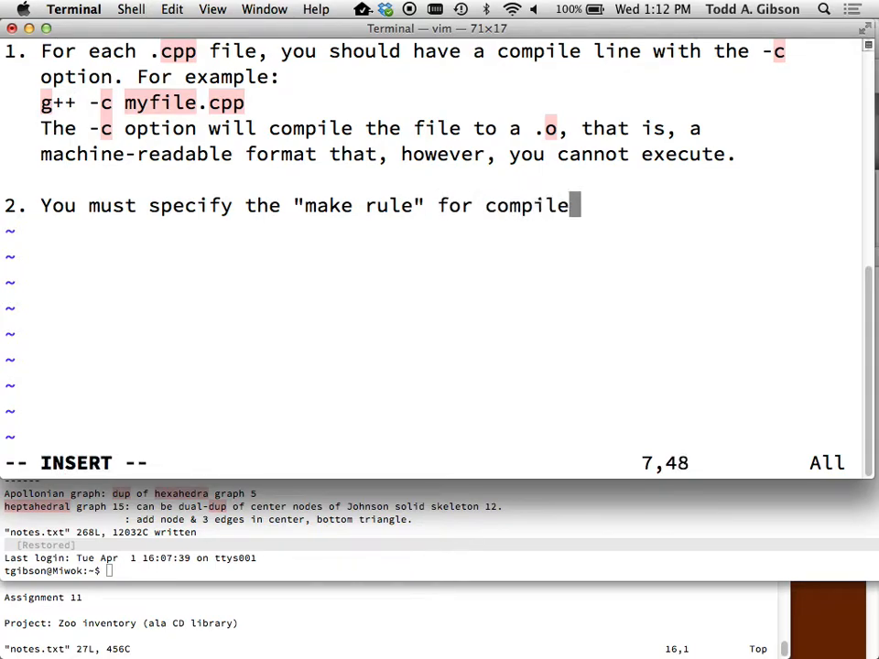
type("ng each")
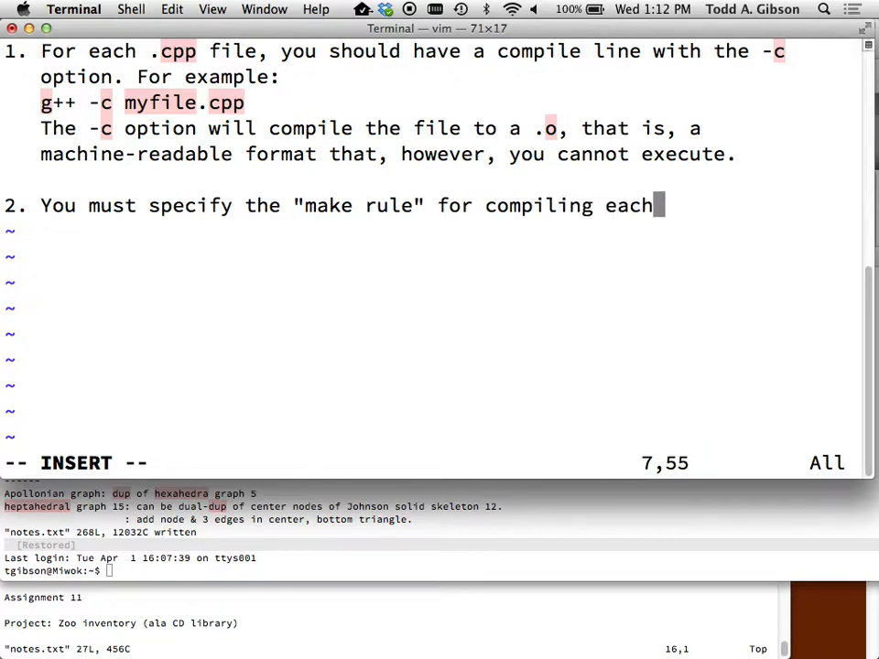
type(".cpp-")
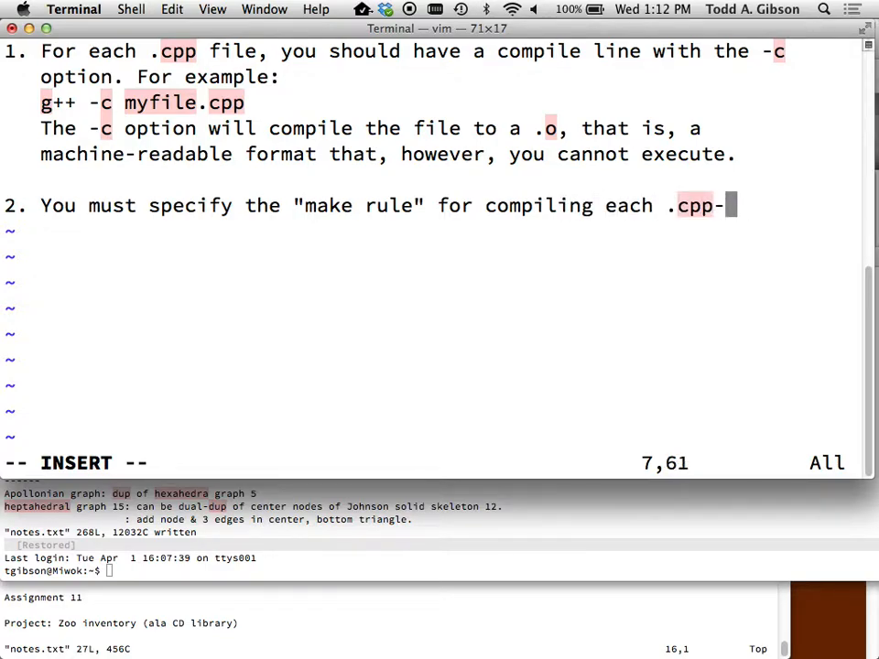
type("> .o")
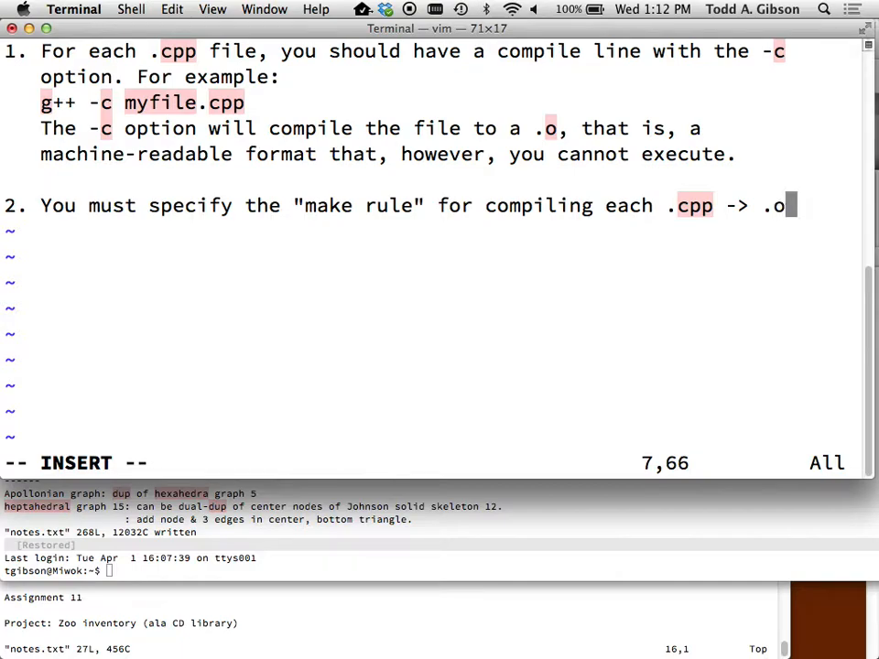
Step: Add 'That rule is:' with the form 'whatyouwant: what is used to make whatyouwant'
key("Return")
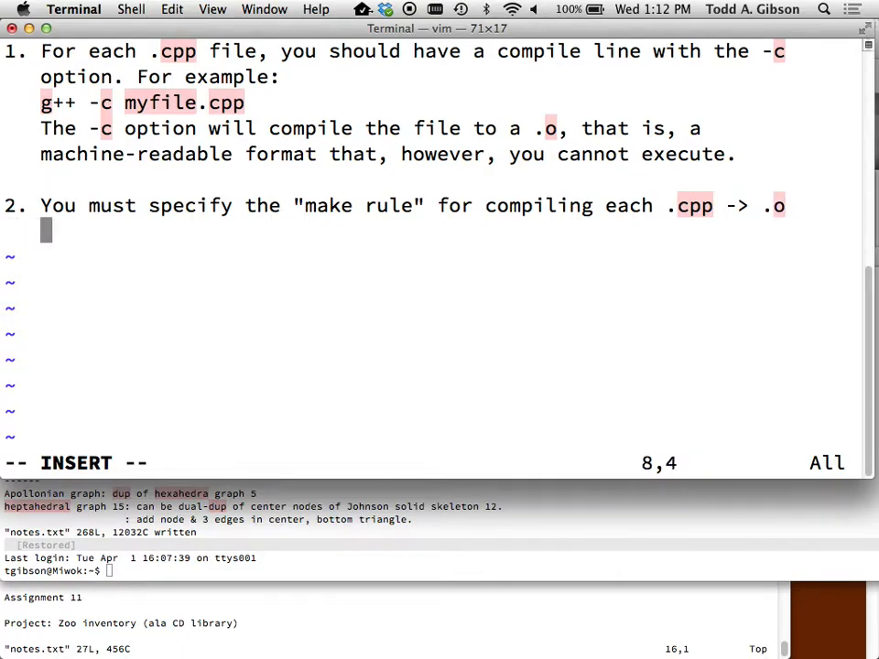
type("That rule is:")
left_click(412, 256)
type("whatyouwant: what")
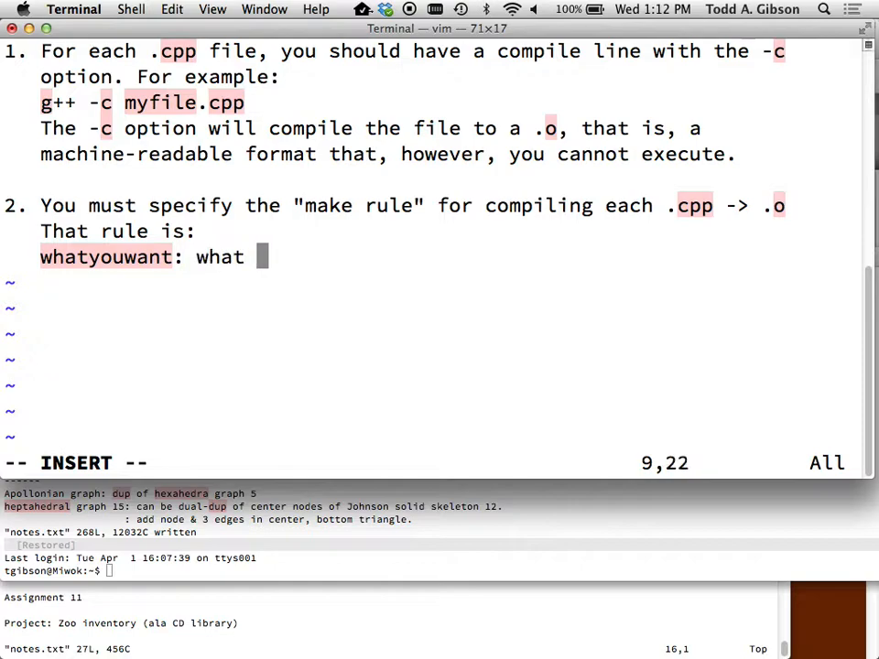
type("is used")
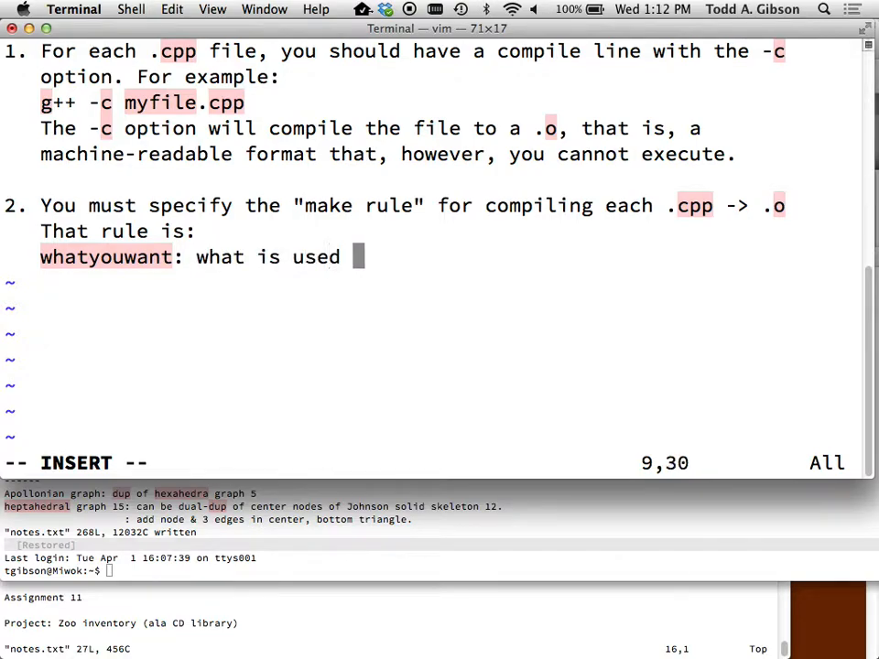
type("to make whatyouwant")
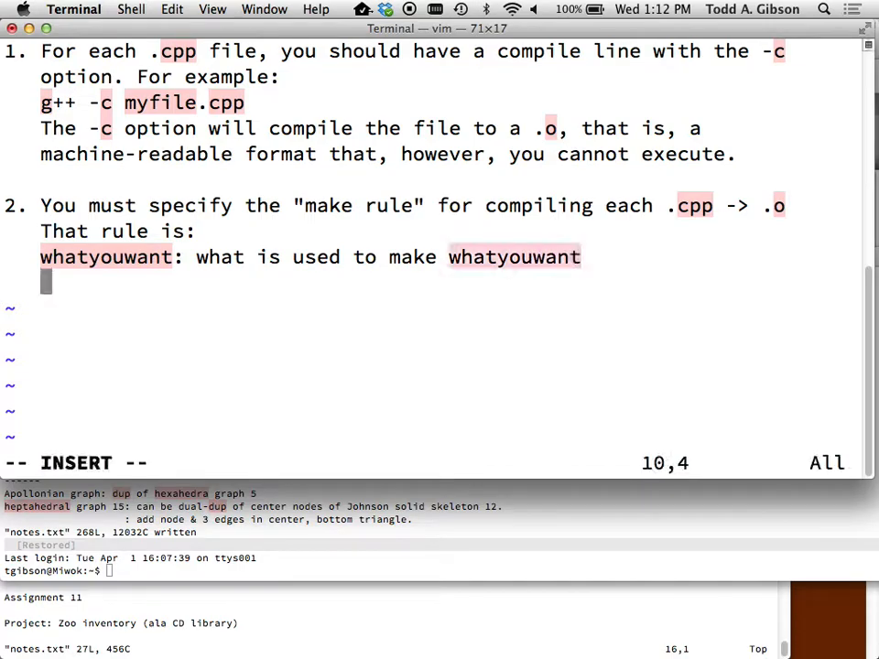
Step: Add the example rule 'myfile.o: myfile.cpp myfile.h' below the rule form
key("Escape")
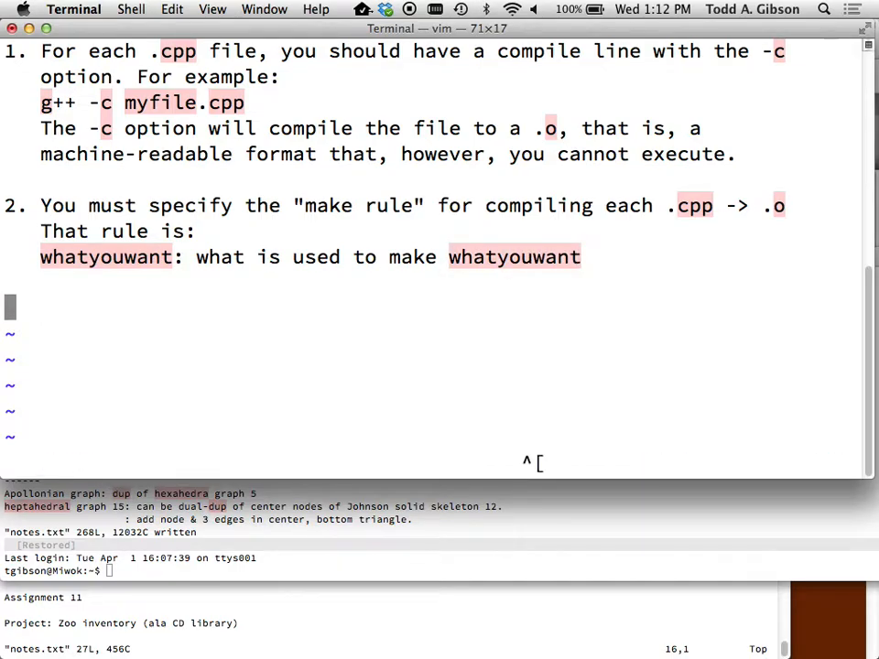
key("i")
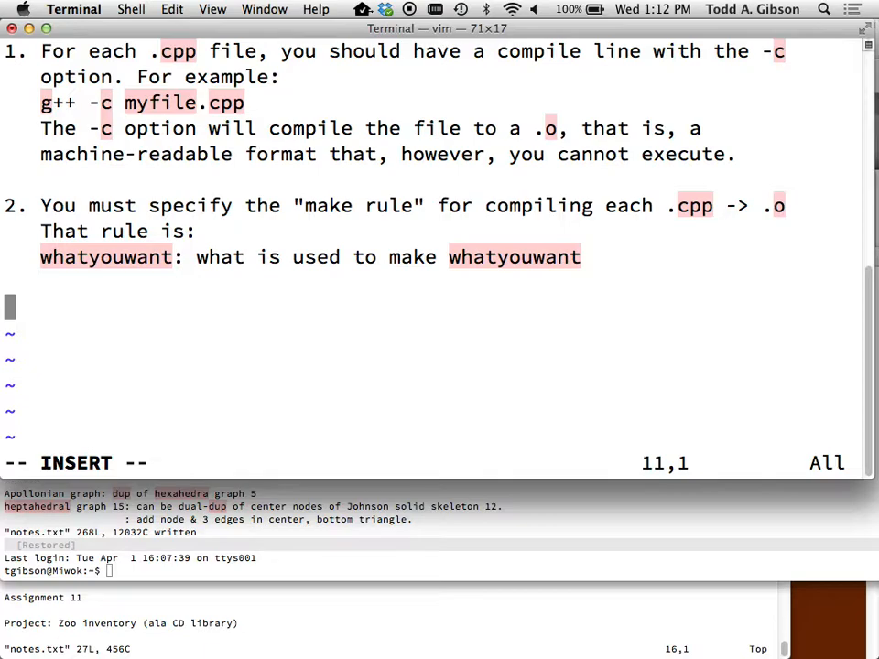
type(".o")
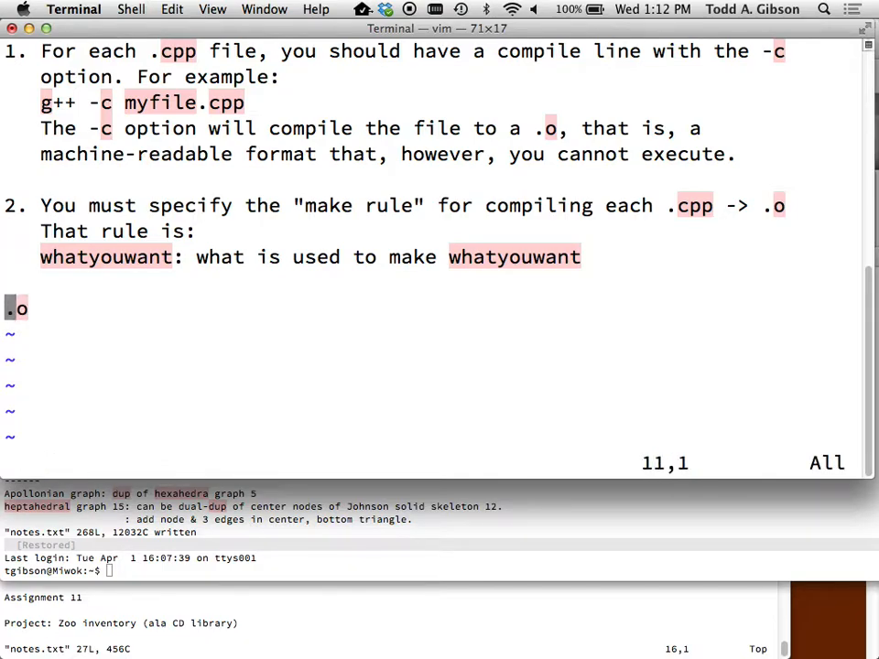
type("myfile")
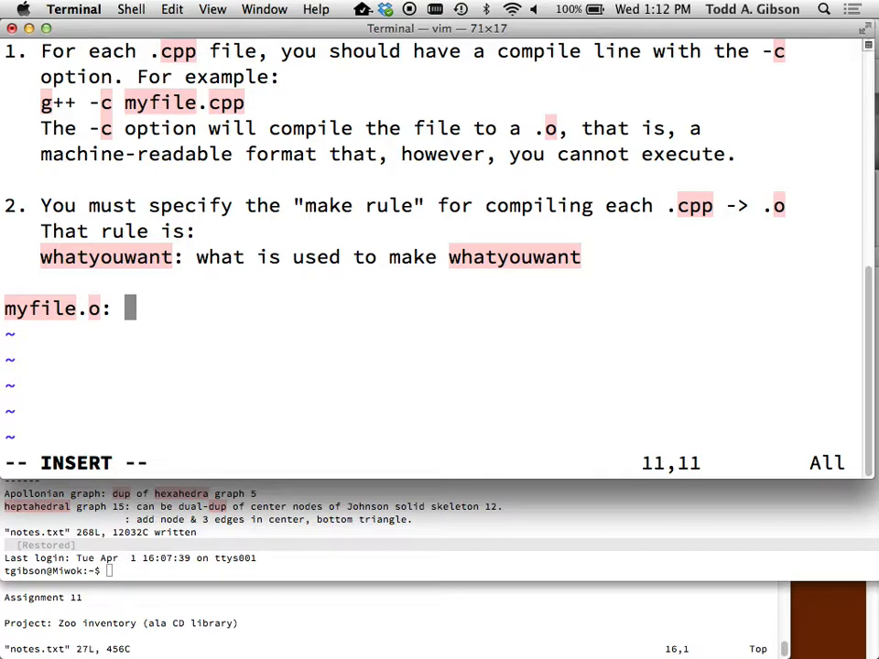
type("myfile")
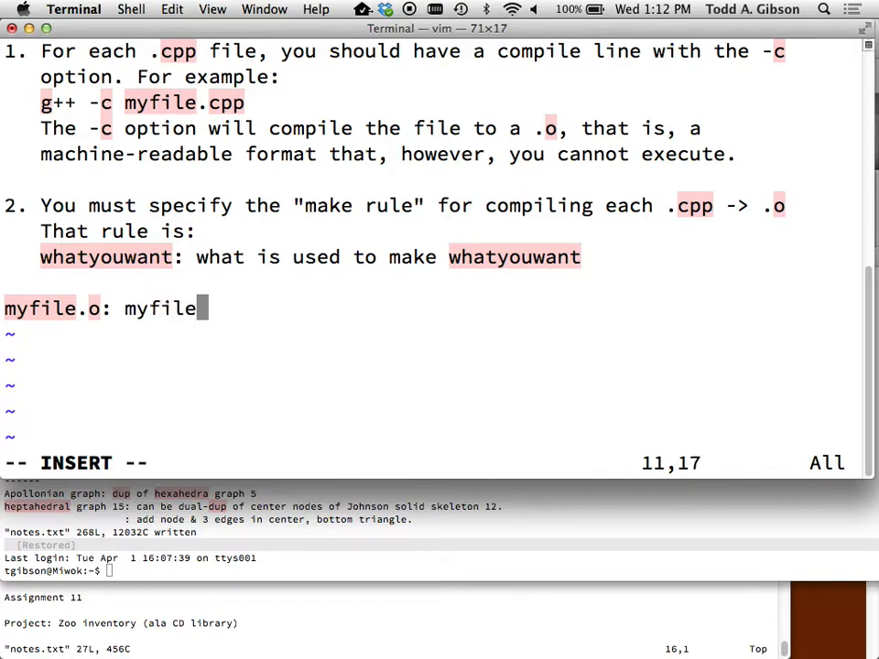
type(".cpp")
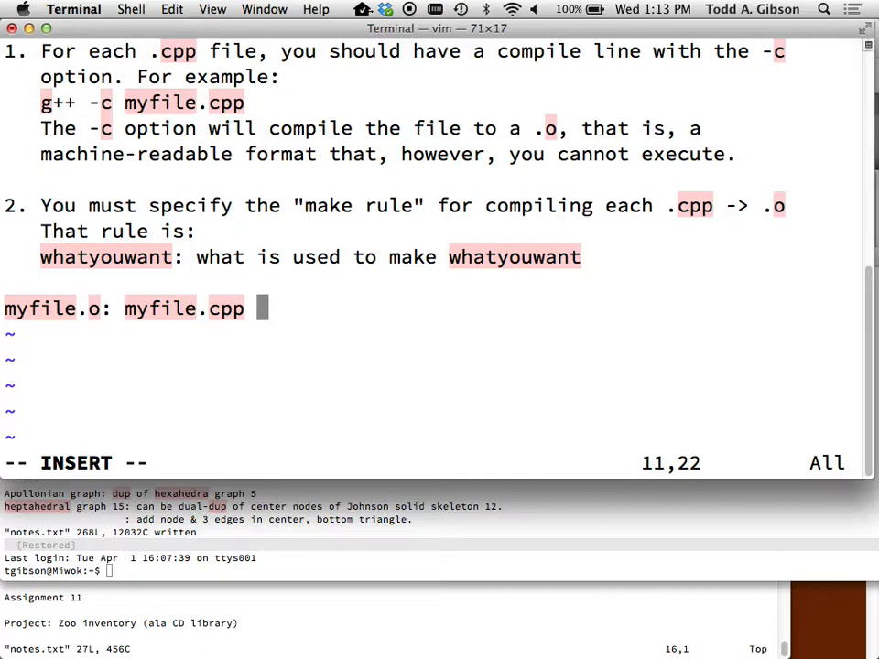
type("myfile")
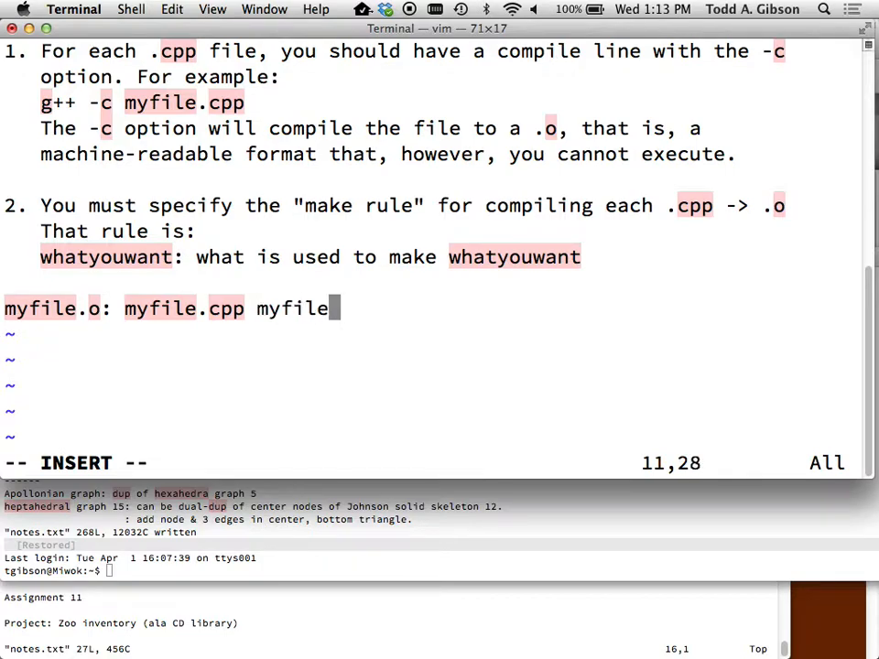
type(".h")
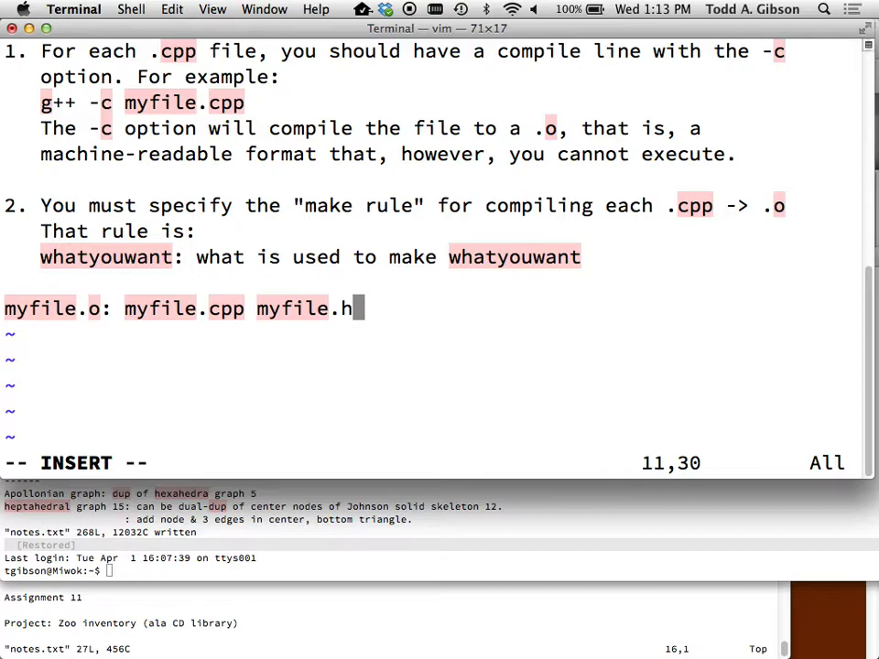
Step: Add the tab-indented command 'g++ -c myfile.cpp' under the myfile.o rule
key("Escape")
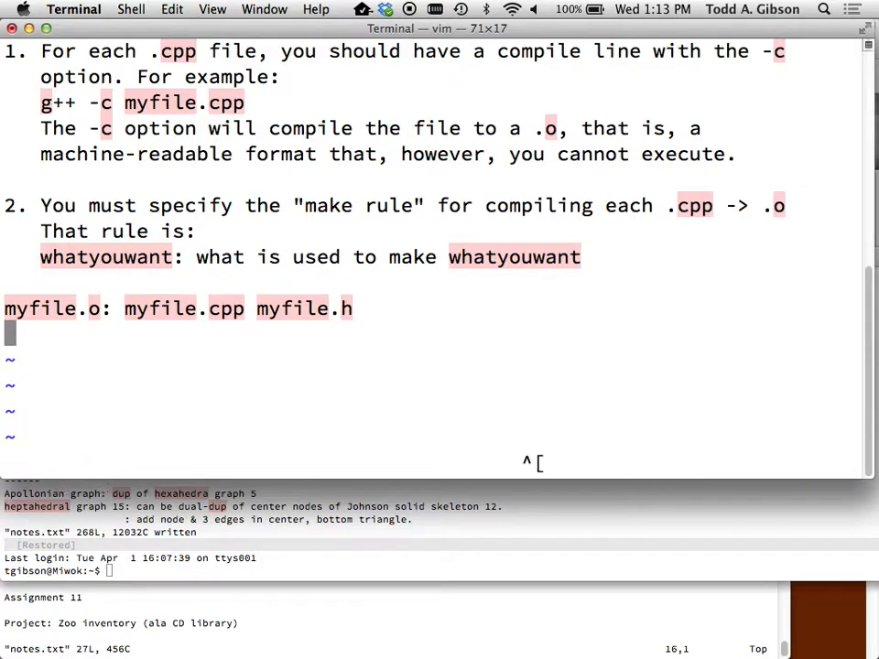
type("<tab>")
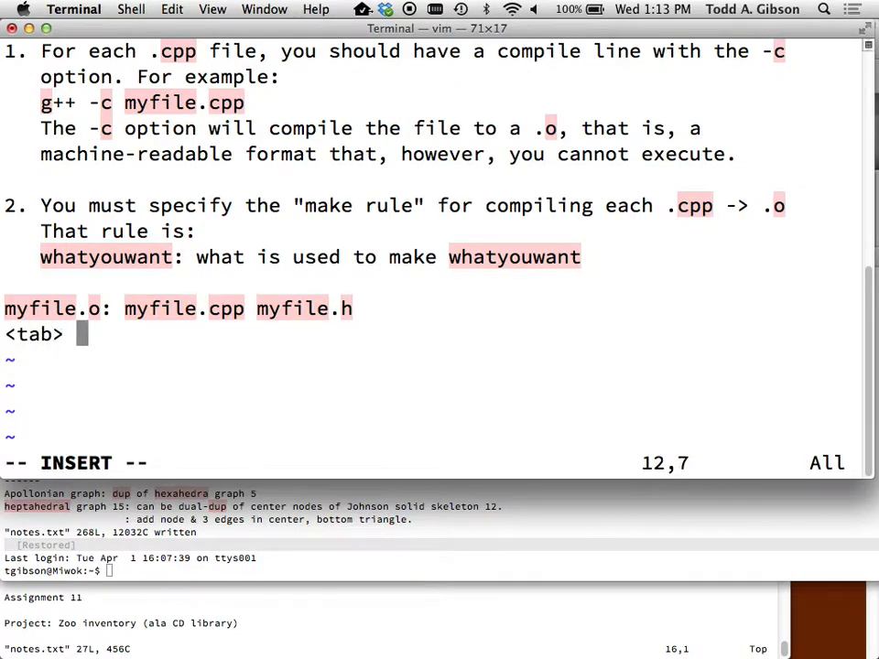
type("g++ -c")
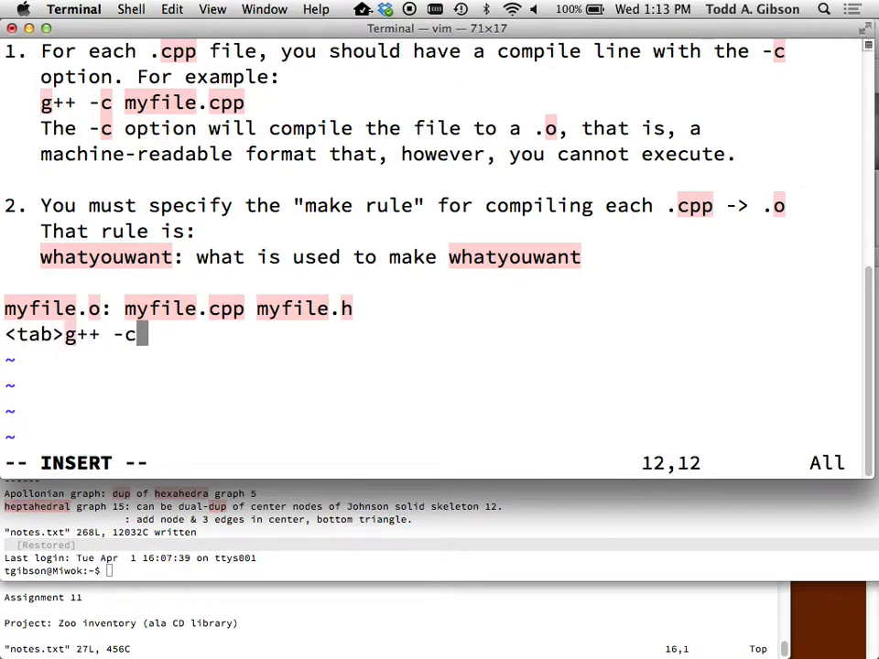
type("myfile.cpp")
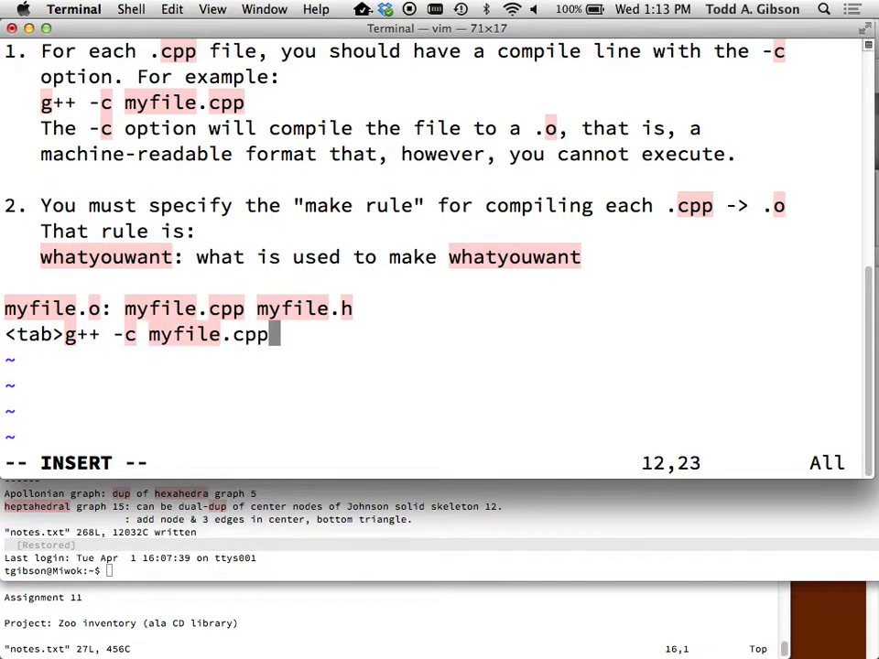
key("Escape")
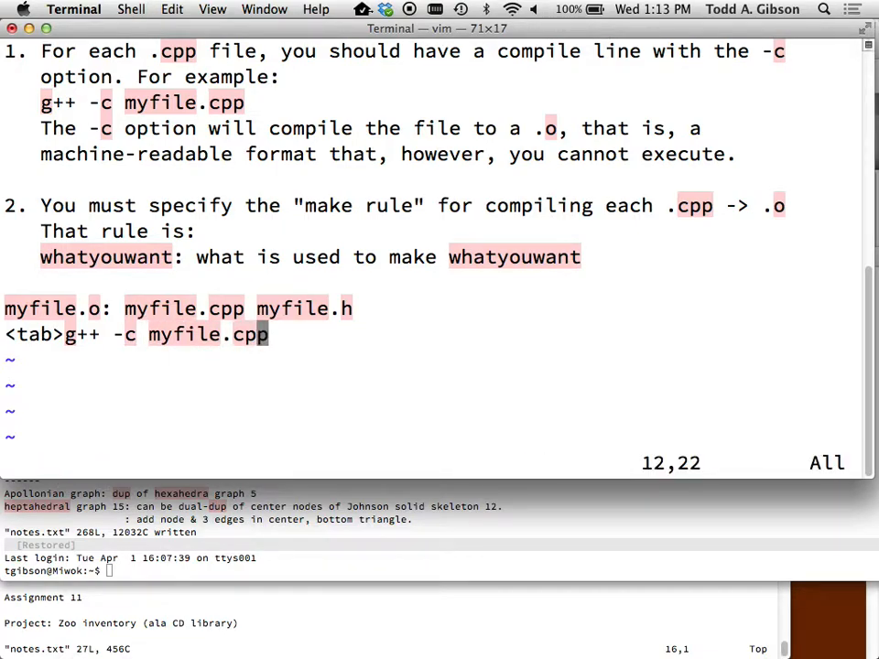
key("Return")
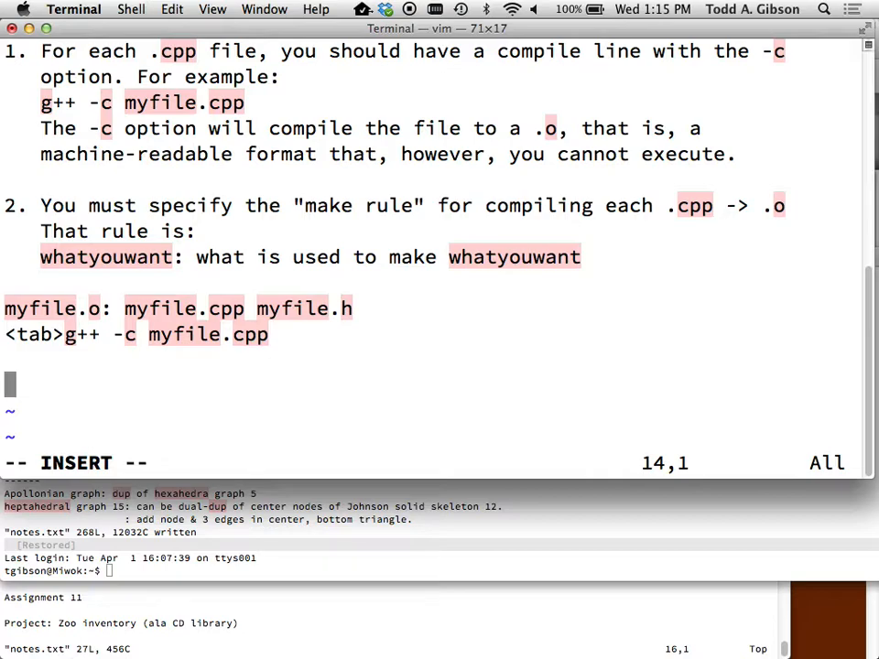
Step: Type a 'weapon.h.gch' line into the vim notes
type("m")
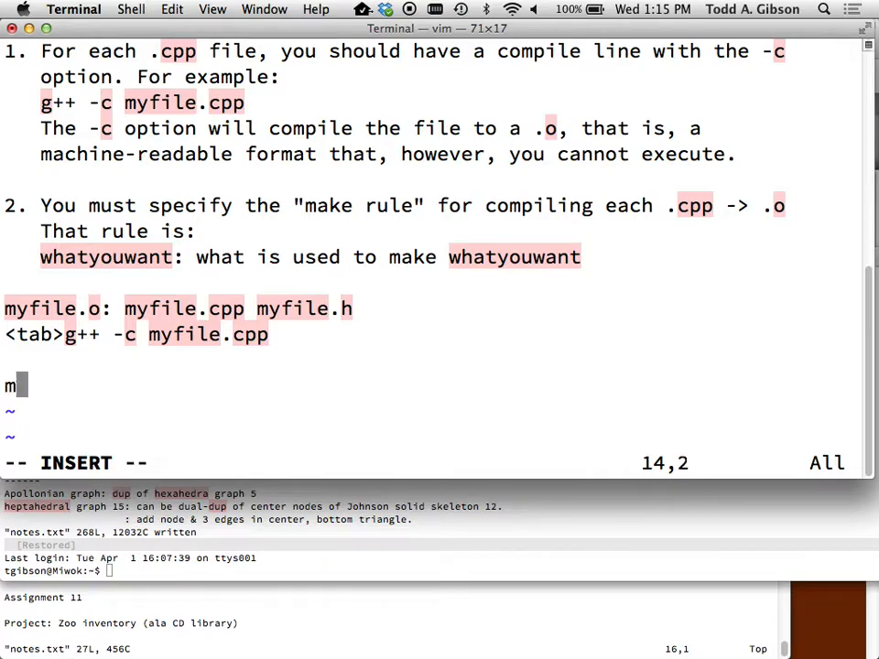
type("eapon.h.")
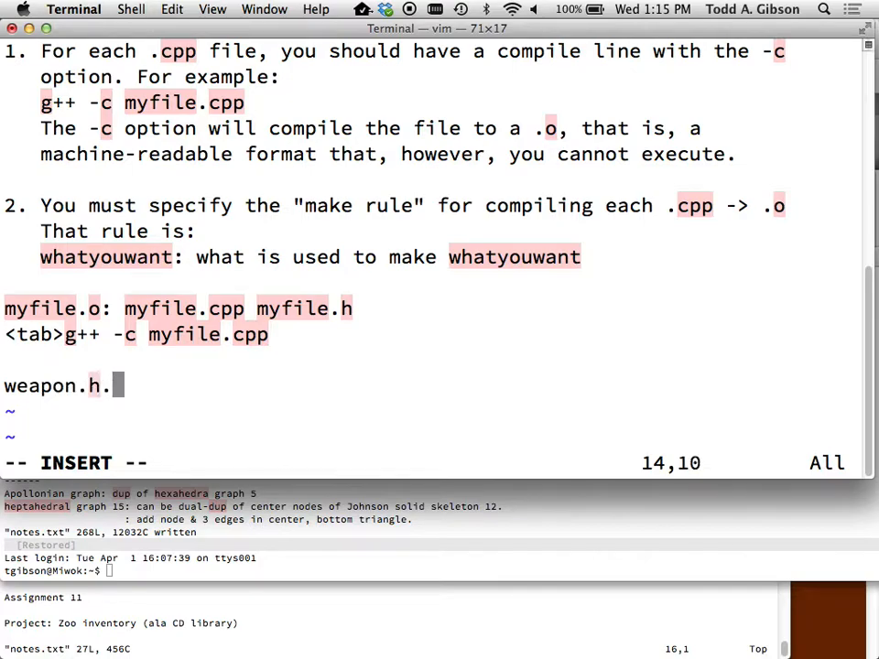
type("gch")
type("rm")
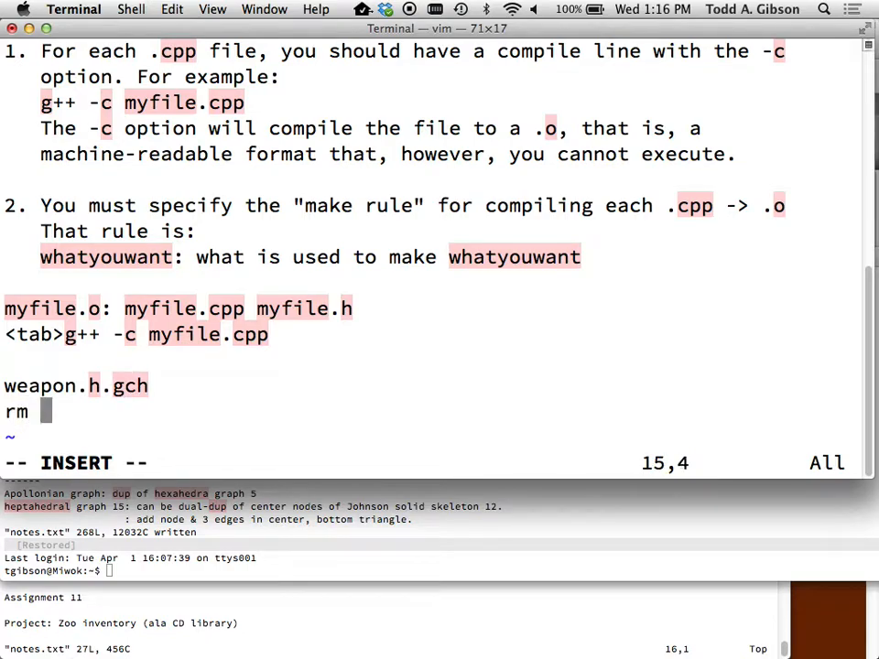
Step: Complete the line as 'rm *.gch' and open an empty line below it
type("*.gch")
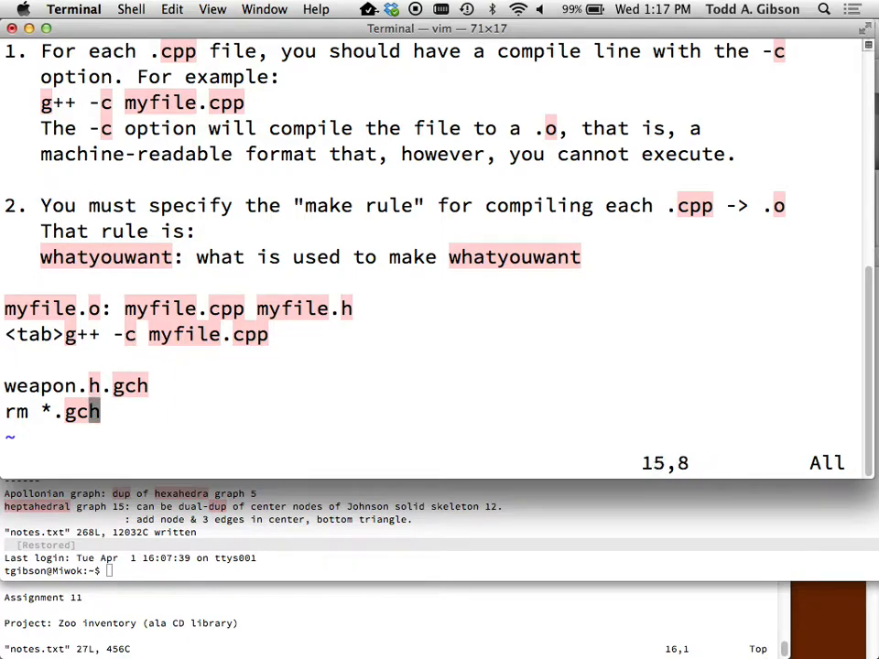
key("o")
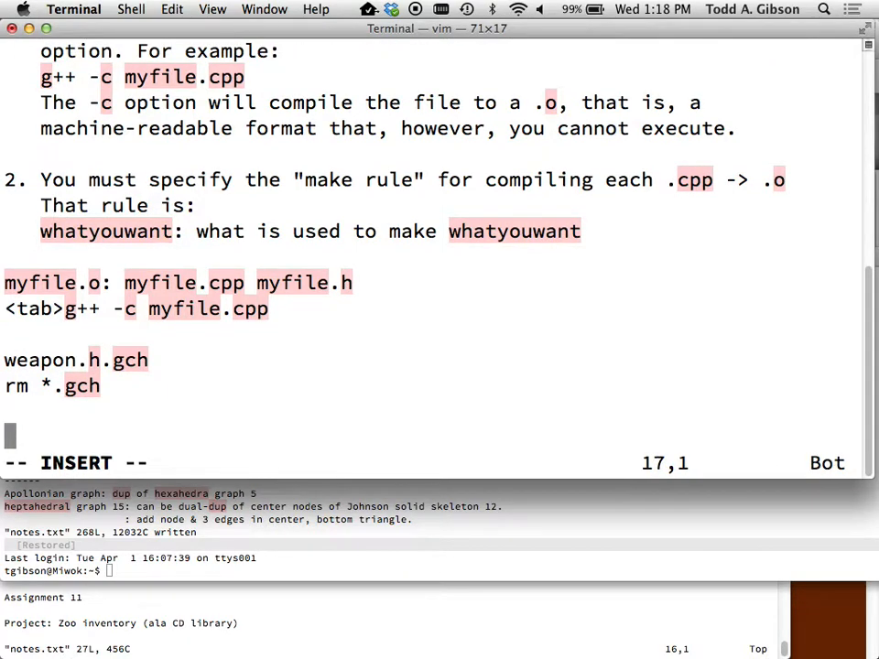
key("V")
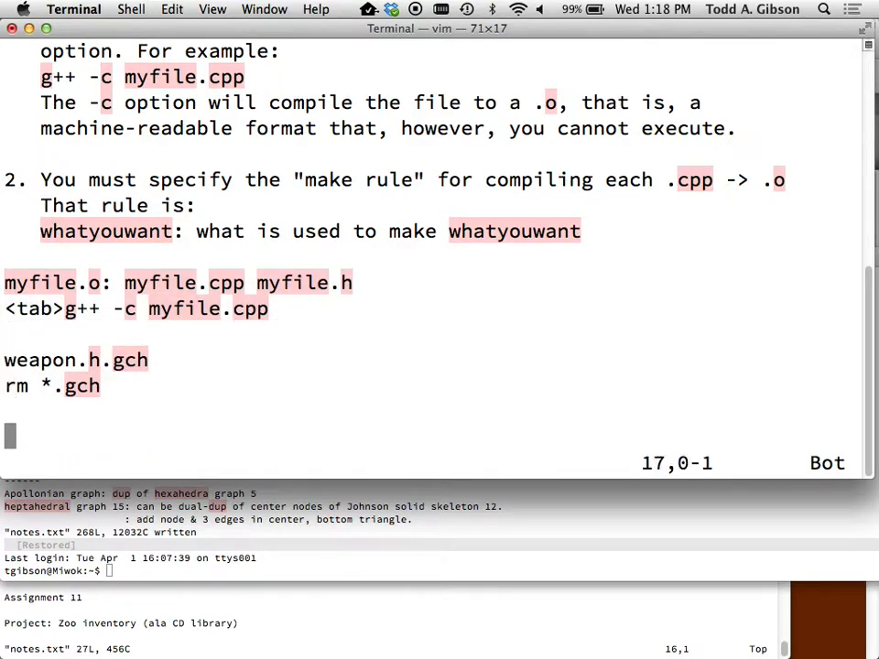
Step: Write point 3: you must turn all of the .o files into an executable
type("3.")
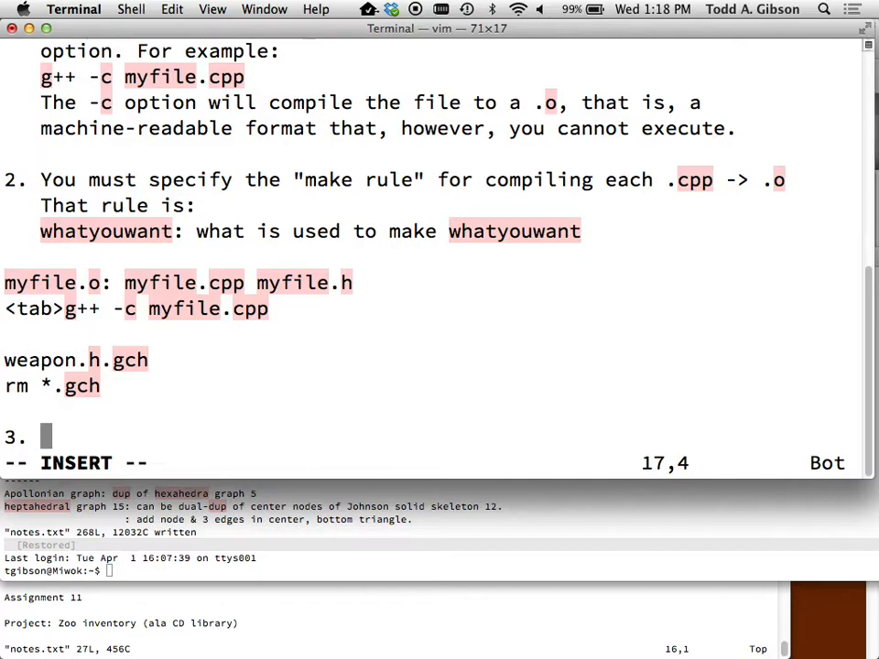
type("You must s")
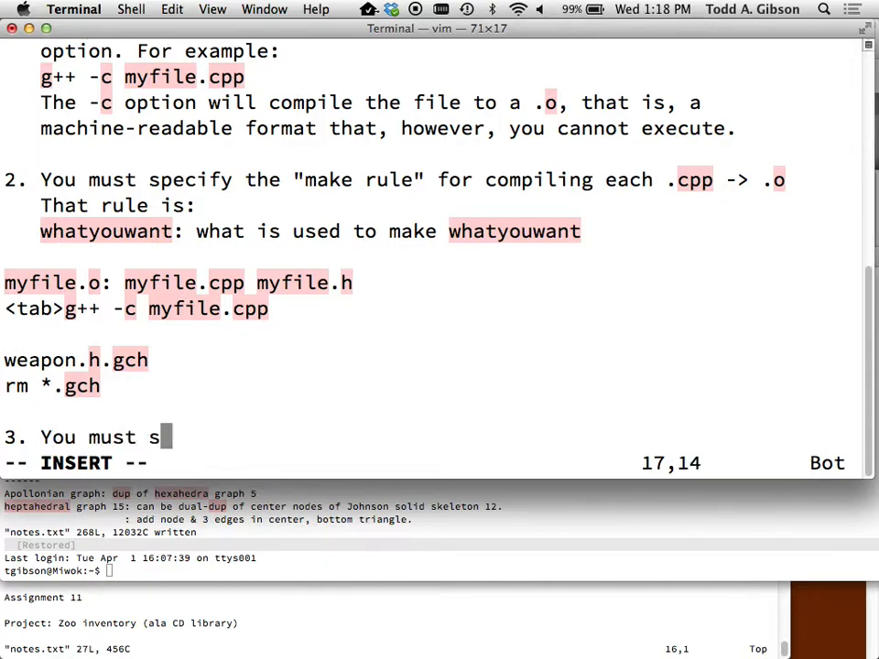
type("c")
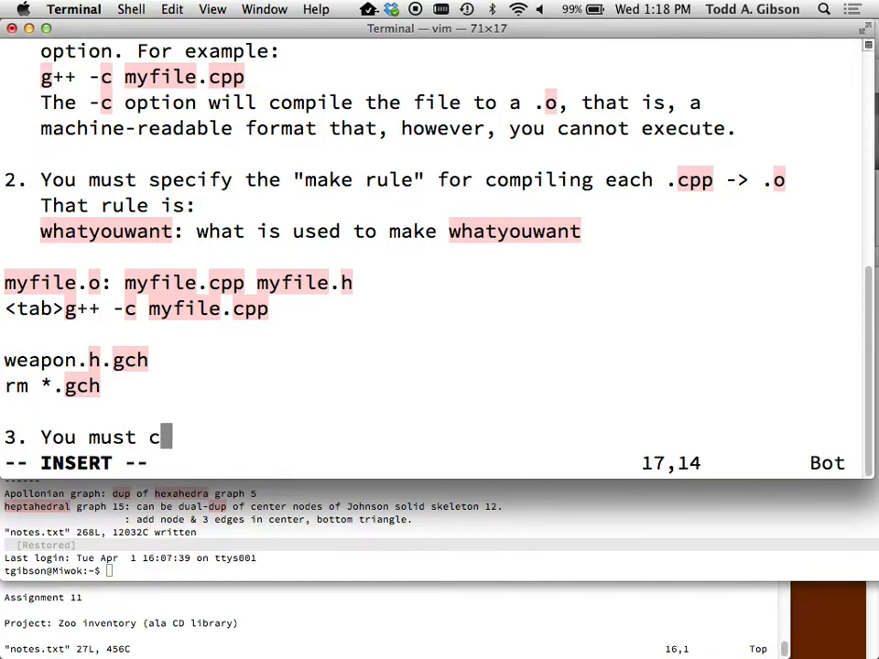
type("urn all of your .o files i")
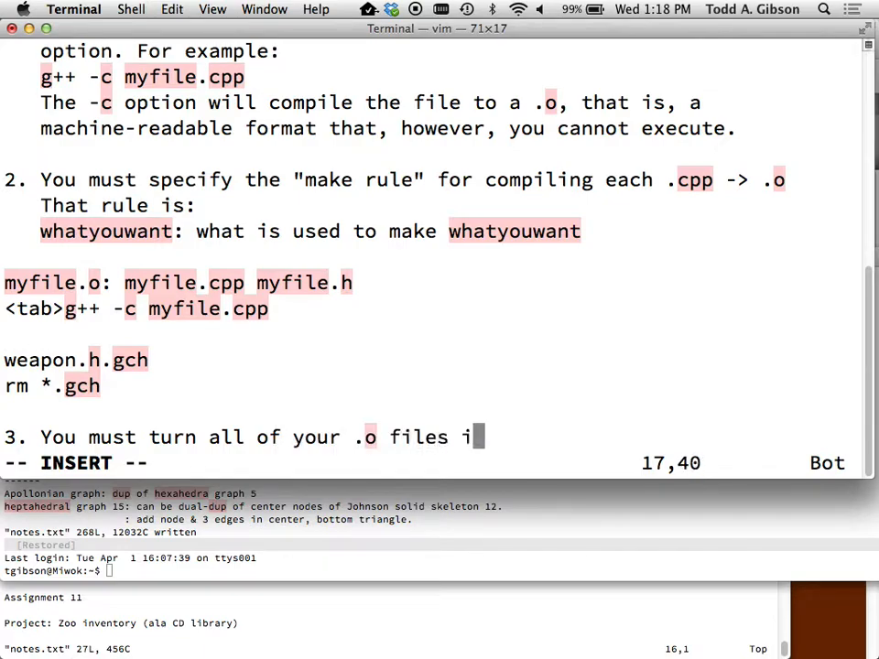
type("nto an ex")
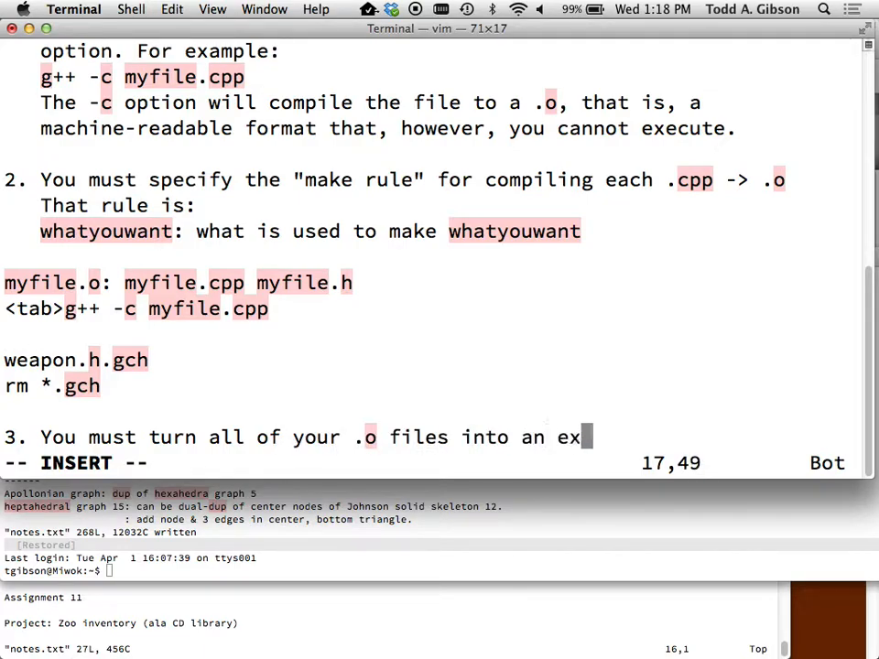
type("ecutable:")
type("g++")
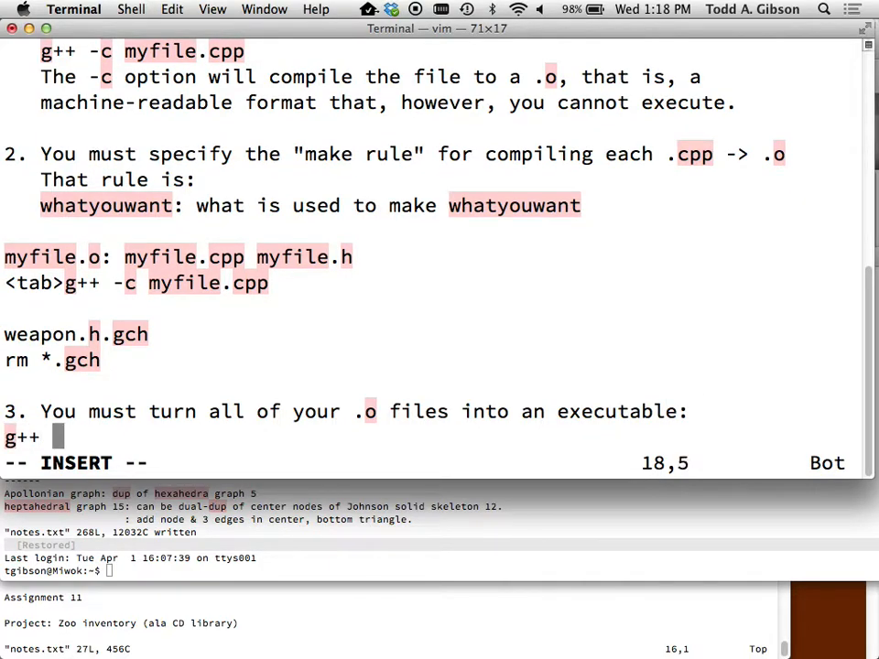
Step: Add the link command 'g++ myfile.o yourfile.o hisfile.o herfile.o Random.o'
type("*.")
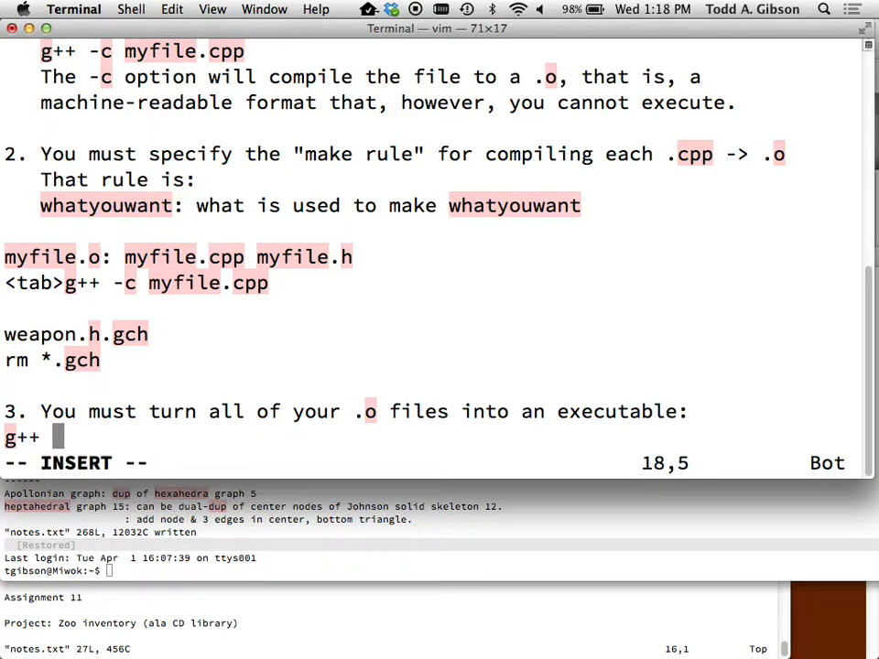
type("myfile.o")
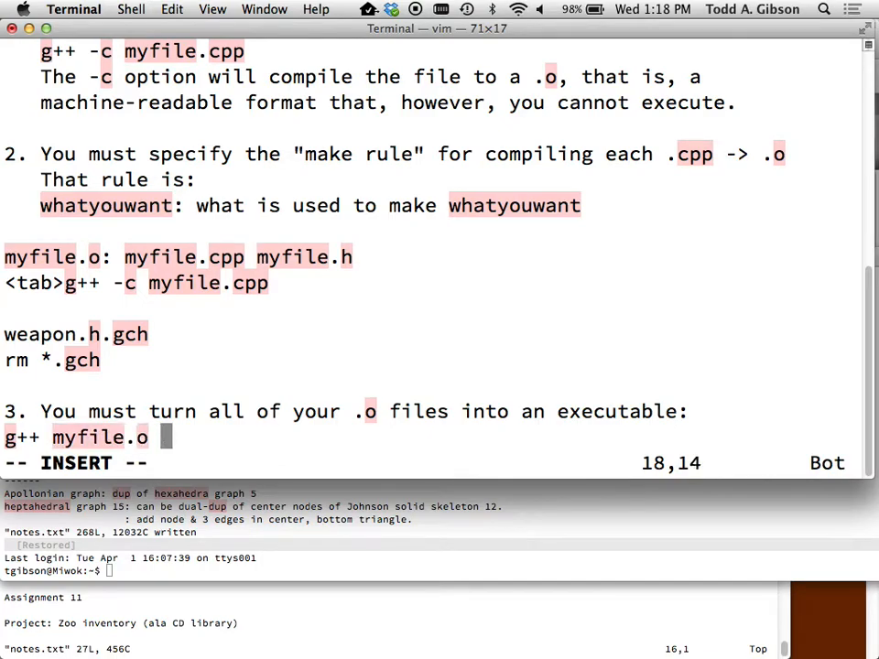
type("yourfile.o hi")
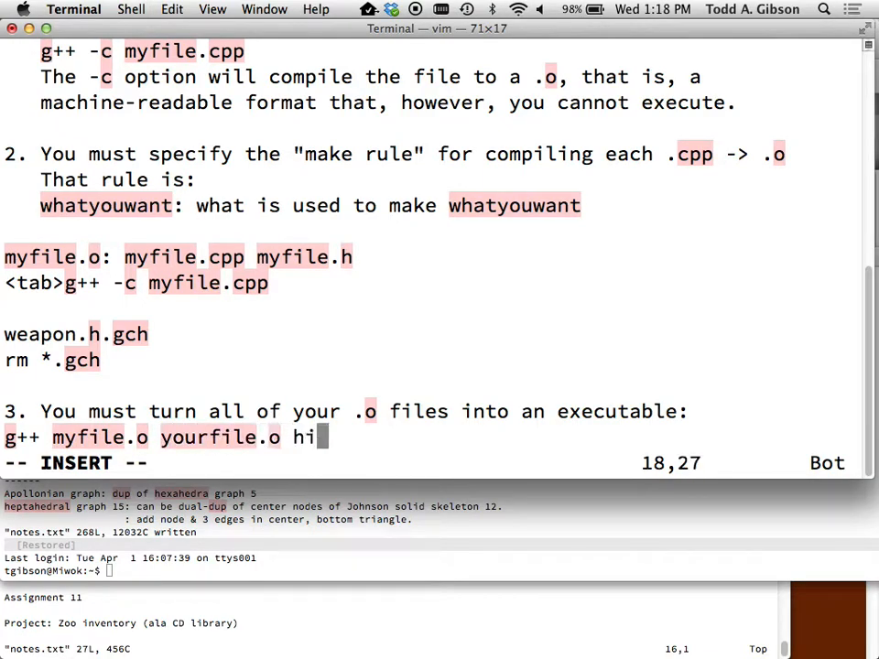
type("sfile.o her")
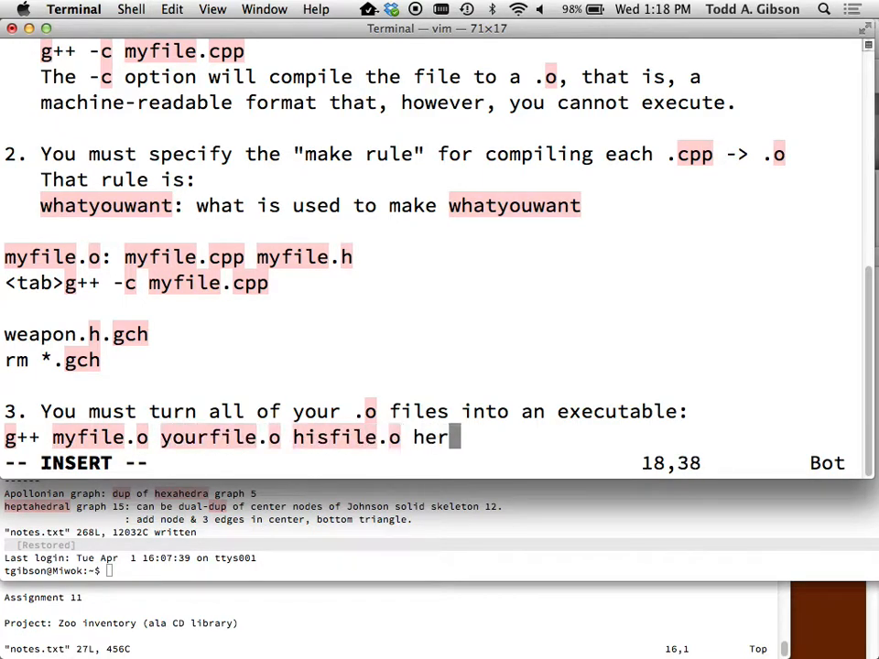
type("file.o")
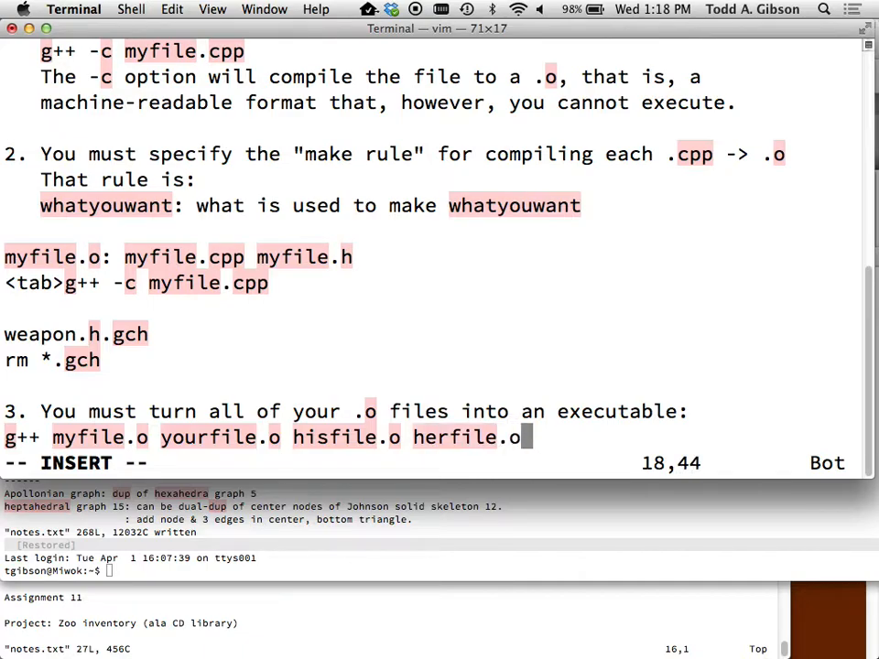
type("random.o")
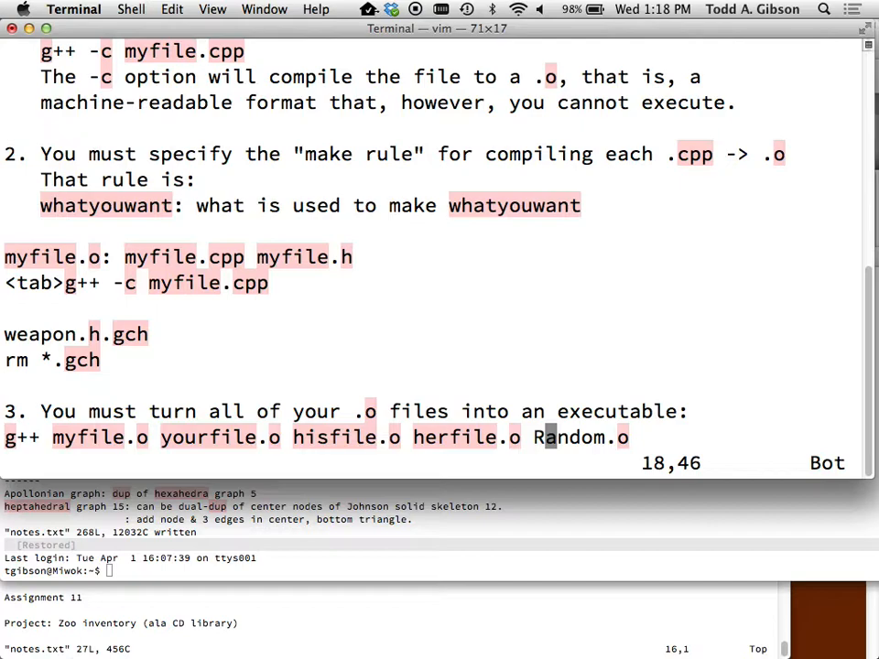
Step: Add a parenthetical: to name the executable other than a.out, don't forget -o
key("o")
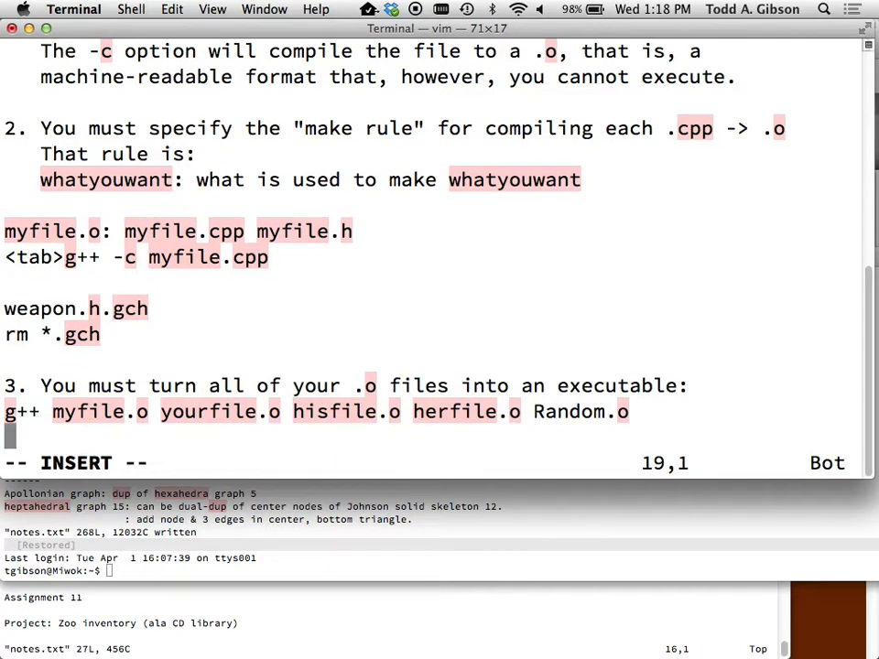
type("(if you wan")
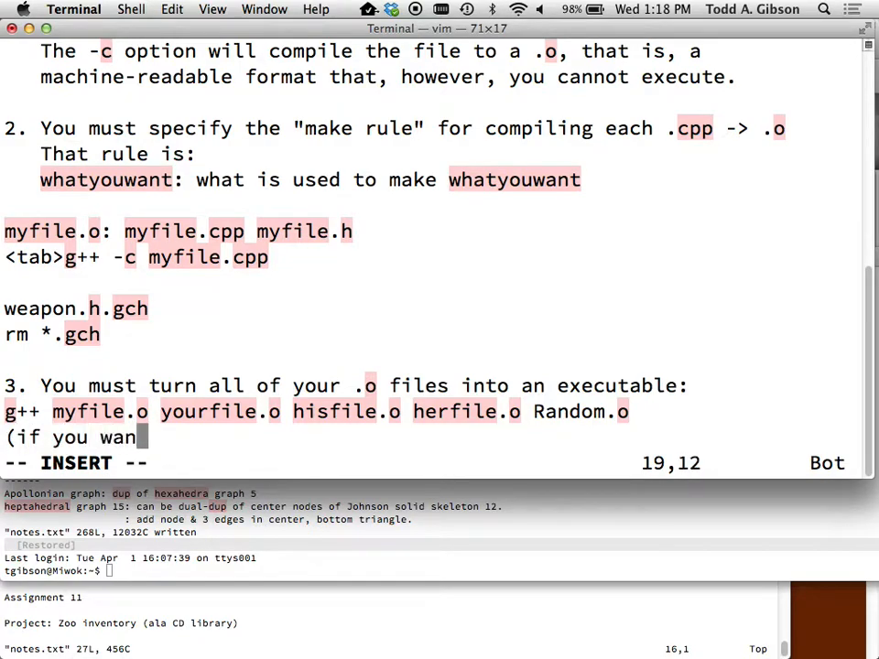
type("t your executable to be named")
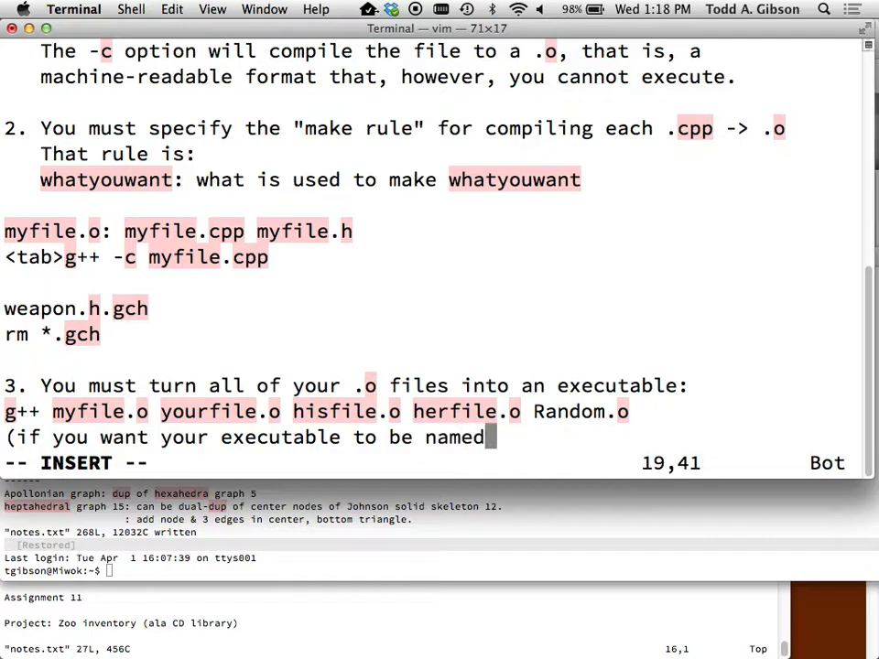
type("something other than")
type("a.")
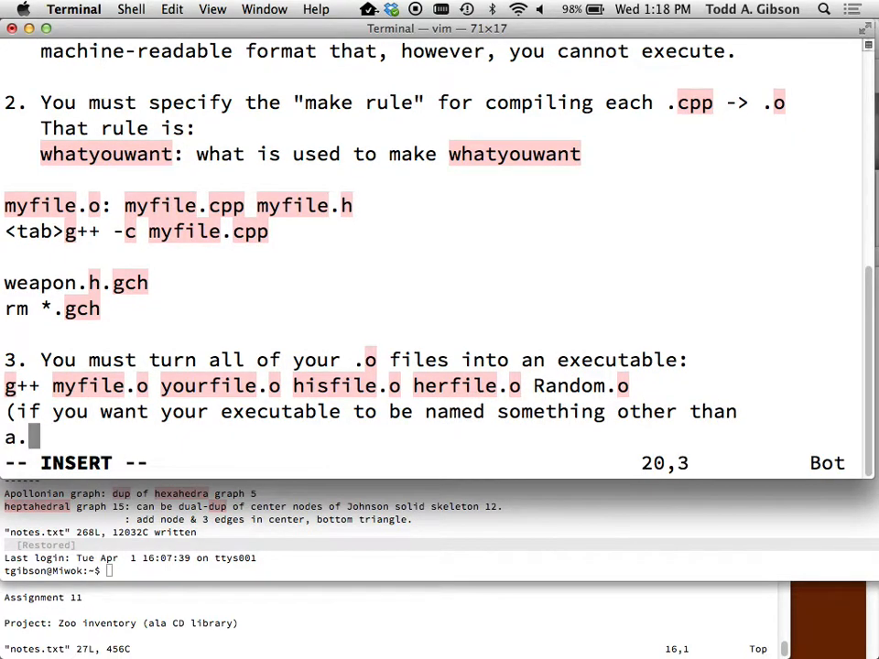
type("out, don't fo")
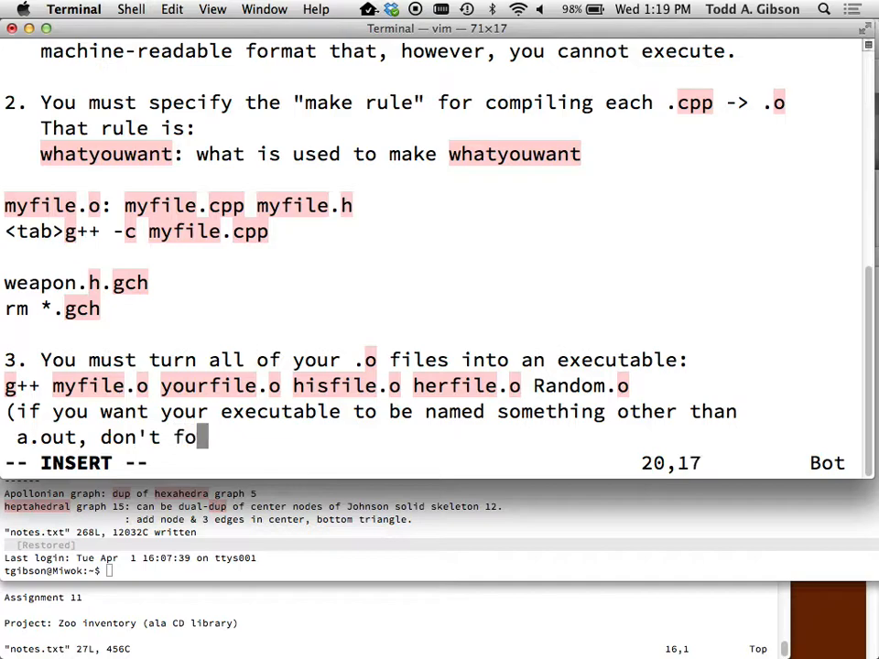
type("rget the")
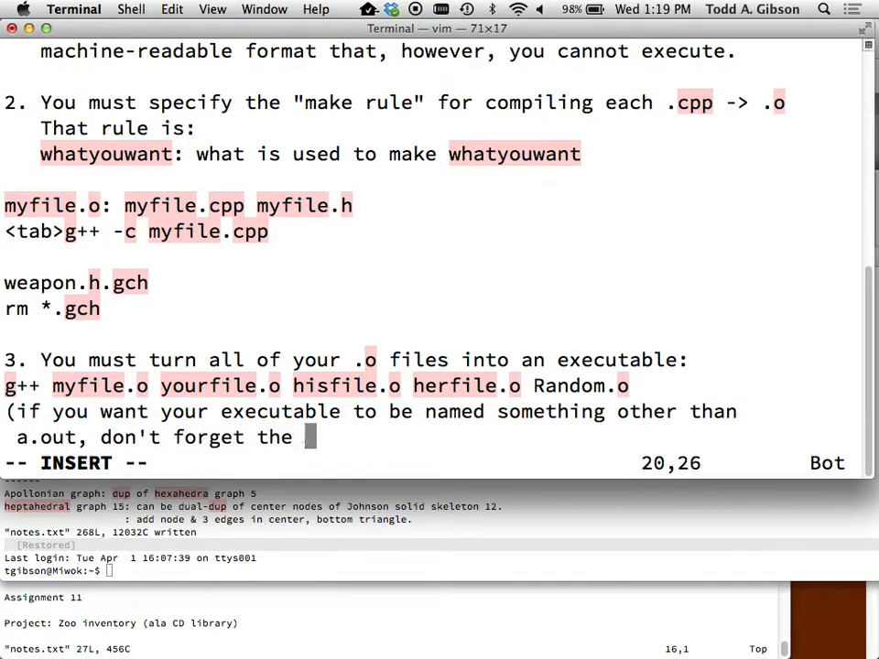
Step: Finish the -o note and duplicate the link line, appending '-o myproject'
type("o option")
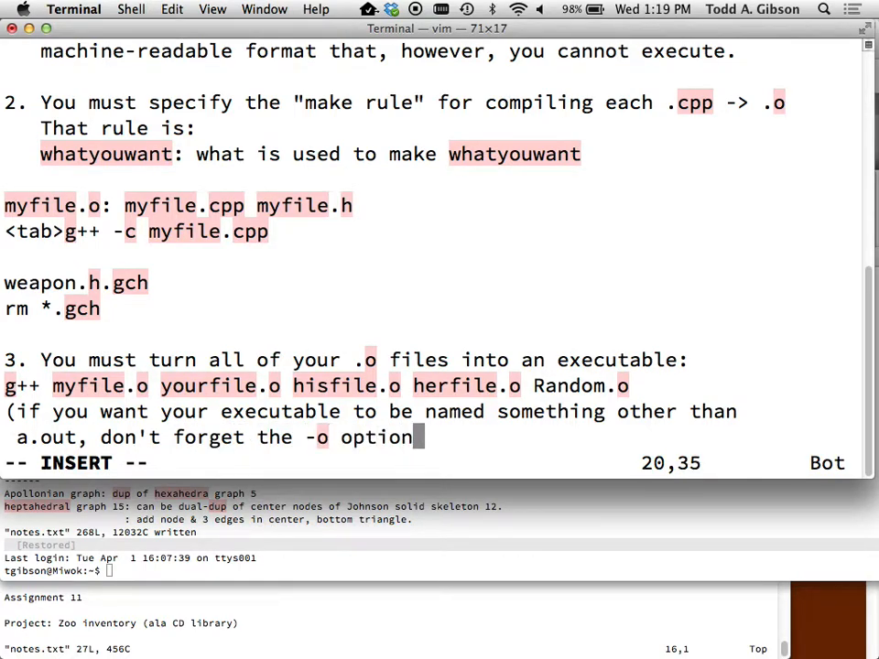
key("Escape")
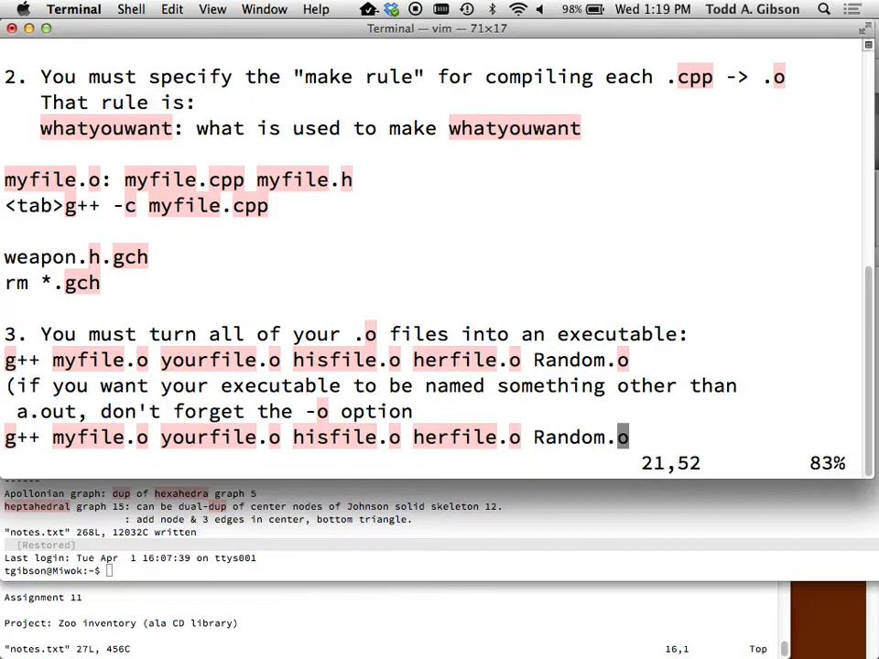
type("-o")
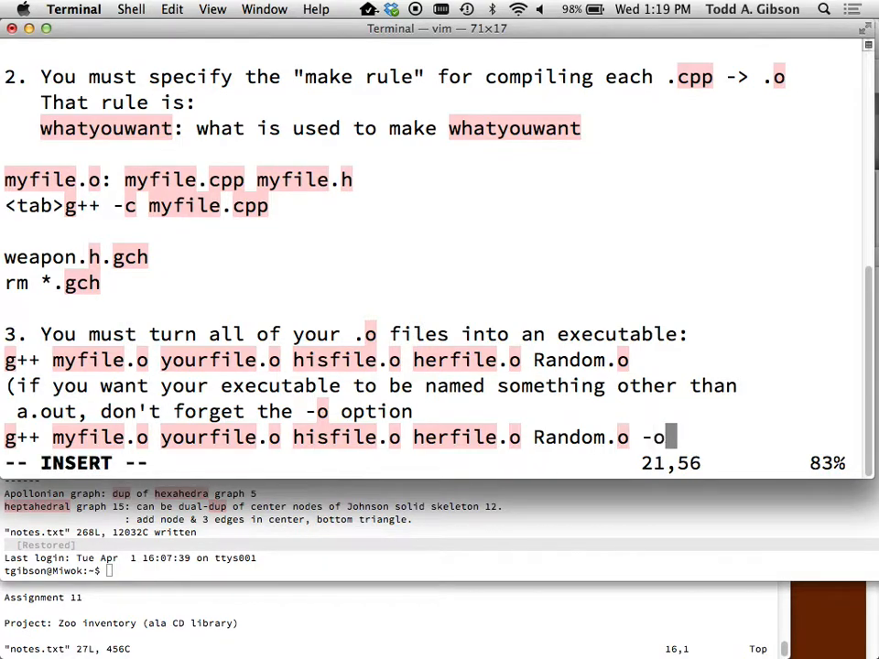
type("myp")
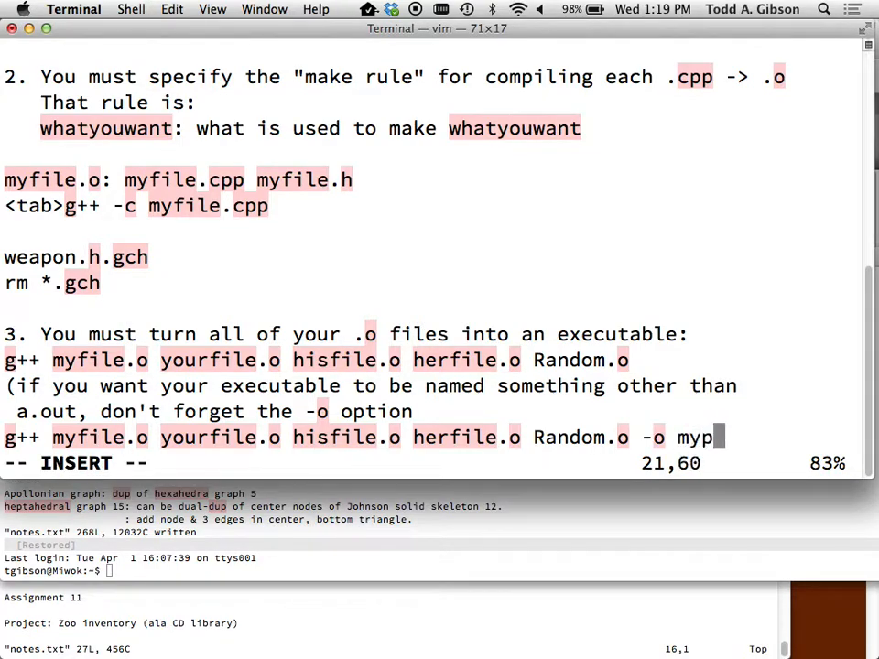
Step: Complete '-o myproject' and start item 4, 'Write a rule for creating the executable'
type("roject")
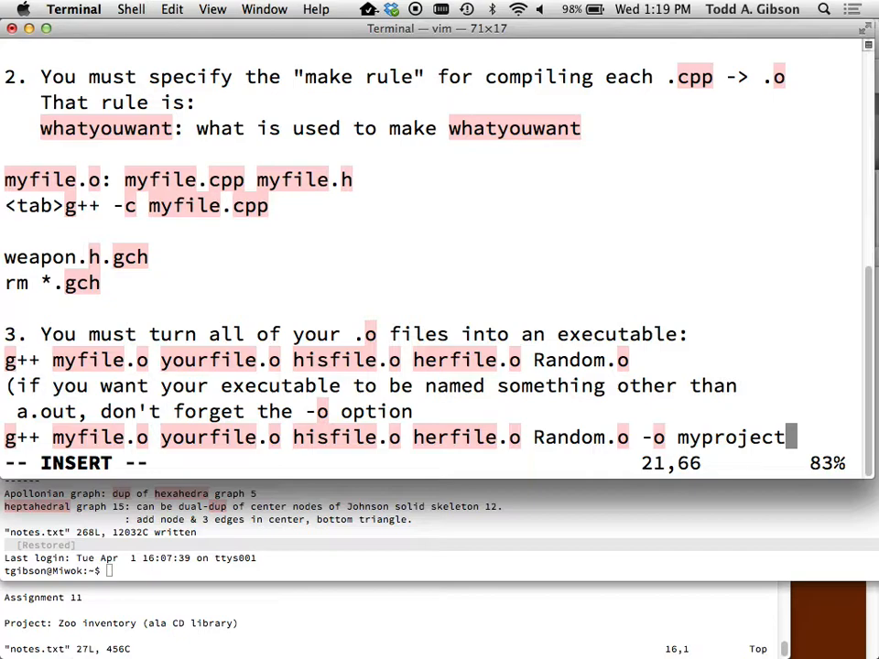
key("Return")
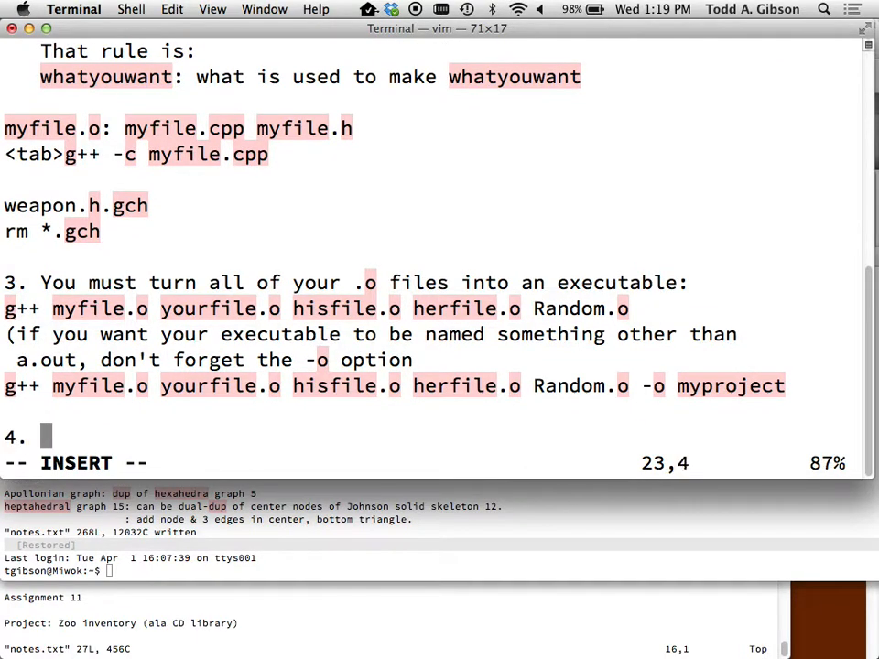
type("Write a")
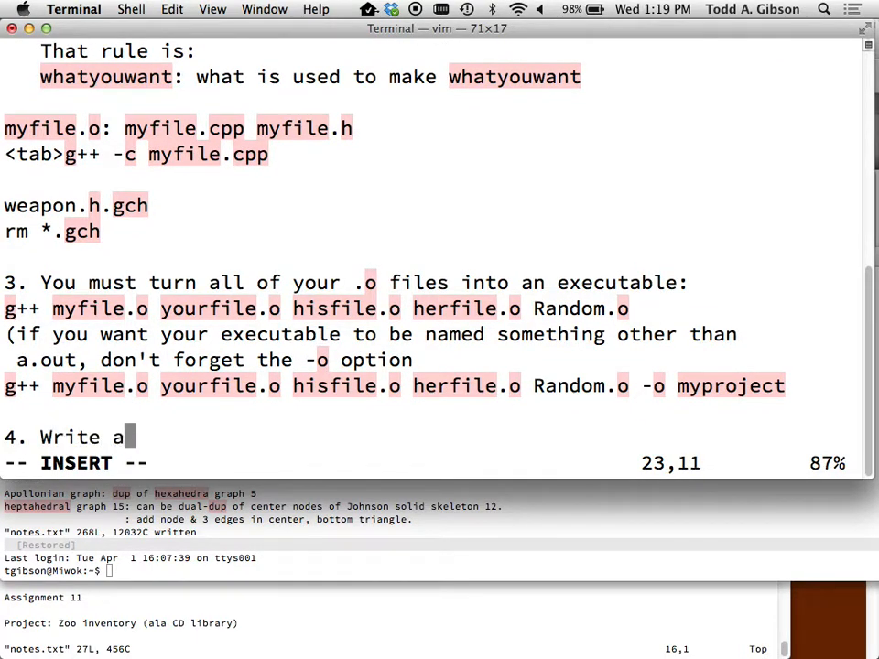
type("rule for crea")
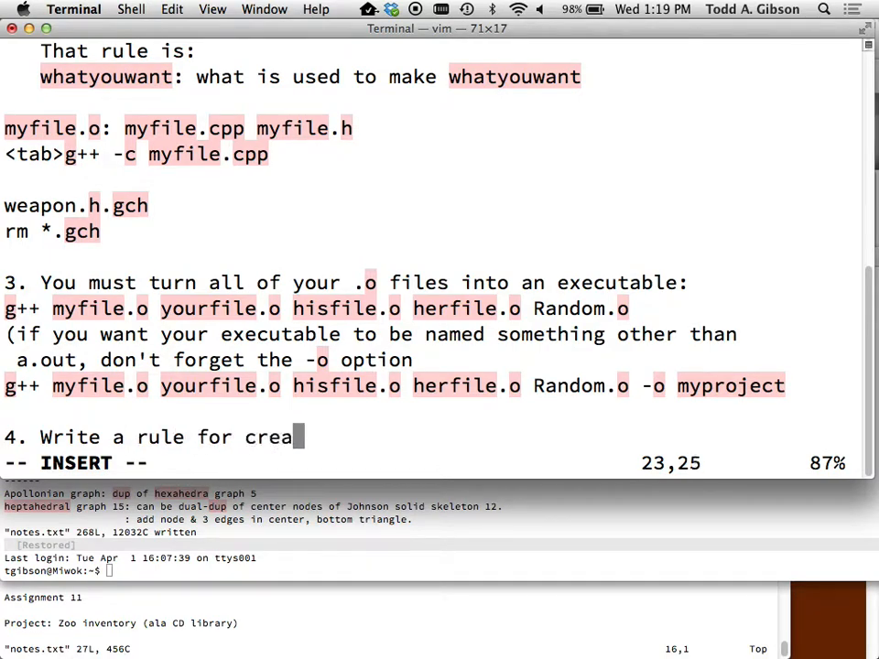
type("ting the executable")
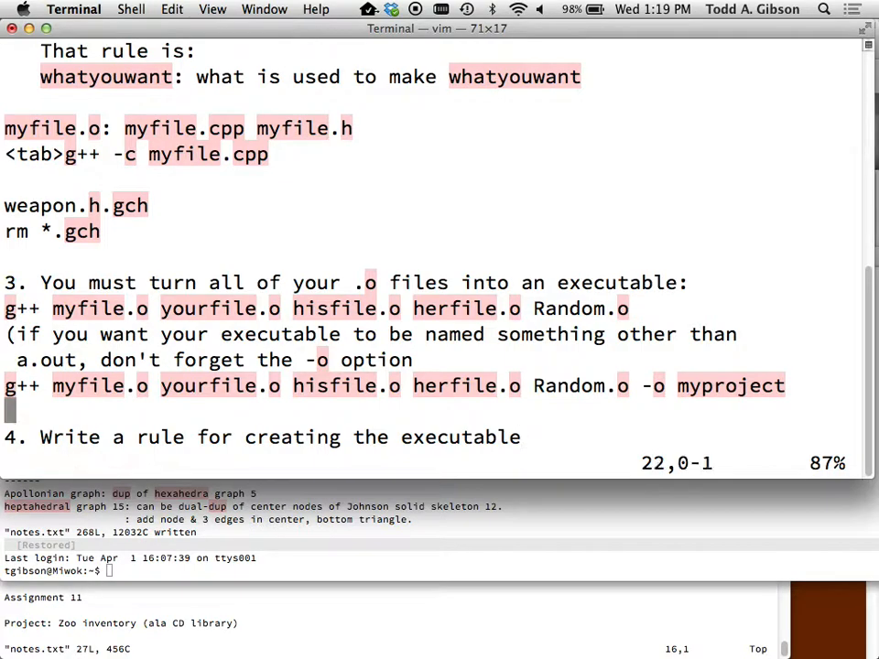
Step: Add the rule 'myproject: myfile.o yourfile.o hisfile.o herfile.o Random.o' with its g++ link command
scroll("down", 3)
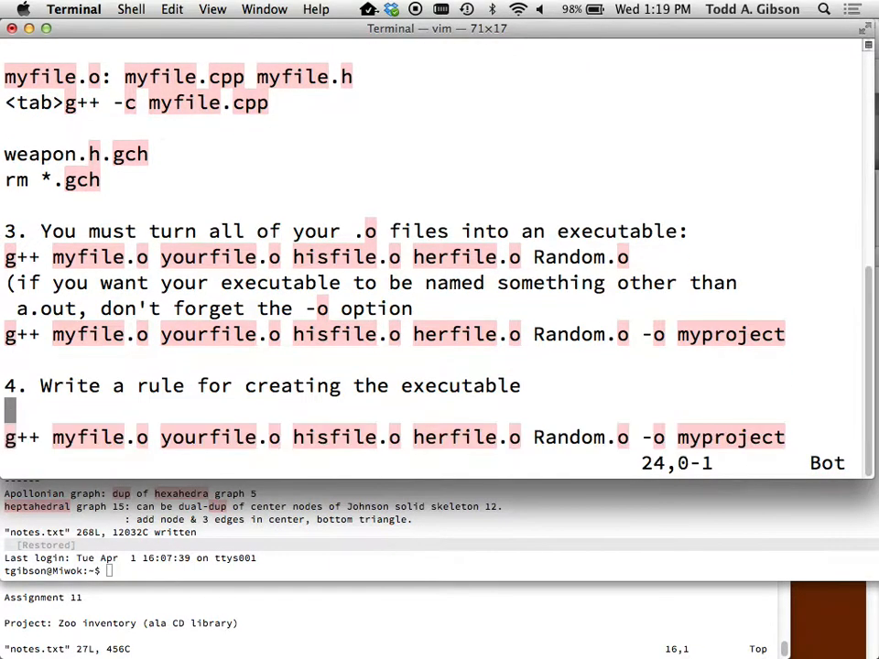
key("i")
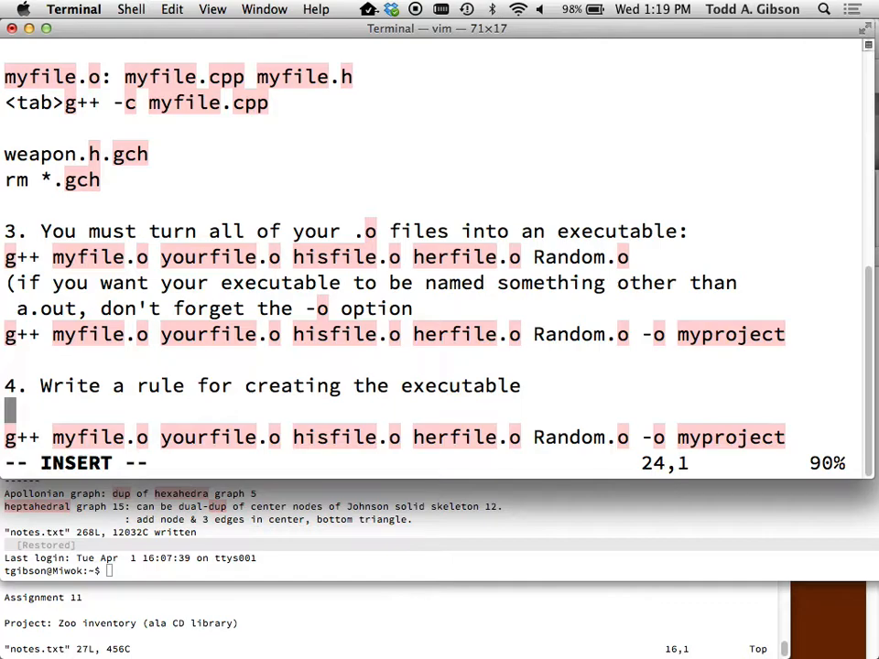
type("myproject:")
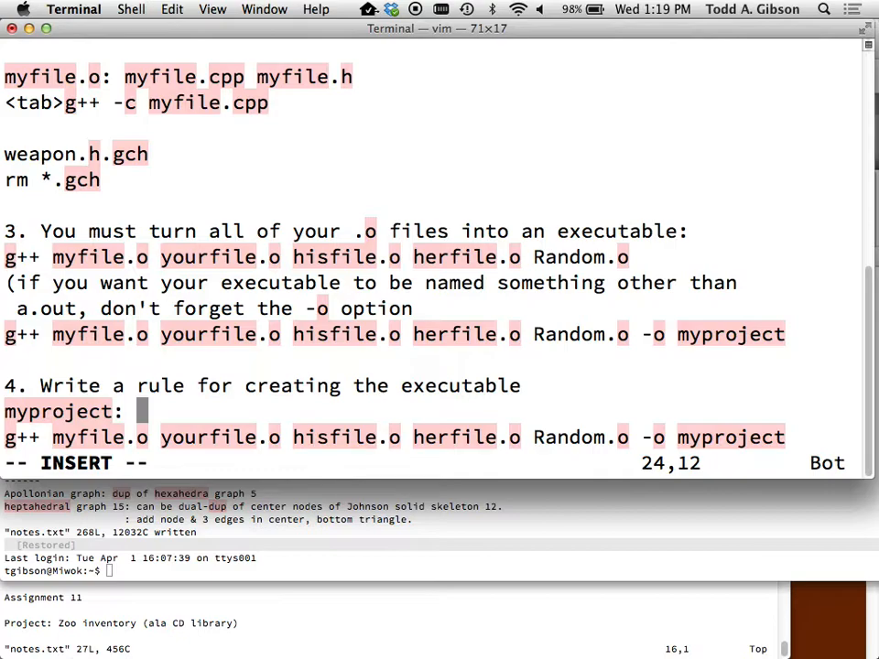
key("Escape")
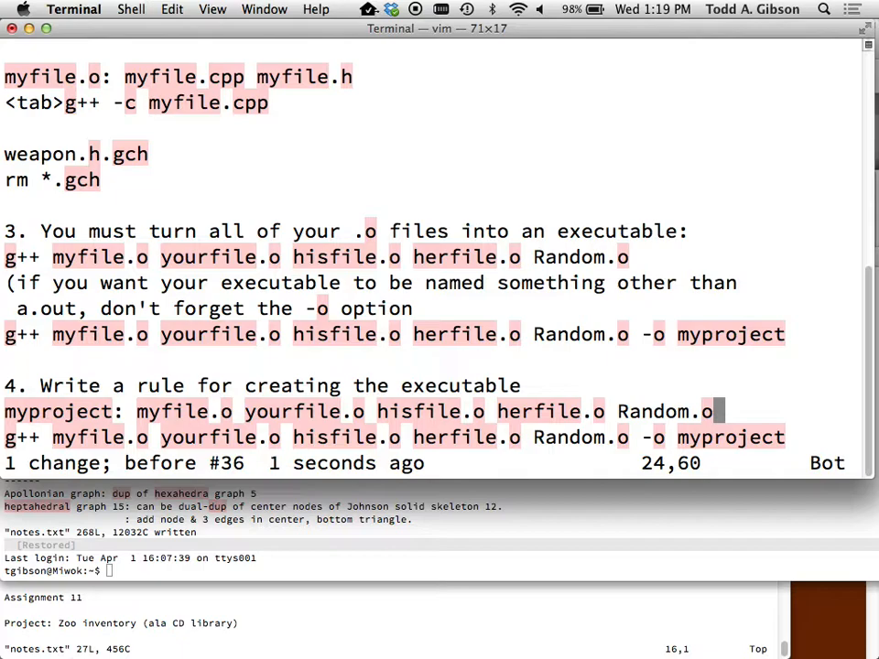
type(":se")
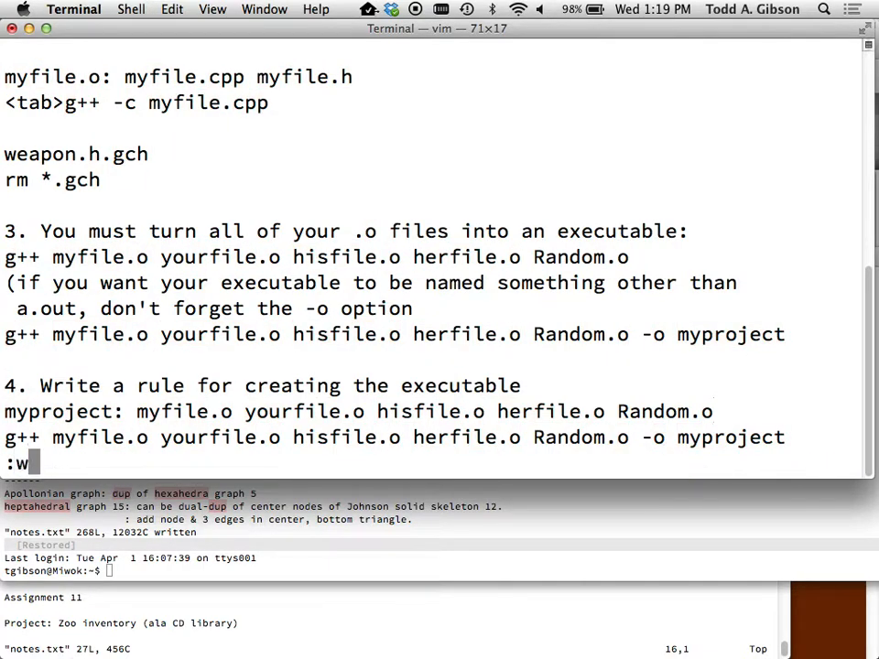
key("Return")
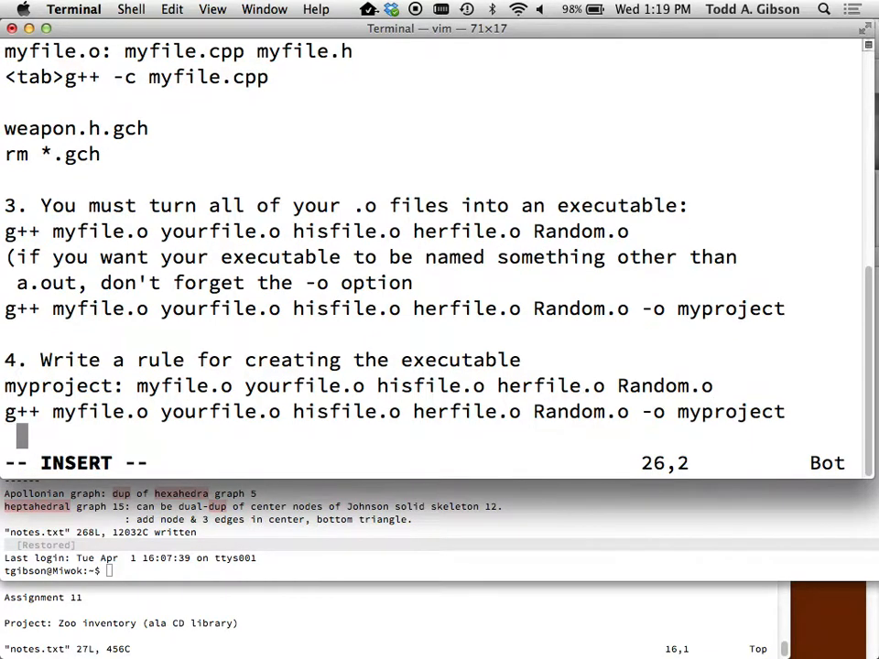
Step: Type note 5, 'This rule and accompanying g++ line should be the first rule', then a blank line
type("5.")
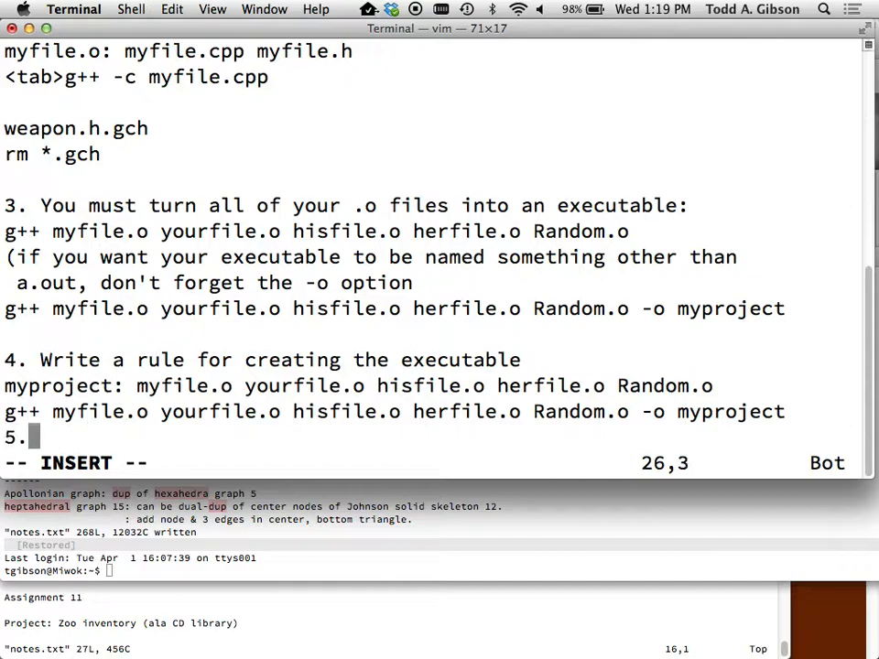
type("Thiu")
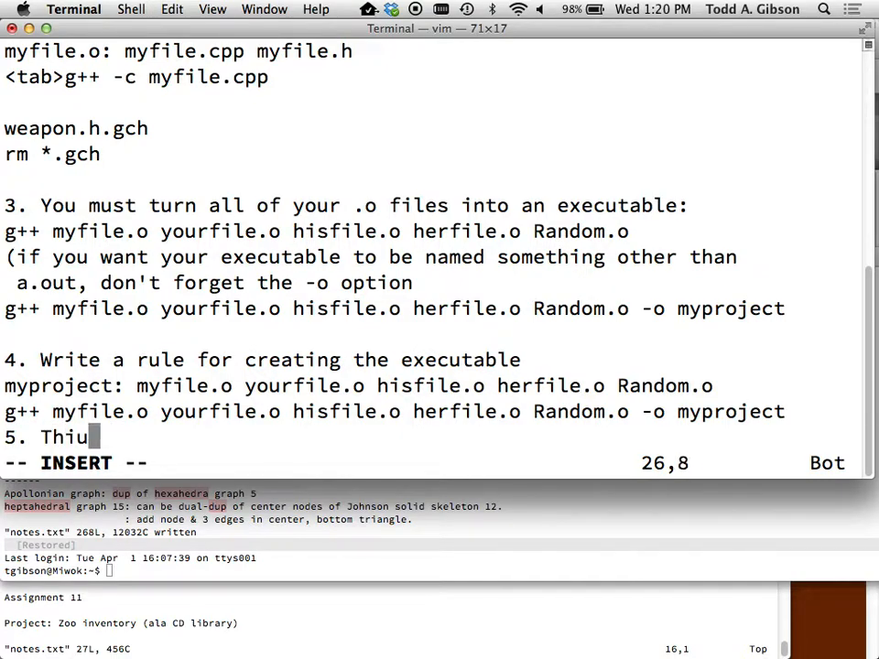
type("s rule and")
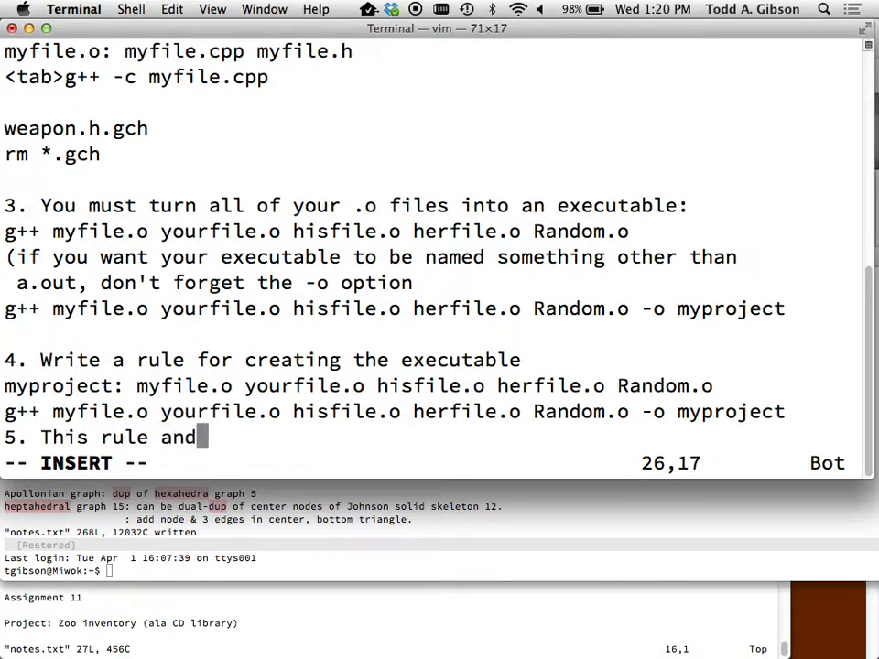
type("accomp")
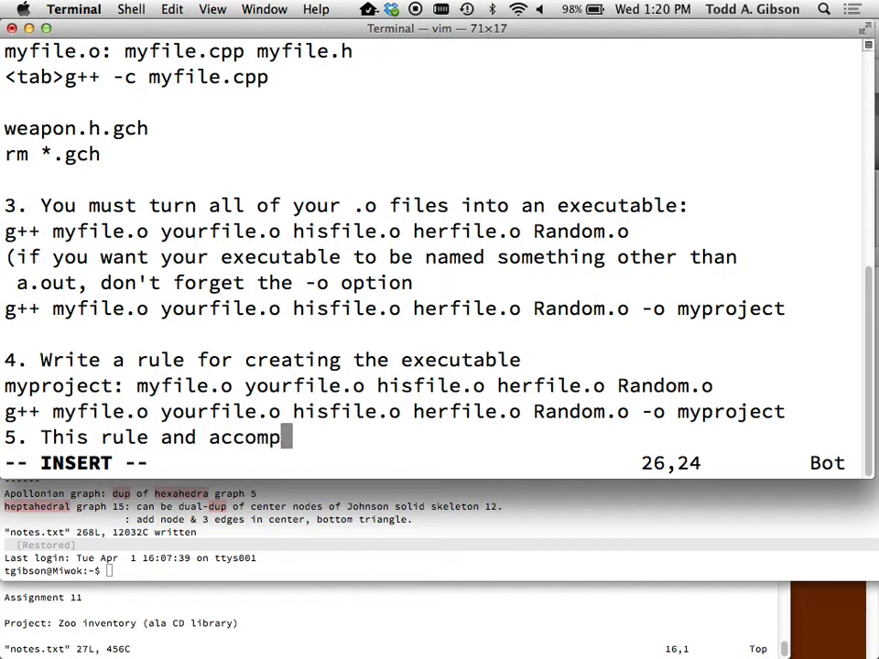
type("anying")
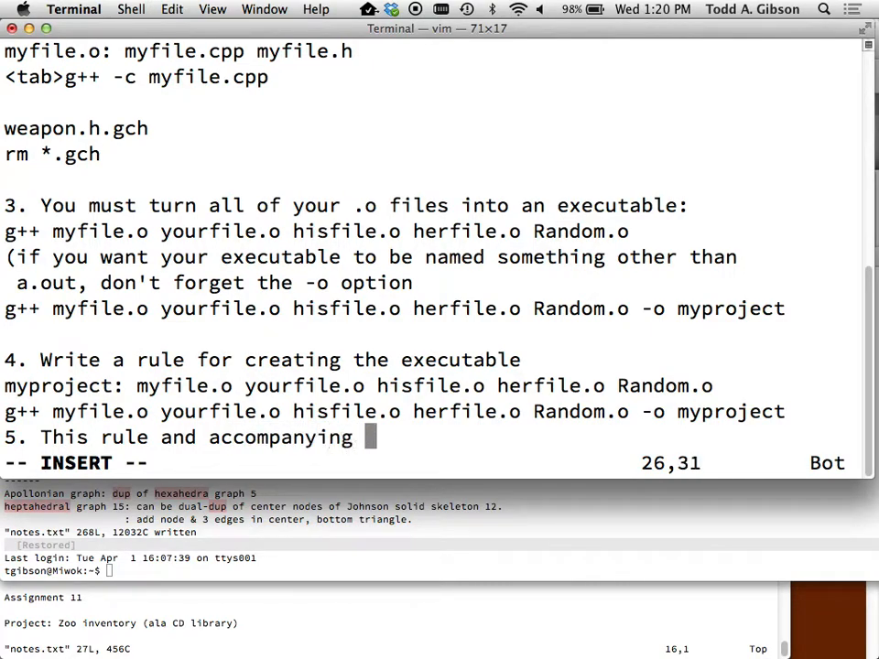
type("g++ line")
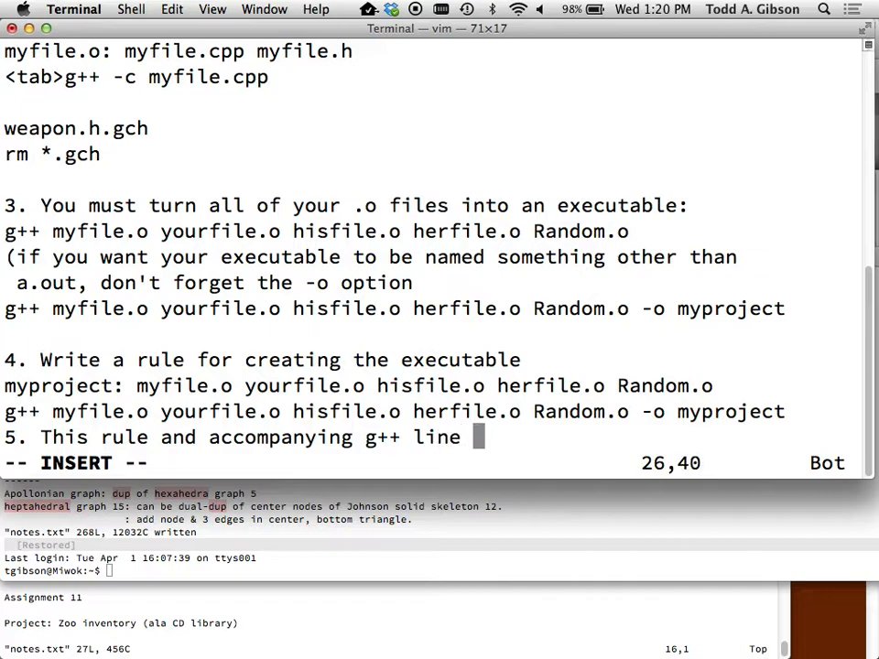
type("should be the firs")
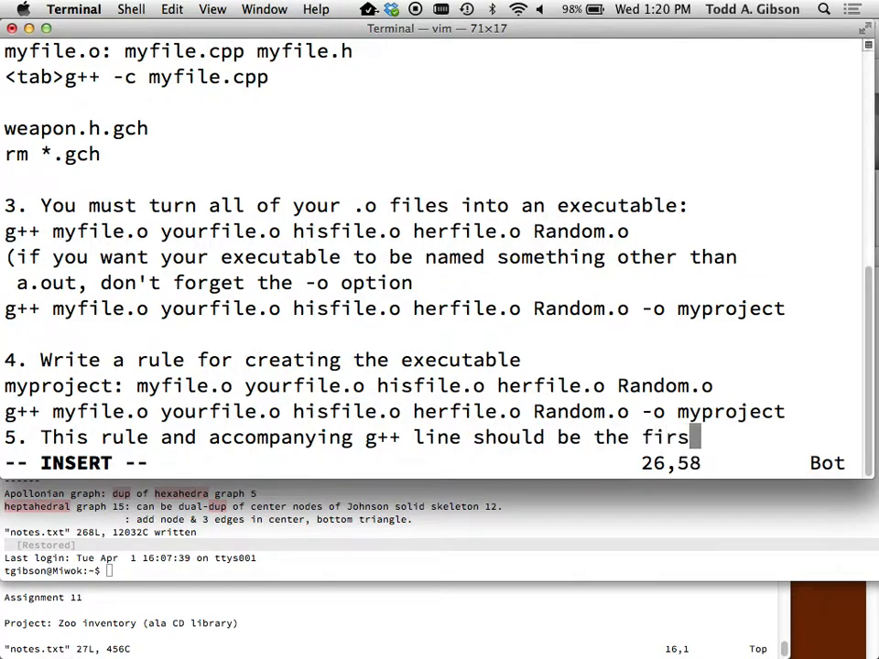
type("t rule")
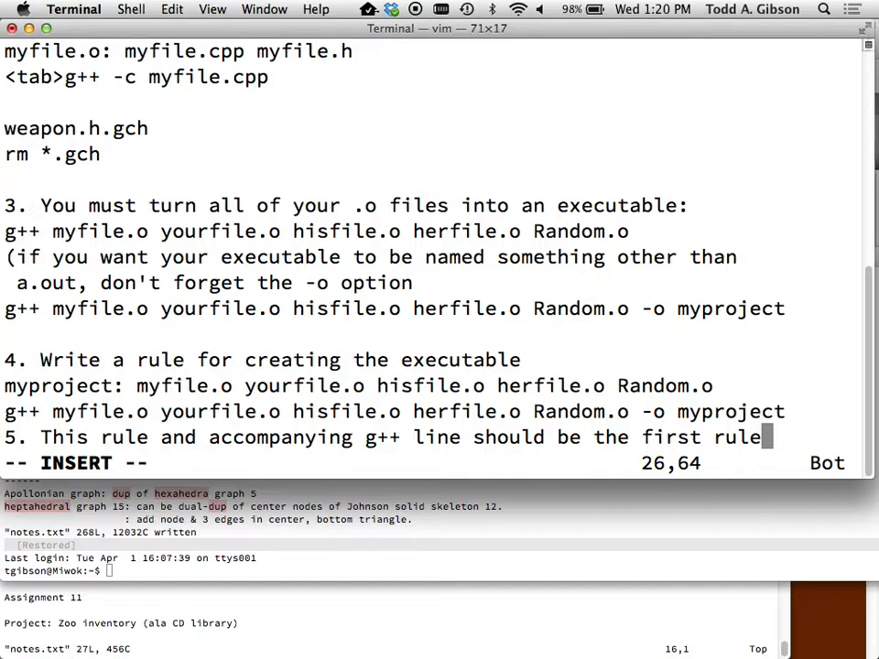
key("Return")
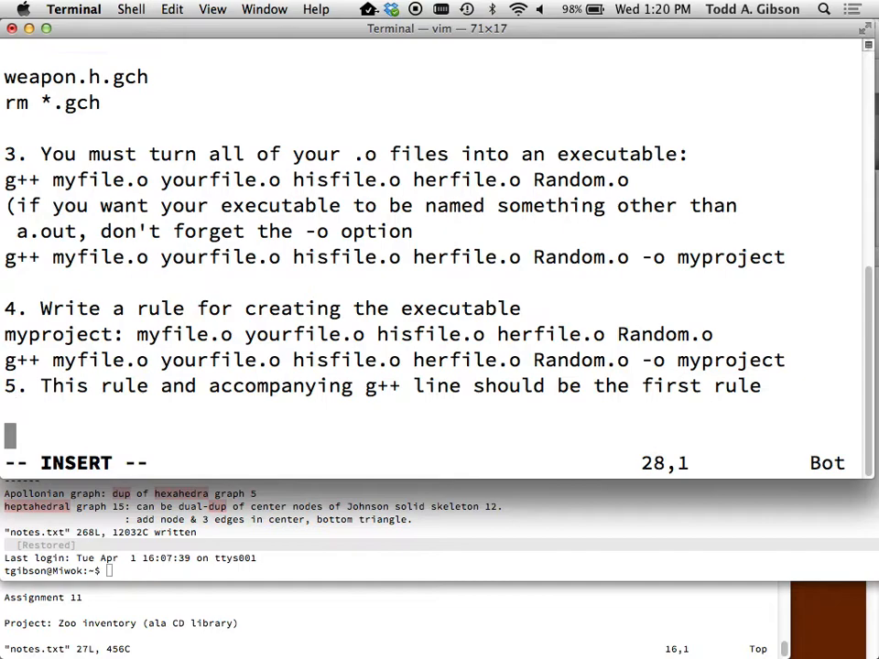
Step: Write note 6, a 'Nicety' clean: rule running 'rm -f *.o myproject', and save make_notes.txt
type("6. Nicety")
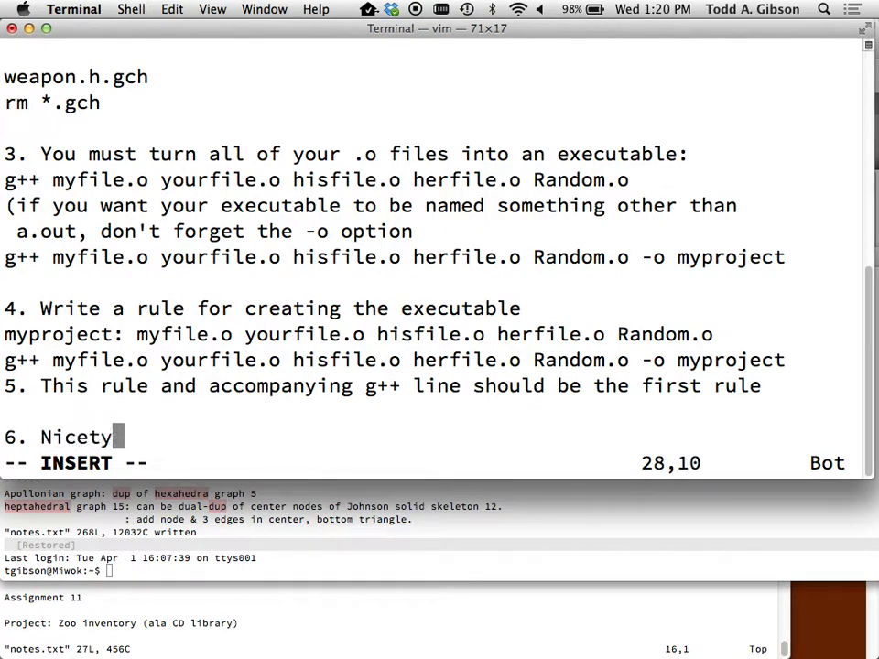
type(":")
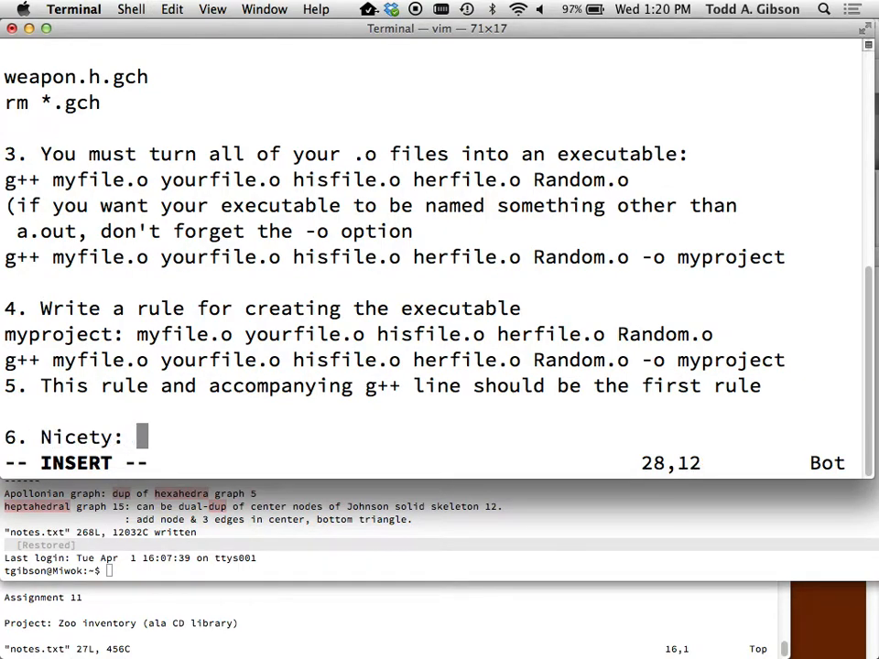
type("perhaps add a rule")
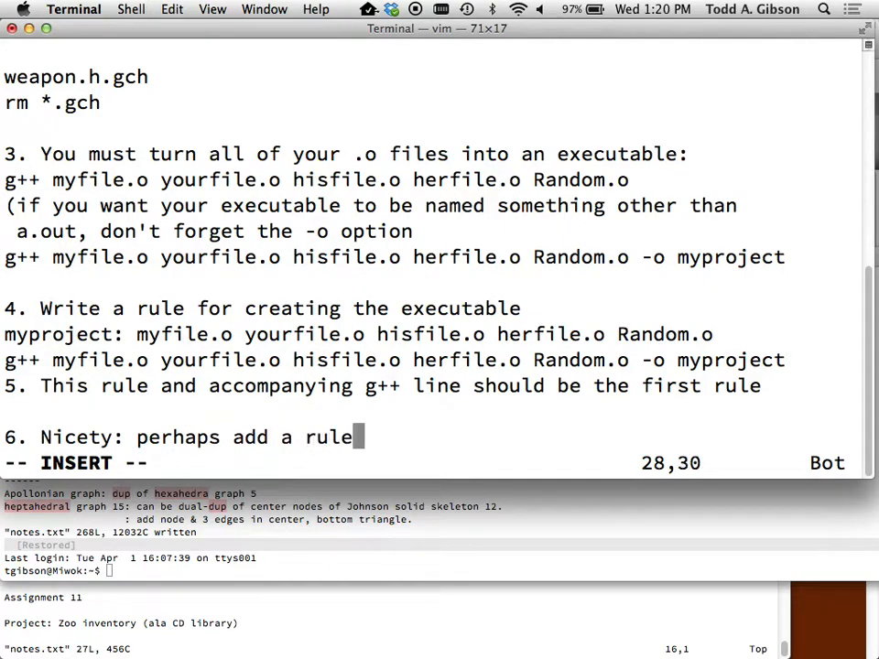
type("to clean")
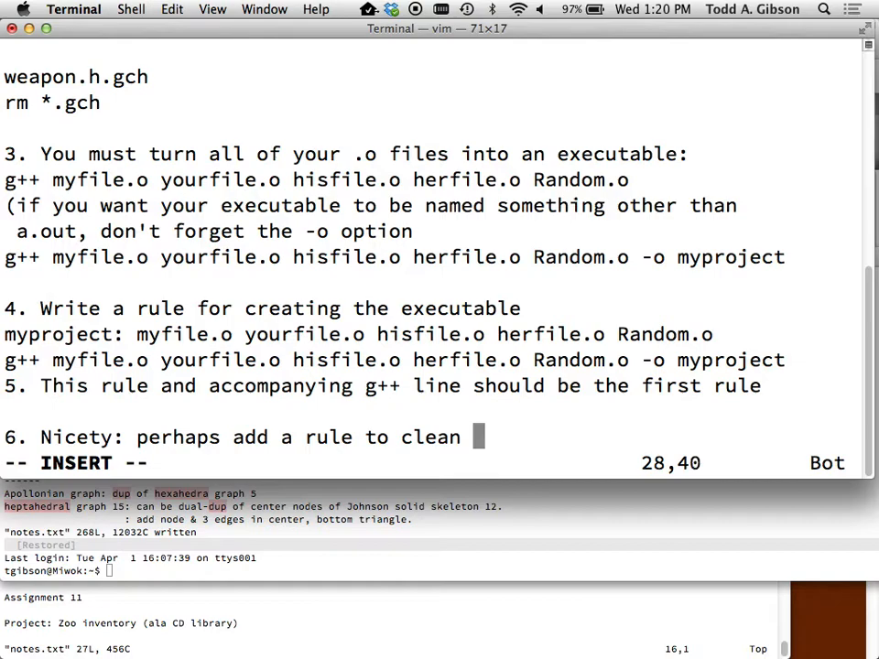
type("up the mess")
type("clean")
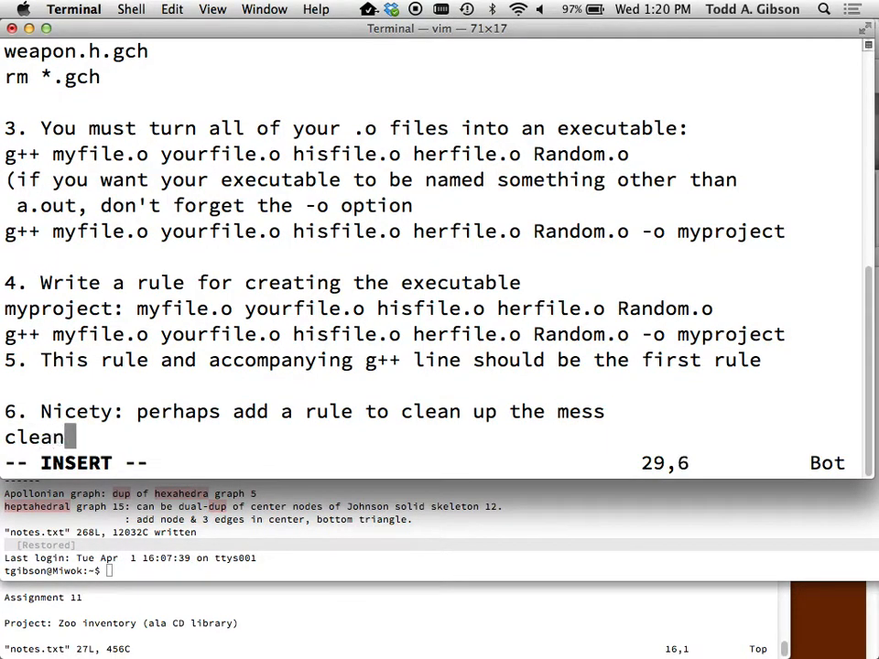
type(":")
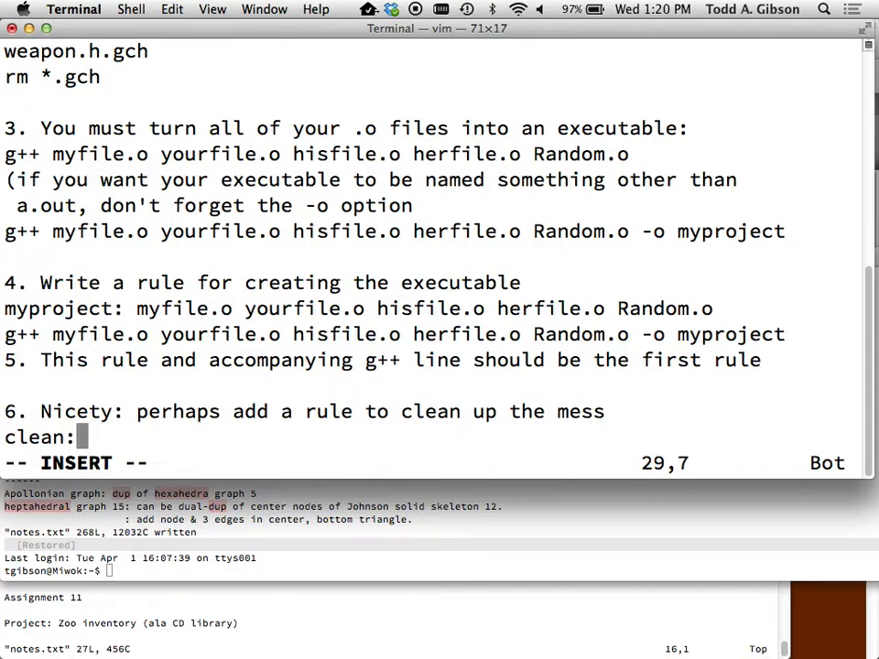
key("Return")
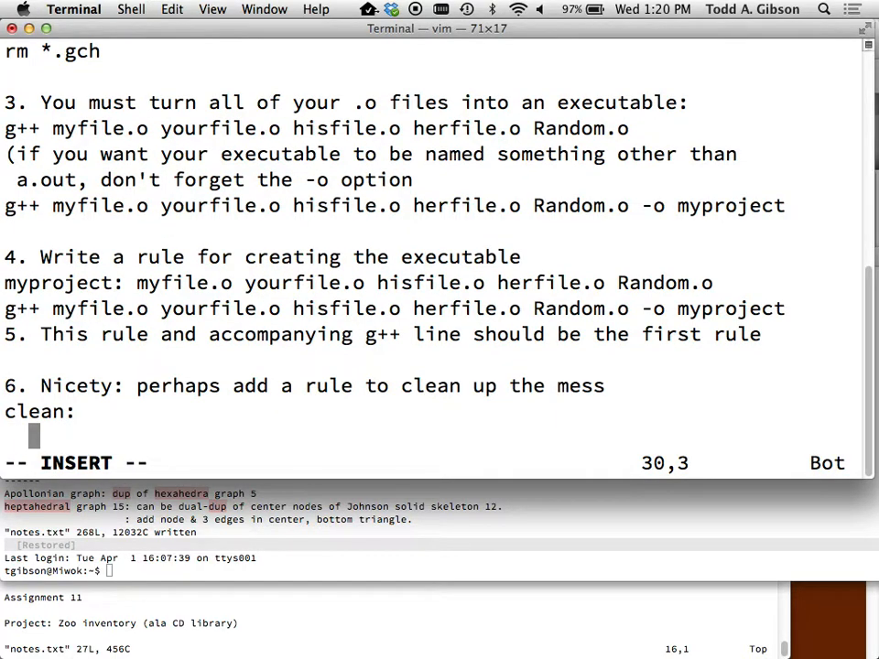
type("rm *.o myprojec")
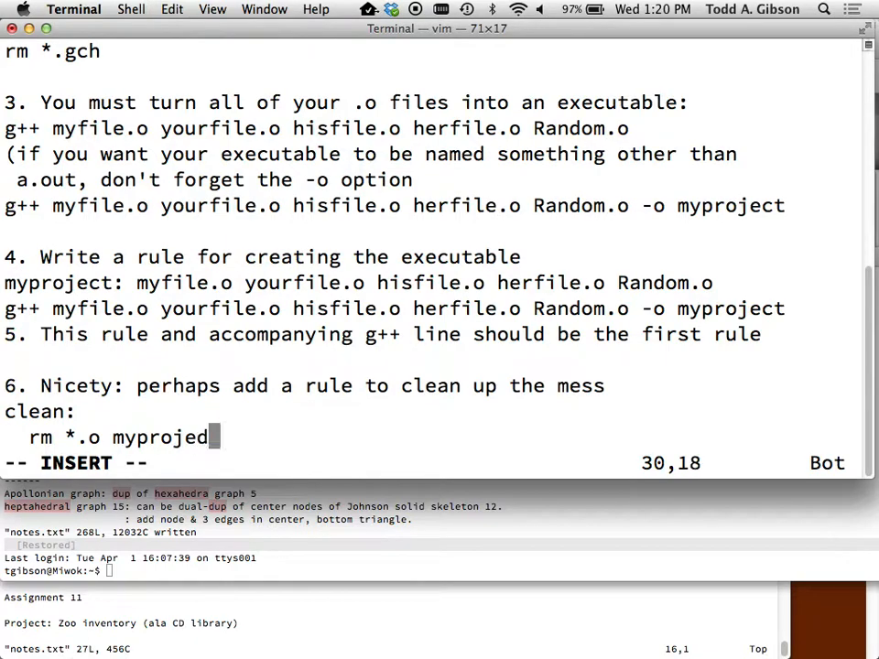
type("t")
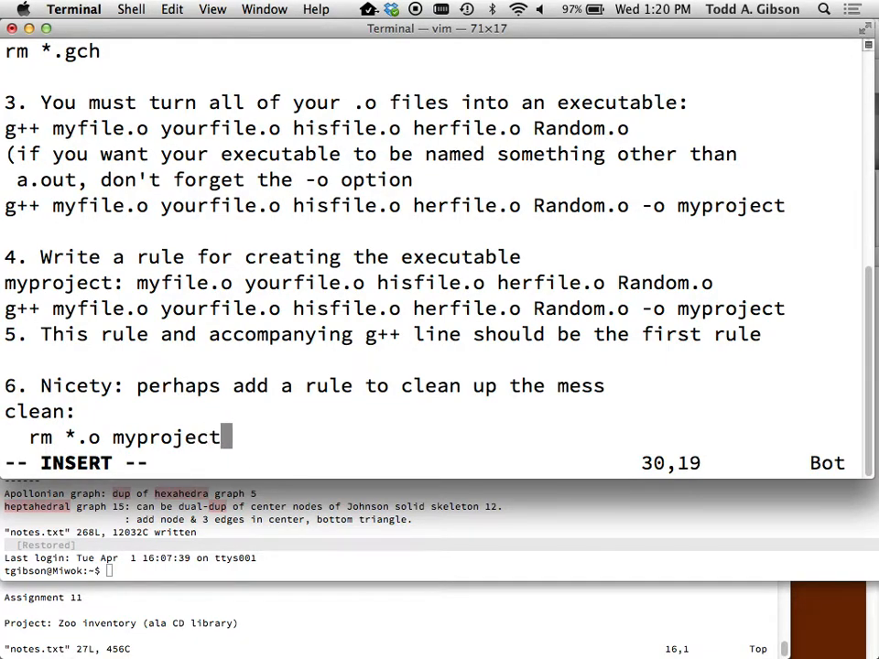
type("-f")
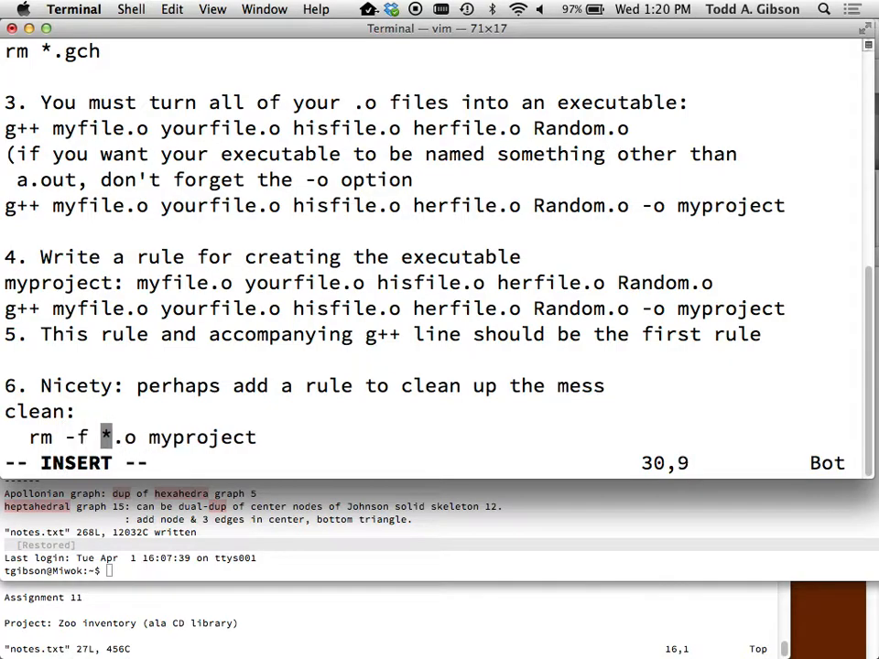
key("Escape")
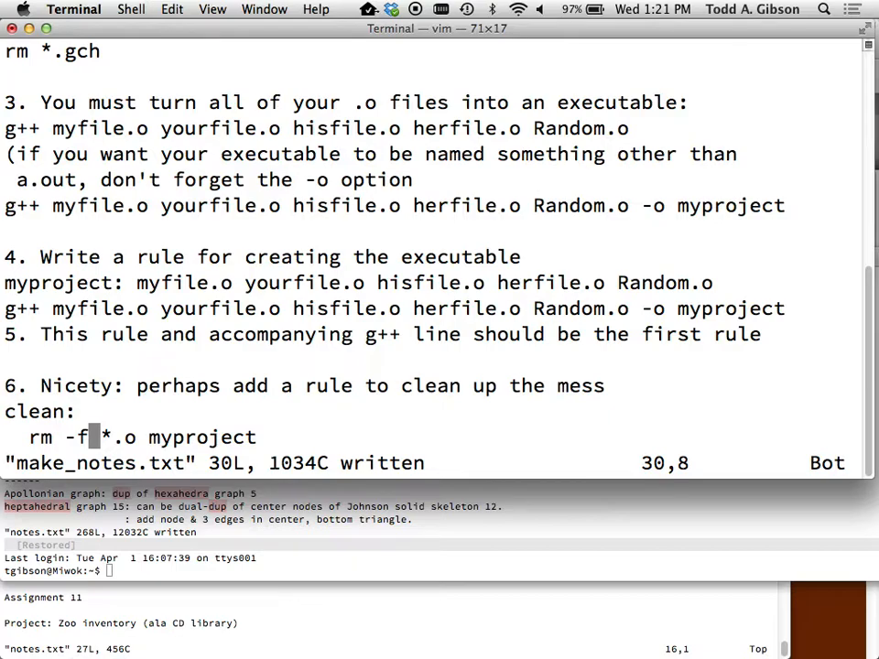
Step: Quit vim and run 'open /Applications/SketchBook Express.app' at the bash prompt
key("Escape")
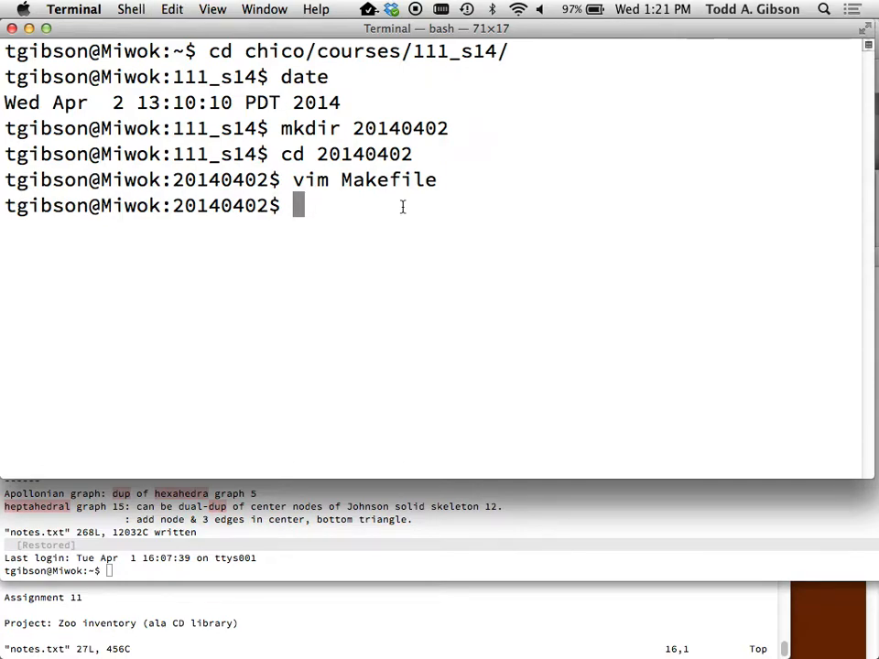
type("open /Applications/")
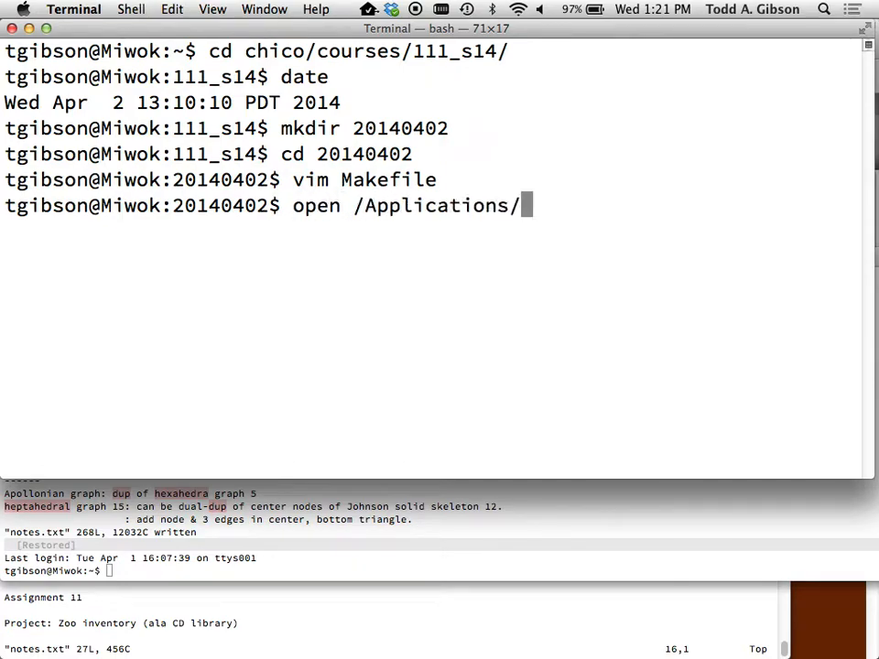
key("Return")
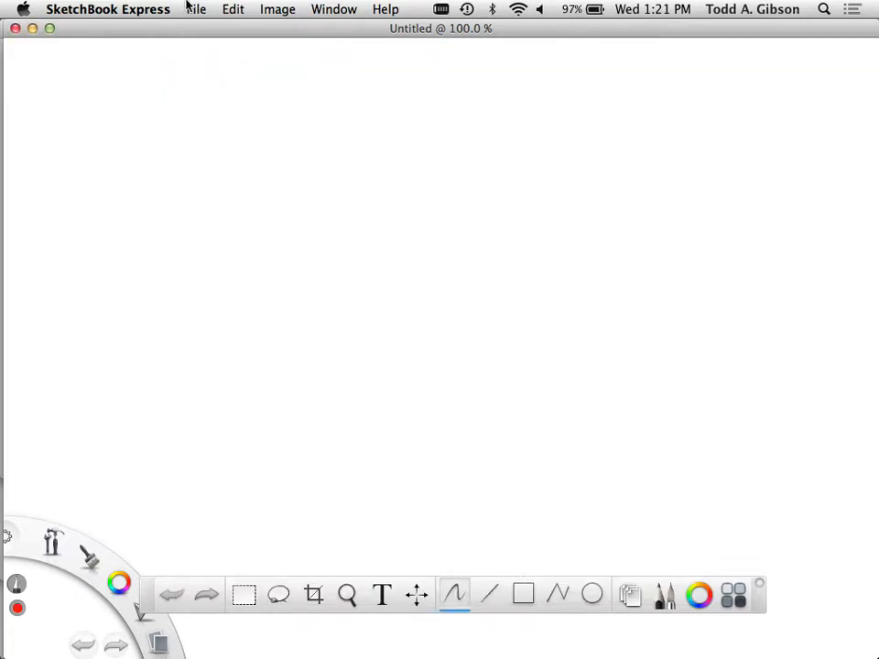
Step: Open joust_sequence.tif from the File menu's Open Recent list
left_click(195, 9)
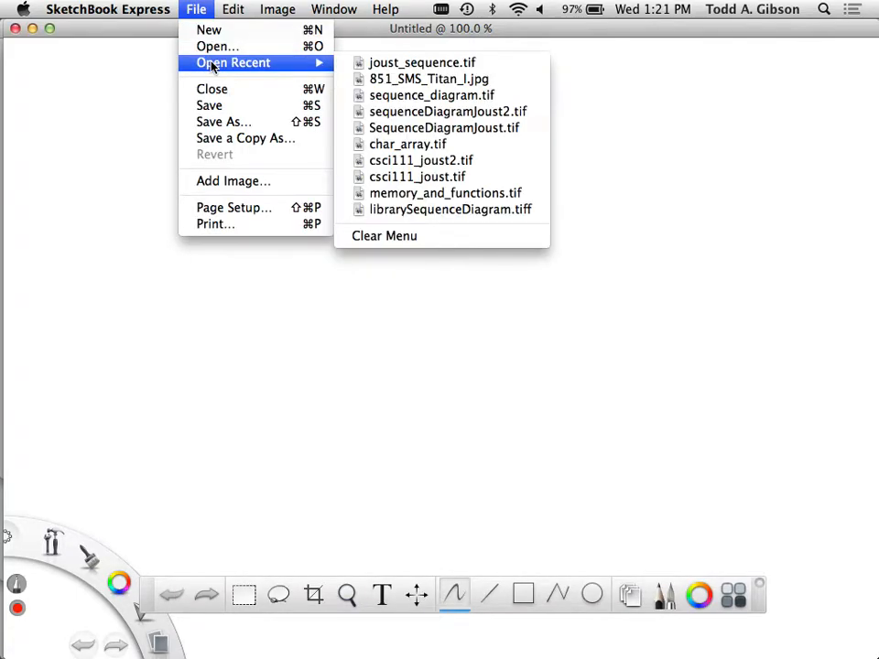
mouse_move(423, 62)
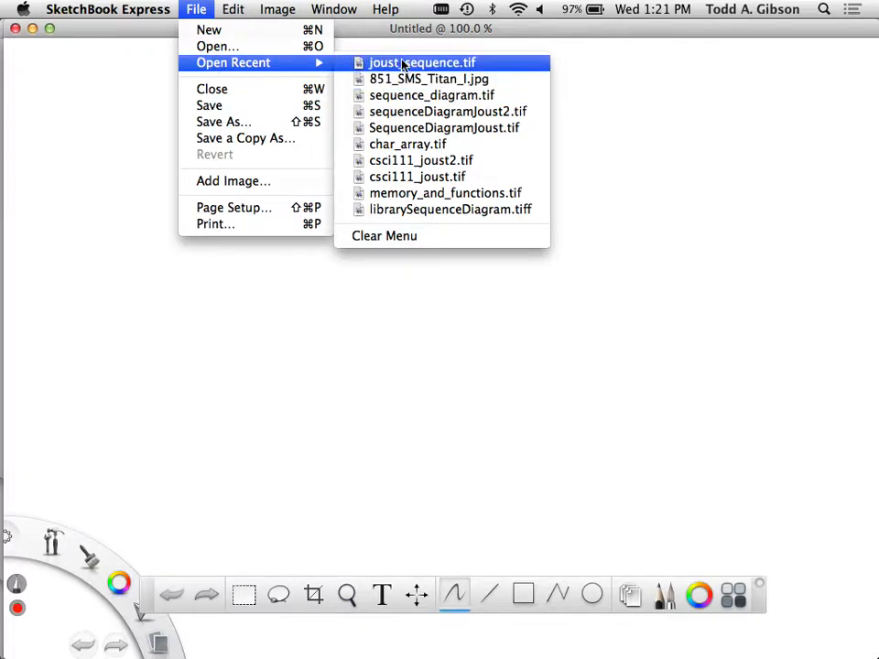
left_click(422, 62)
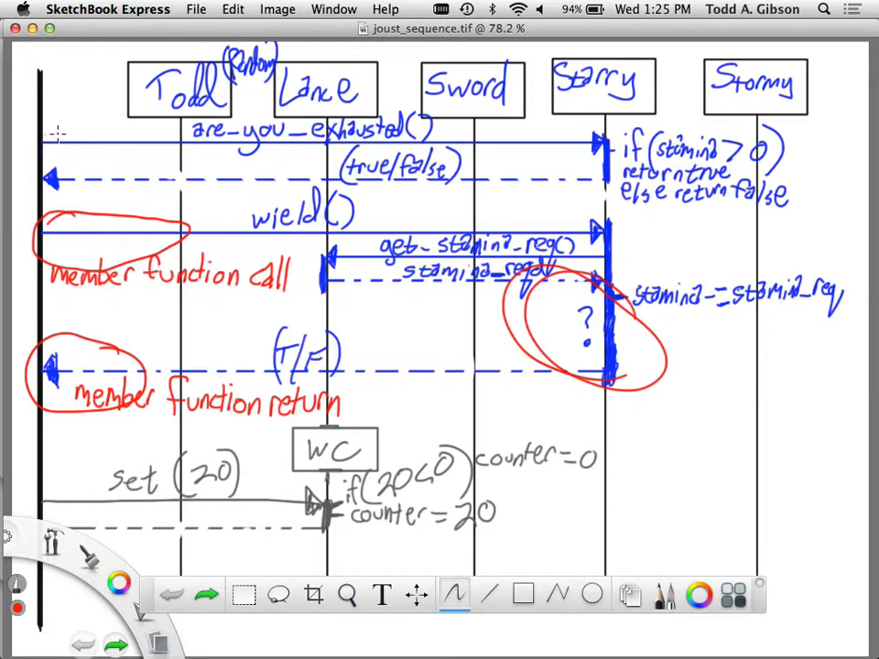
mouse_move(302, 151)
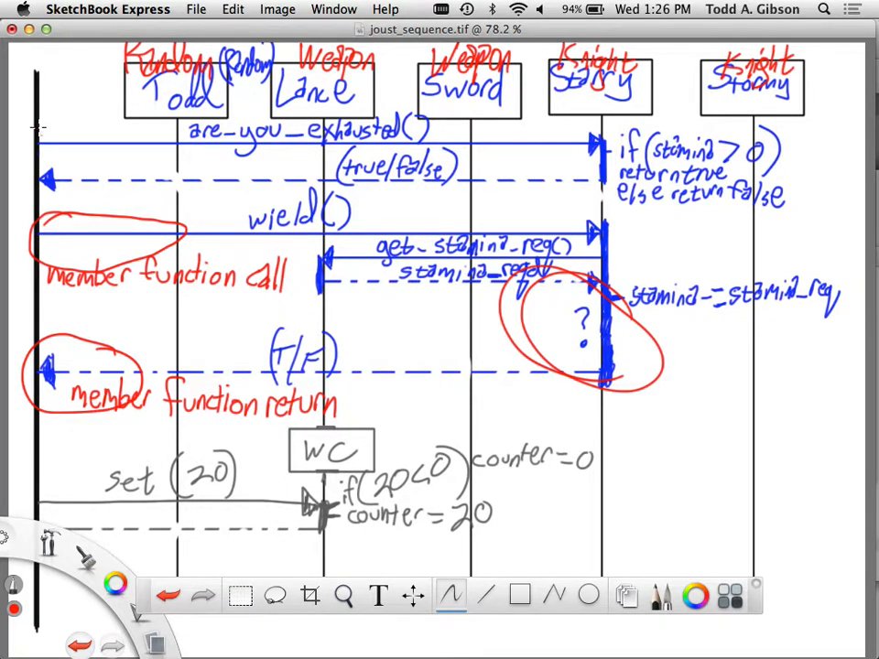
mouse_move(502, 162)
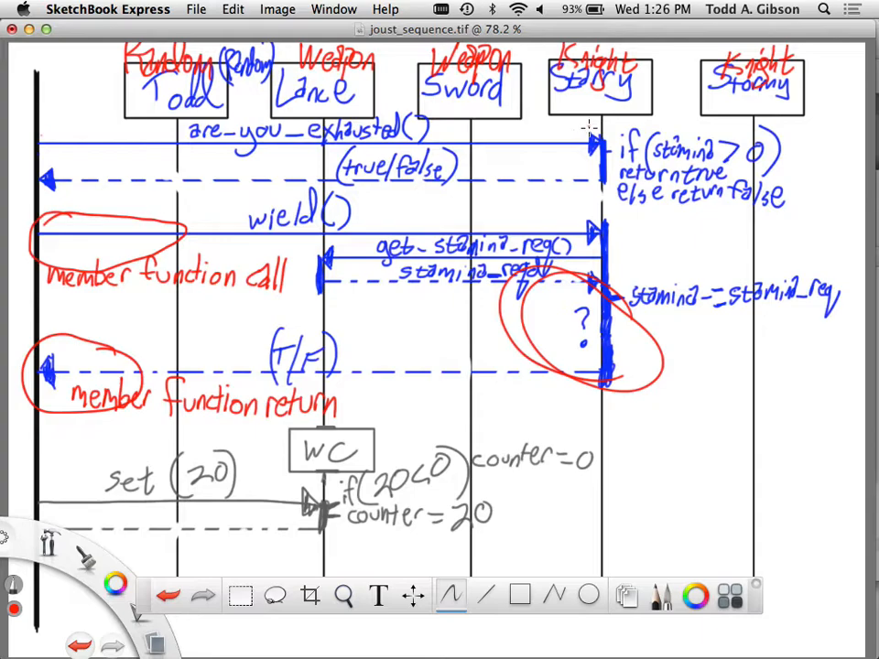
mouse_move(600, 156)
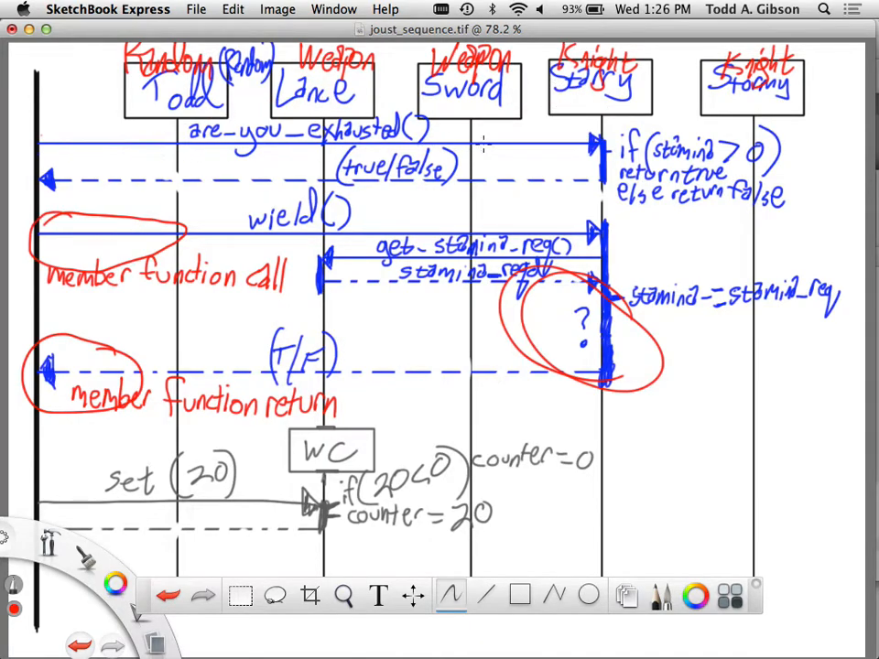
mouse_move(502, 148)
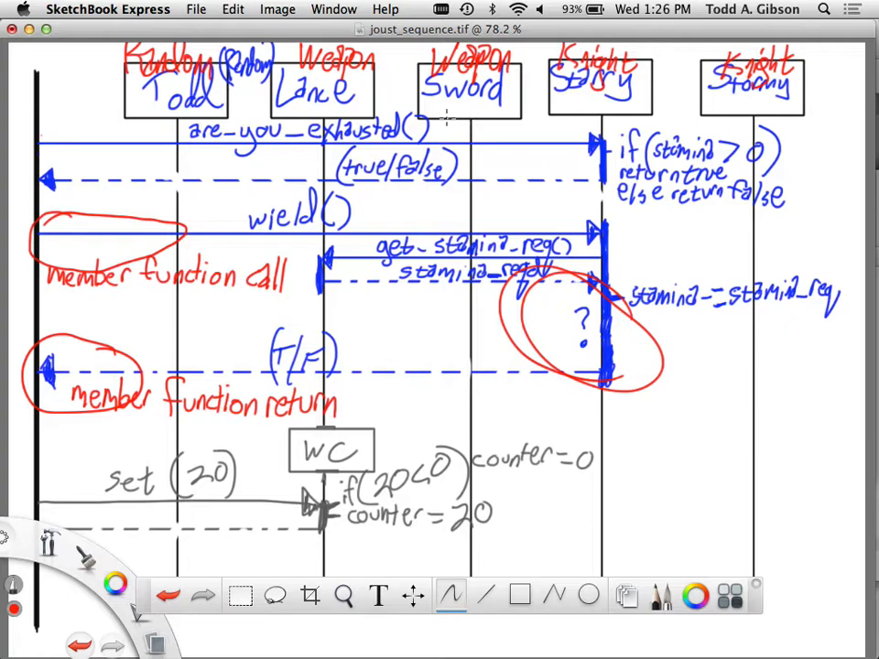
mouse_move(188, 174)
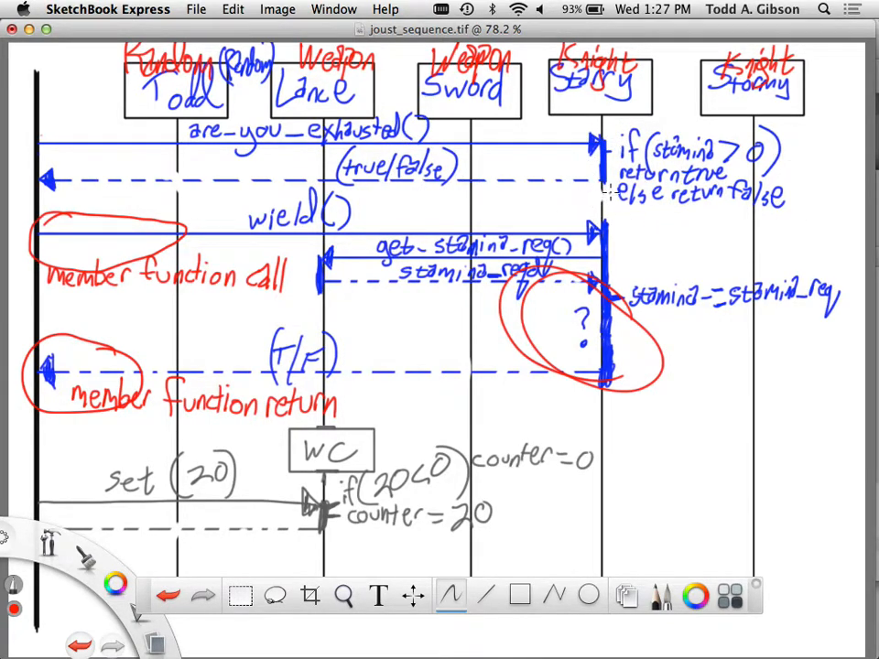
mouse_move(403, 195)
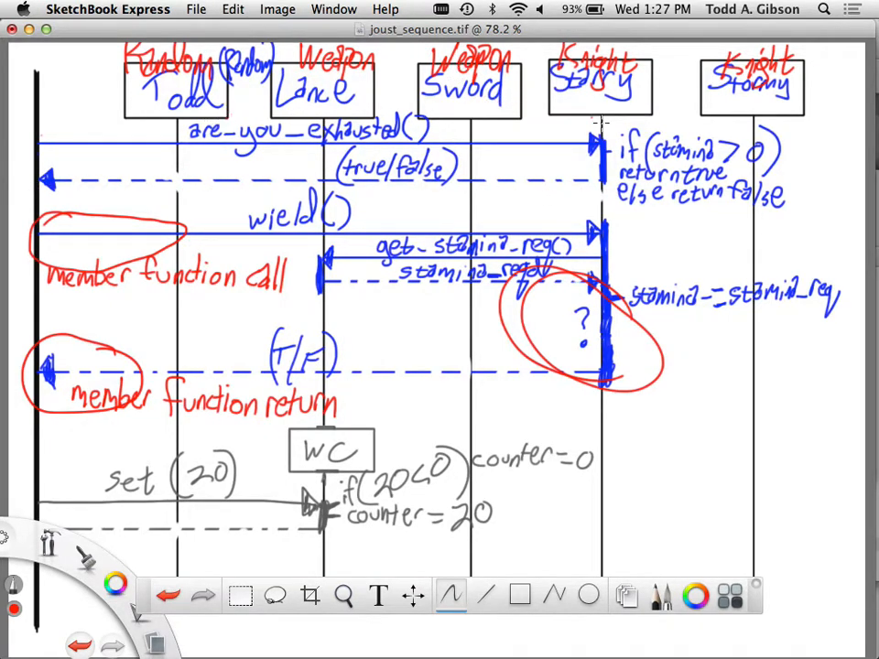
Step: Draw red circles around the are_you_exhausted() call and its (true/false) return
left_click_drag(600, 101, 595, 146)
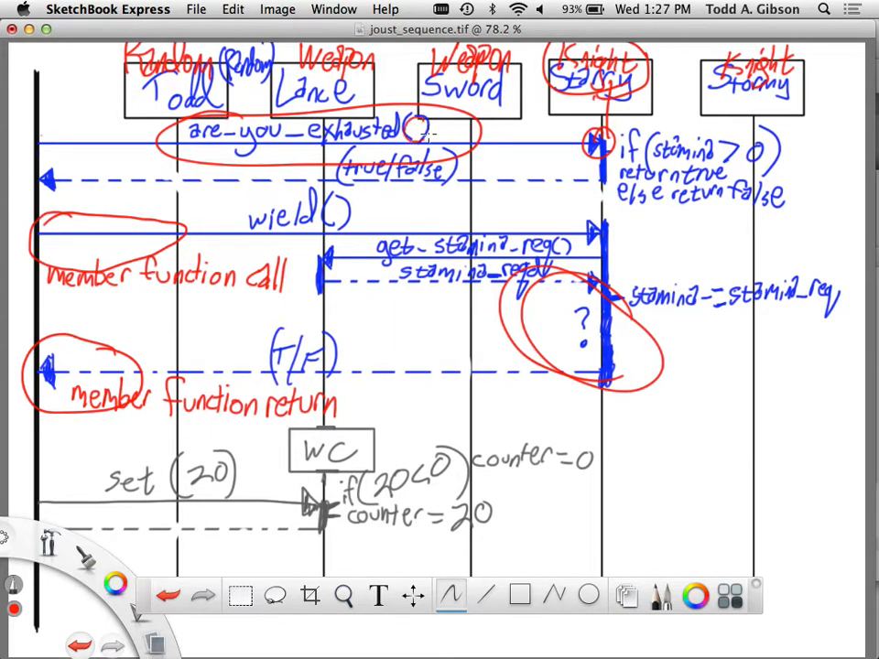
left_click_drag(414, 129, 429, 136)
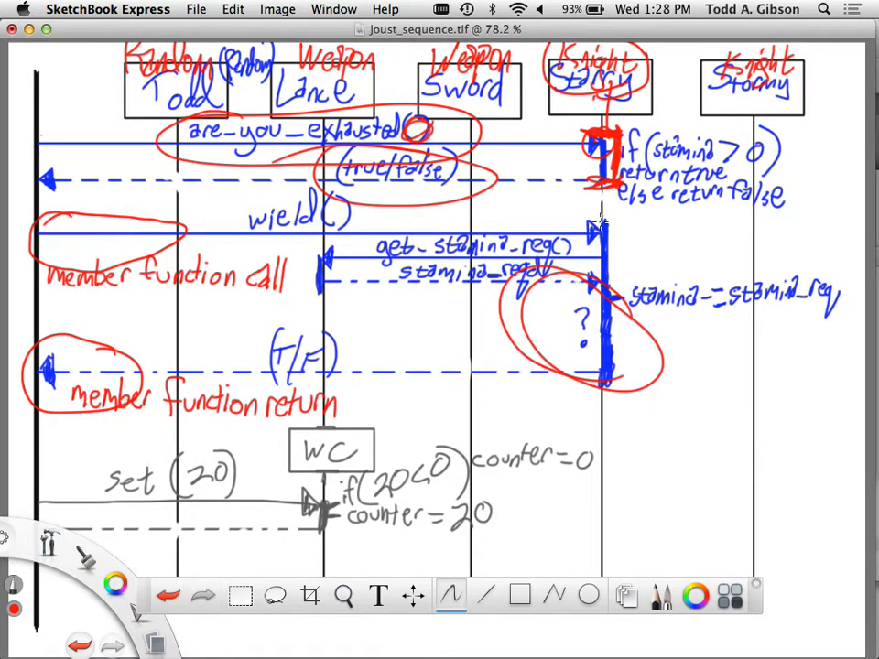
mouse_move(627, 242)
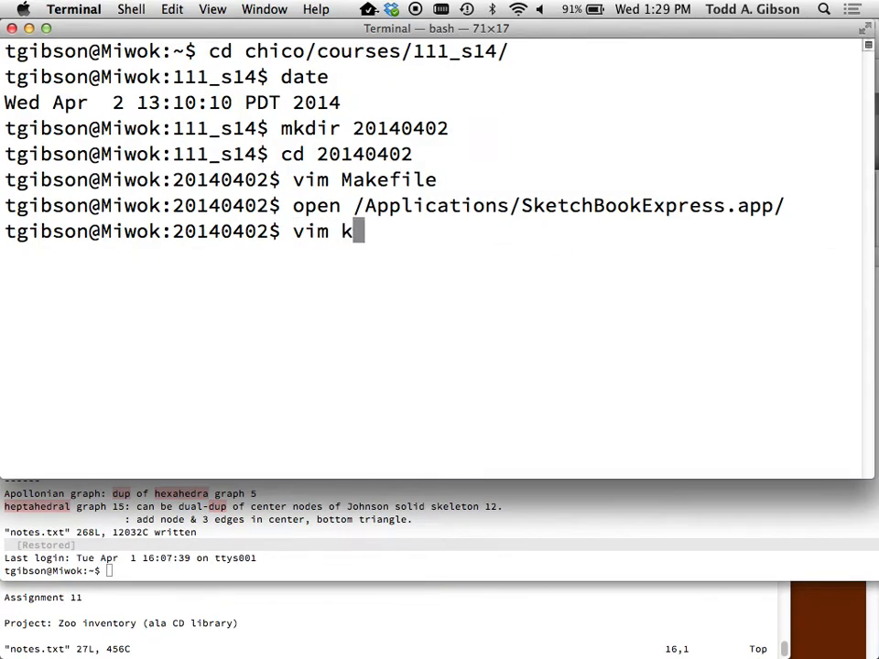
Step: Write a Knight class with a public are_you_exhausted() declaration
key("Return")
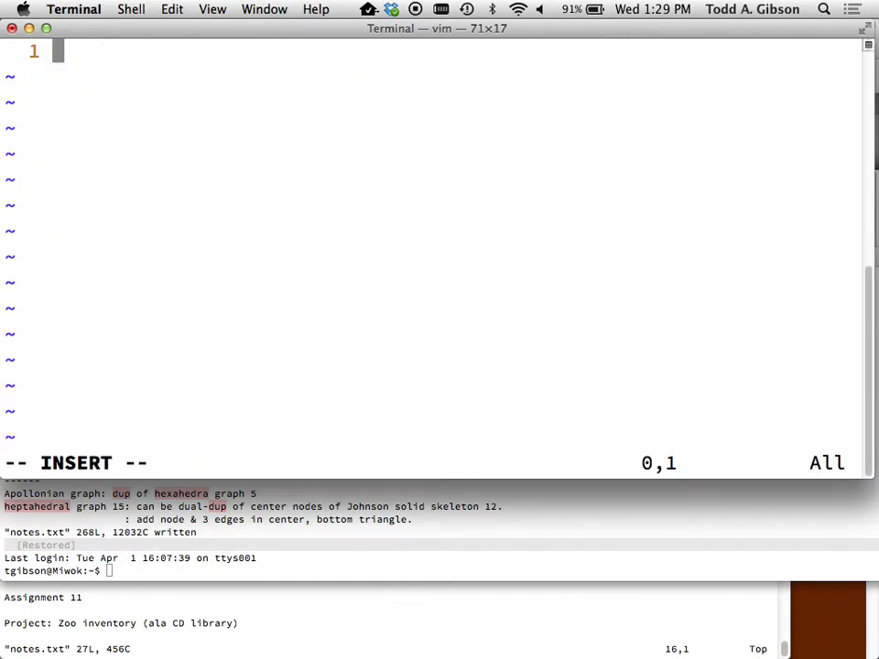
type("clas")
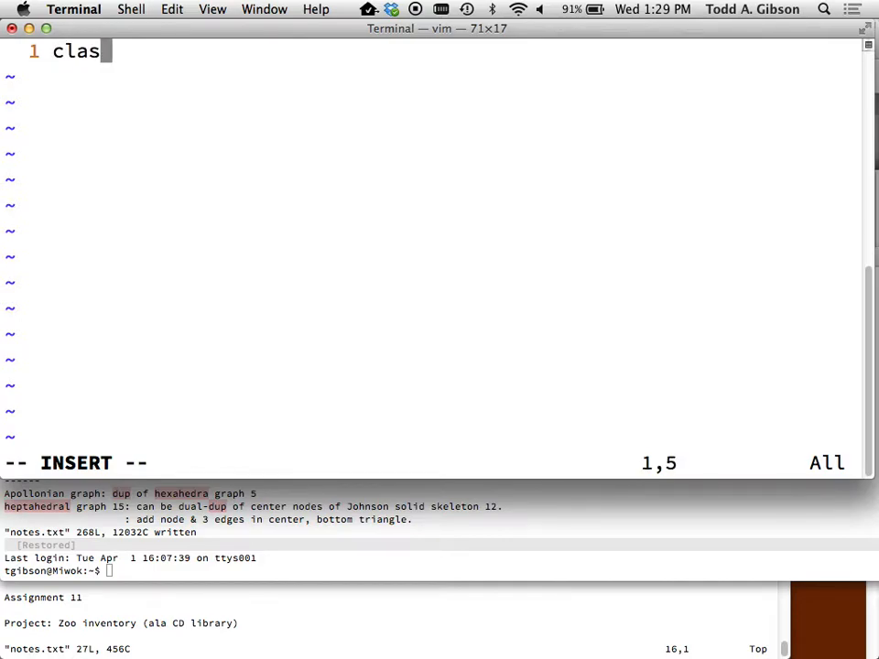
type("s Knight {")
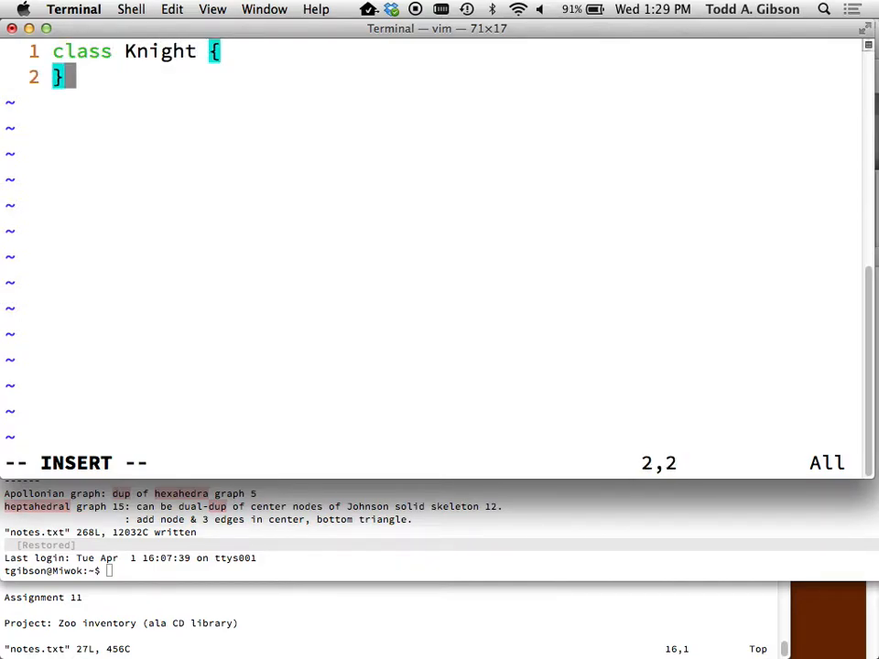
type("public:")
type("bool")
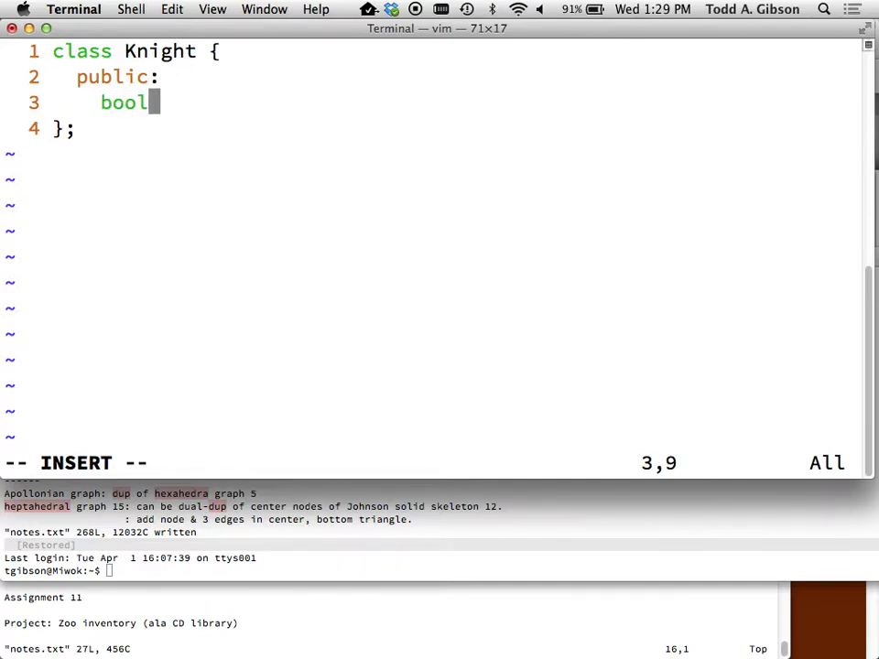
type("a")
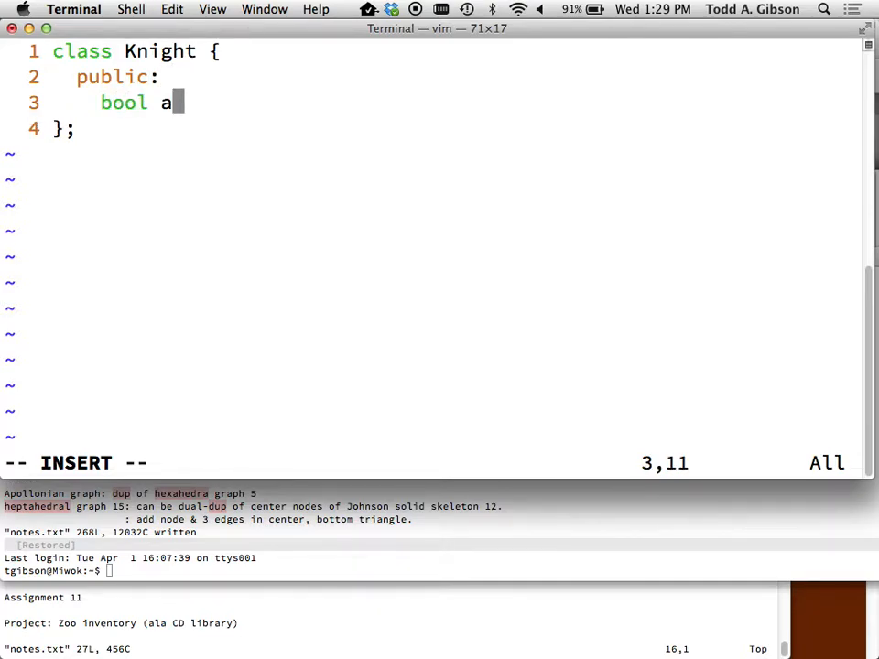
type("re_you")
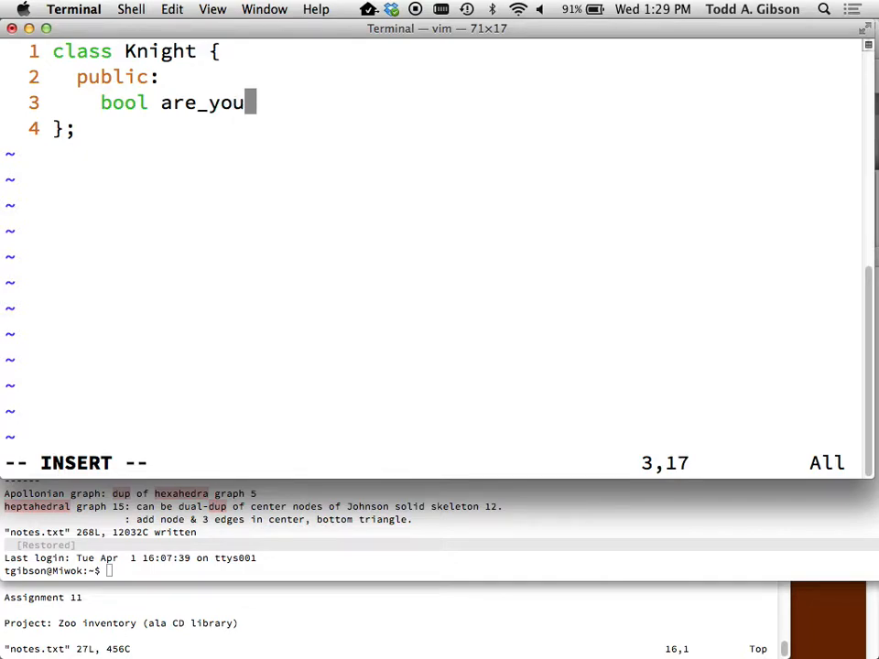
type("_exhausted();")
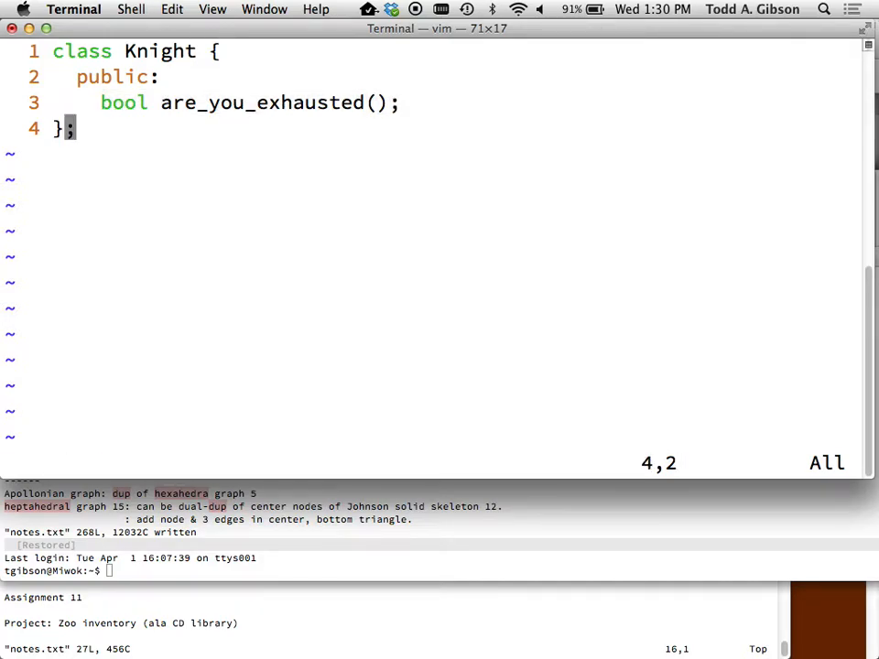
Step: Add a //Knight.cpp comment and an empty bool Knight::are_you_exhausted() stub with braces
type("/")
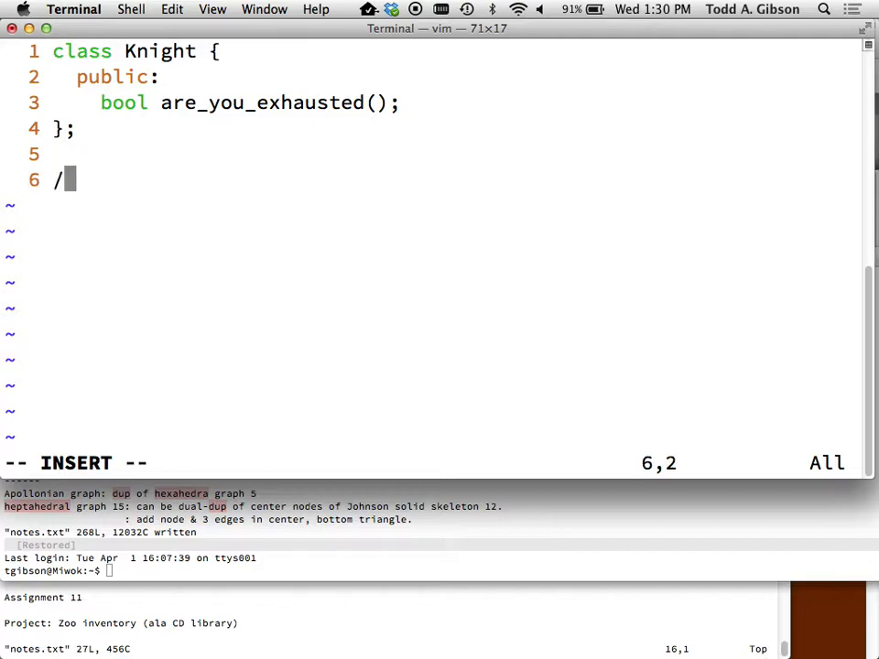
type("/KNi")
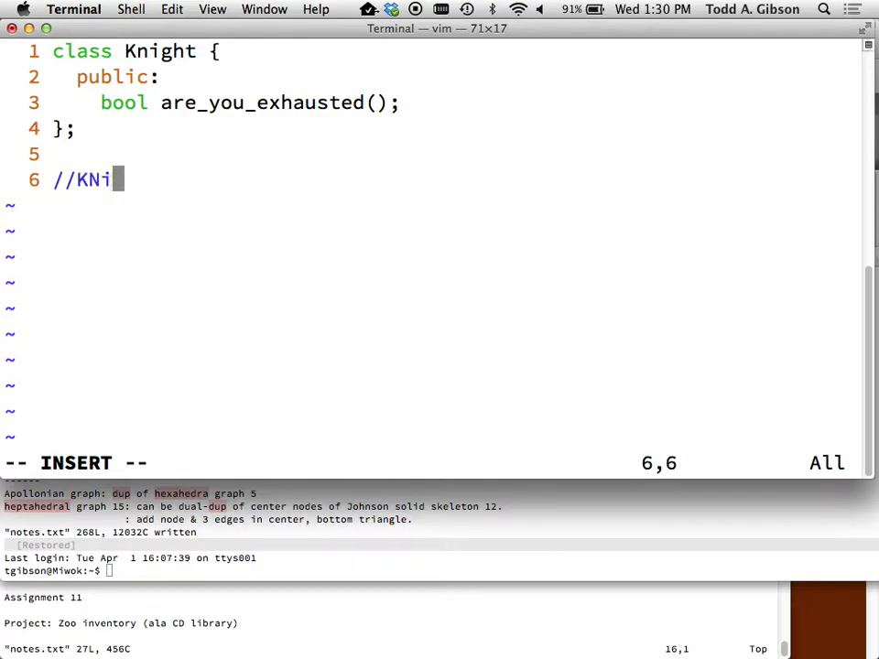
type("ght.cpp")
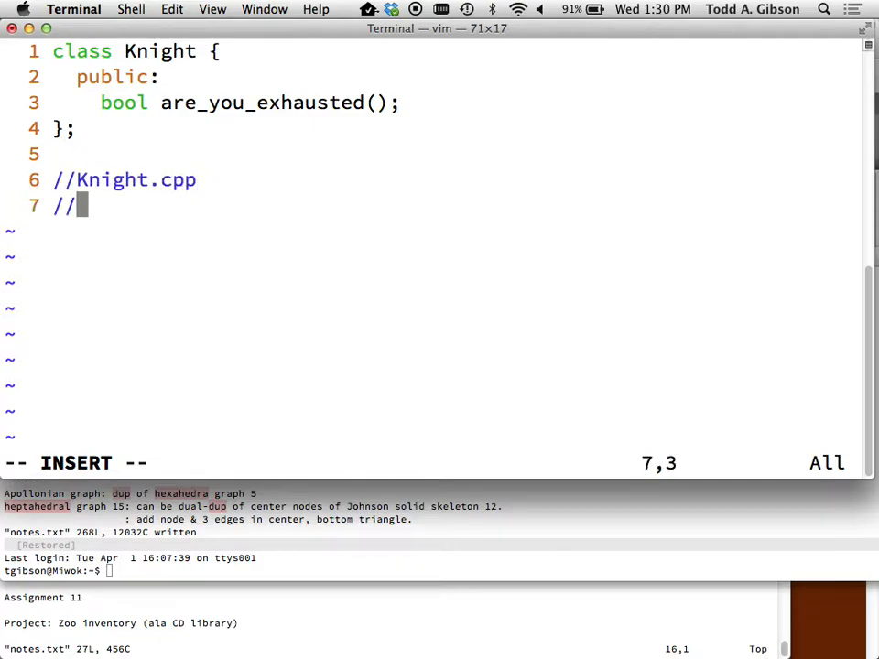
type("bool")
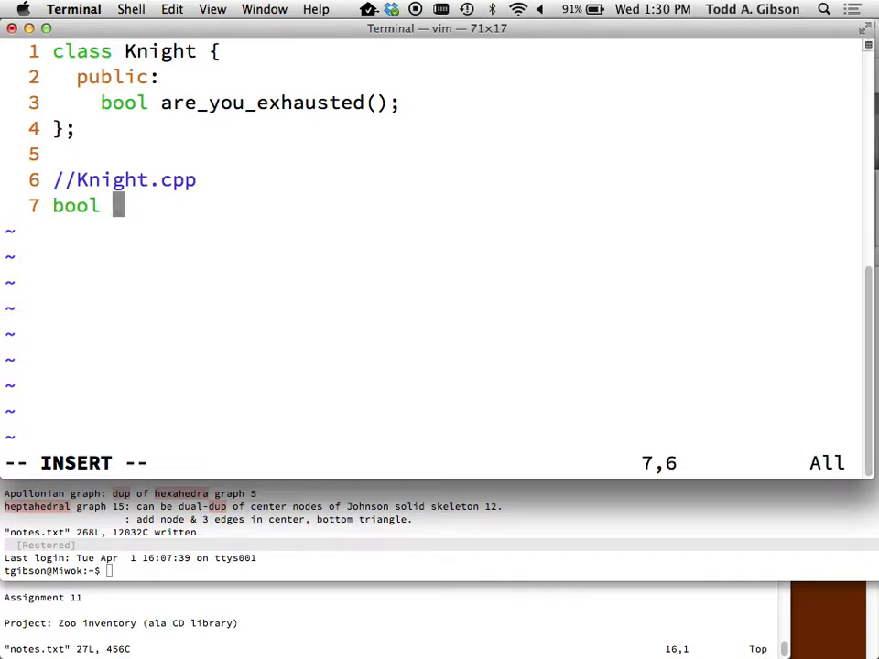
type("Knight::")
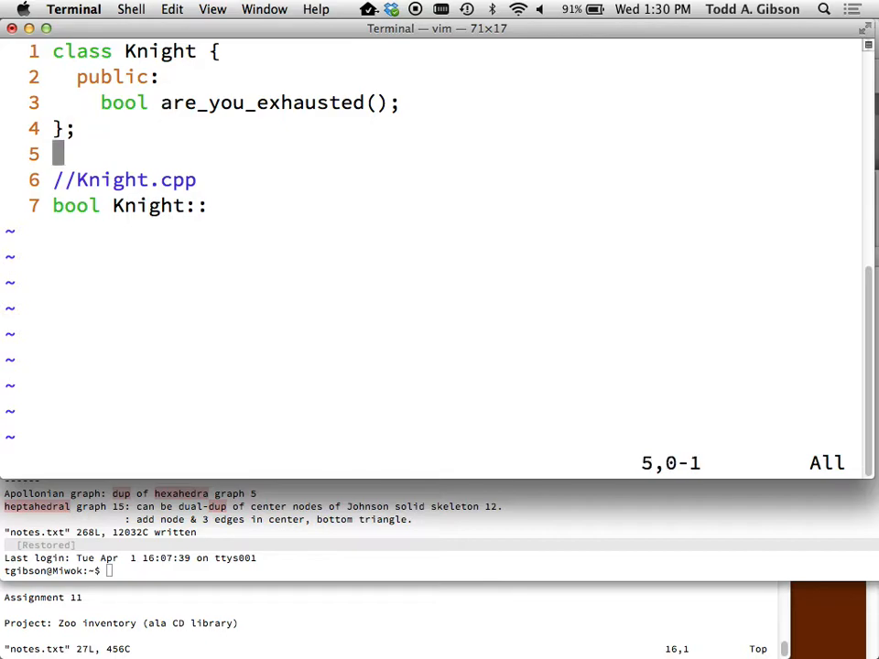
type("are_you_exhausted();")
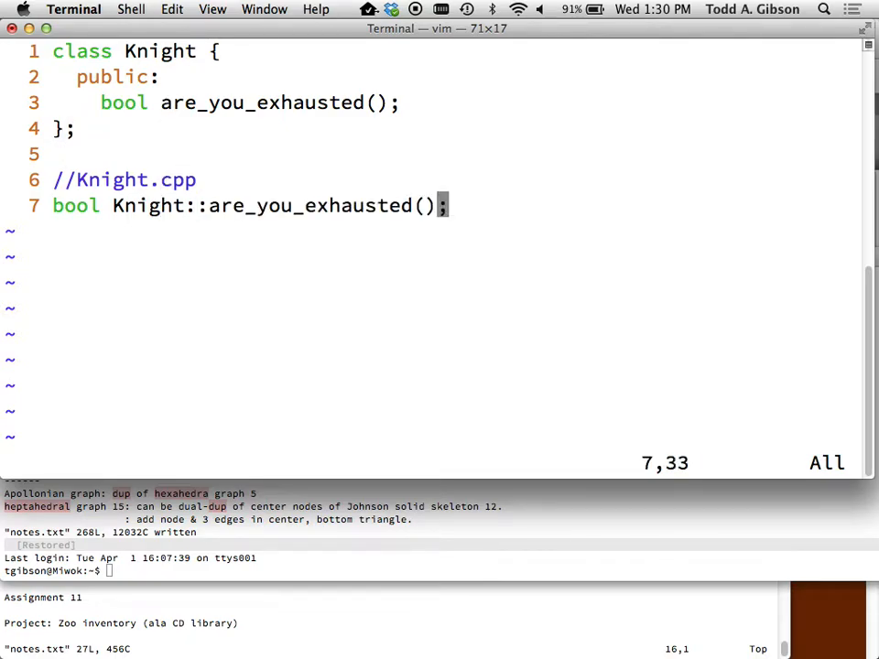
type("{")
type("}")
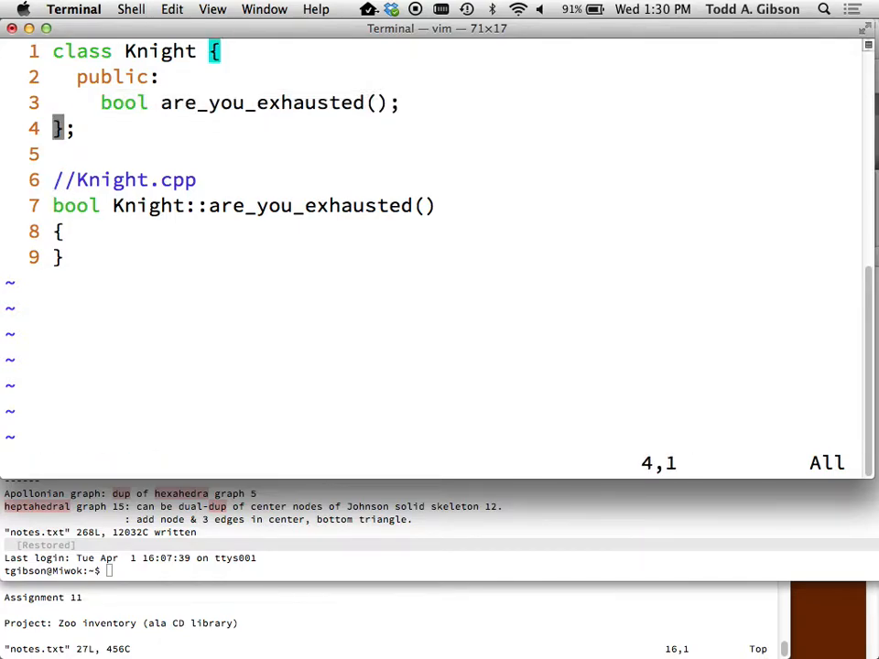
Step: Mark the definition line and open an empty line 10 below the stub's closing brace
key("V")
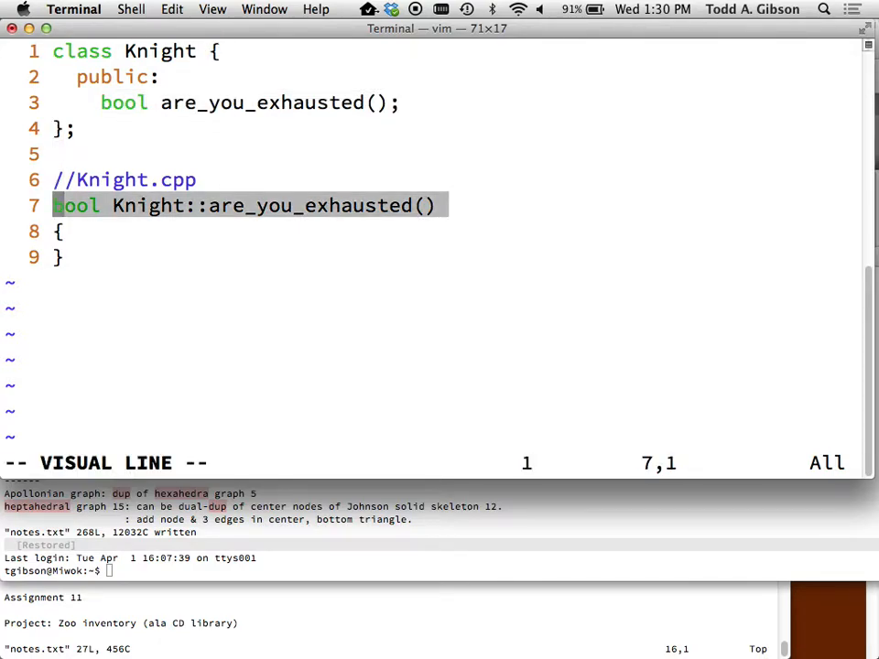
key("Escape")
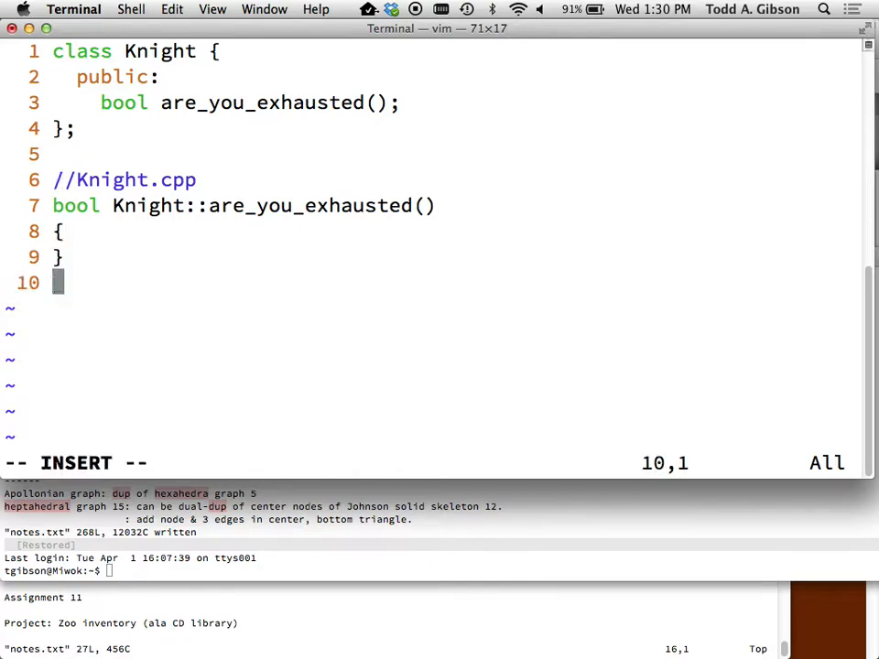
Step: Write main() creating 'Knight k1( x5 );' and calling k1.are_you_exhausted() between placeholder comments
type("main()")
type("//..")
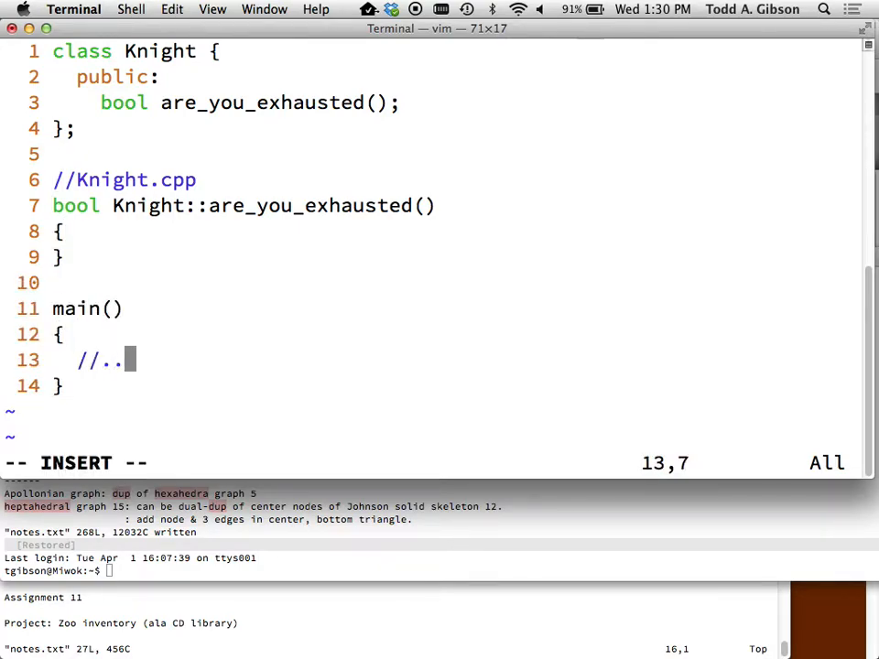
key("Return")
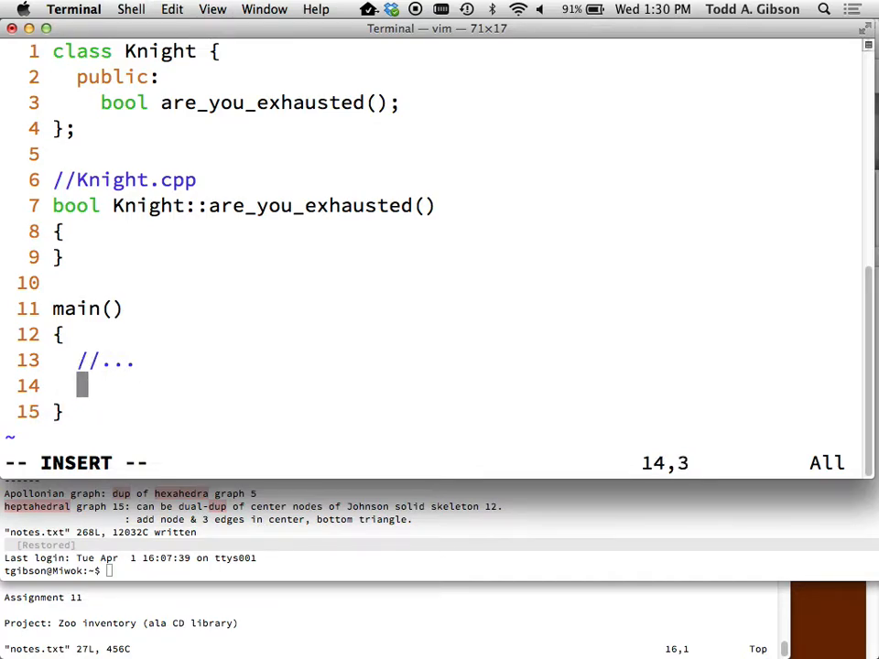
type("Kn")
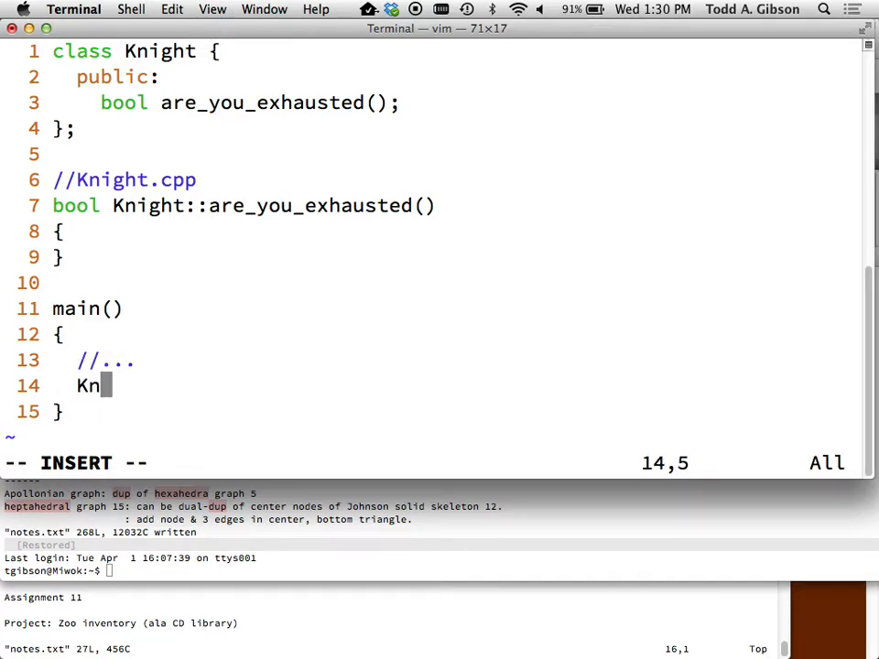
type("ight k1( x5 );")
type("...")
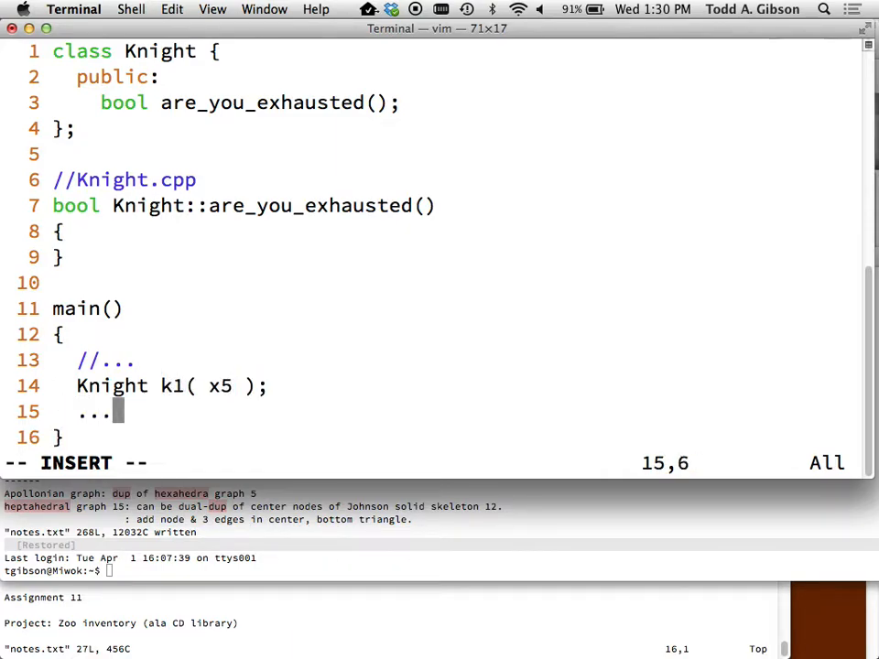
key("Escape")
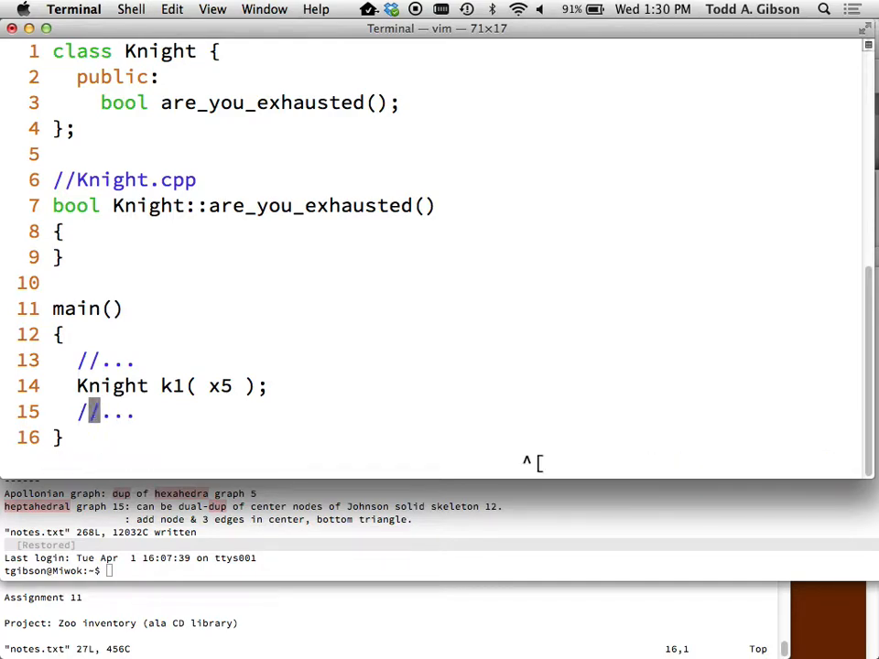
type("k1")
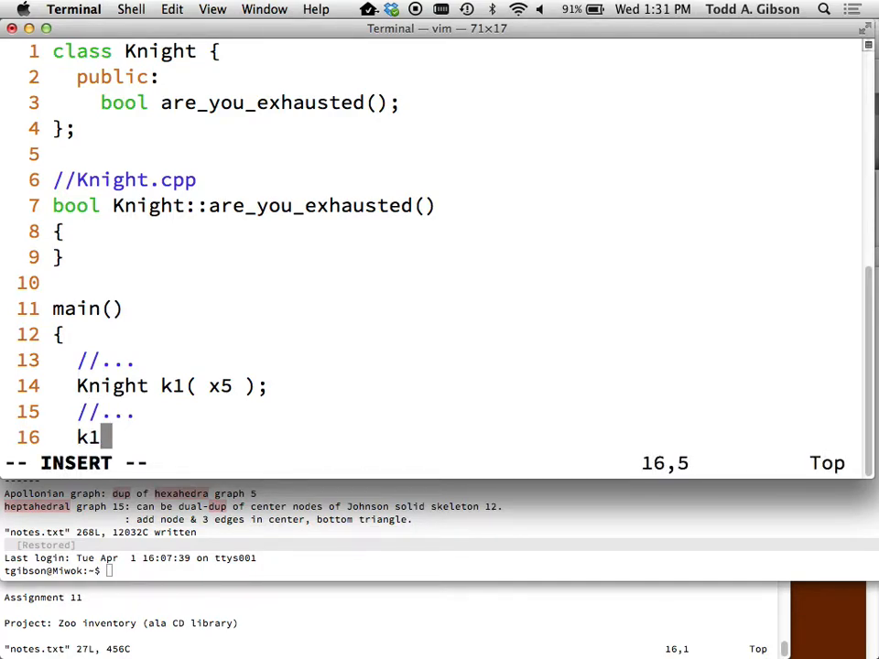
type(".are_y")
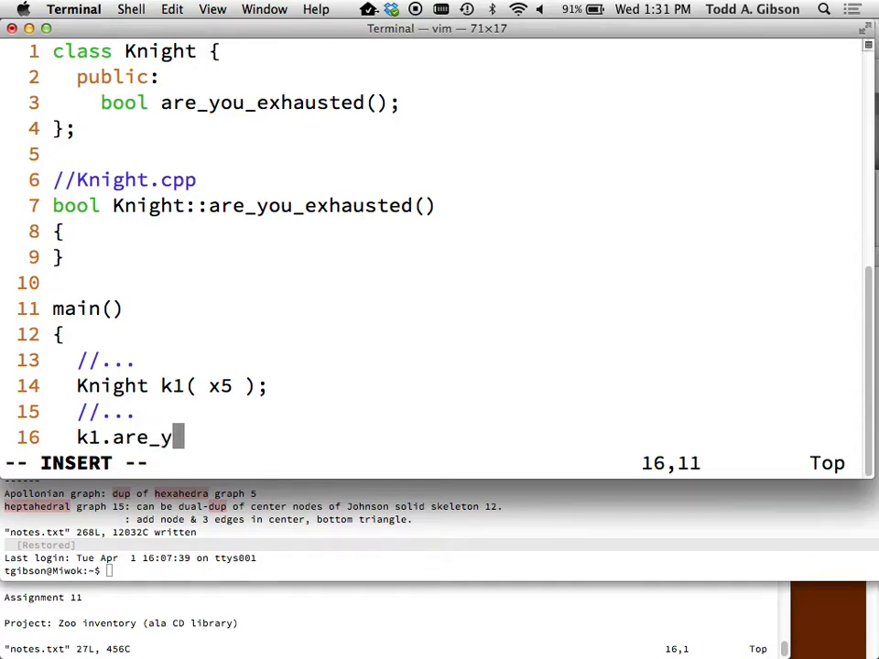
type("ou_exhau")
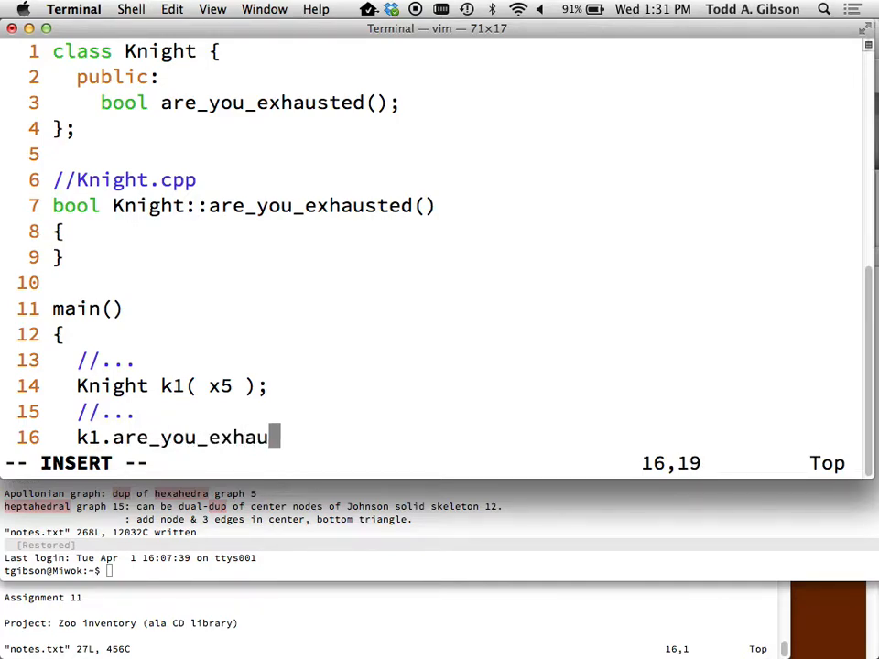
key("Escape")
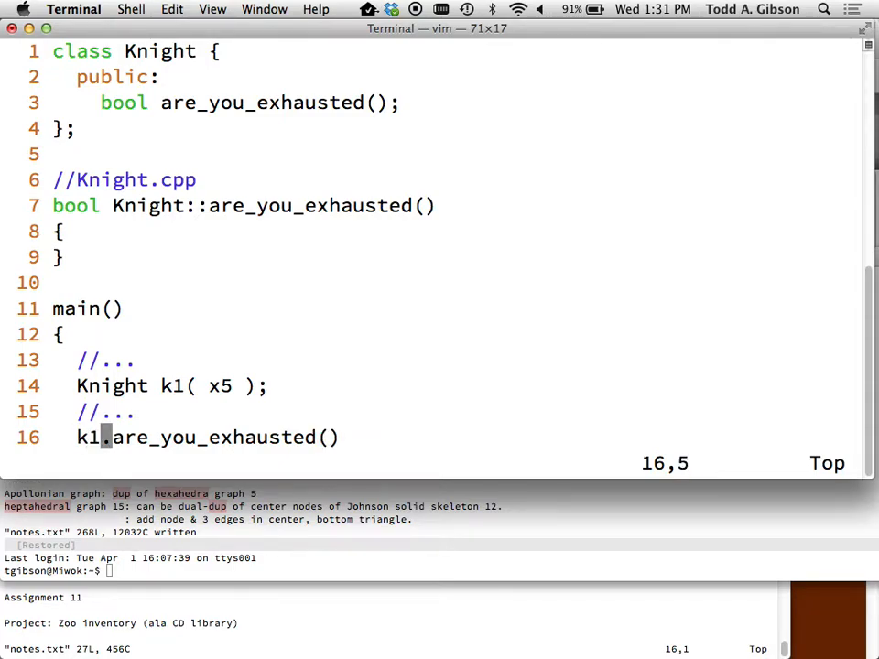
scroll("down", 3)
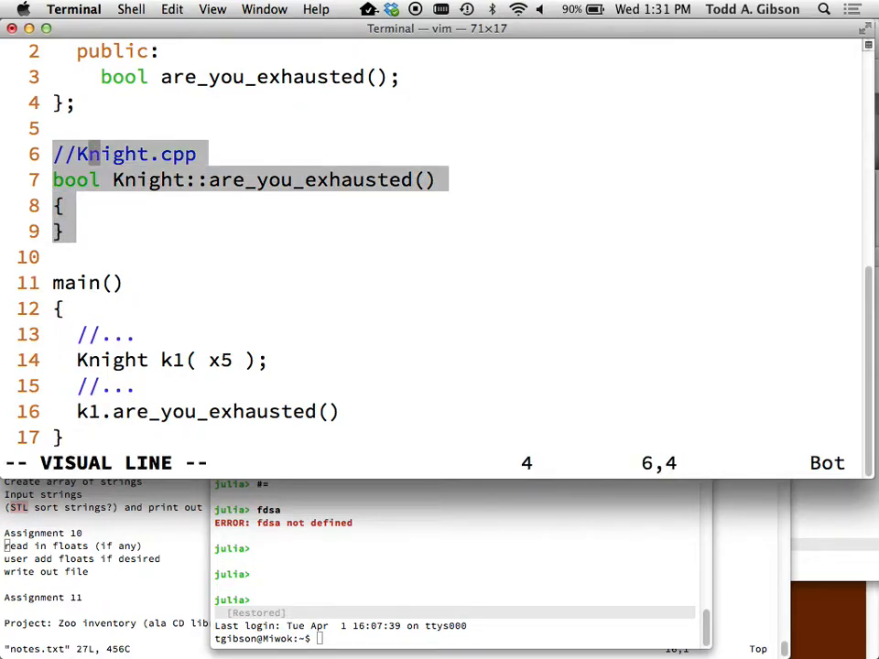
Step: Write 'if(stamina <= 0)...' inside the Knight::are_you_exhausted() body
key("Escape")
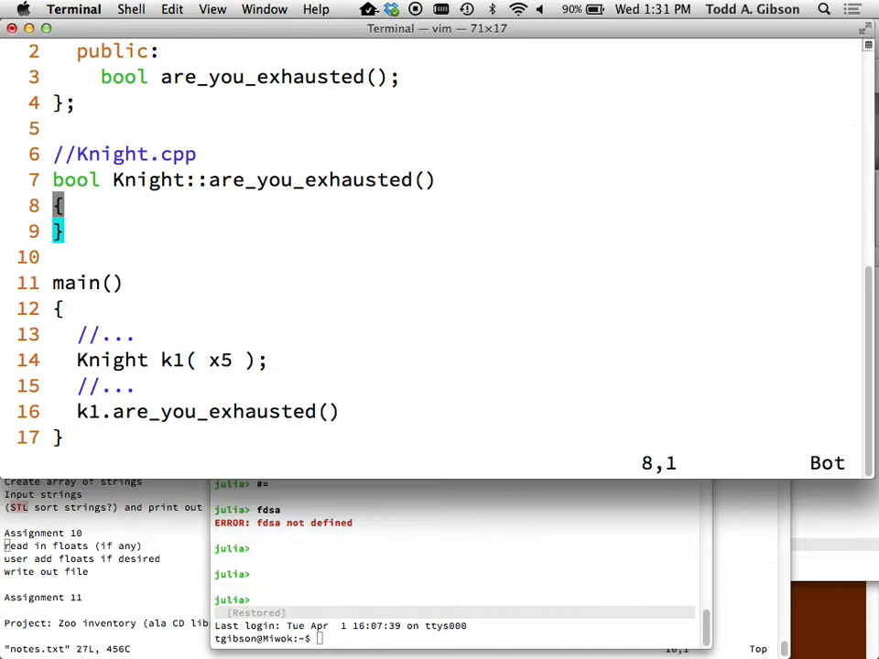
type("stamin")
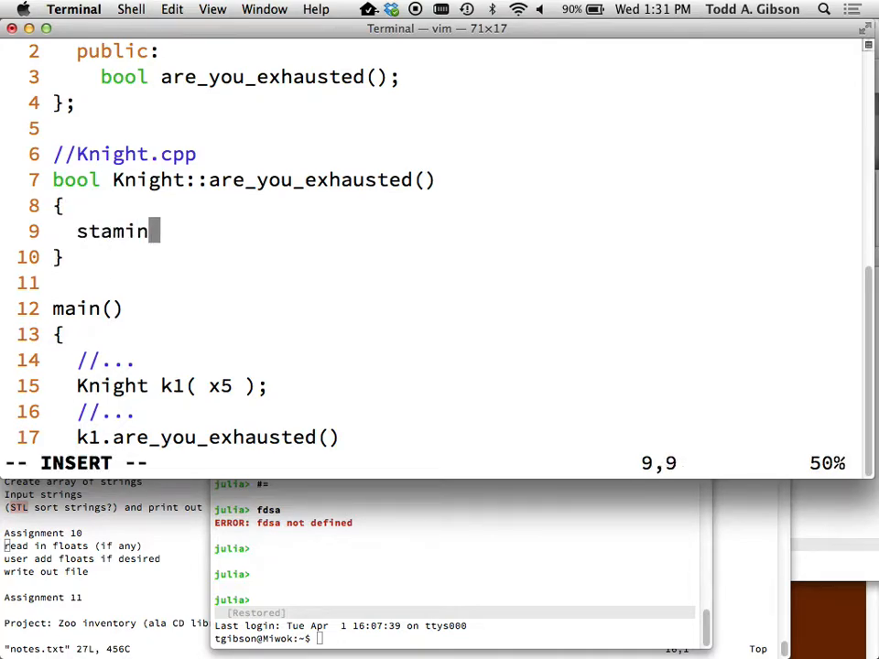
type("a")
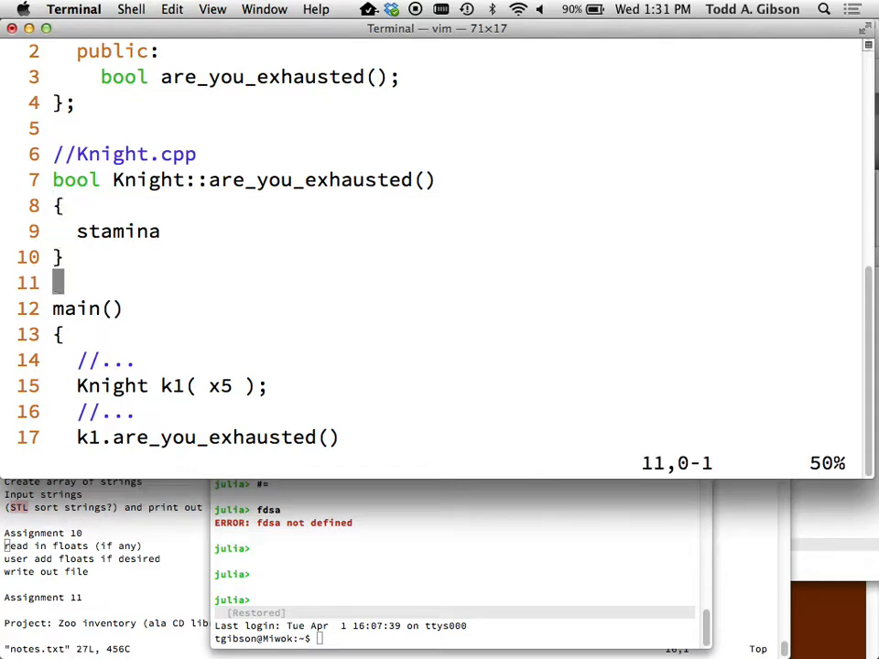
type("if(")
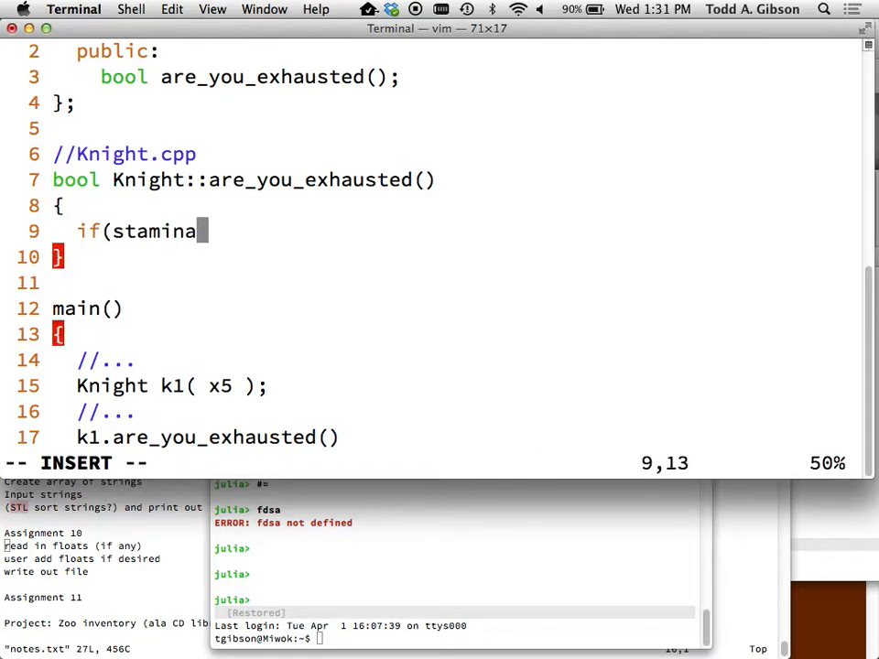
type("<= 0)")
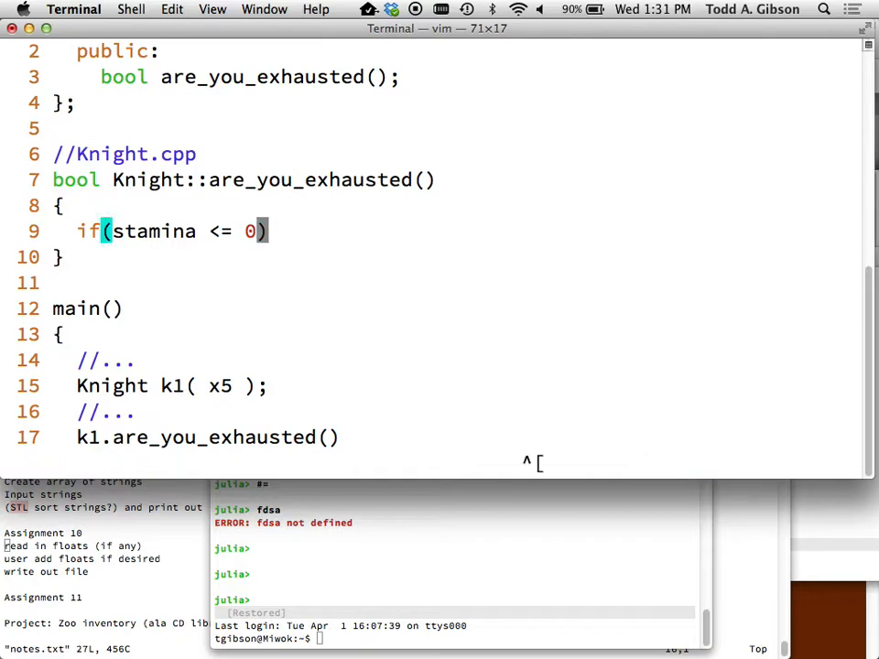
key("i")
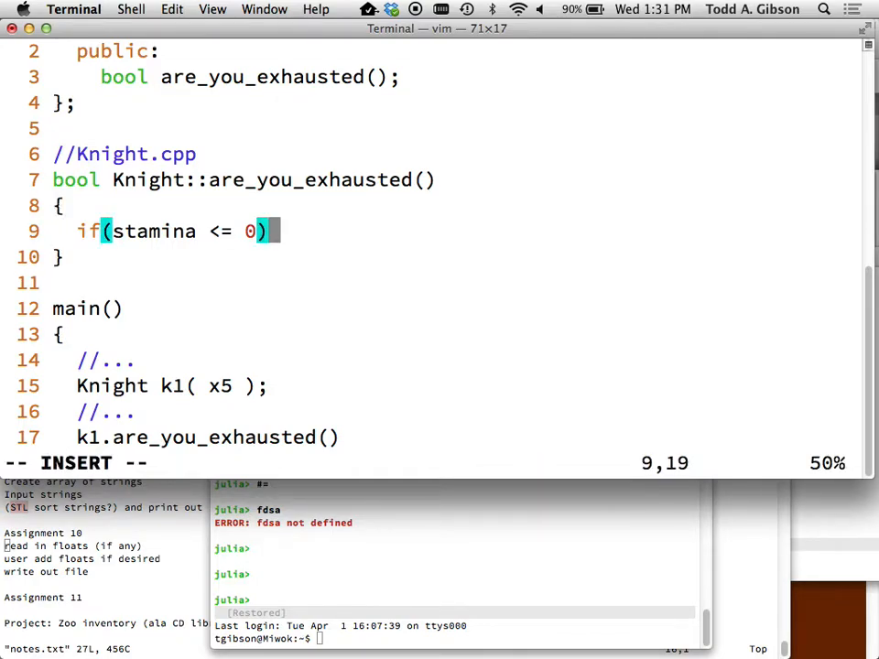
type("...")
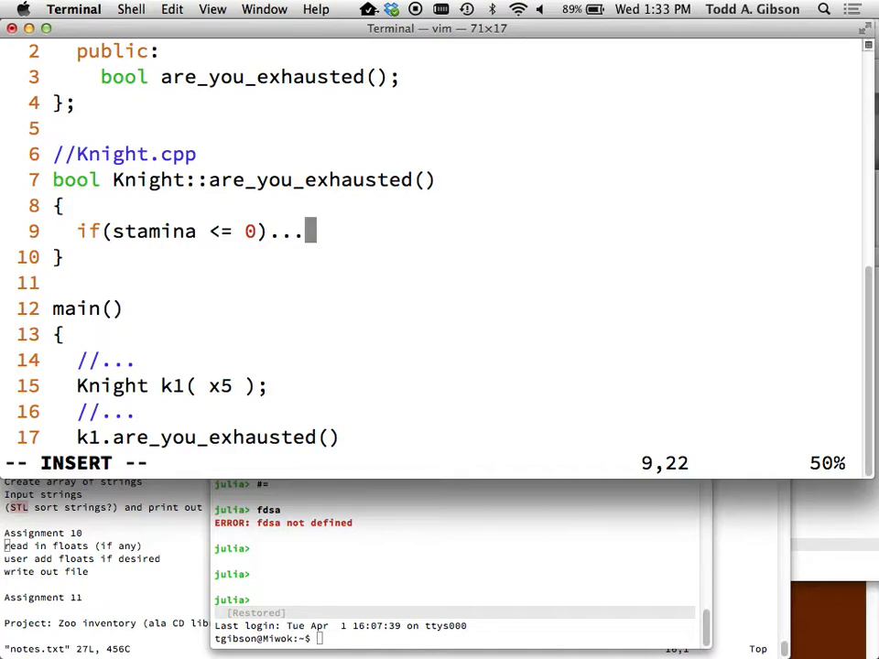
Step: Add 'Knight k98( x5 );', a k2.are_you_exhausted() call and a '...' line to main()
type("j")
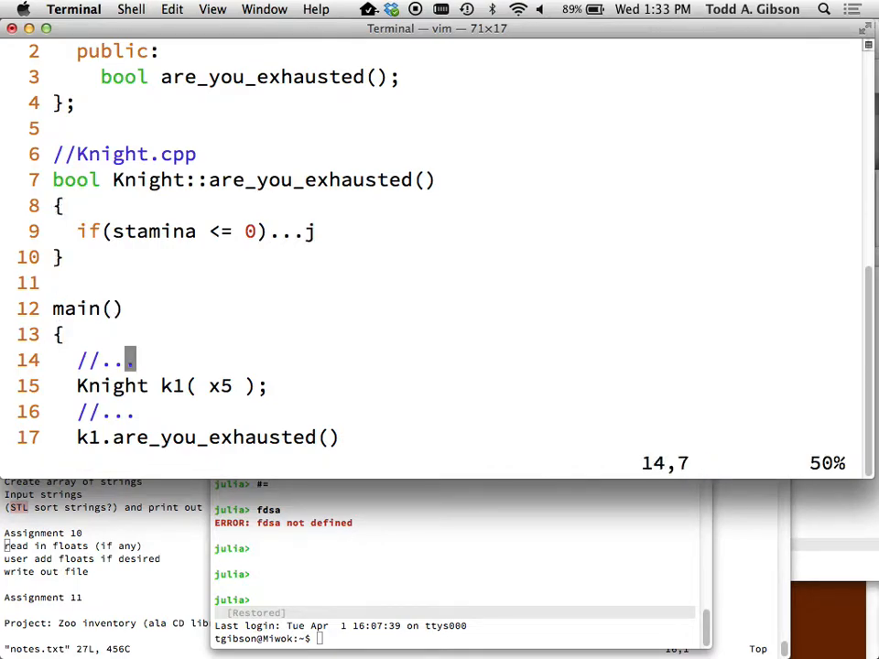
type("k2")
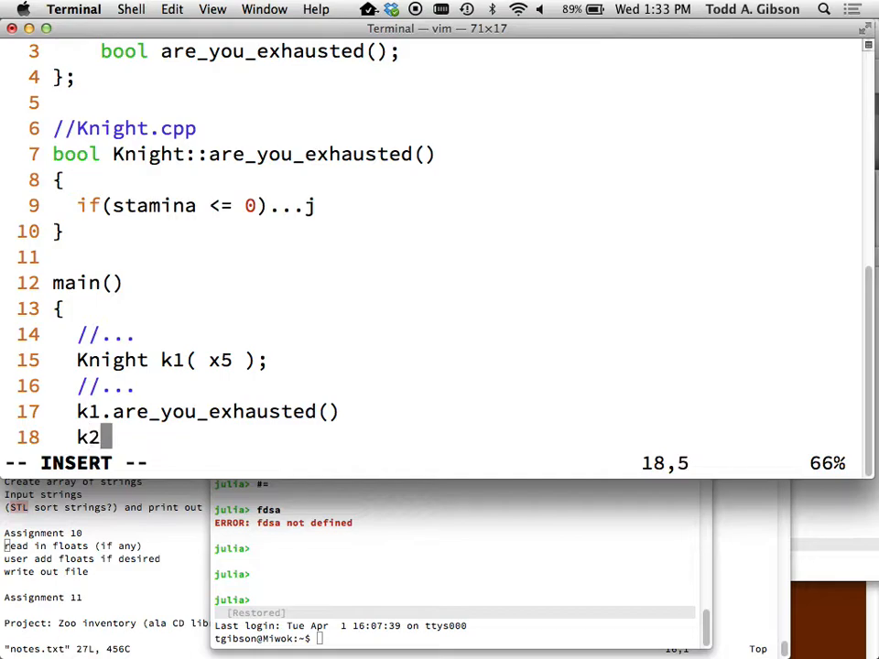
type(".are_you_")
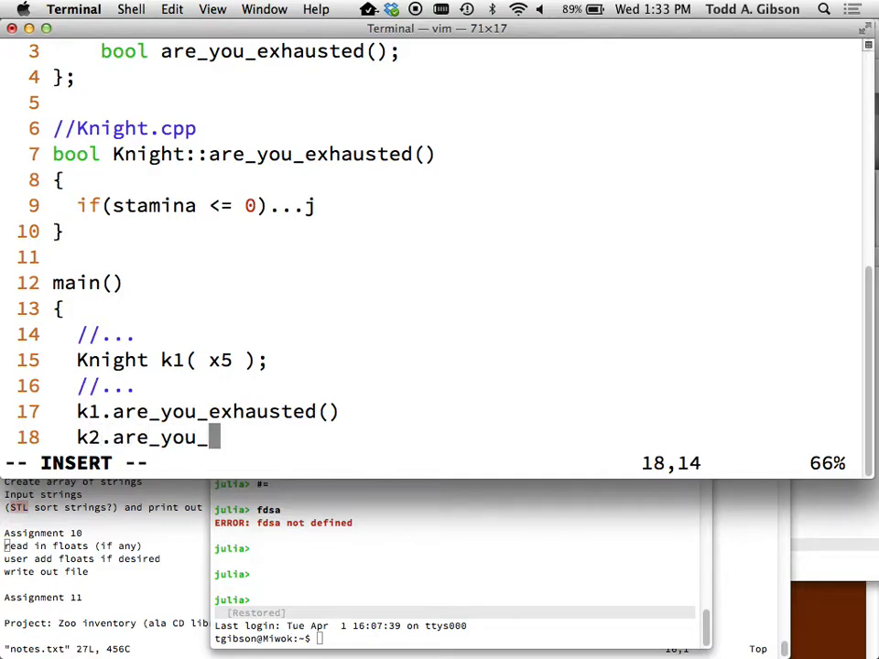
type("exhausted(")
type("...")
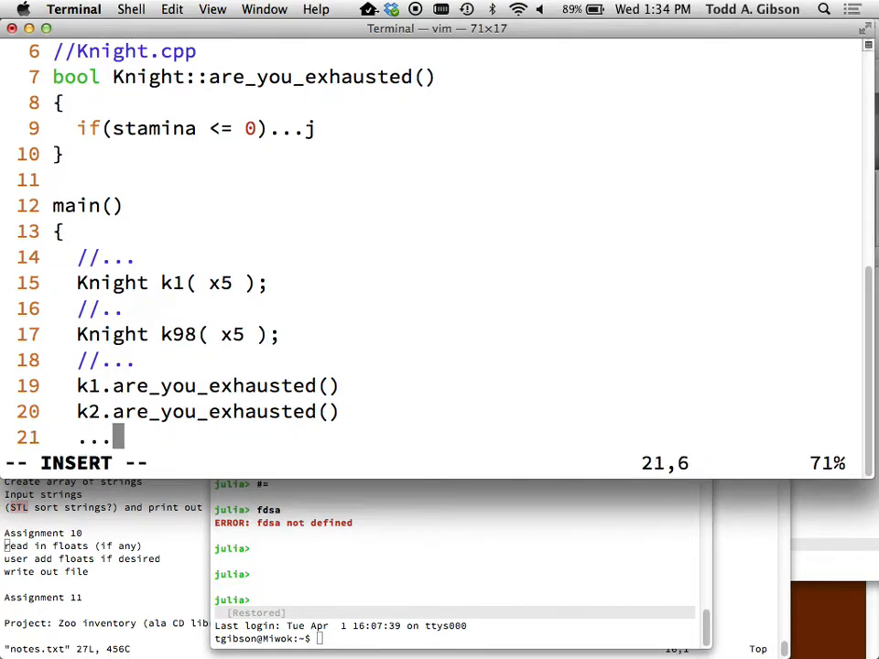
Step: Complete the k98.are_you_exhausted() call on line 22, below the '...' line
type("k98.are_you_h")
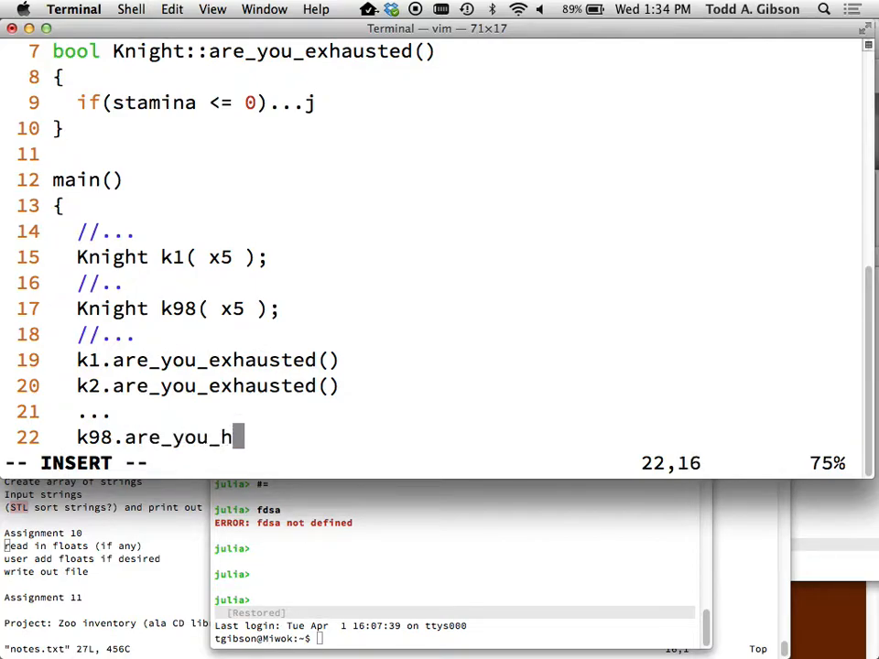
type("xhauste")
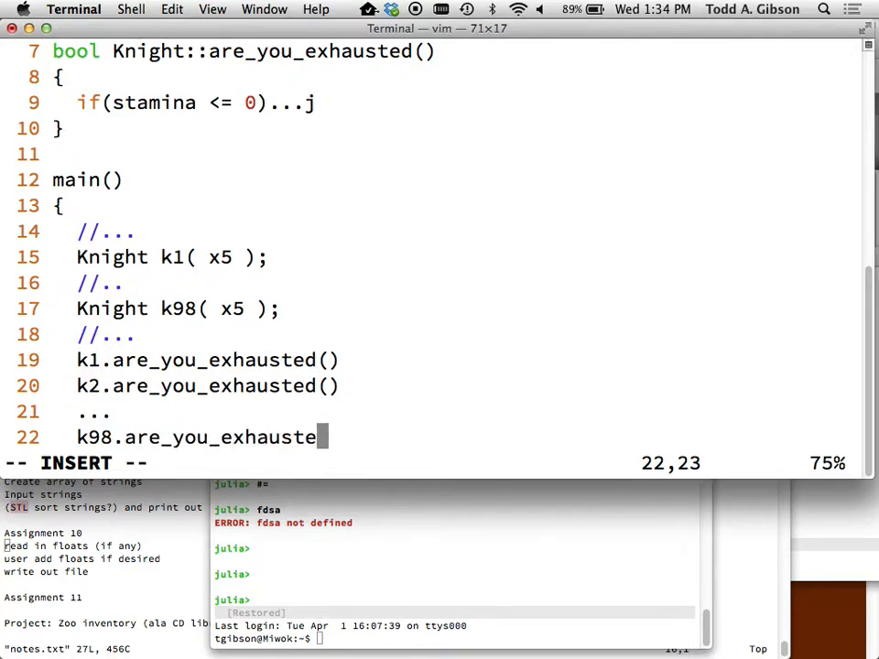
key("Escape")
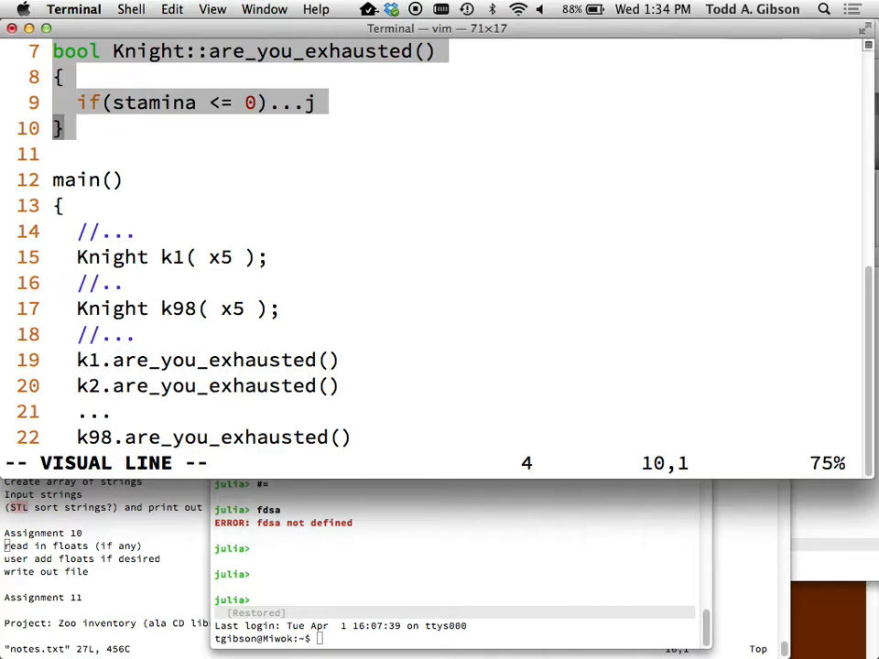
key("Escape")
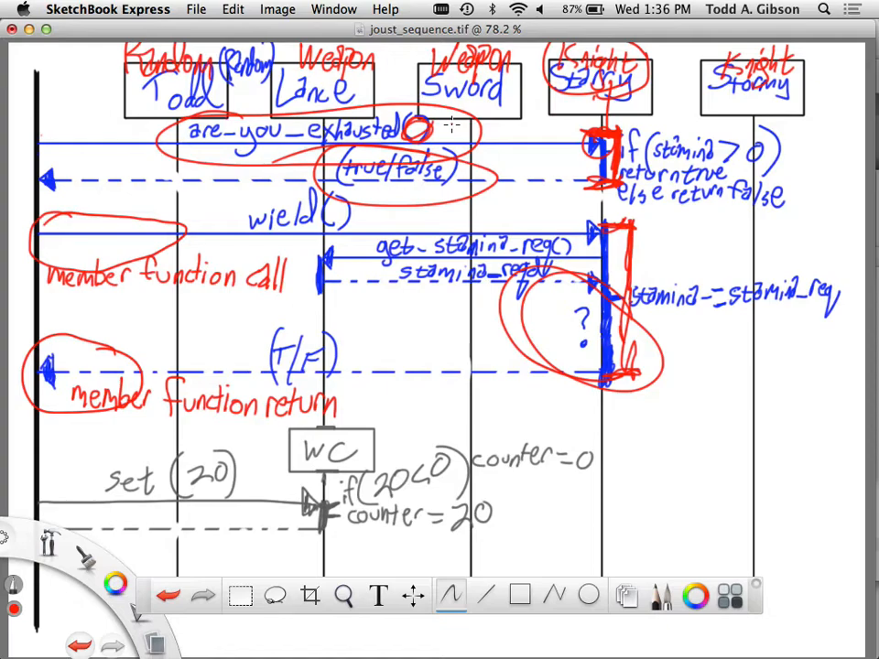
mouse_move(815, 117)
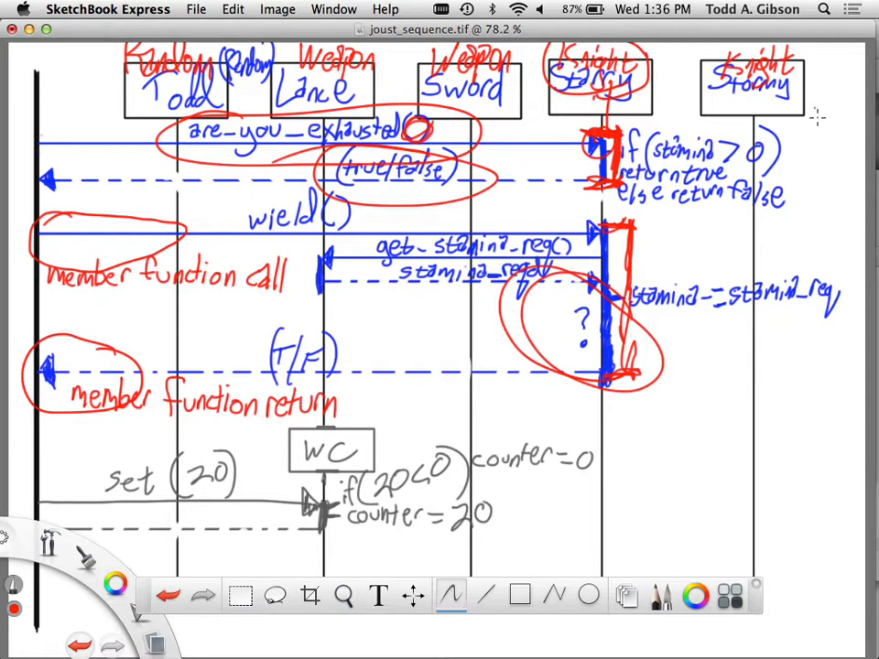
Step: Sketch a trial mark over the diagram and select green as the drawing colour
left_click_drag(815, 119, 774, 595)
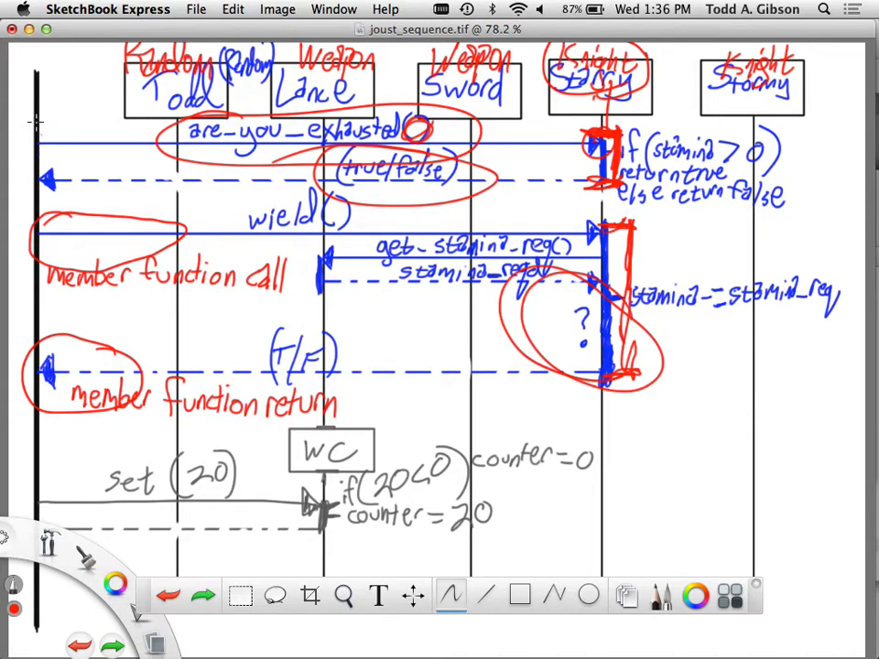
mouse_move(527, 133)
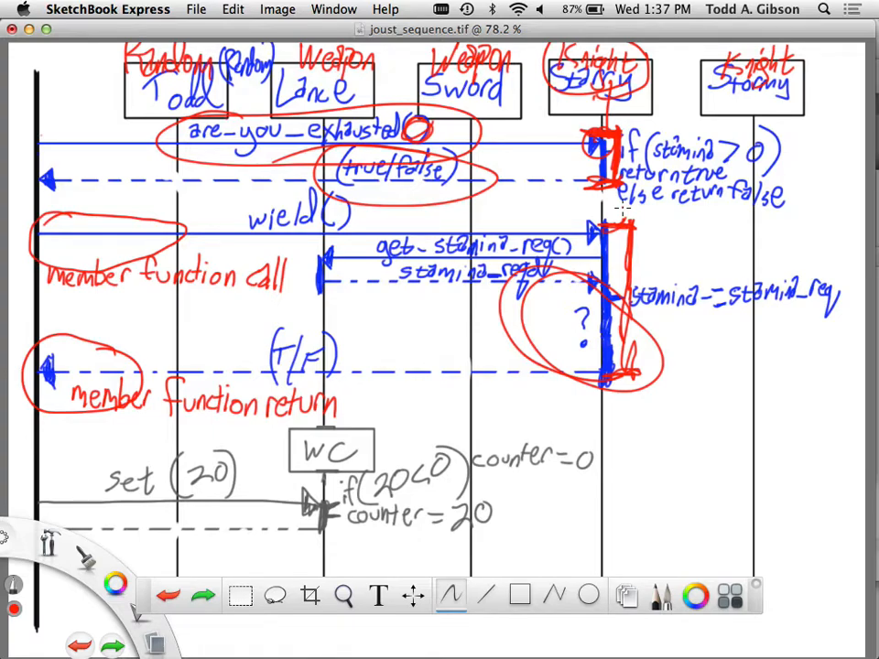
left_click(114, 586)
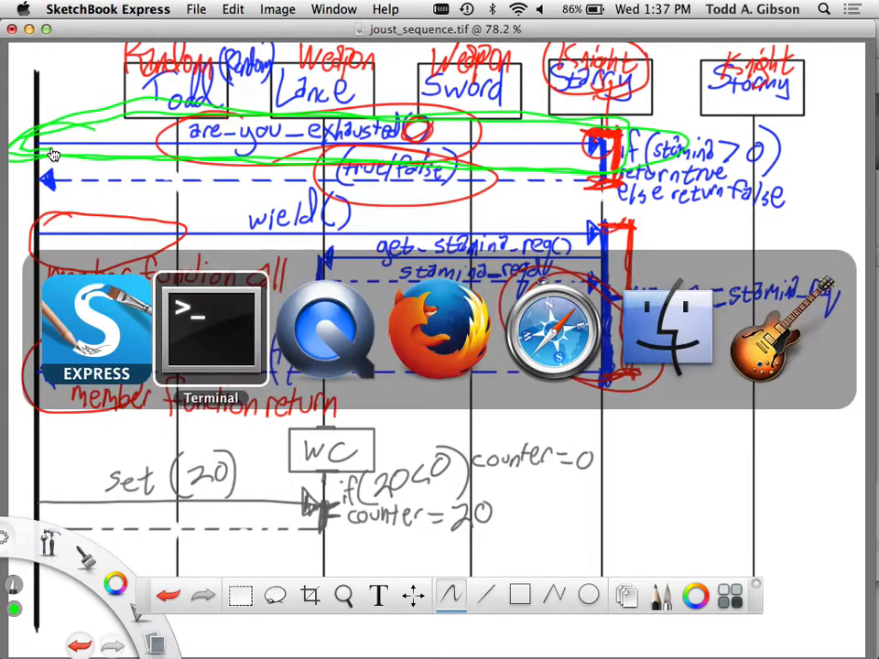
Step: Back in vim, change the second declaration on line 16 to Knight k2( x5 )
left_click(211, 329)
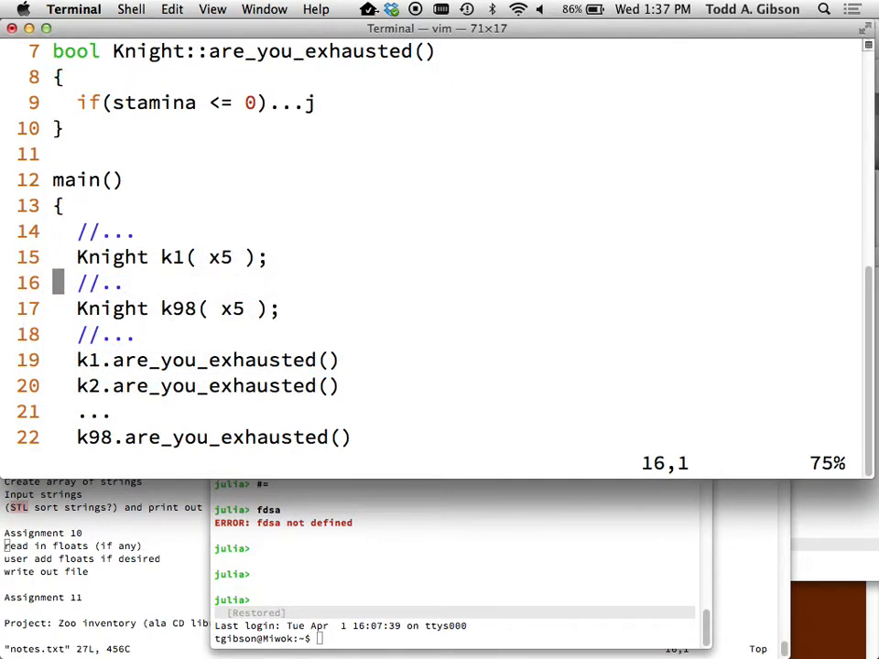
key("k")
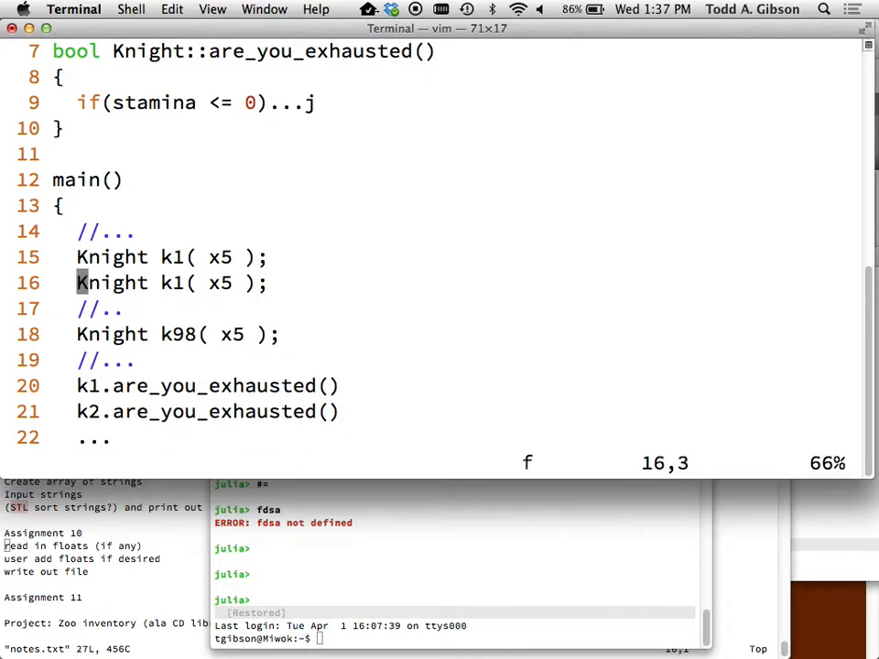
type("2")
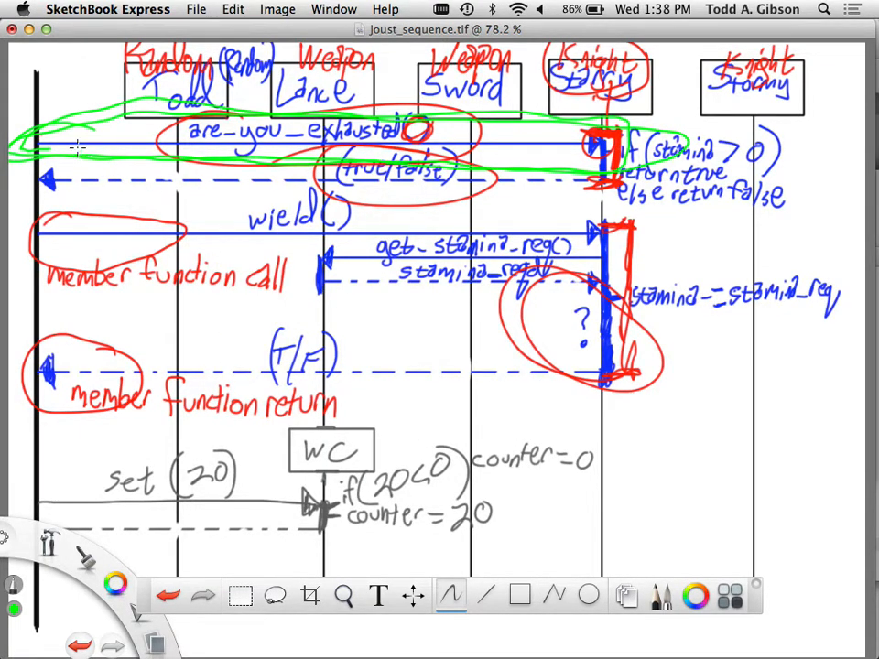
mouse_move(41, 193)
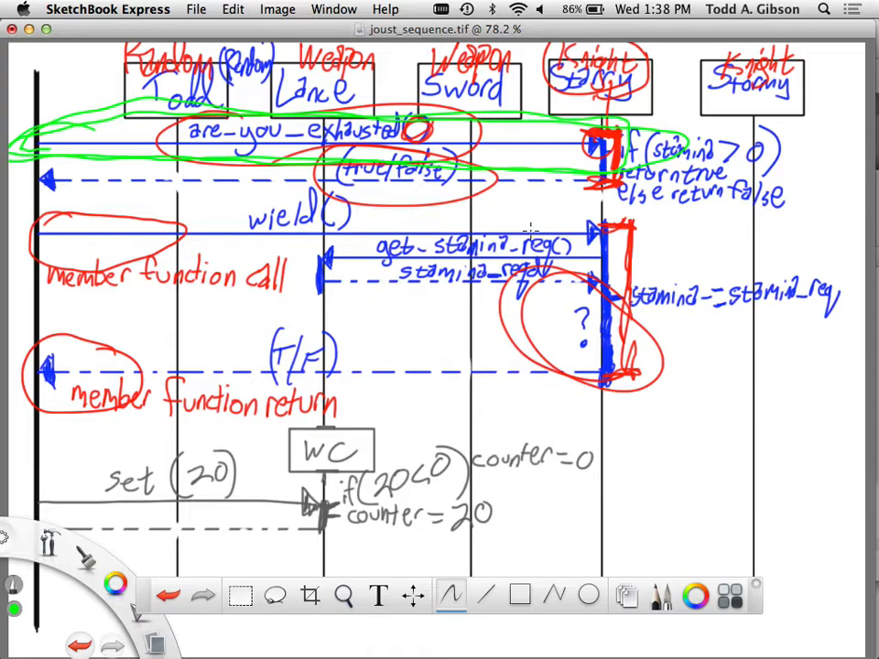
mouse_move(379, 313)
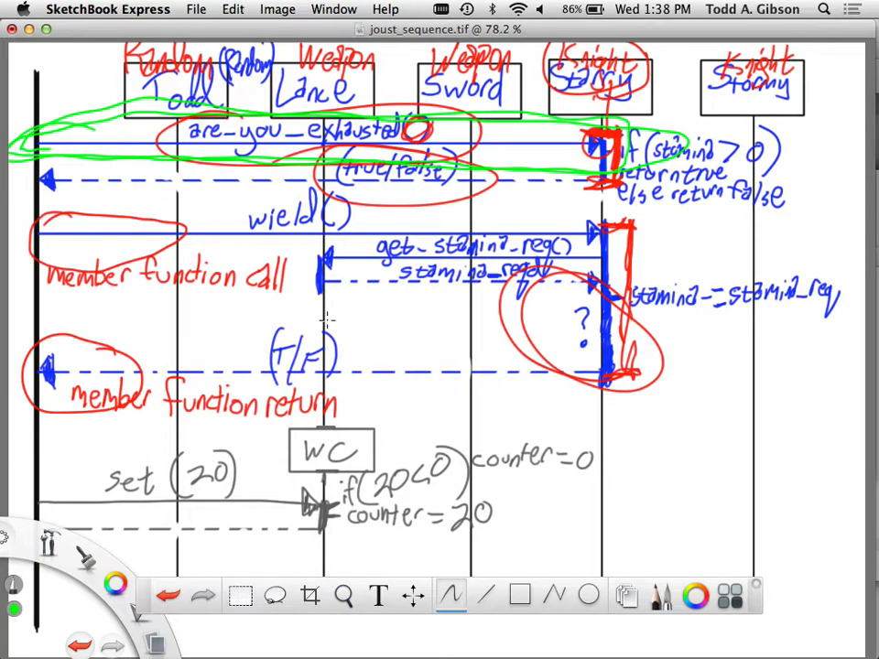
Step: Open joust_sequence.tif from the 20140324 folder inside 111_s14
left_click(196, 8)
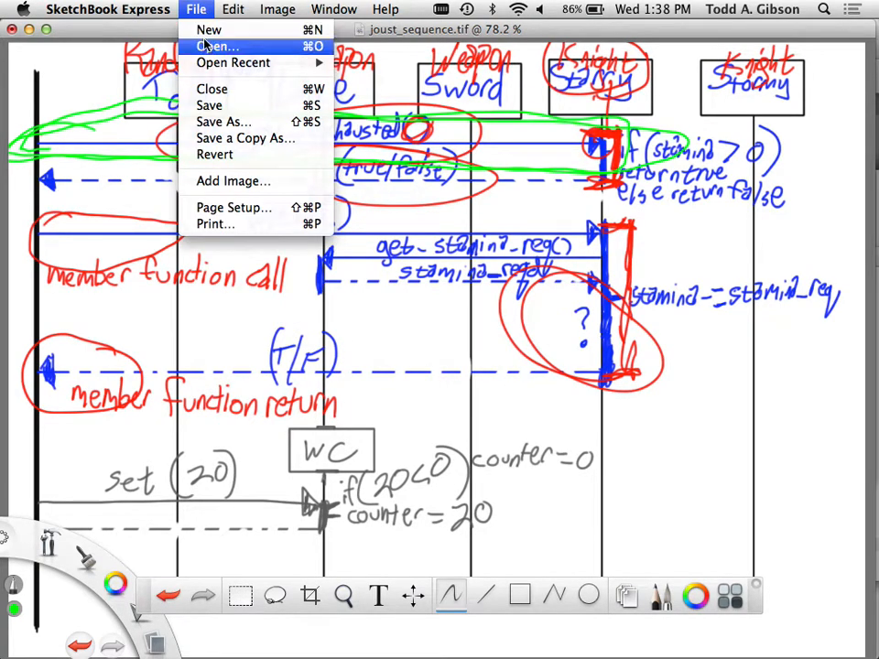
left_click(211, 87)
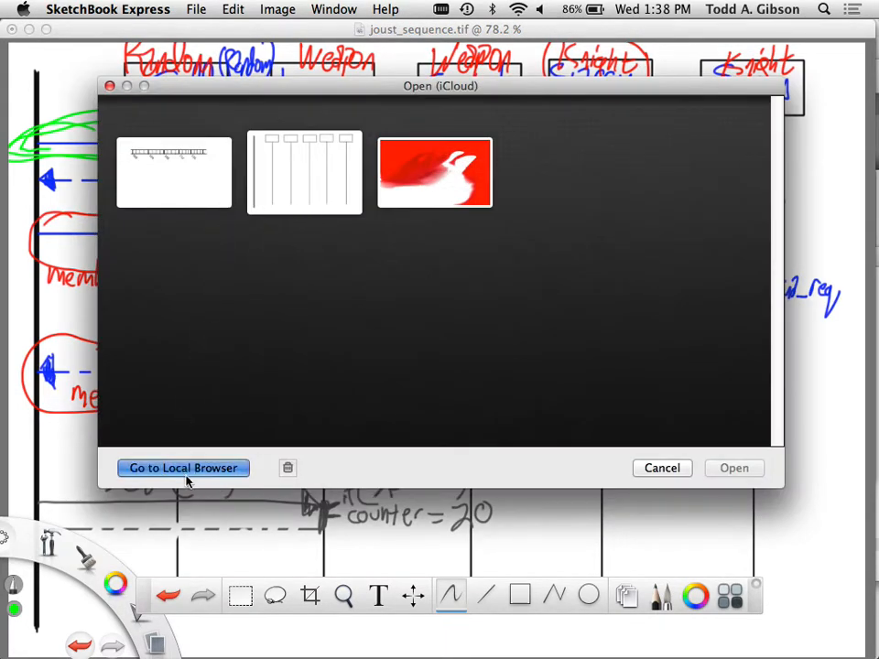
left_click(183, 468)
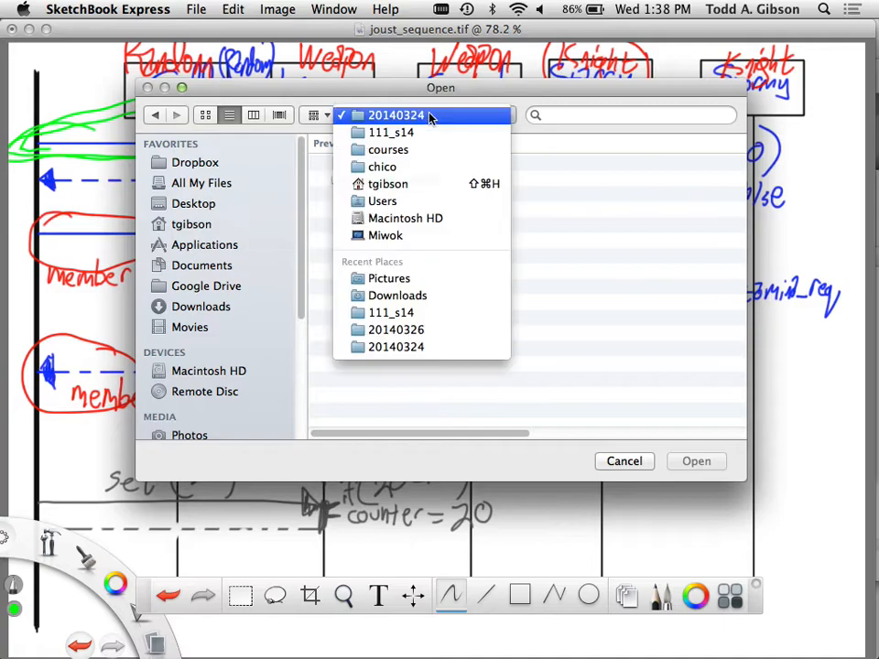
left_click(391, 132)
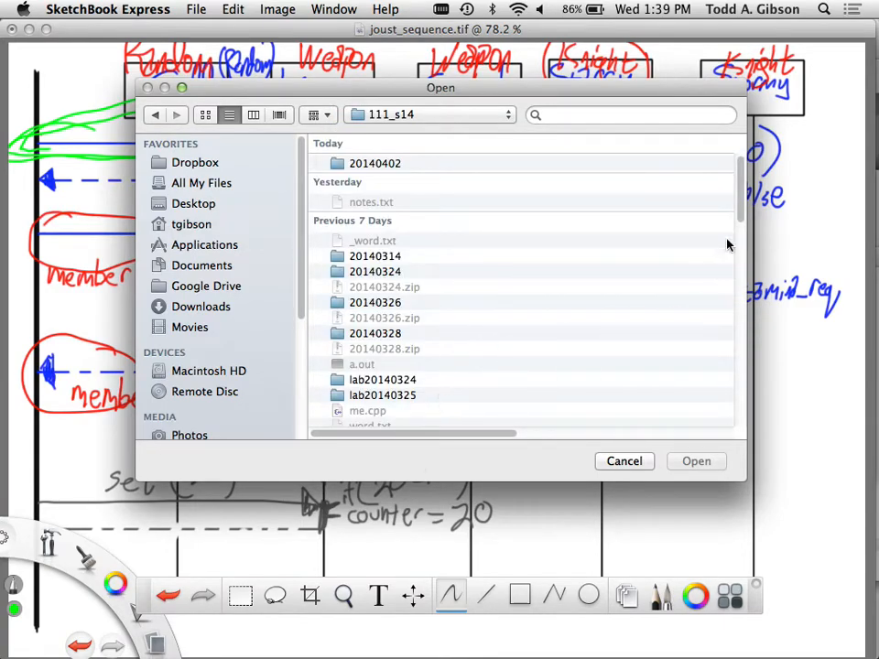
scroll("down", 3)
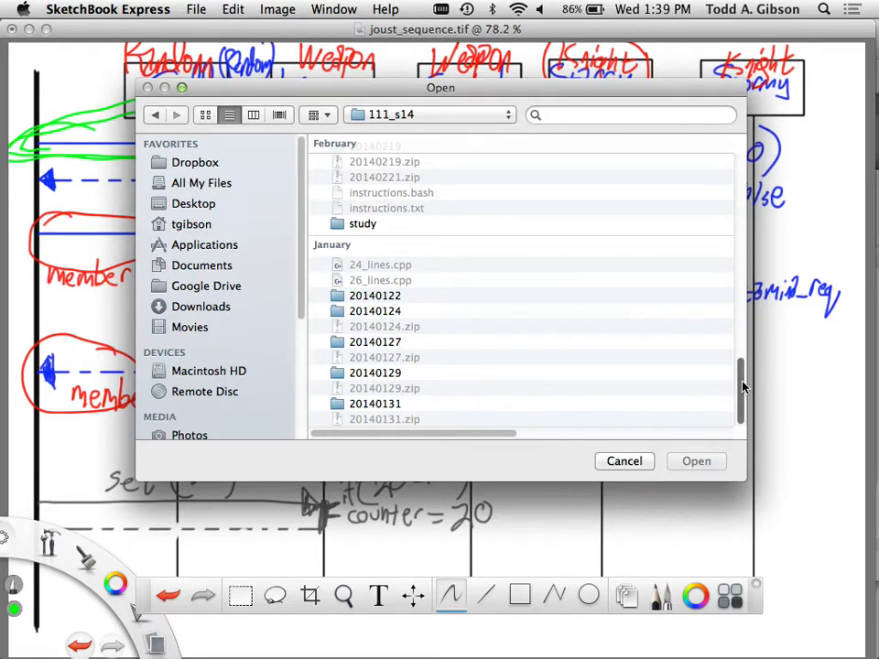
scroll("up", 3)
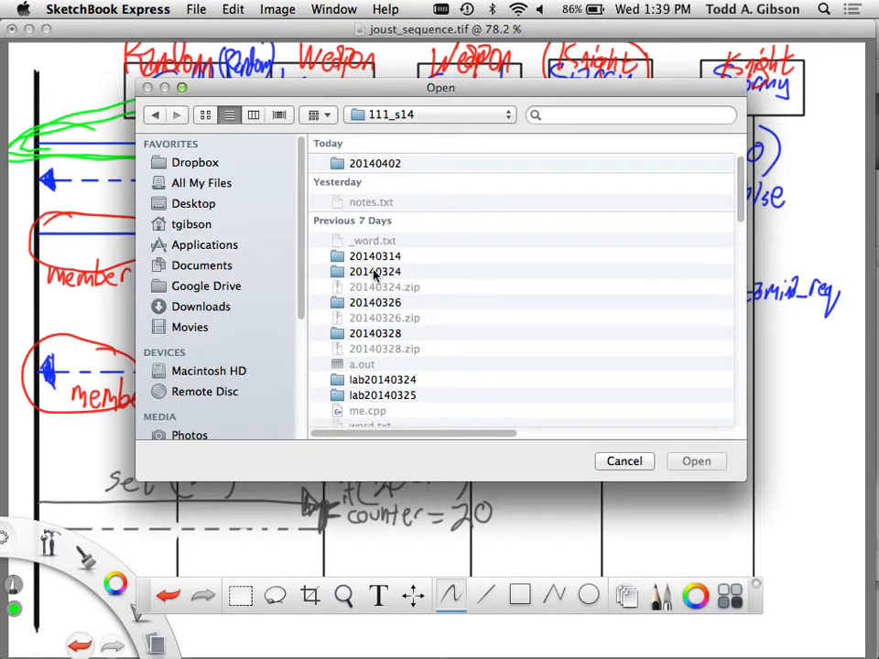
double_click(375, 271)
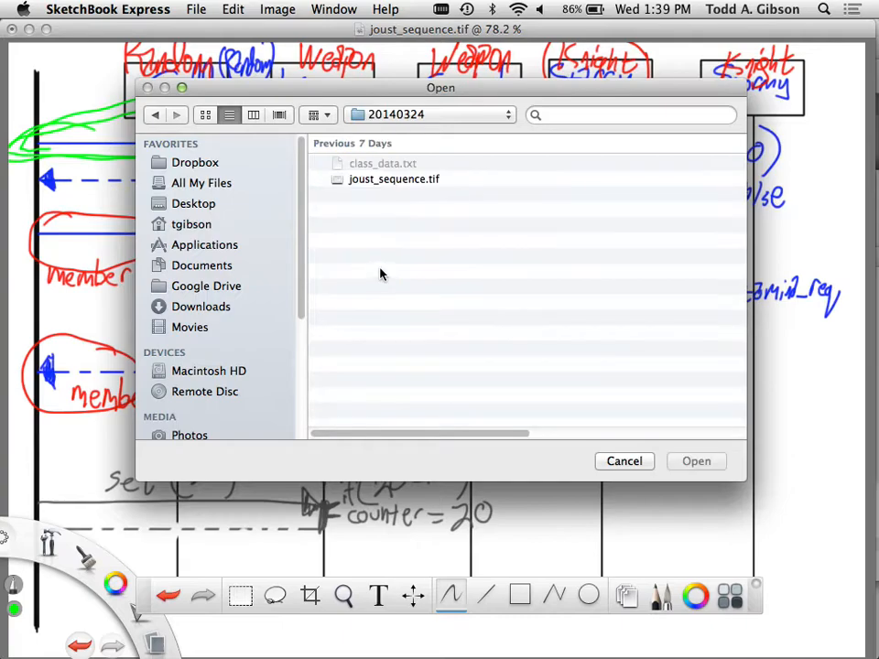
left_click(394, 179)
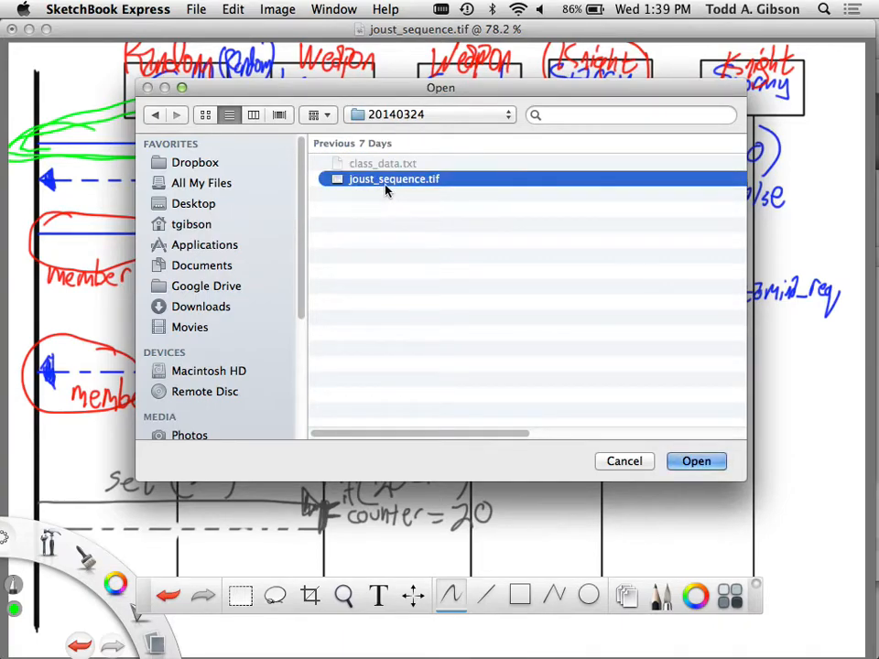
left_click(696, 460)
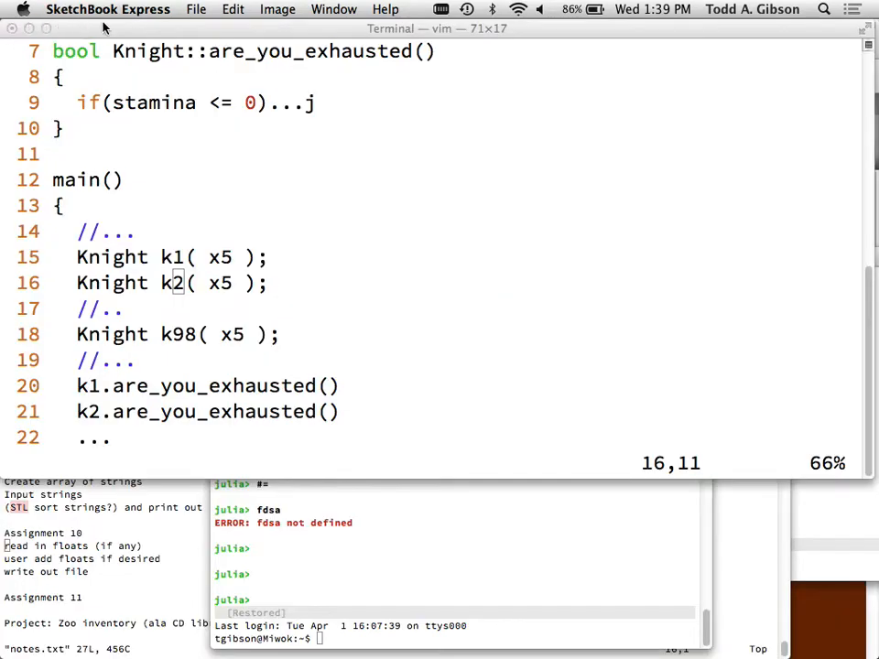
Step: Open joust_sequence_diagram2.tif from the 20140326 folder instead
left_click(195, 9)
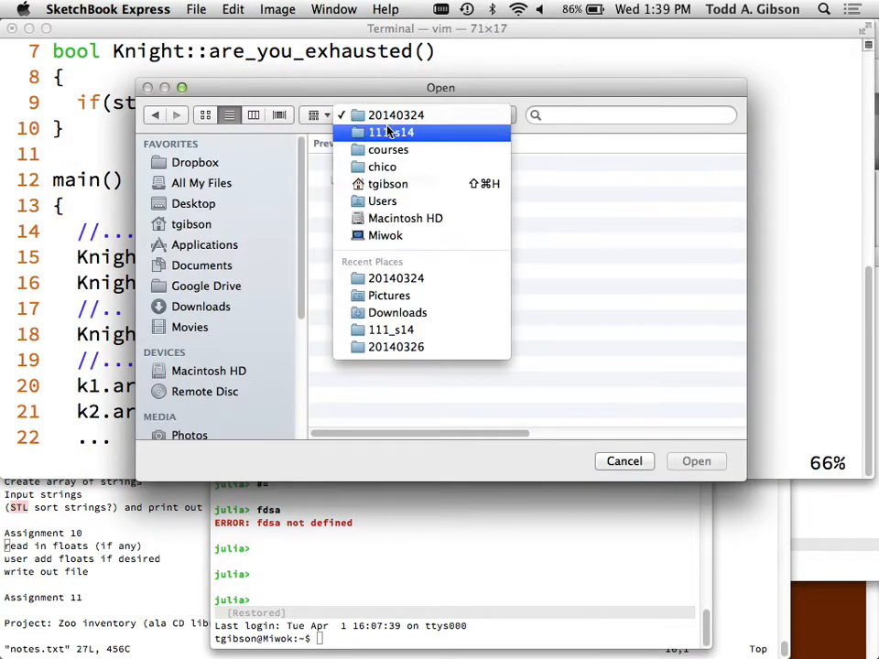
left_click(391, 132)
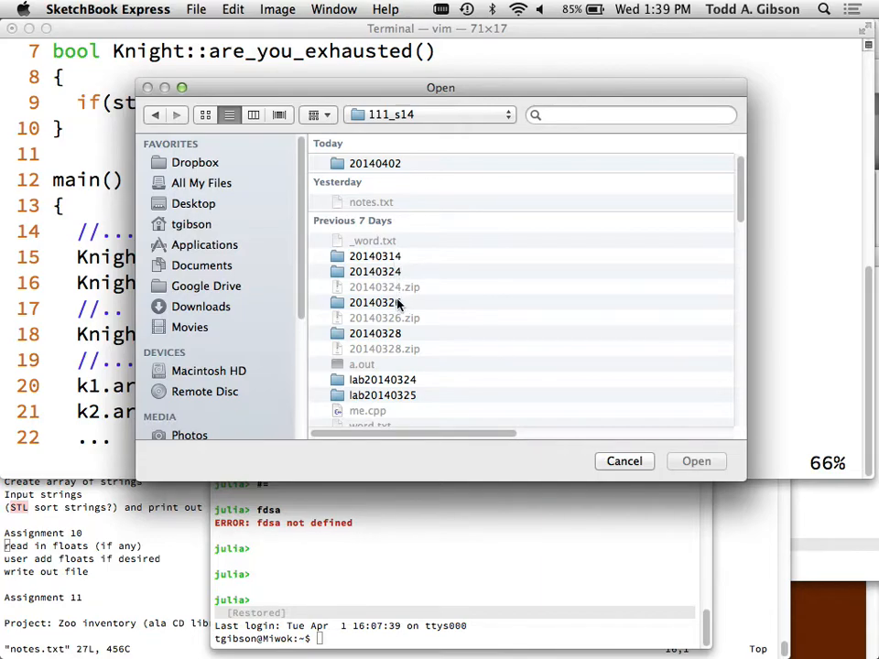
double_click(374, 302)
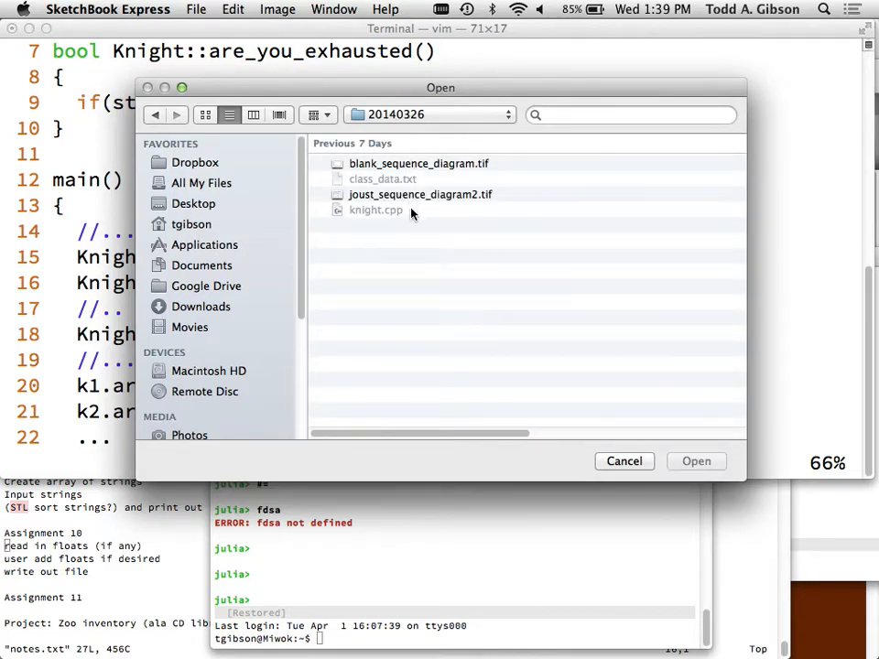
left_click(420, 194)
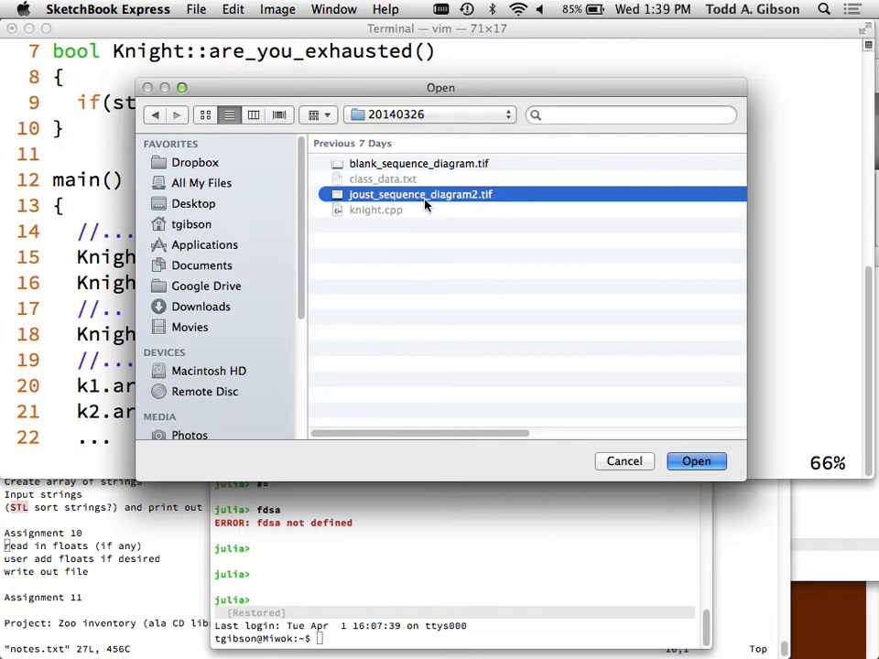
left_click(695, 461)
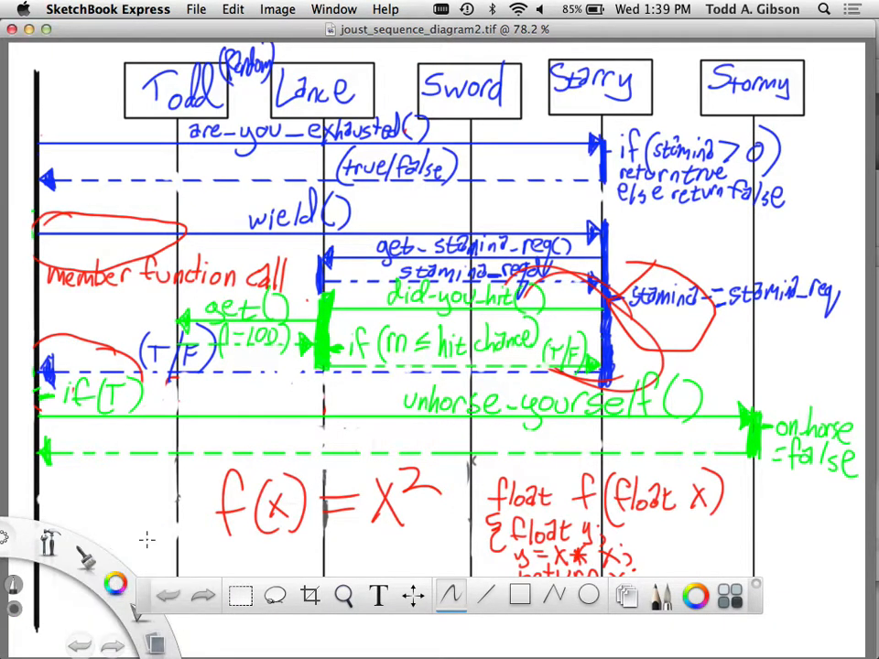
mouse_move(550, 297)
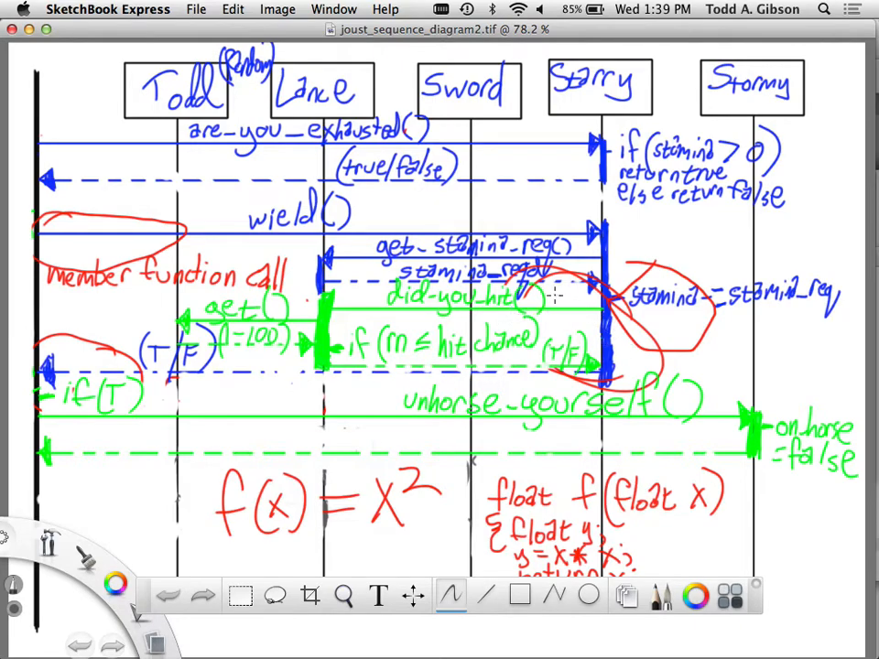
mouse_move(535, 357)
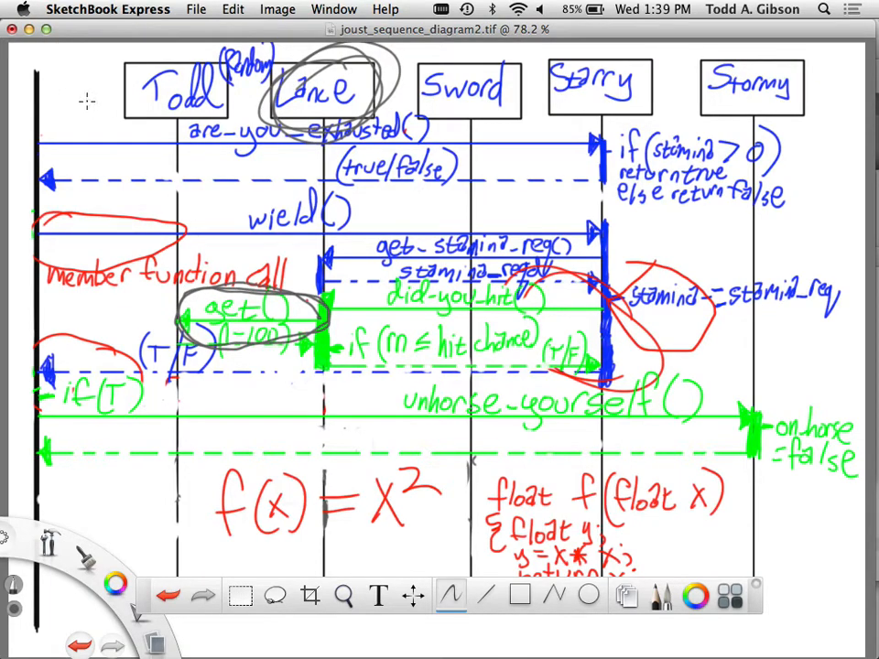
Step: Handwrite 'Random' in gray above the Todd box
left_click_drag(82, 87, 137, 73)
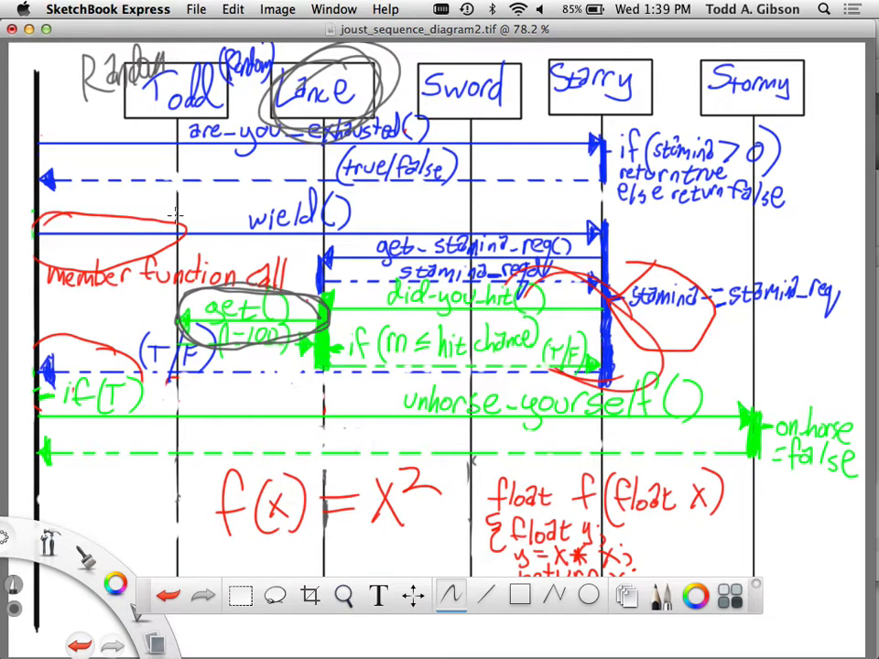
mouse_move(71, 92)
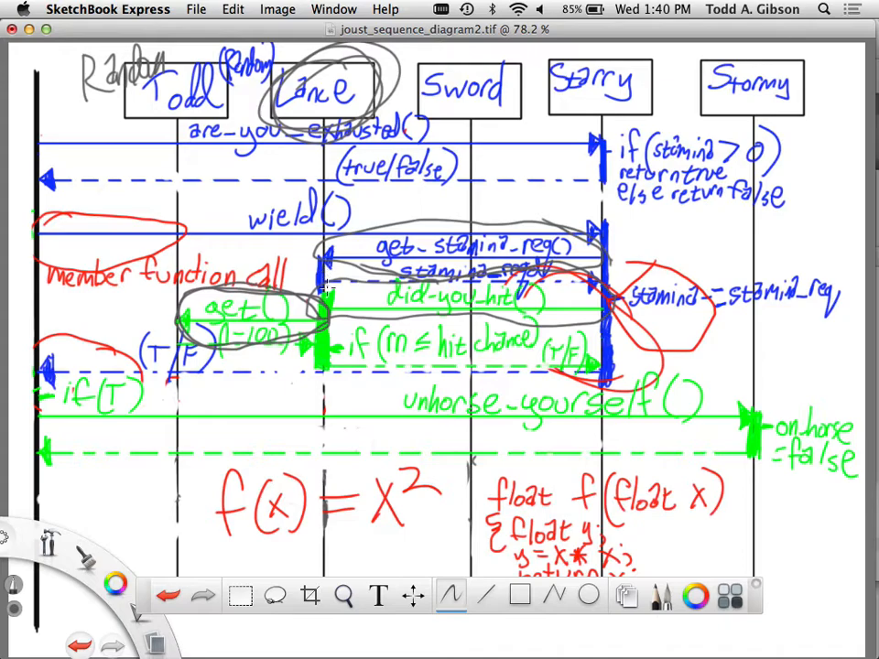
mouse_move(174, 316)
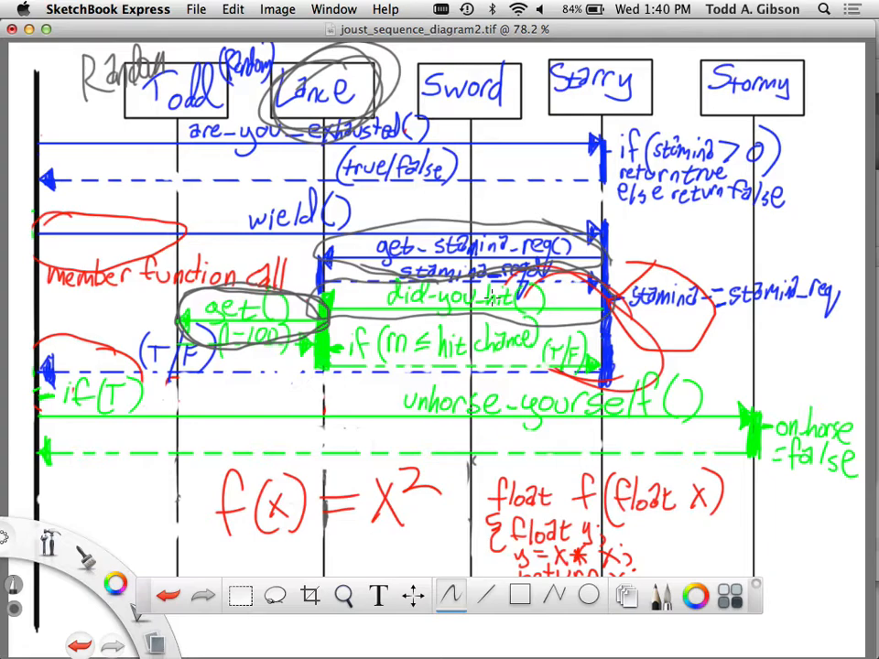
mouse_move(641, 248)
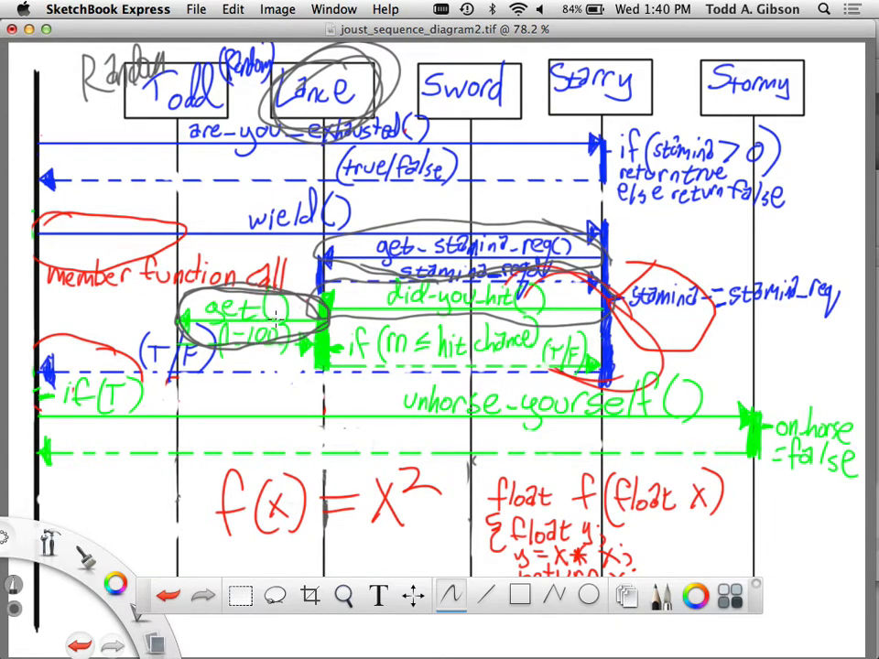
mouse_move(284, 367)
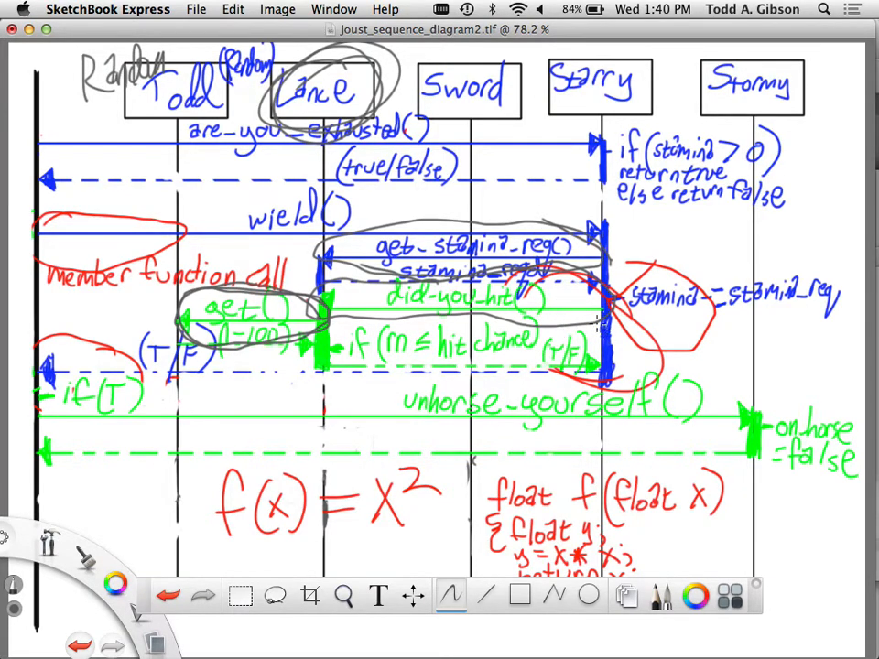
mouse_move(316, 297)
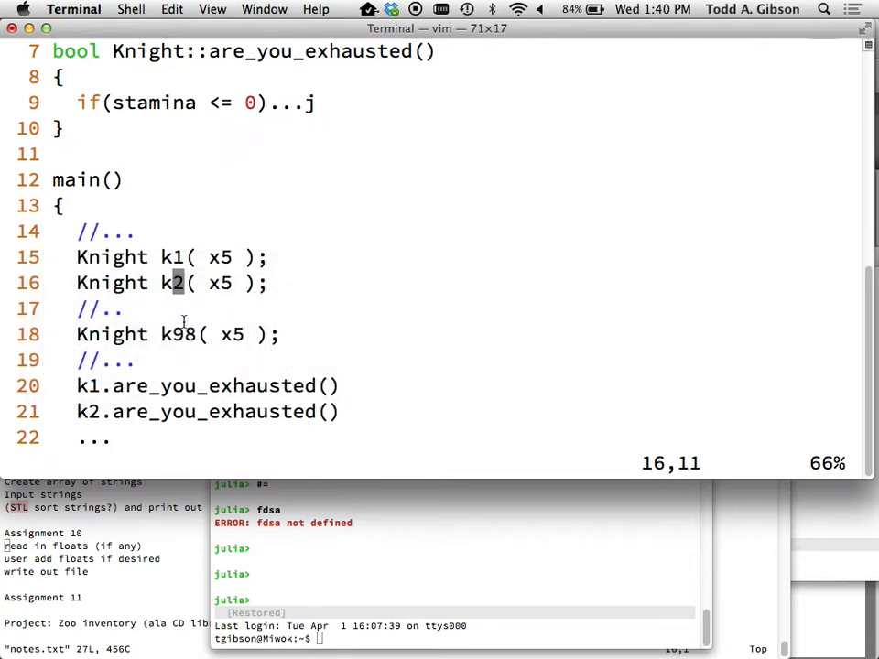
Step: Write bool Weapon::did_you_hit() above main with r.get() in its body
key("o")
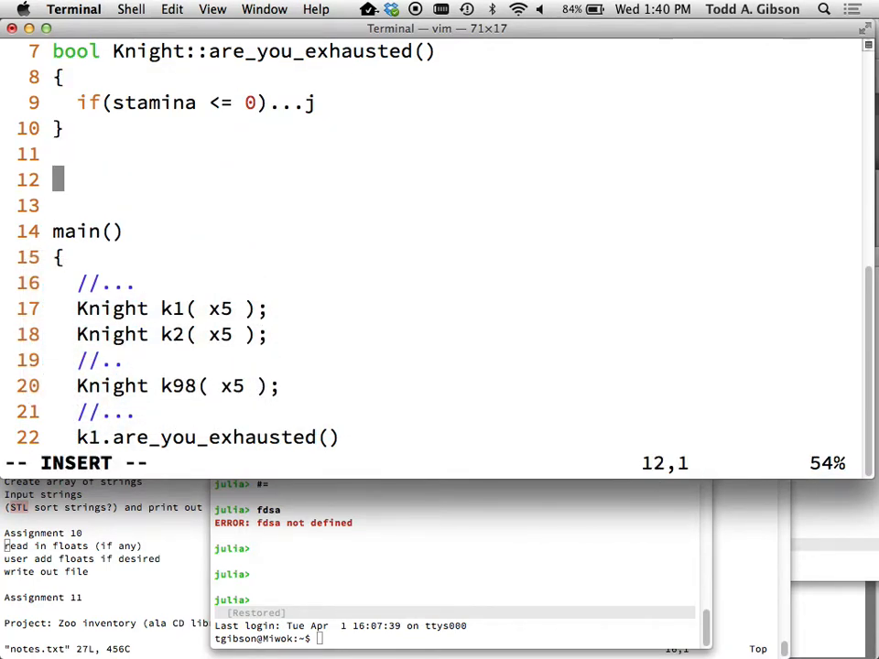
type("bool")
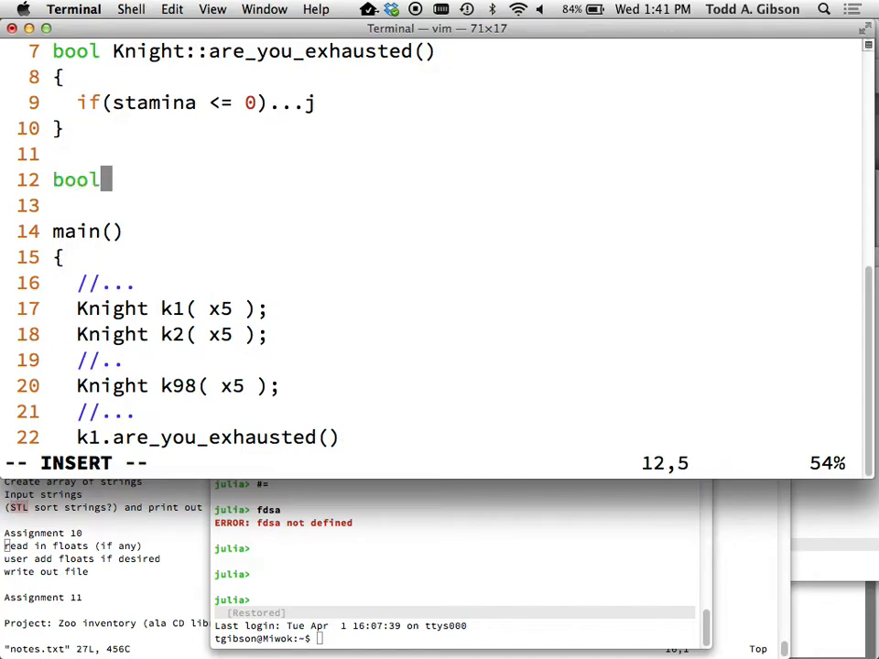
type("WEa")
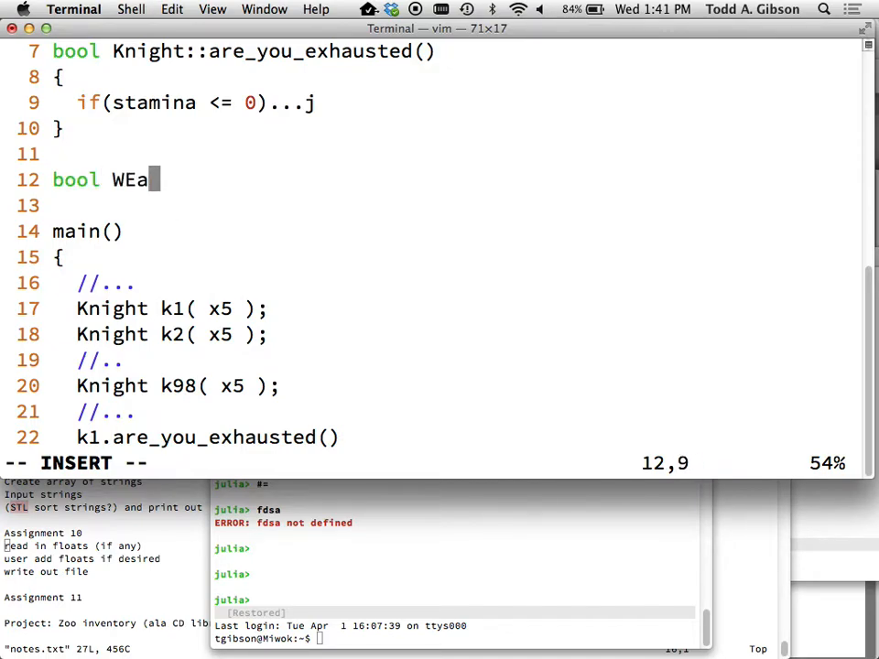
type("apon::")
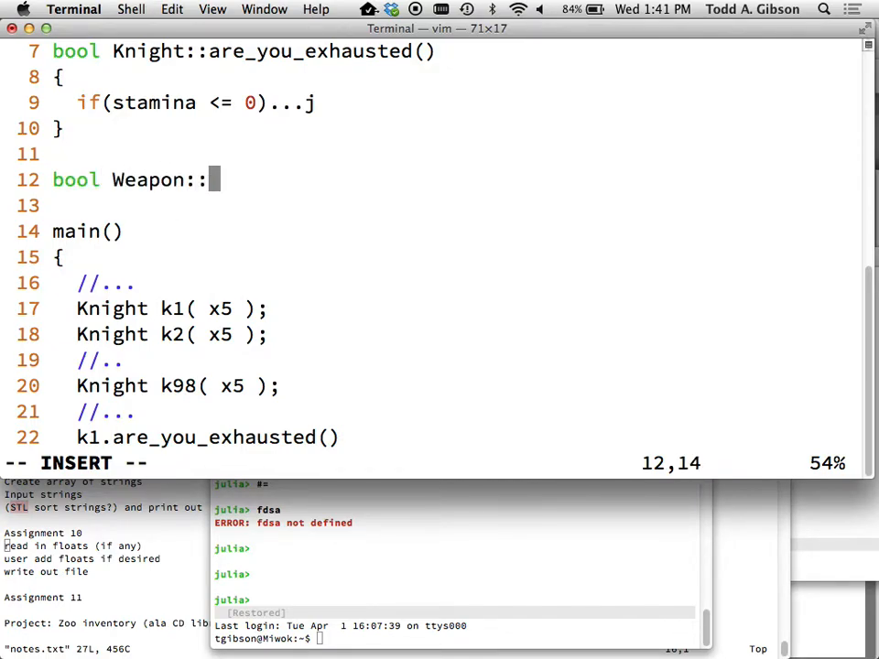
type("did_you_hit(")
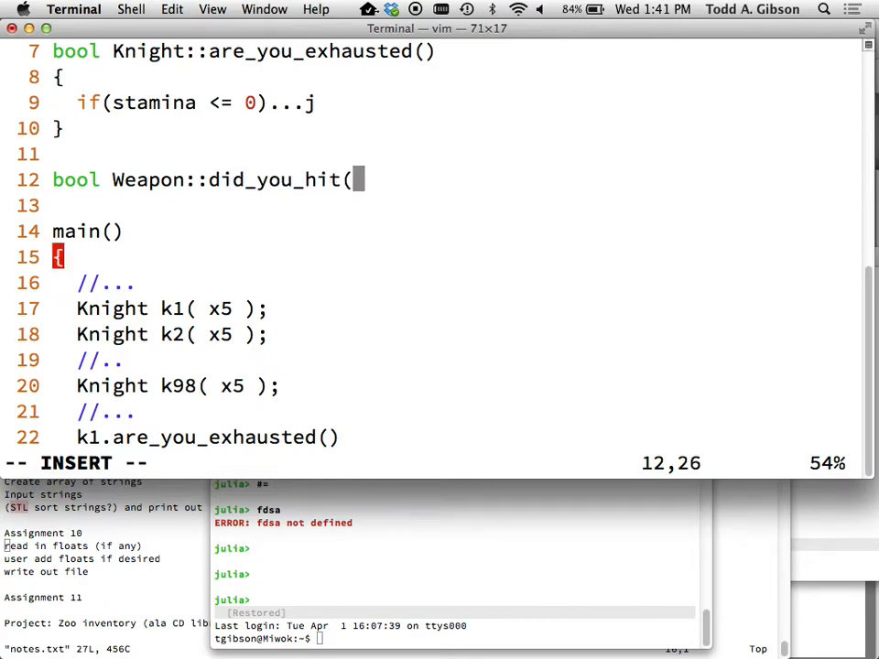
key("Return")
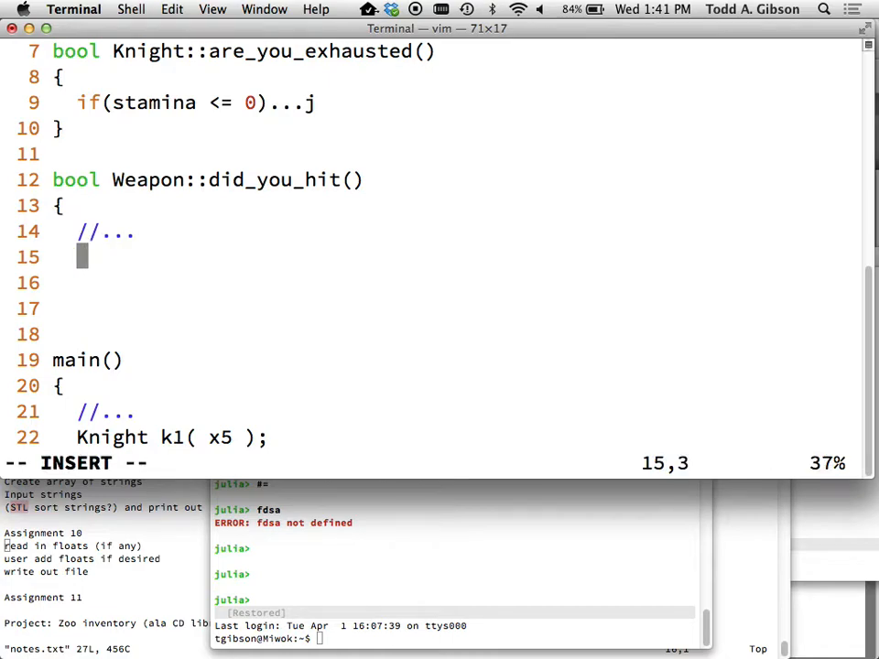
type("r.get();")
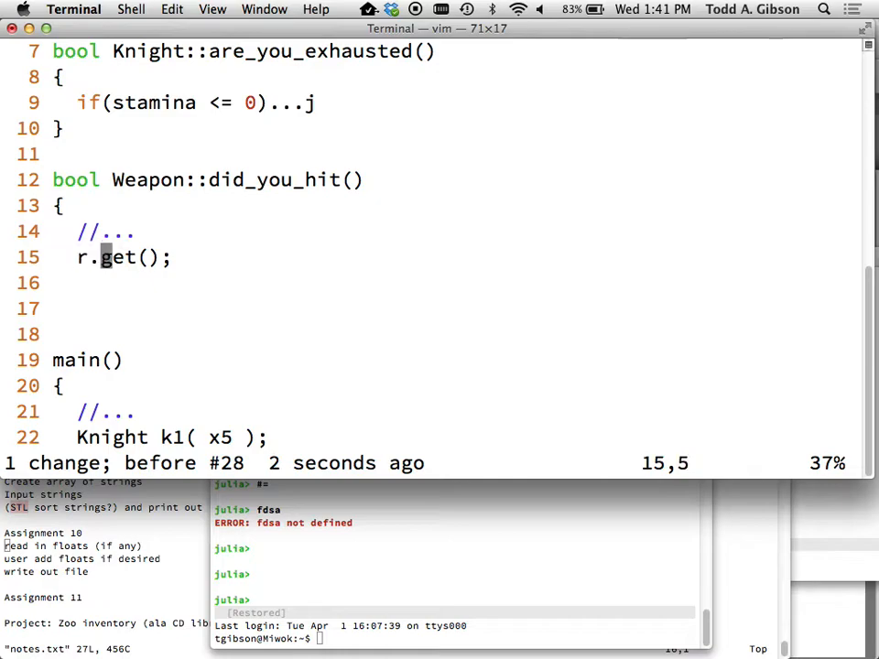
key("h")
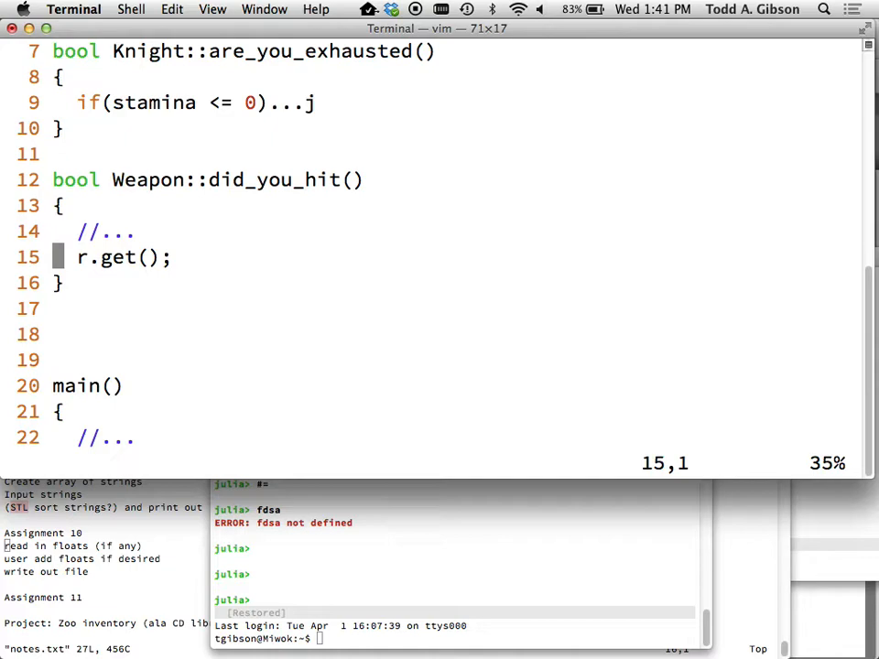
Step: Declare class Weapon with private Random r commented '//possibility one'
key("o")
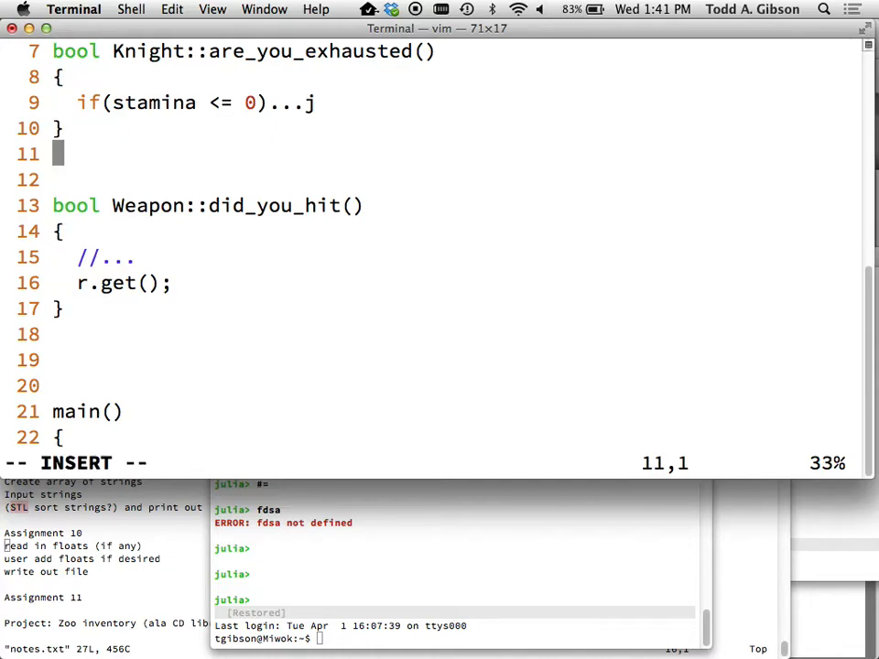
type("class WEa")
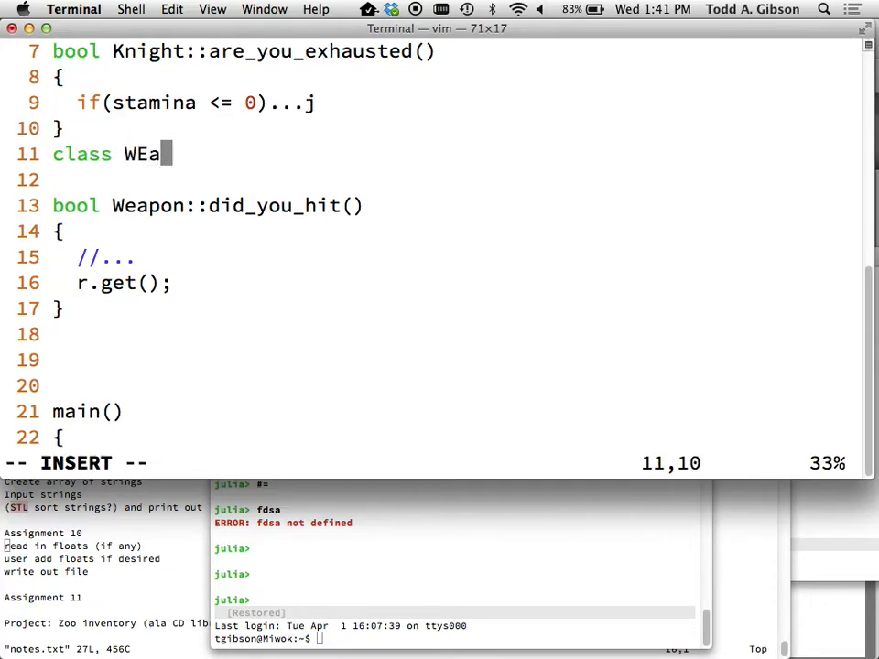
type("pon {")
type("Ran")
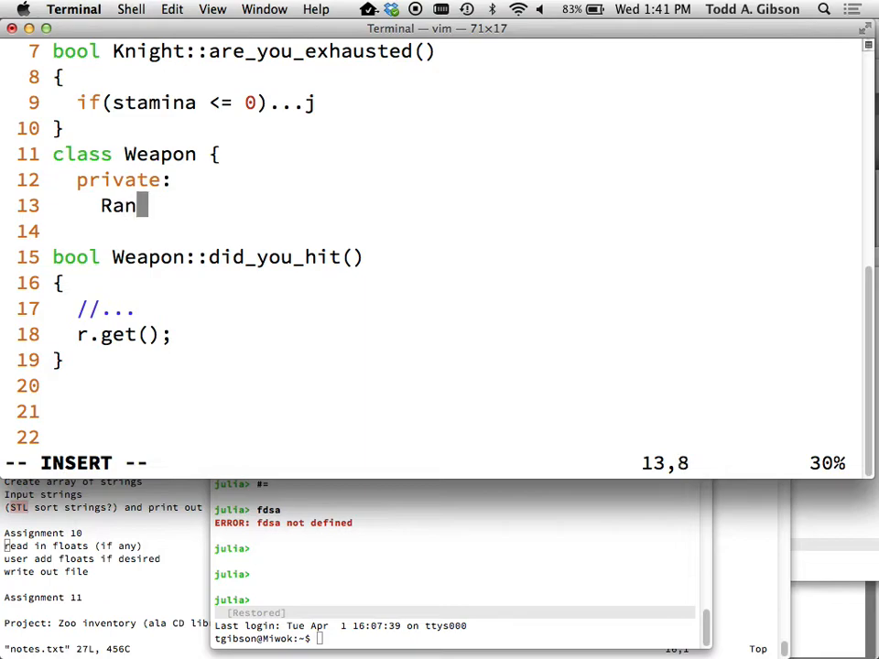
type("dom r")
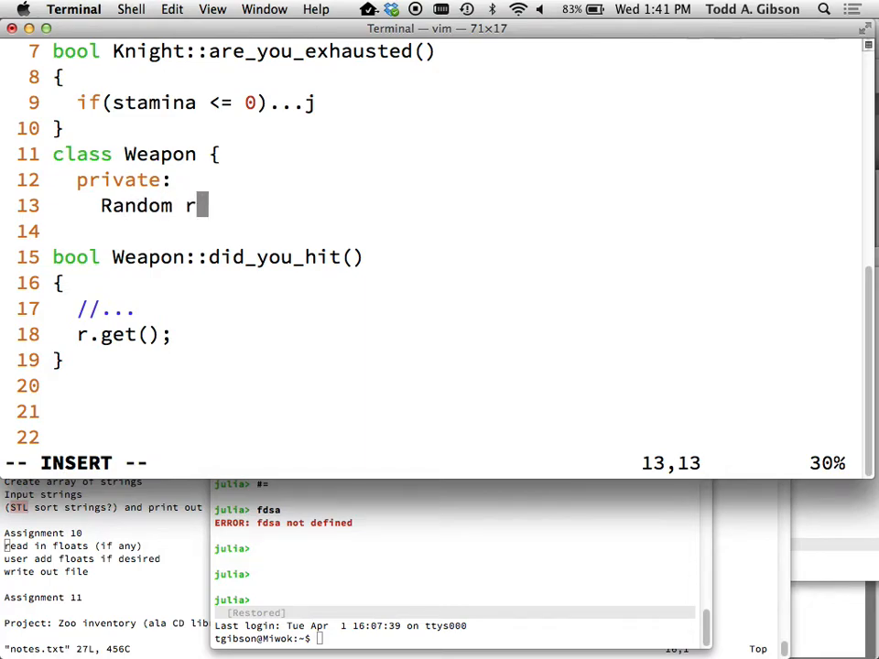
type("; //possibility one")
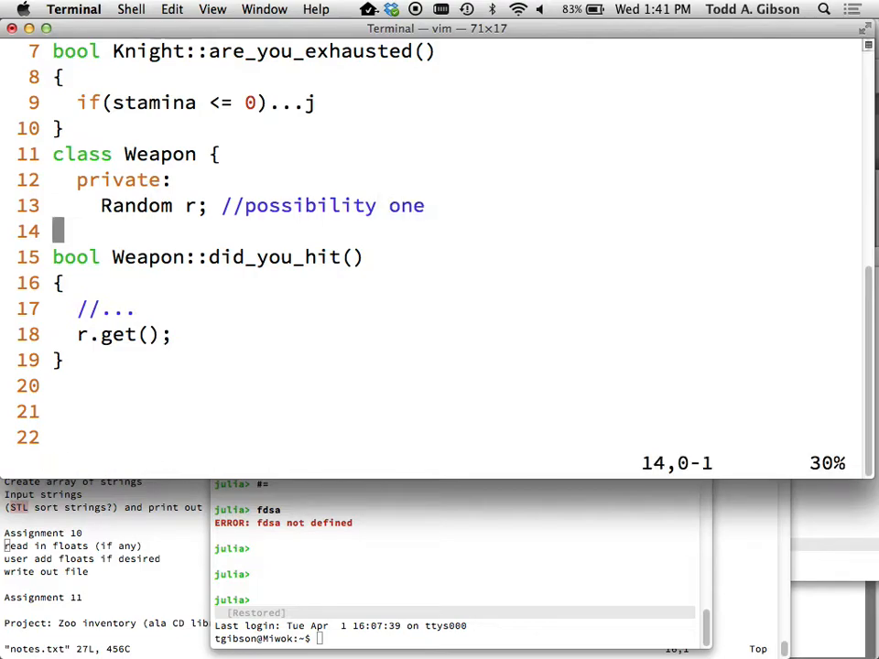
type("/")
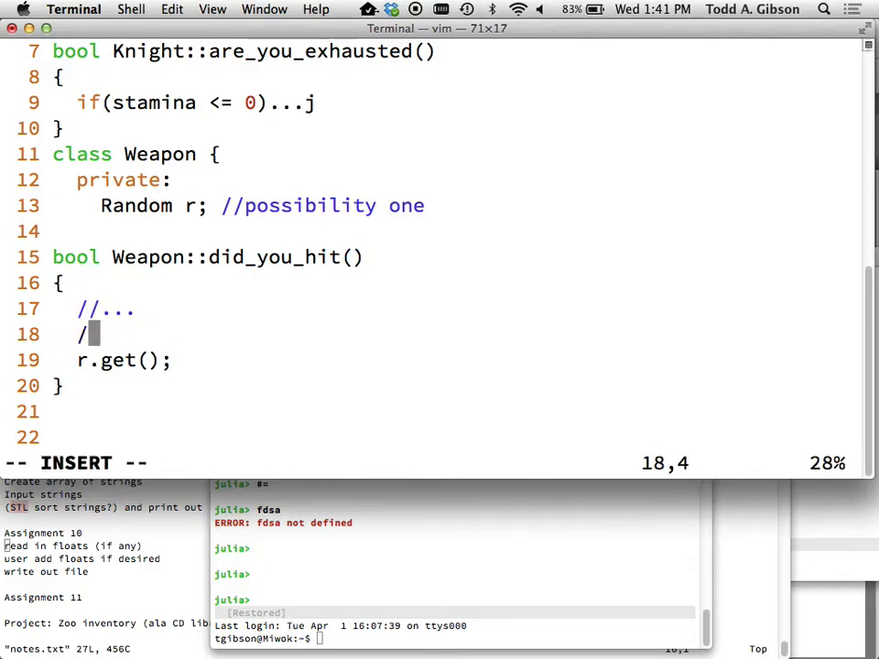
type("/po")
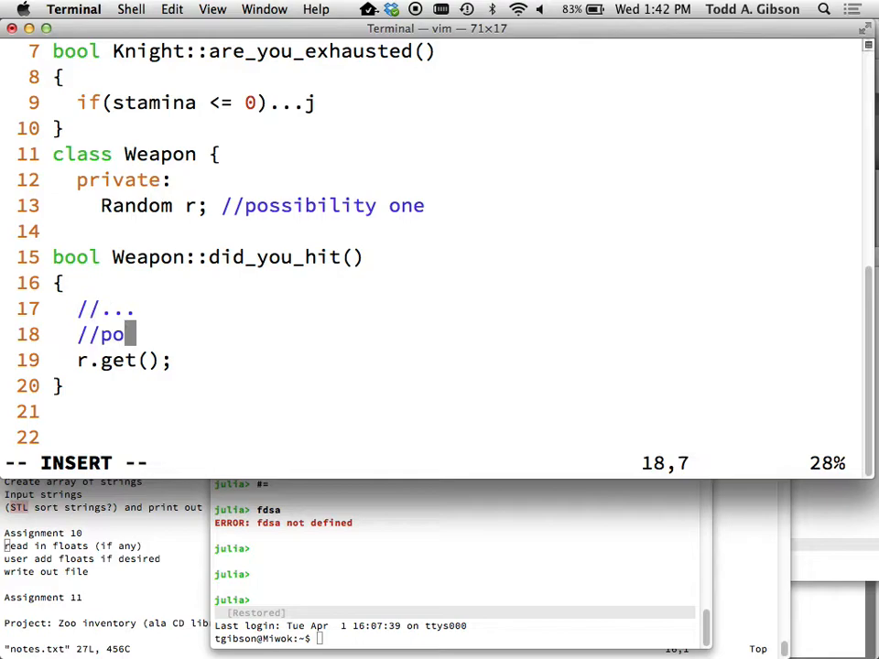
key("BackSpace")
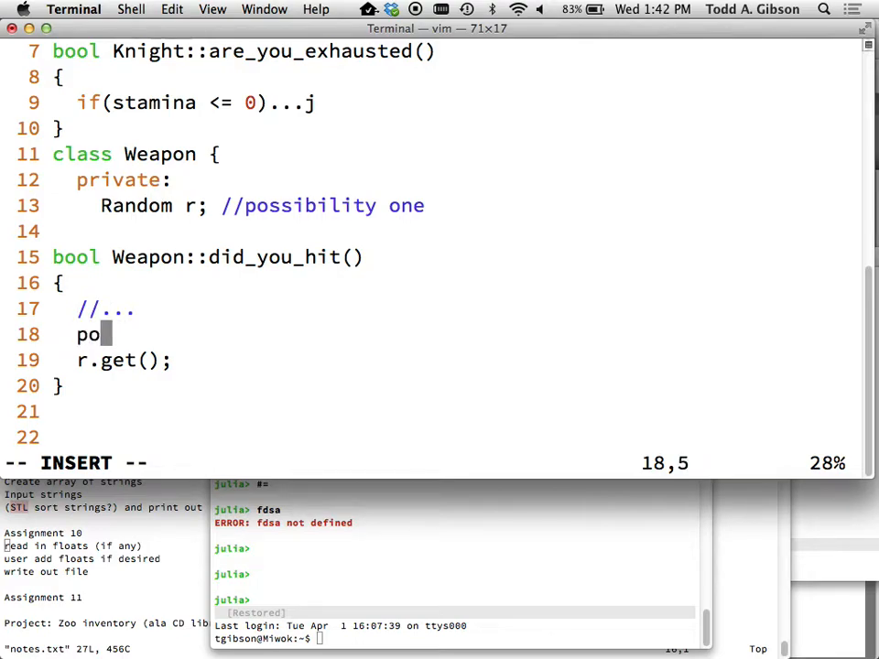
Step: Add '//possibility two' and a local Random r(1,100); above r.get() in did_you_hit
type("ssibli")
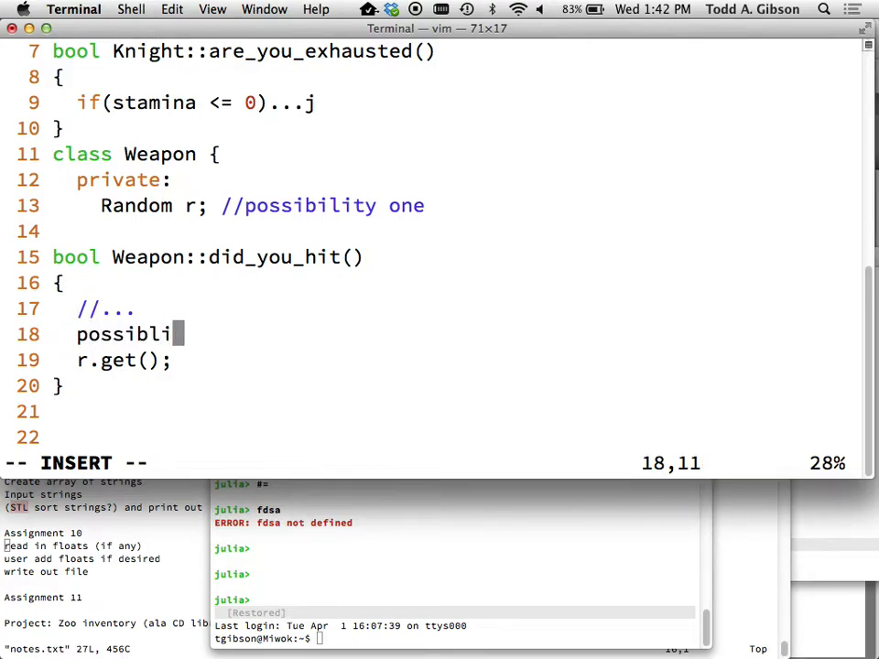
type("ility two")
type("Ra")
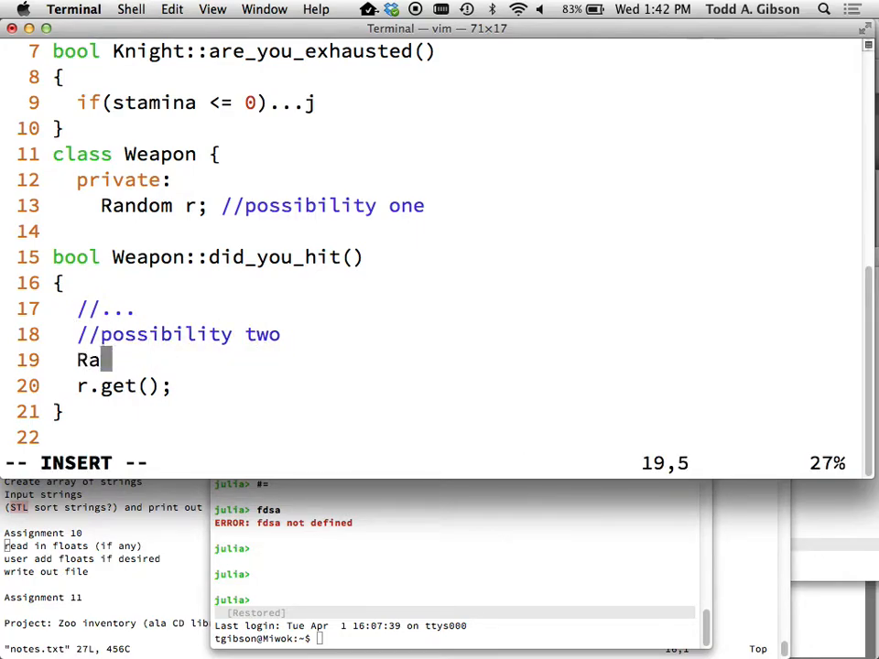
type("ndom r(1,100);")
left_click(240, 232)
type("};")
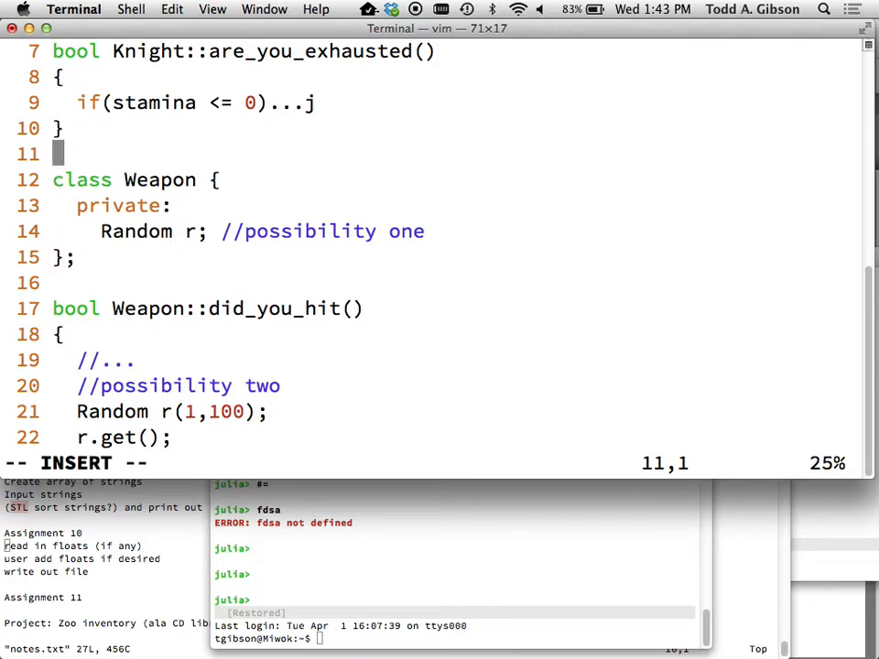
Step: Type #include "Random.h" on the line above bool Weapon::did_you_hit()
type("#in")
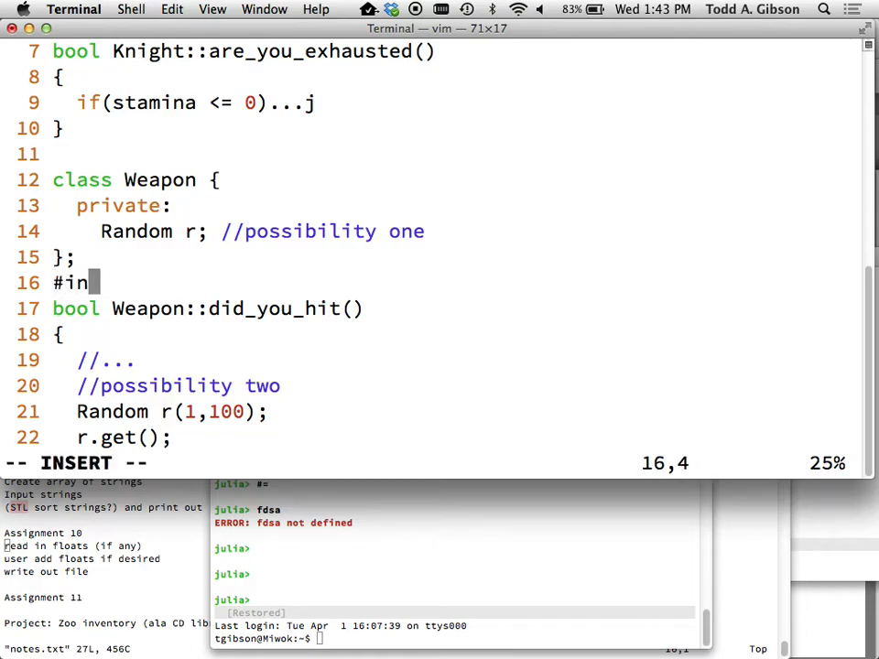
type("clude \"Ra")
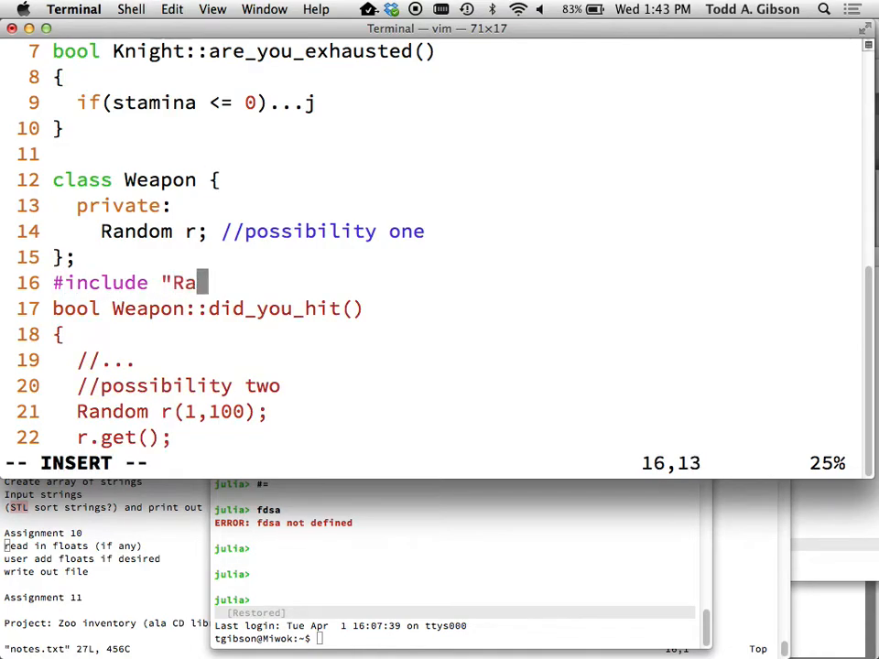
type("ndom.h")
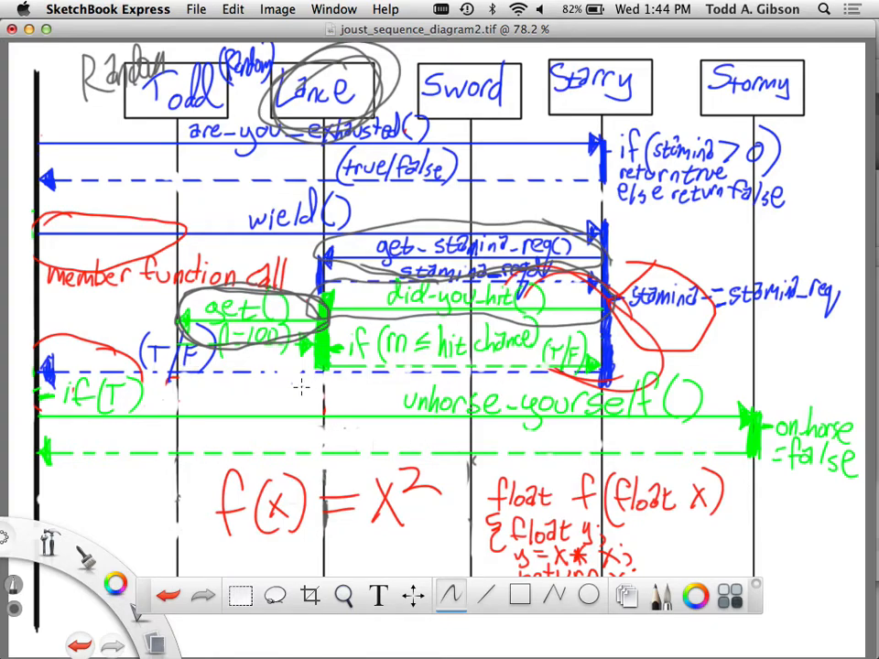
mouse_move(449, 421)
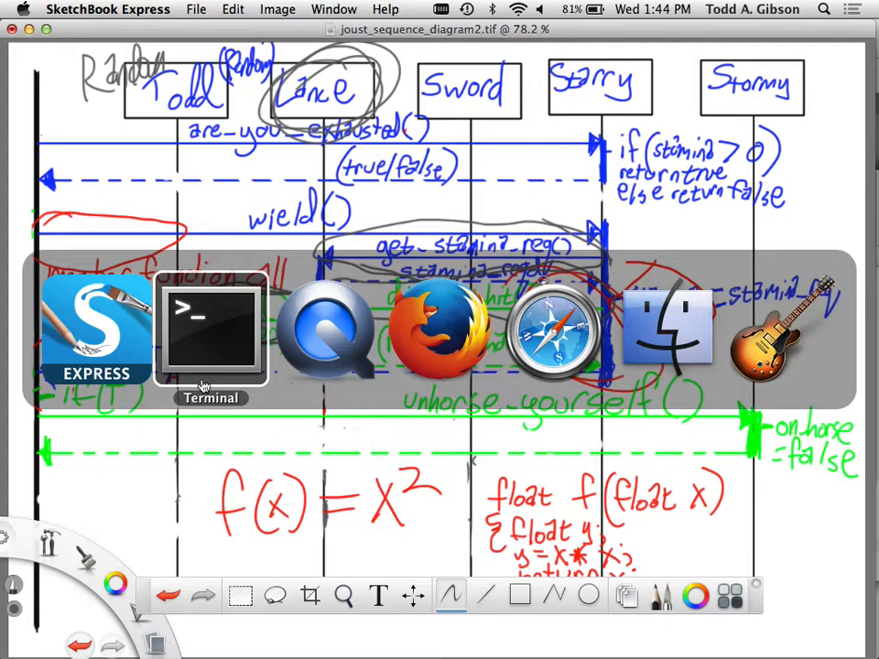
Step: In vim, put the are_you_exhausted() checks in a while(...) loop containing k1.wield();
left_click(210, 330)
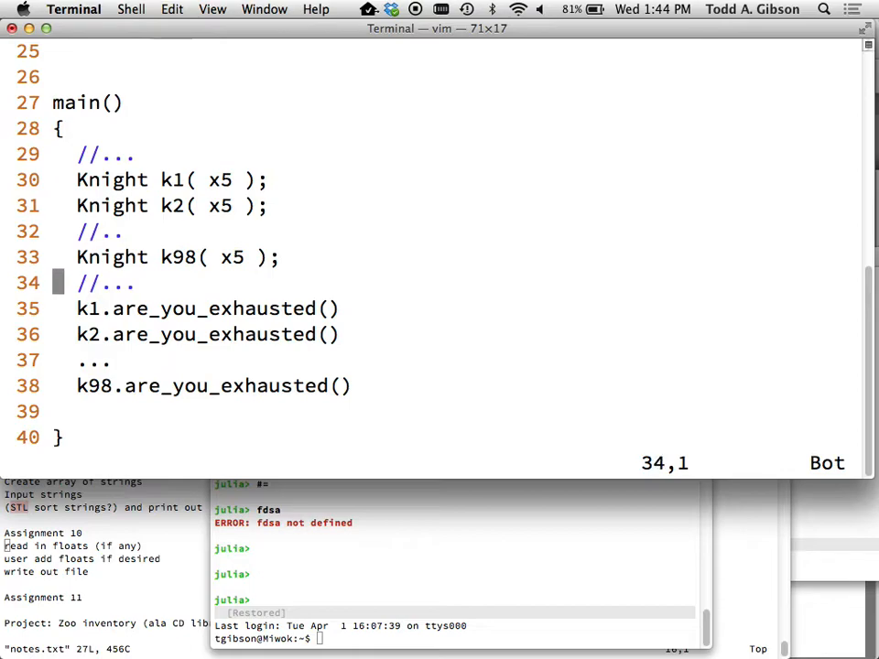
type("whj")
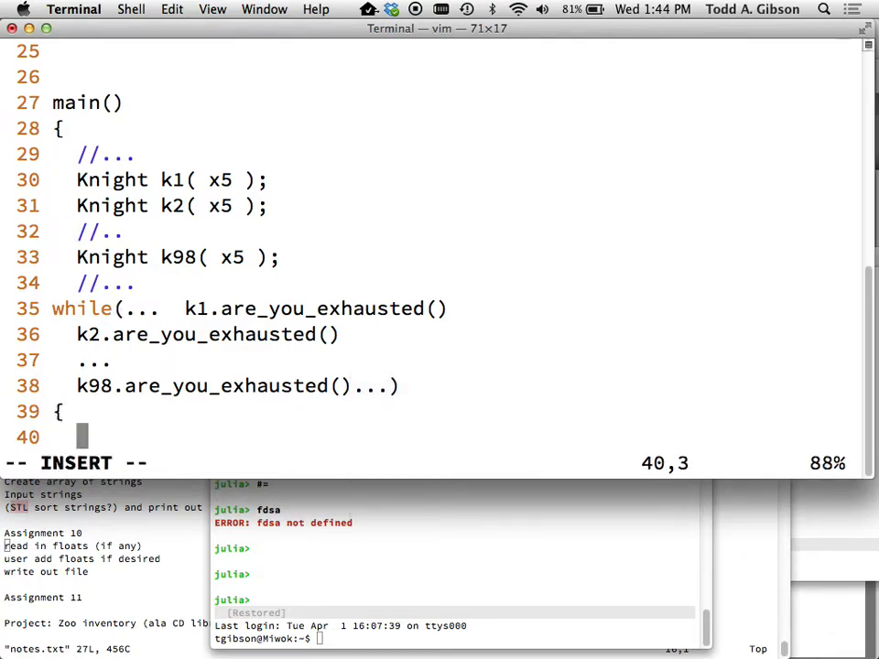
type("k1.wie")
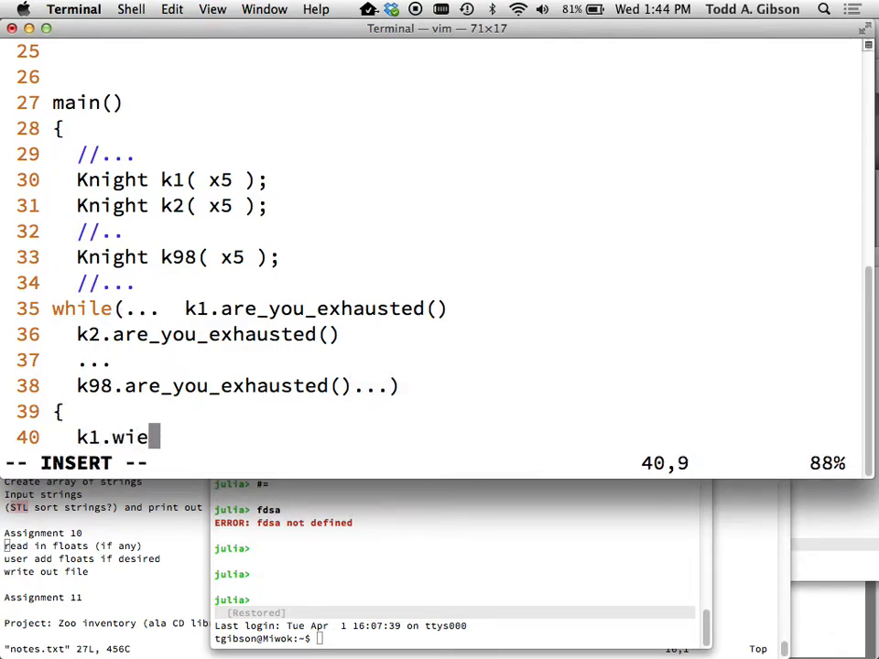
type("ld();...")
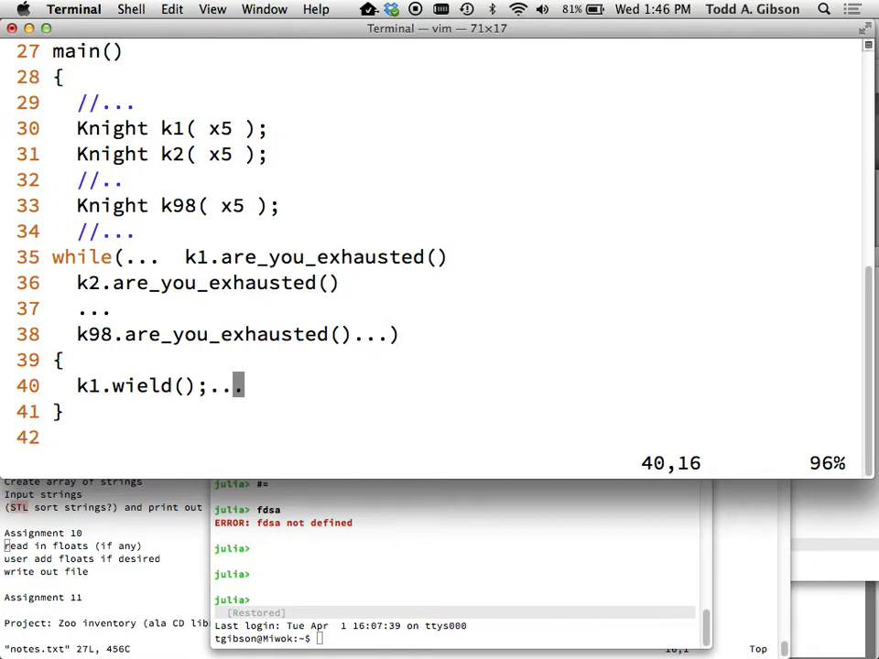
Step: Encircle the 'Random' label and the Todd box with a gray loop on the sequence diagram
left_click(210, 329)
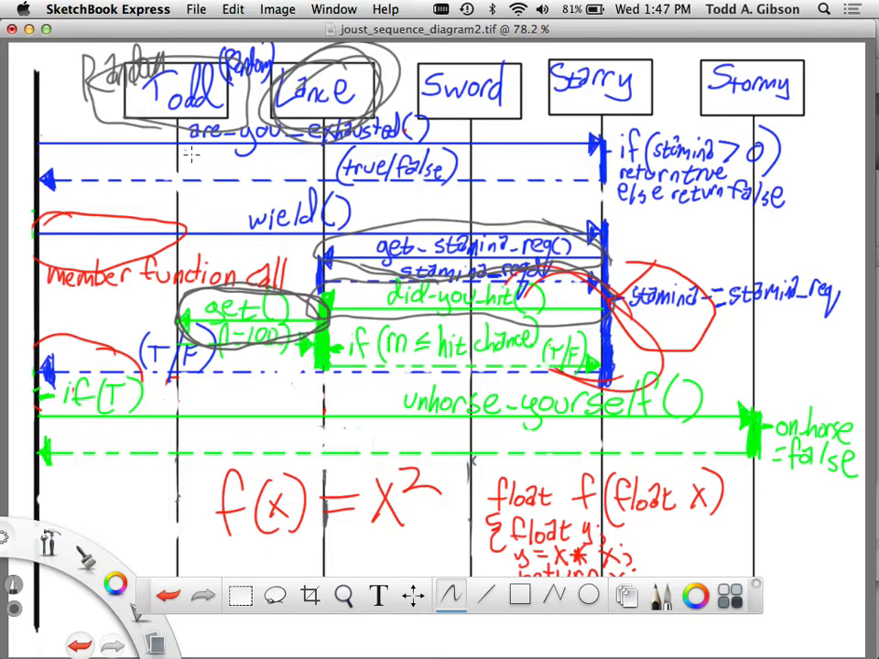
mouse_move(151, 311)
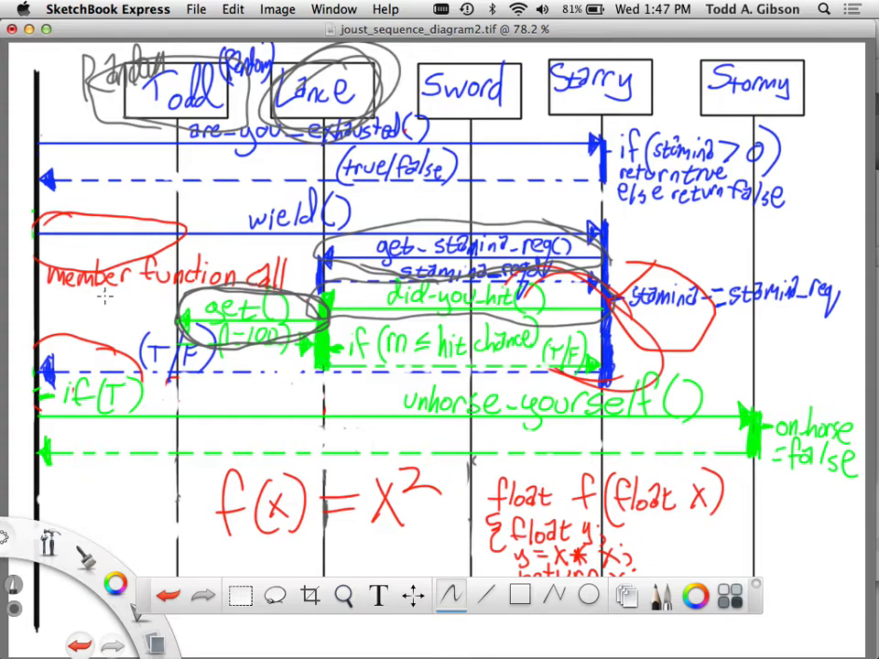
mouse_move(105, 298)
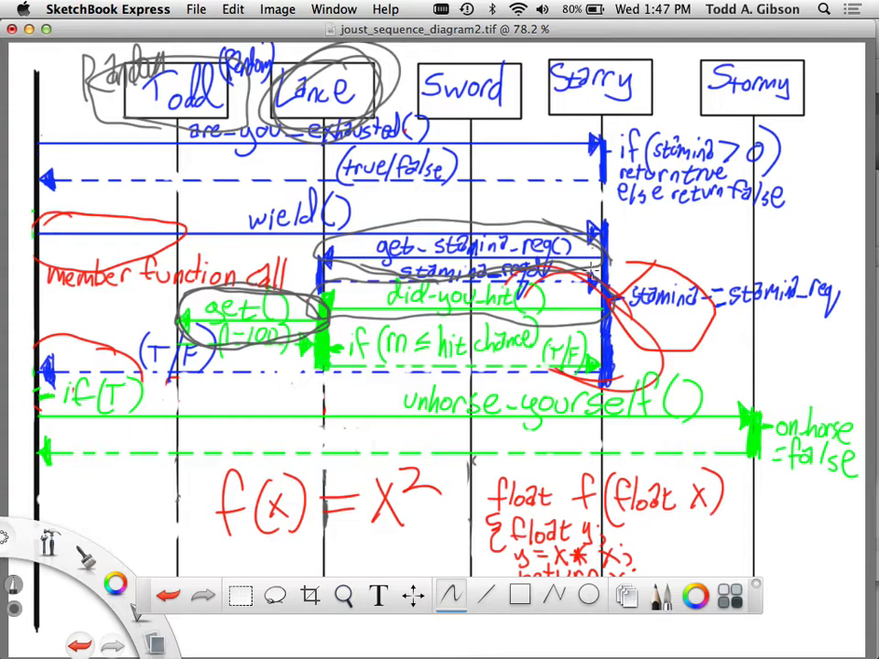
mouse_move(618, 224)
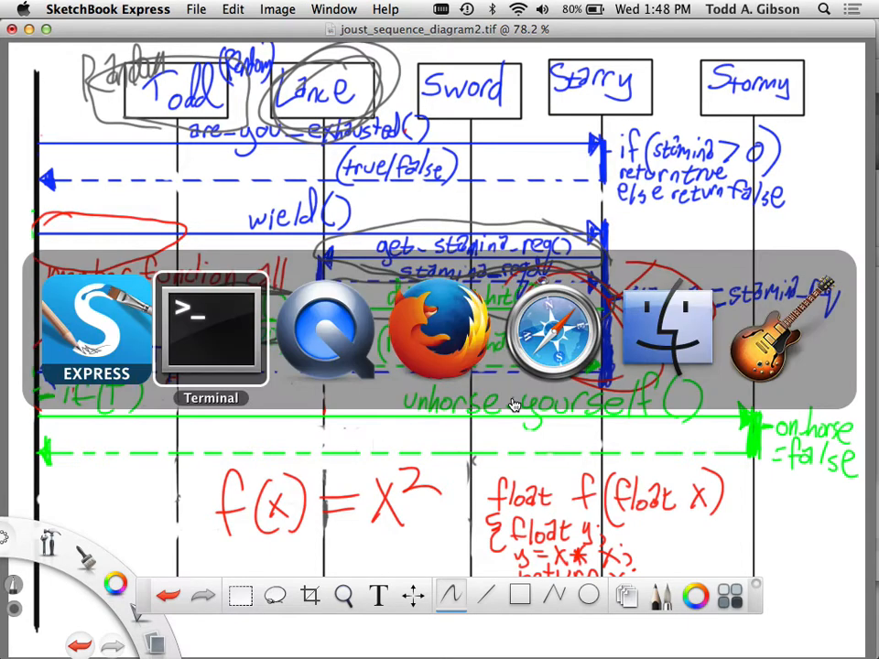
Step: Add 'Weapon weapon_in_hand;' and 'int stamina;' under the Knight class's private section in vim
left_click(211, 329)
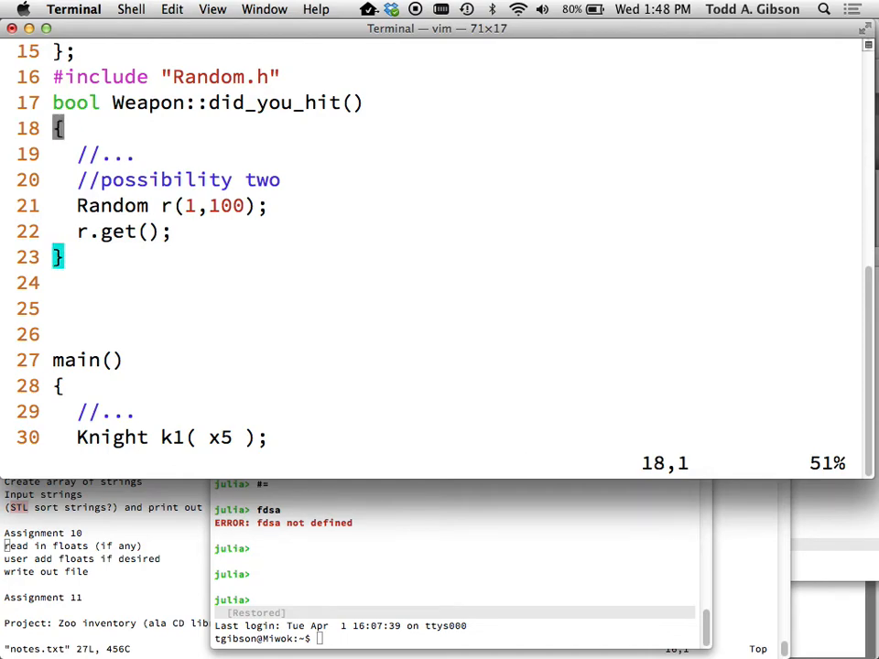
scroll("up", 3)
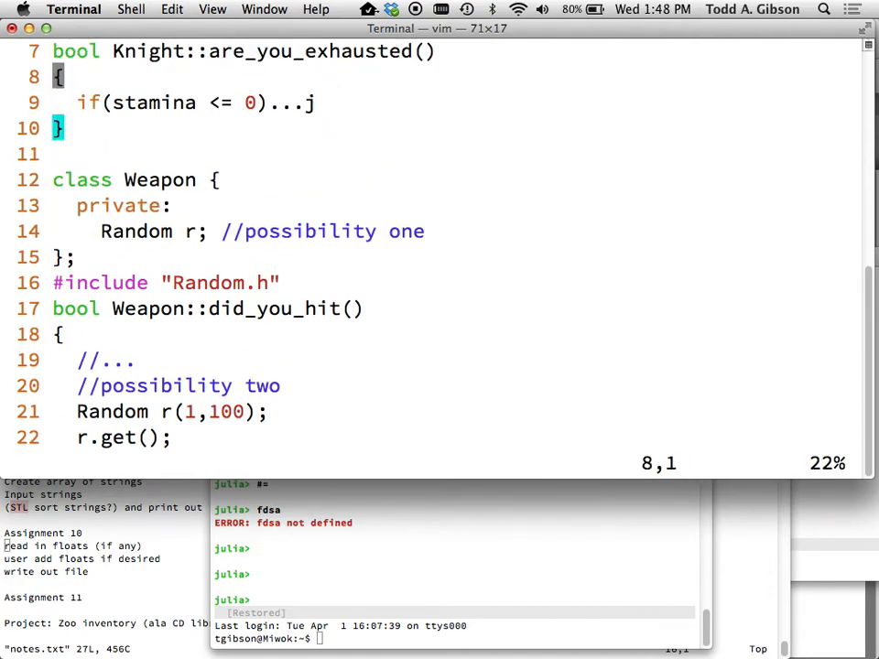
key("j")
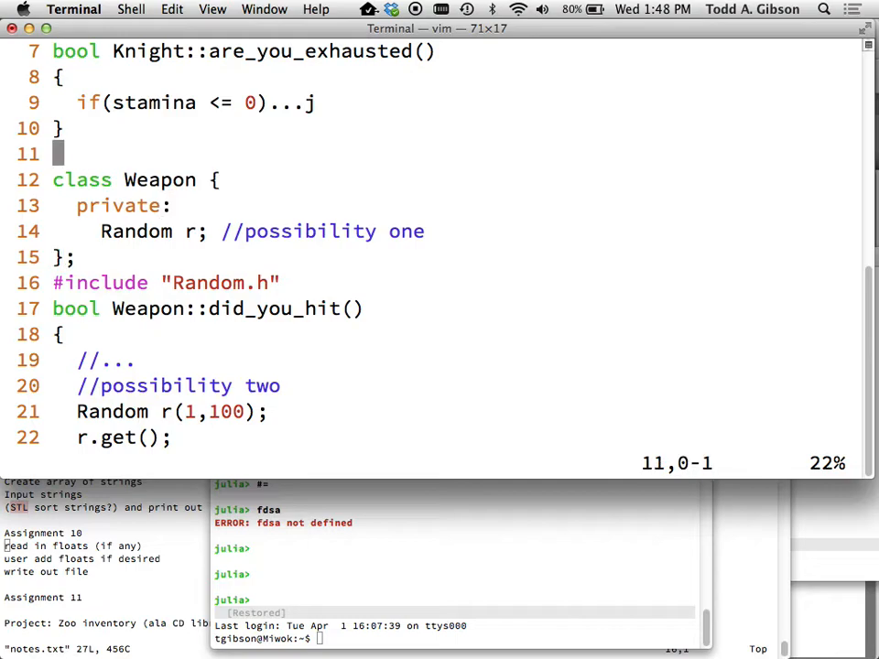
key("gg")
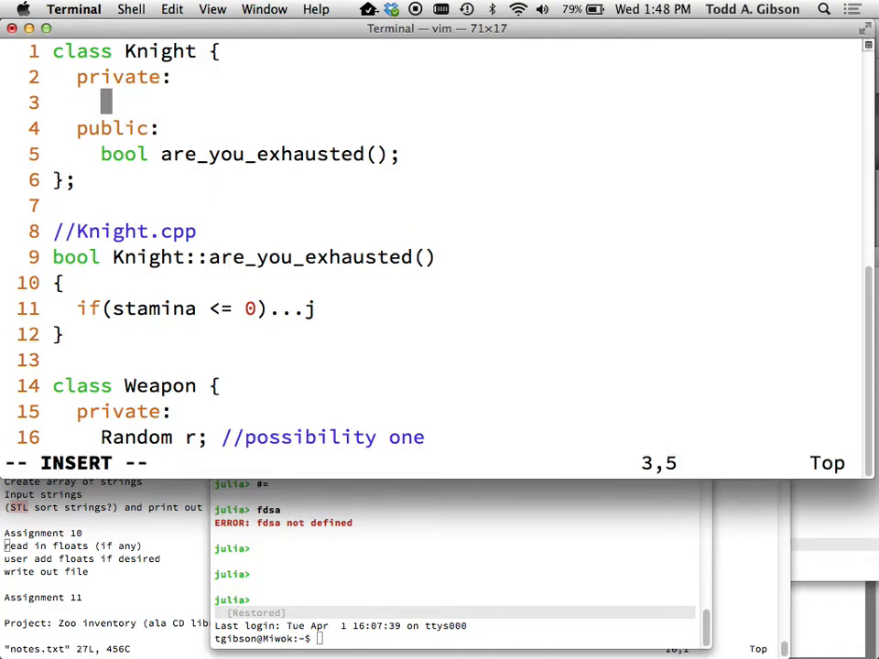
type("Weapon weapon")
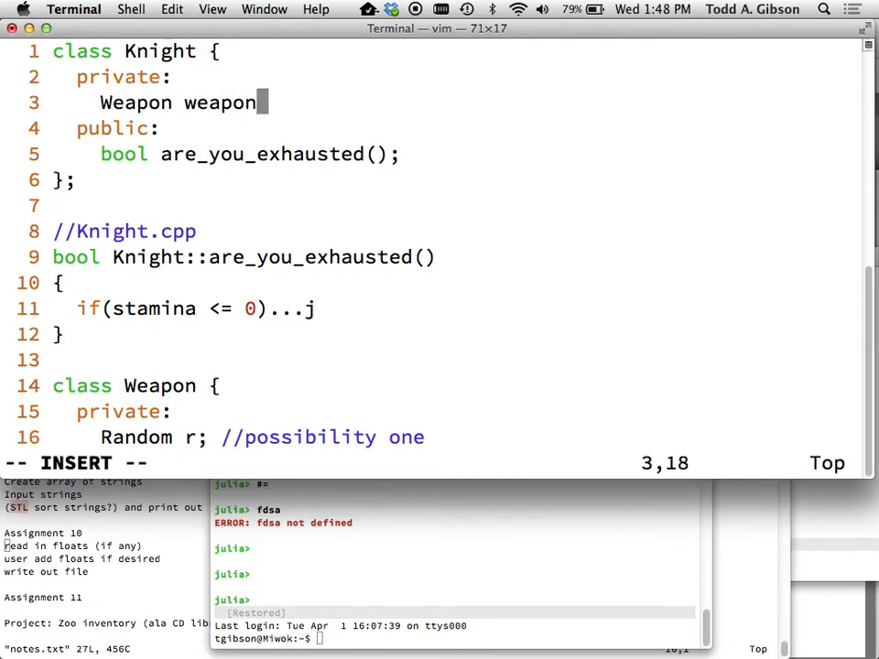
type("_in_hand;")
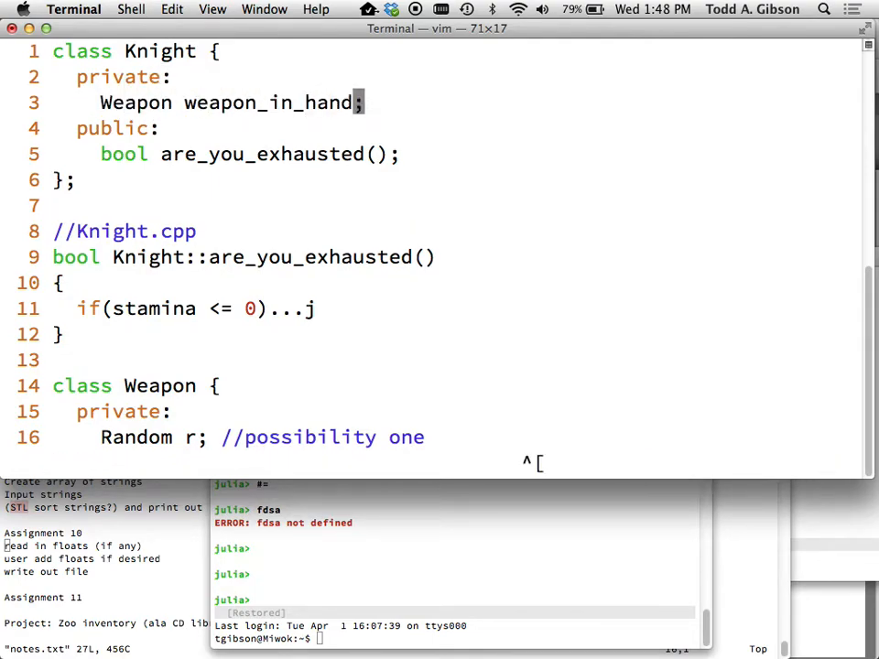
type("int stamina;")
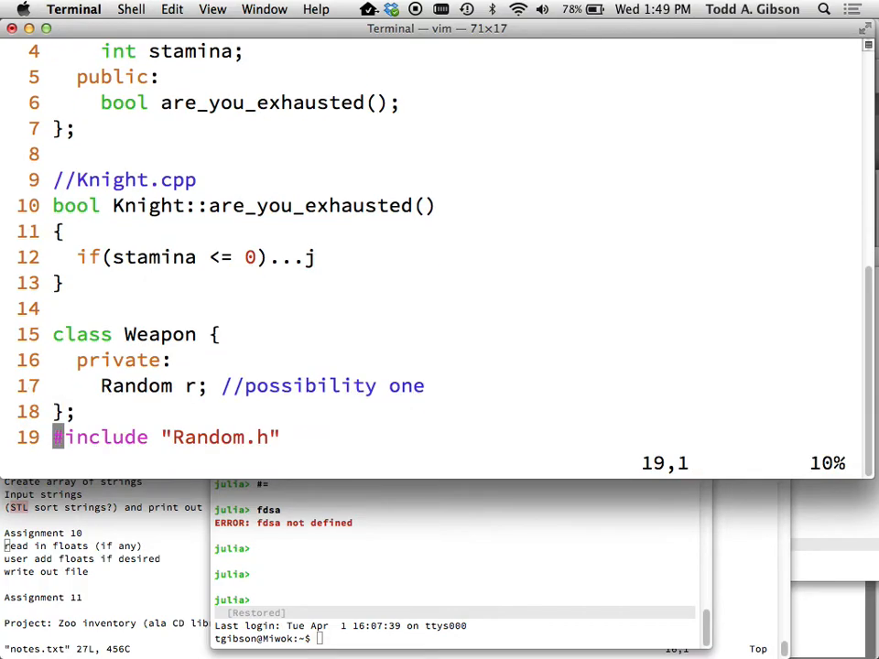
scroll("down", 3)
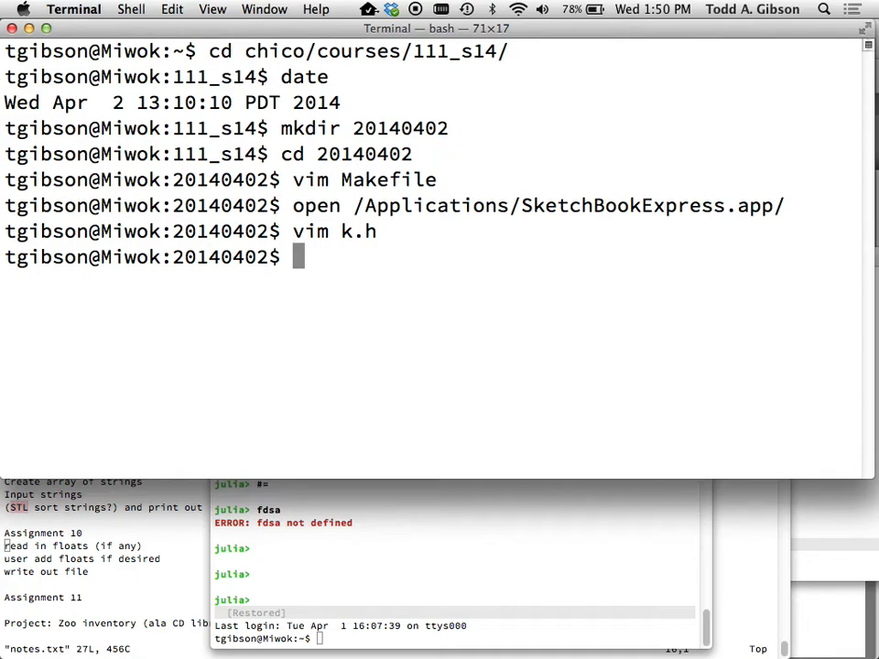
Step: Enter '#"ferret out"' at the bash prompt as a comment line
type("\"ferret o")
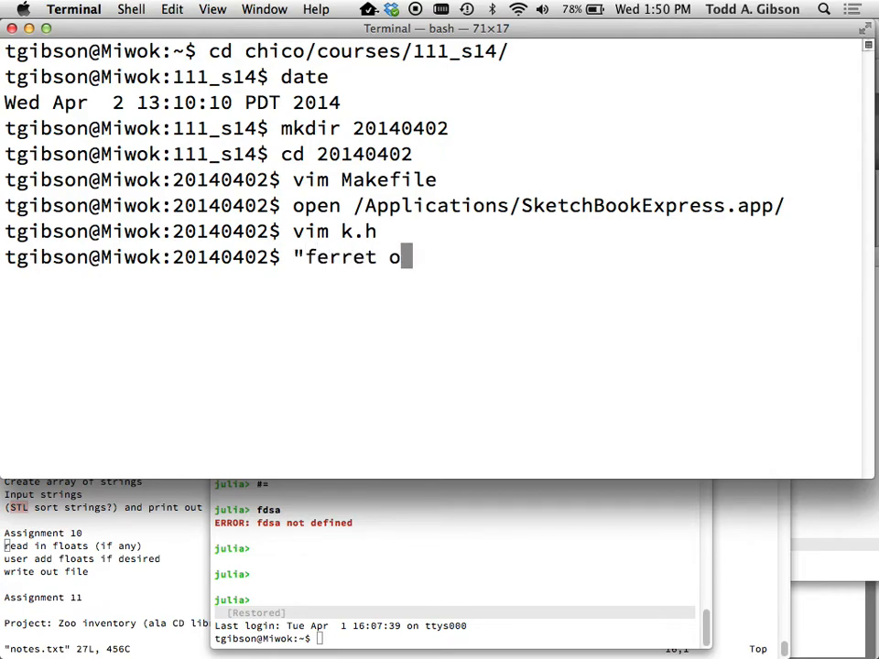
type("ut")
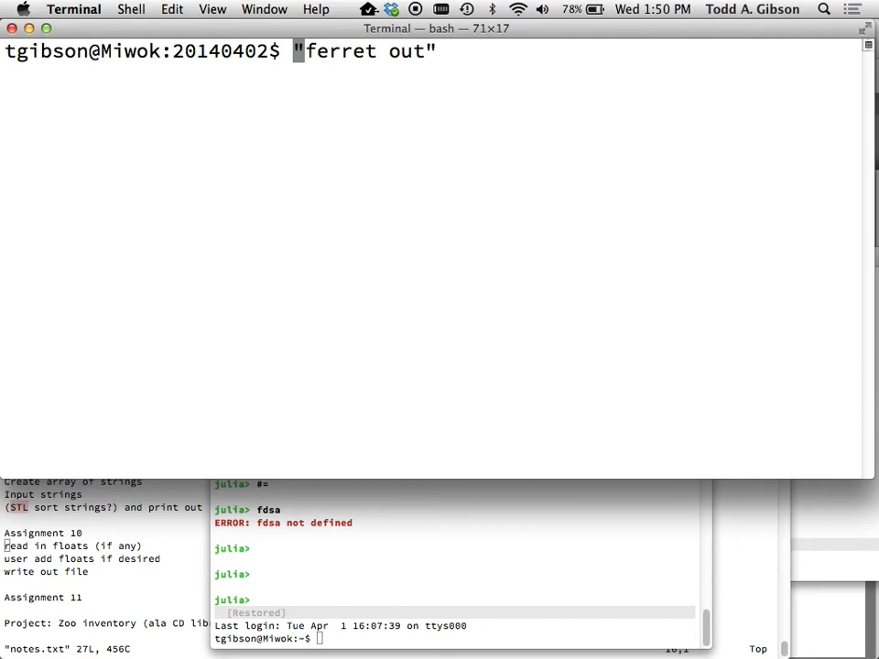
type("#")
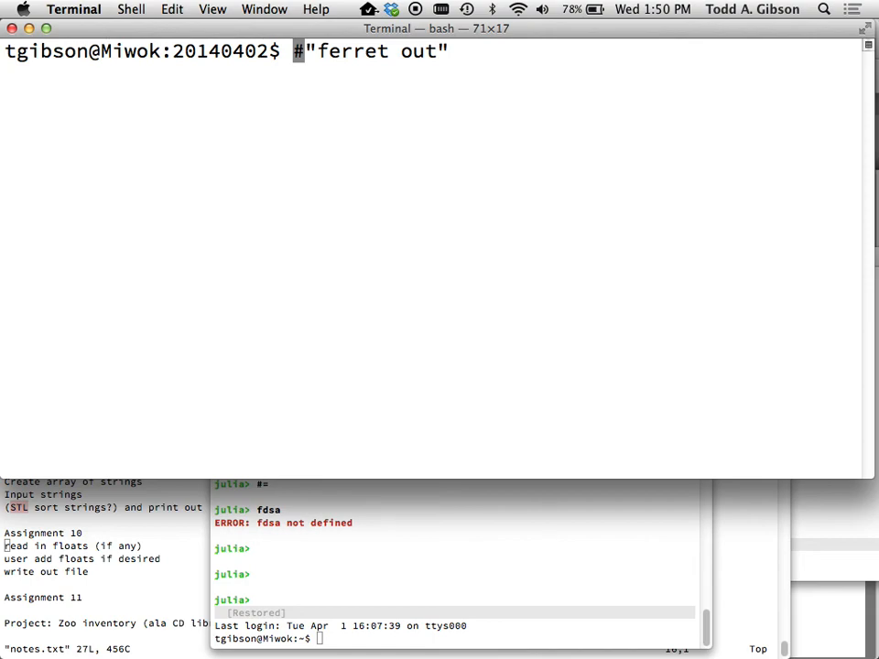
key("Return")
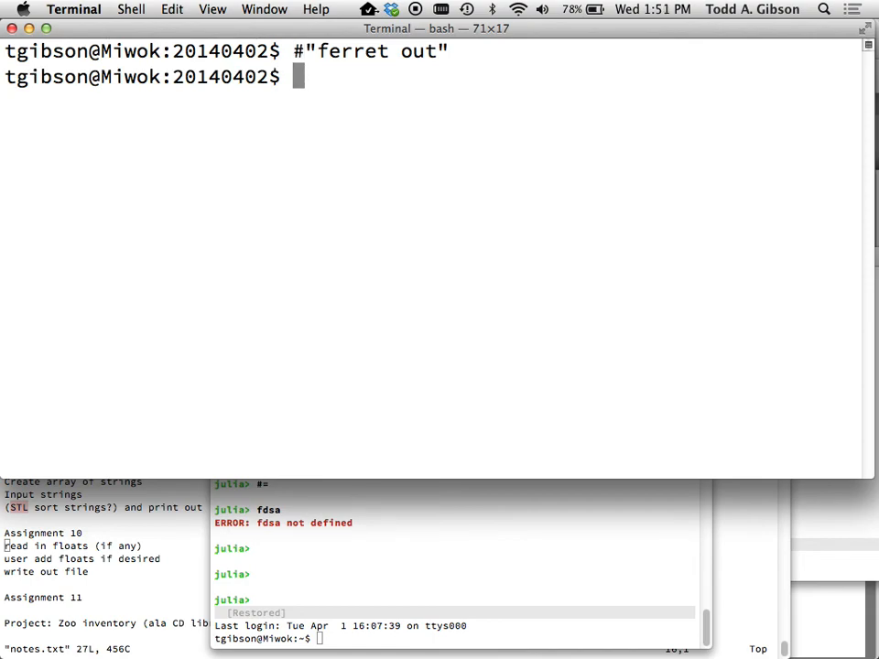